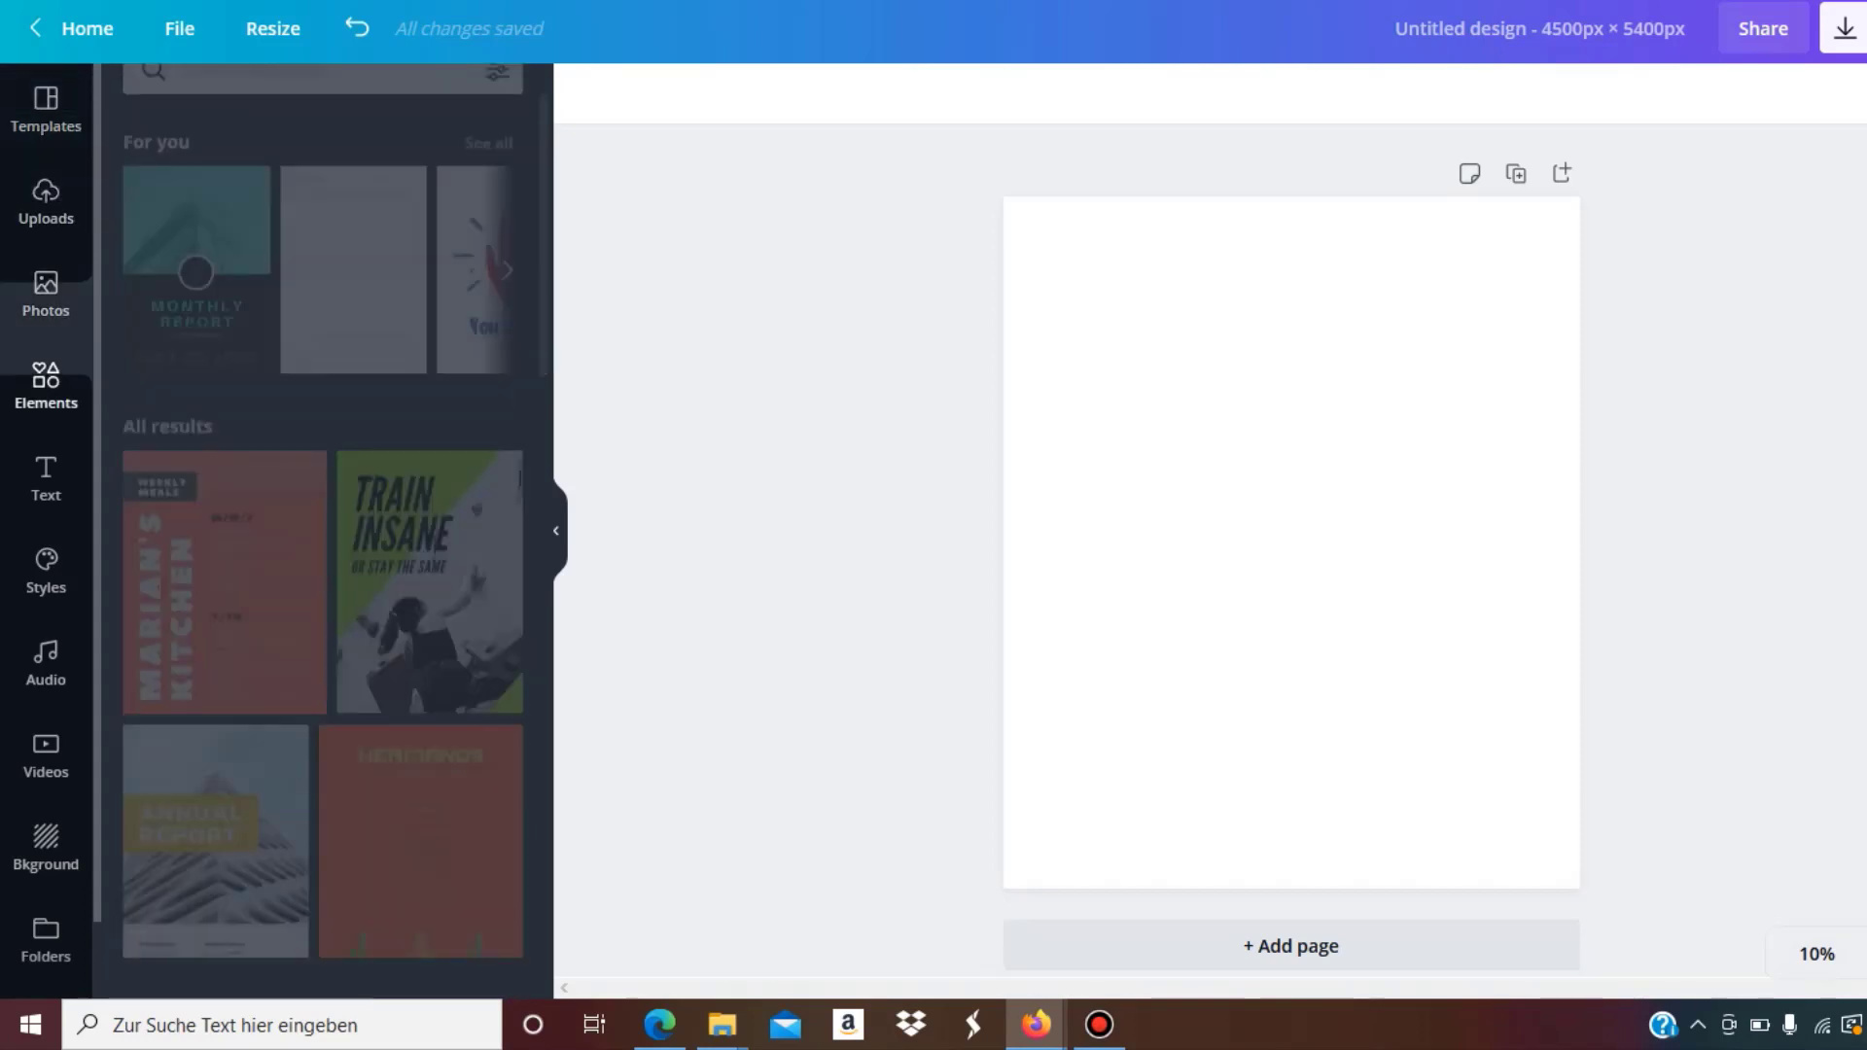
Search Elements for 'dragon' and add the black line-art dragon to the page.
{"action": "left_click", "coordinate": [45, 387]}
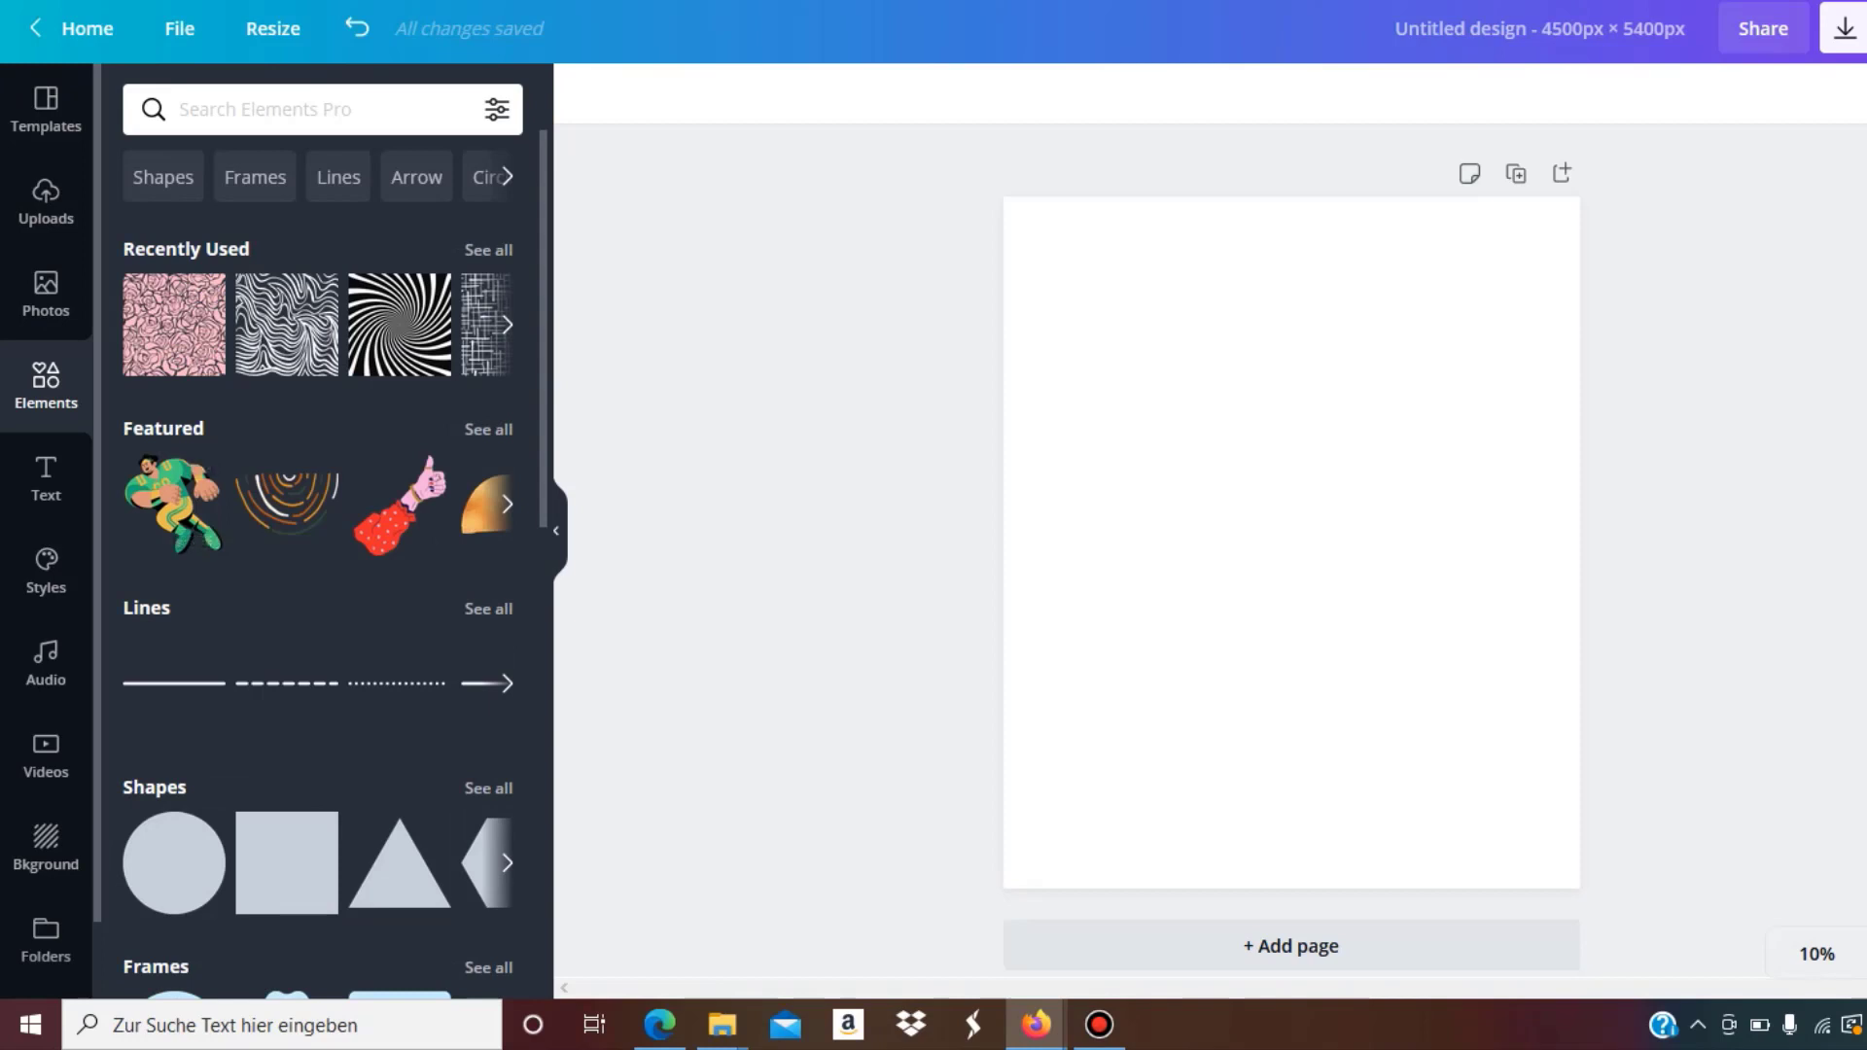
{"action": "left_click", "coordinate": [297, 108]}
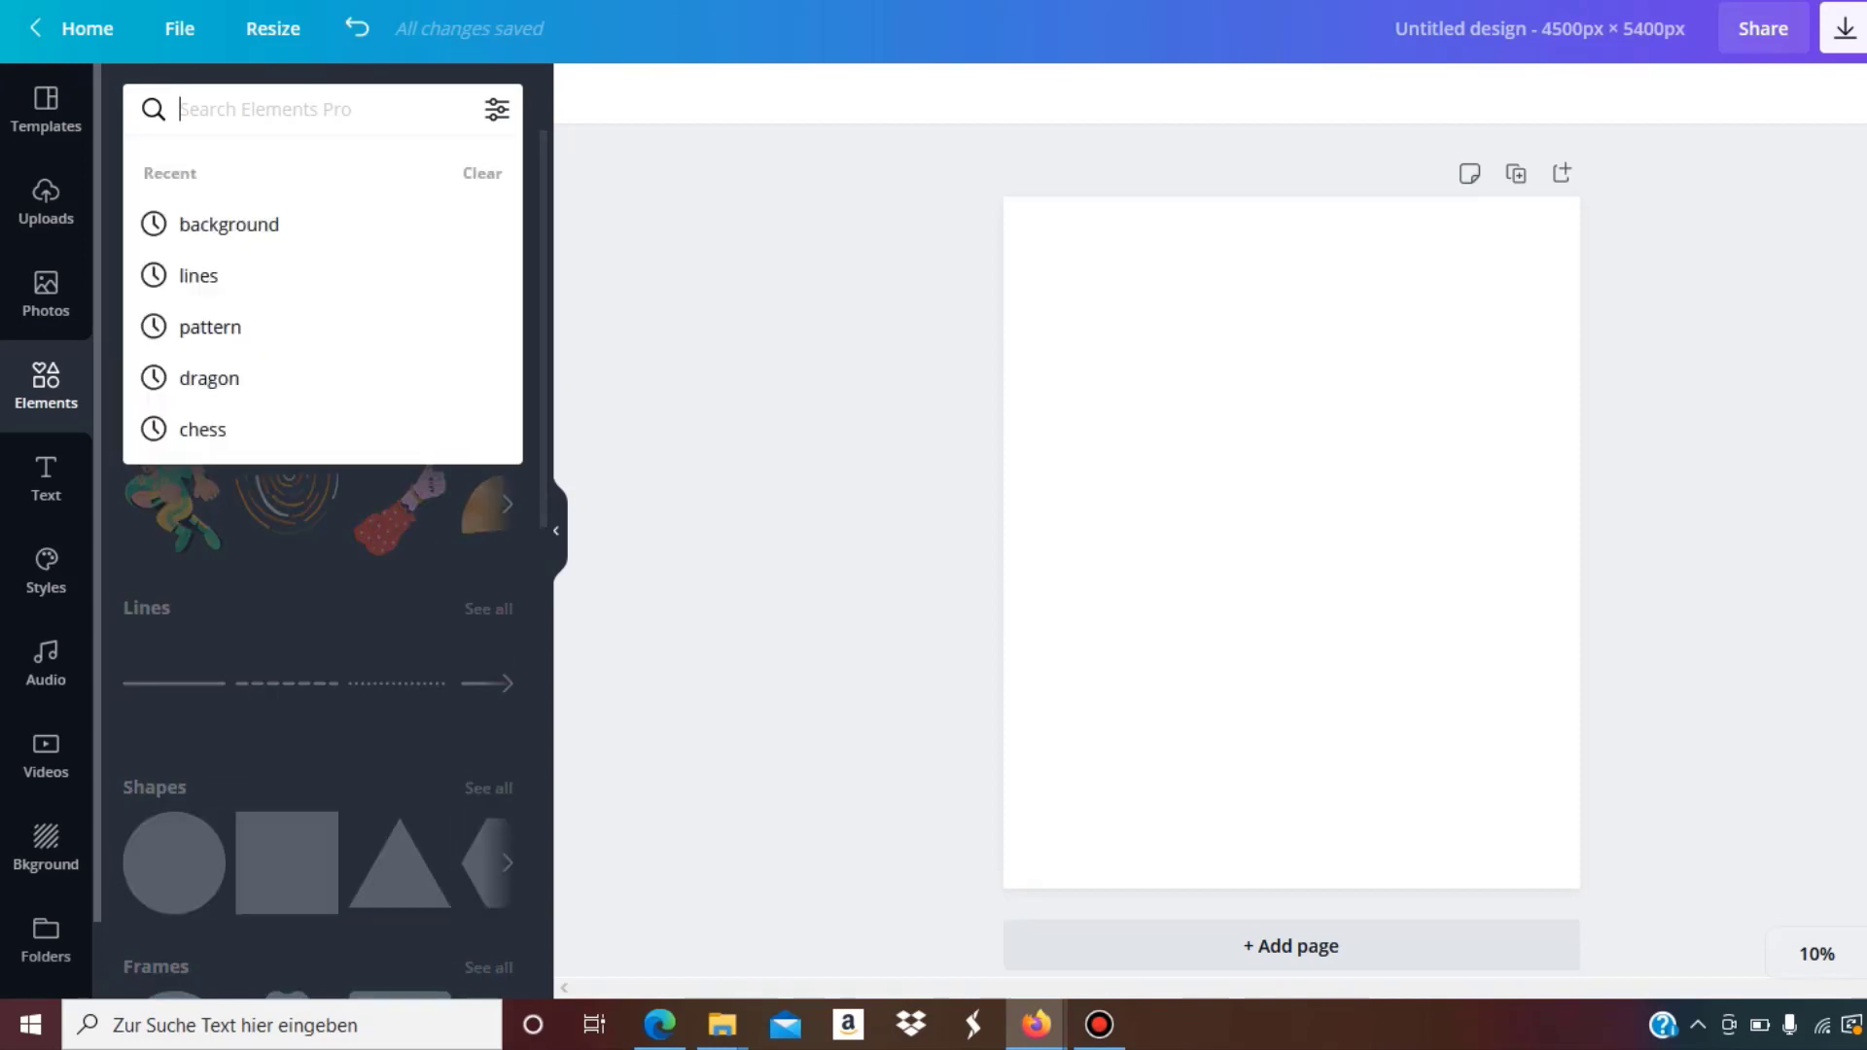
{"action": "left_click", "coordinate": [207, 377]}
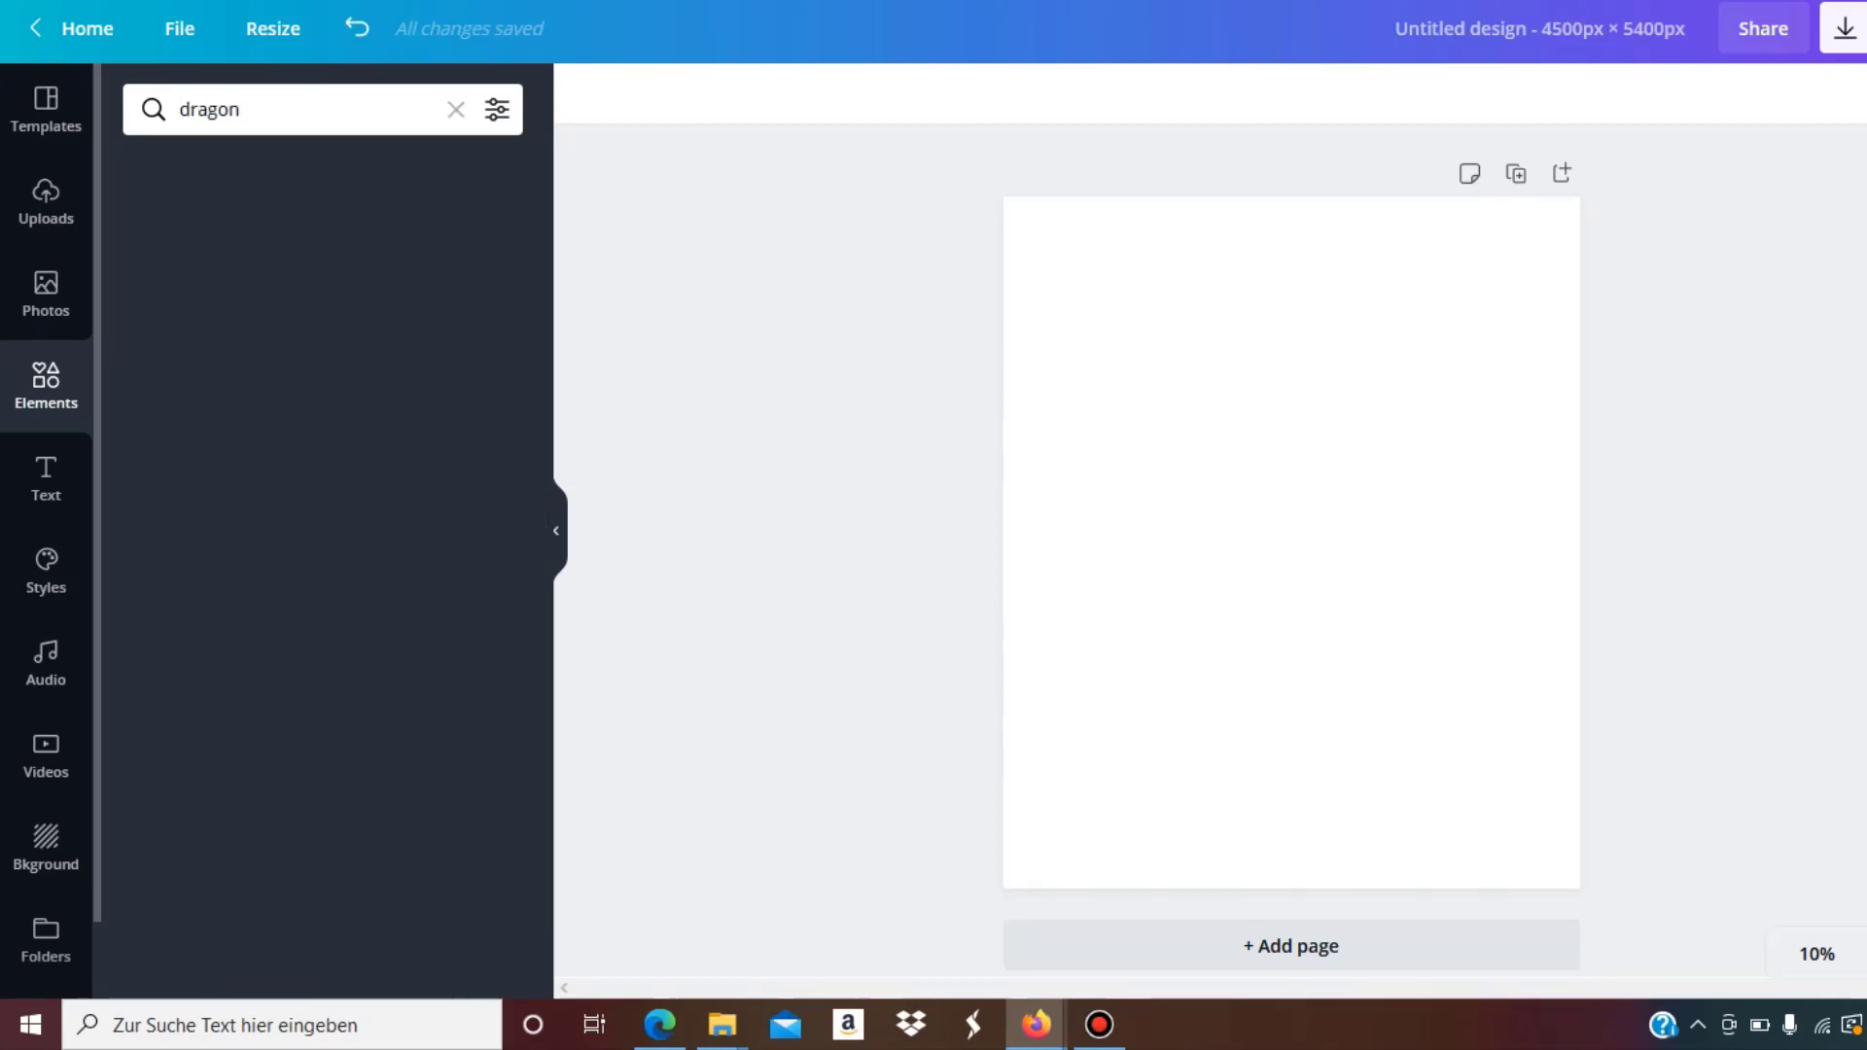
{"action": "key", "text": "Return"}
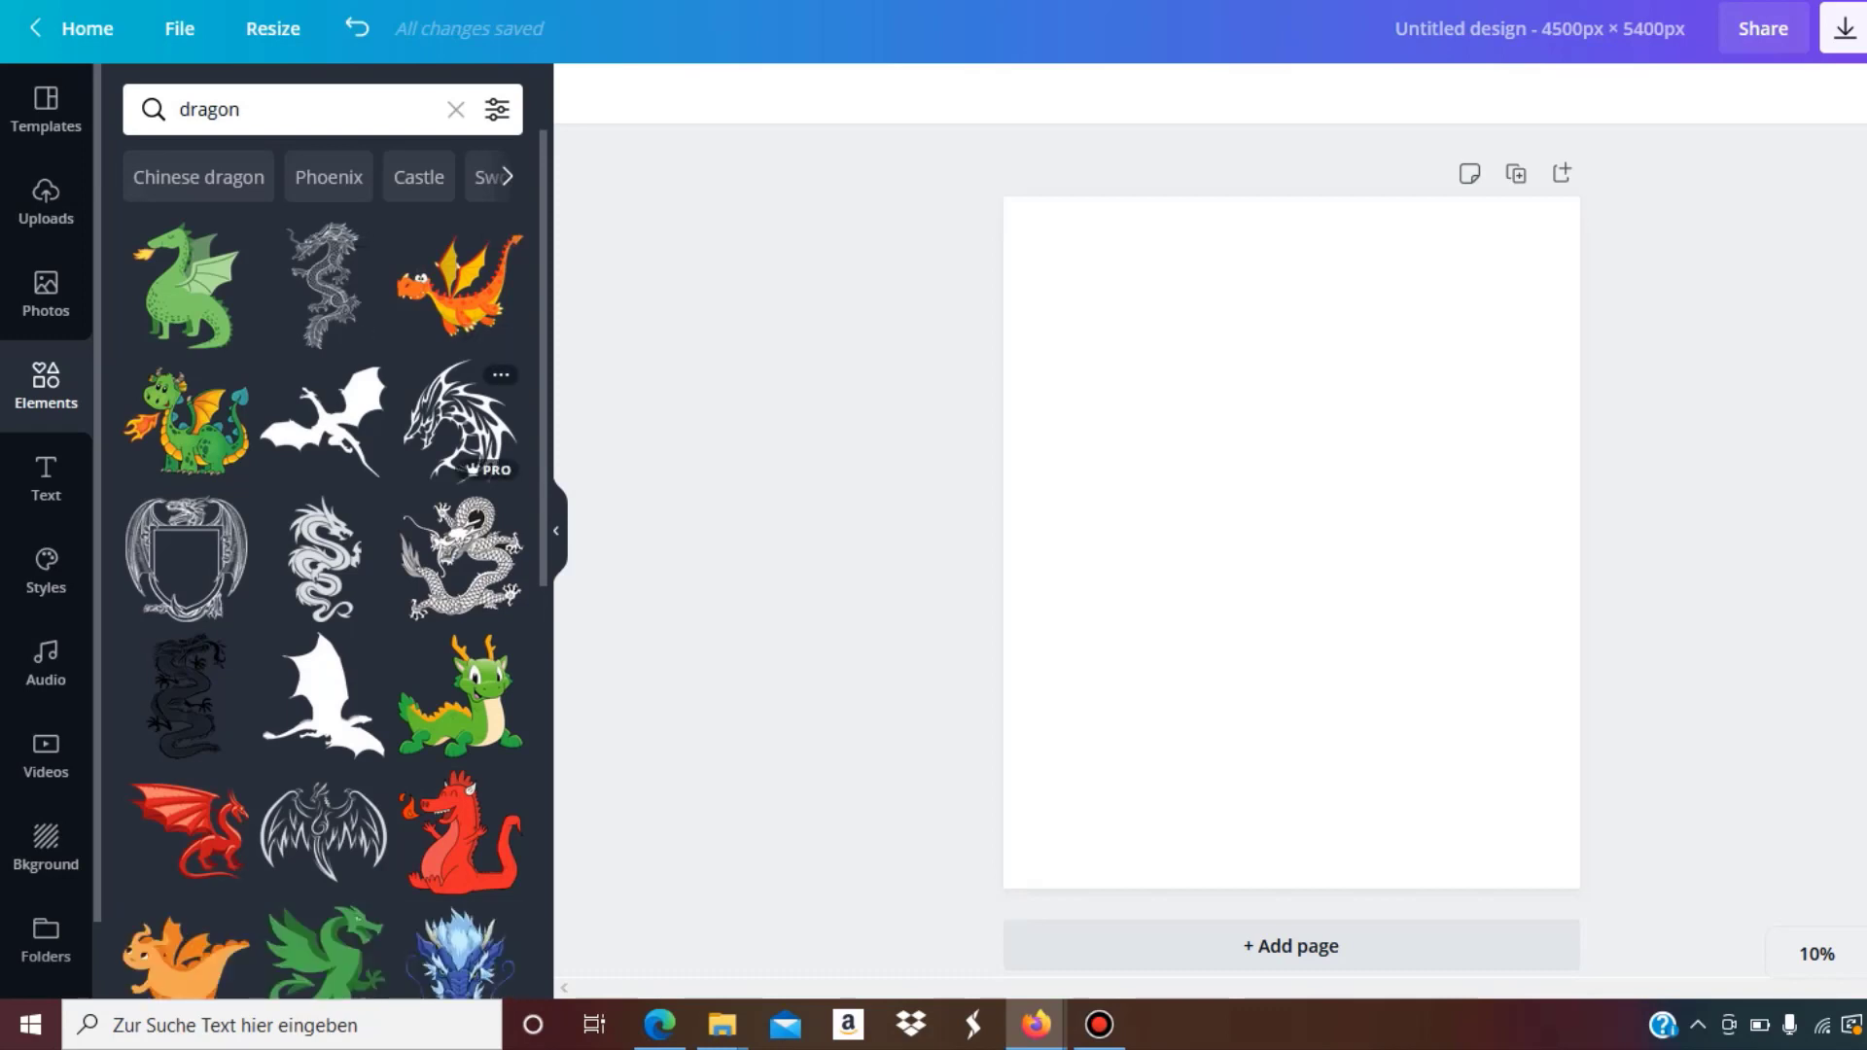
{"action": "left_click", "coordinate": [458, 560]}
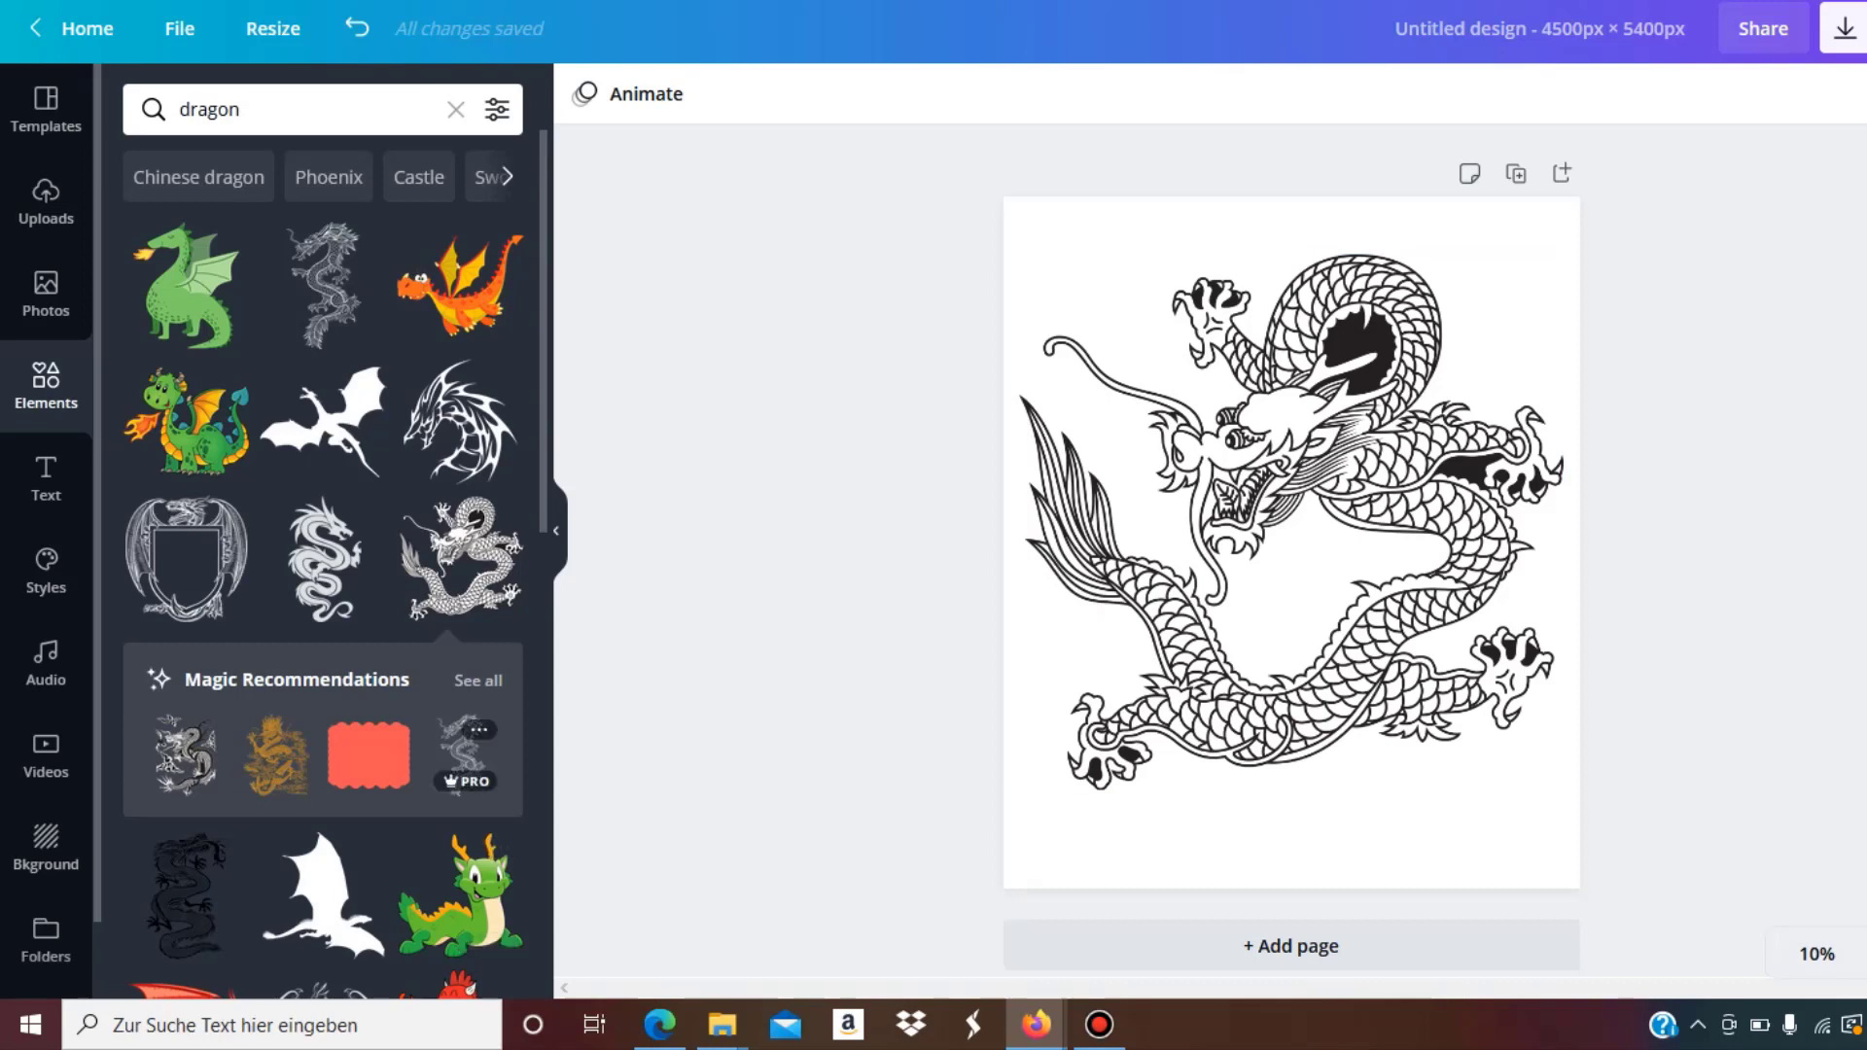
Select the dragon, then search Elements for 'cloud' and browse the cloud results.
{"action": "left_click", "coordinate": [1290, 541]}
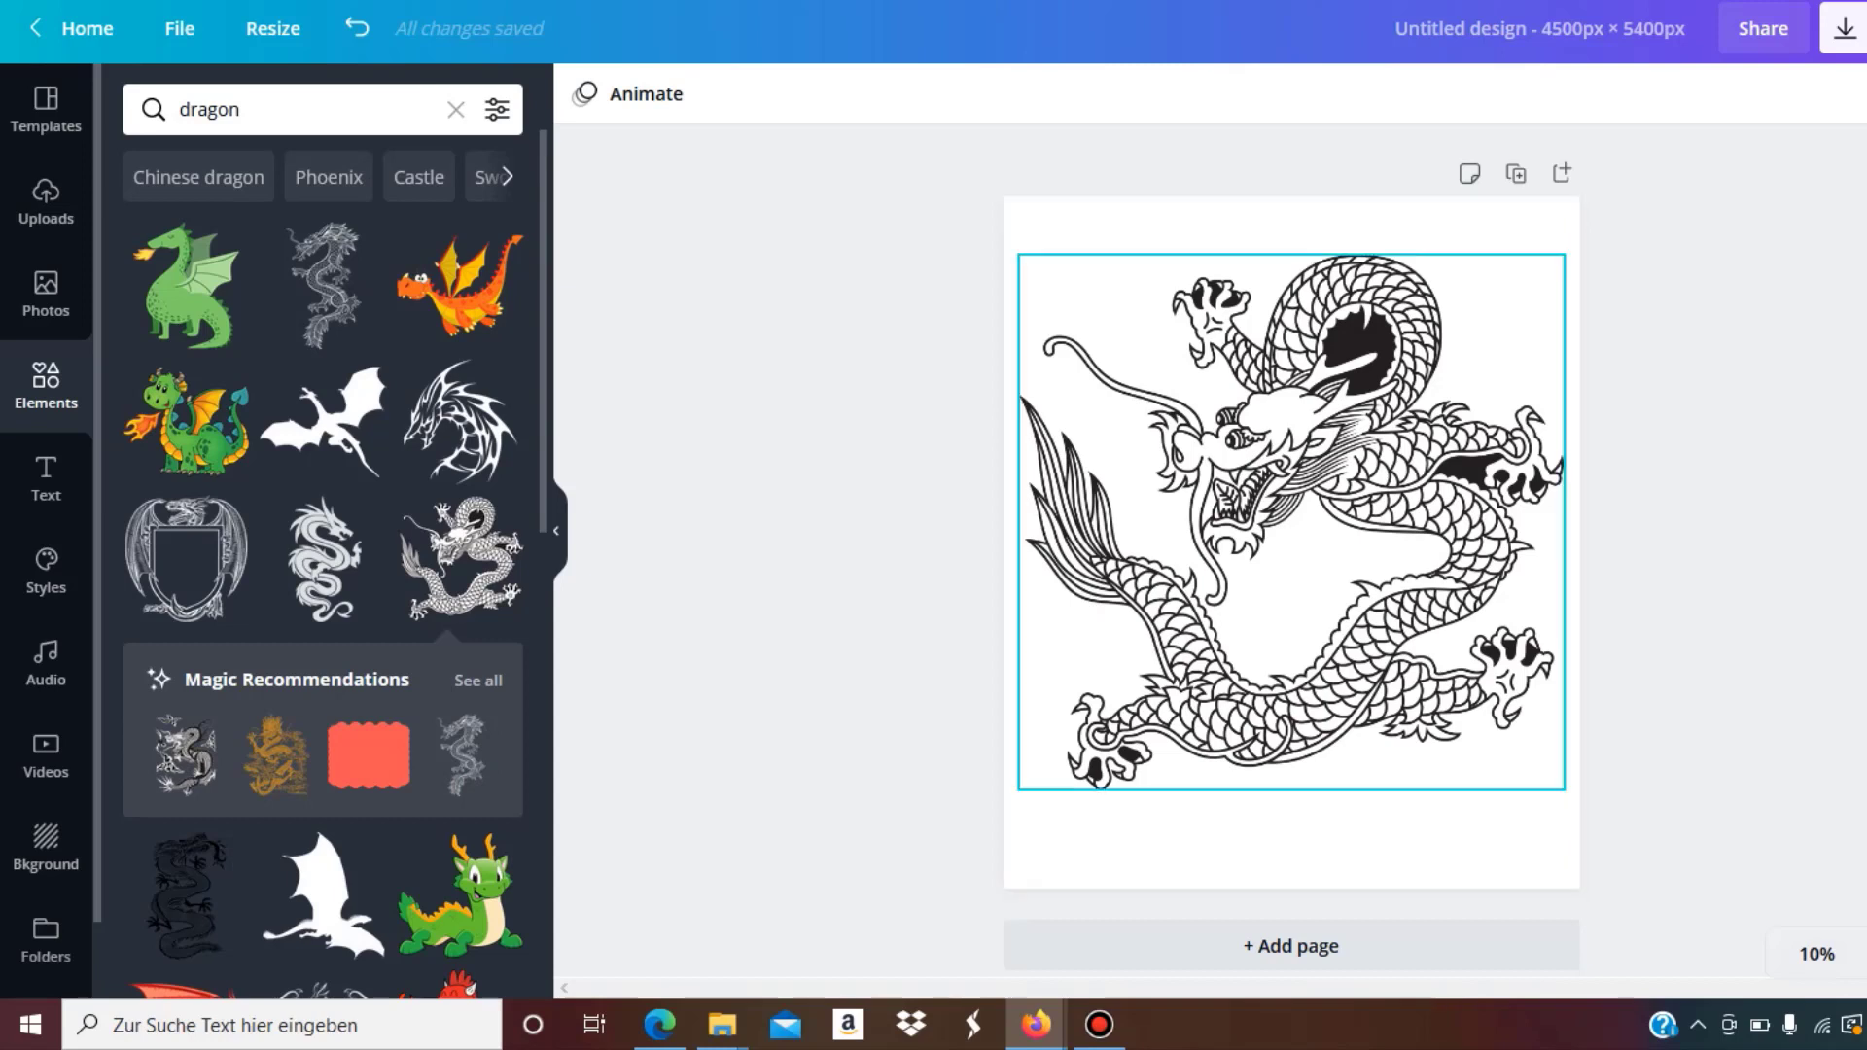
{"action": "left_click", "coordinate": [1290, 833]}
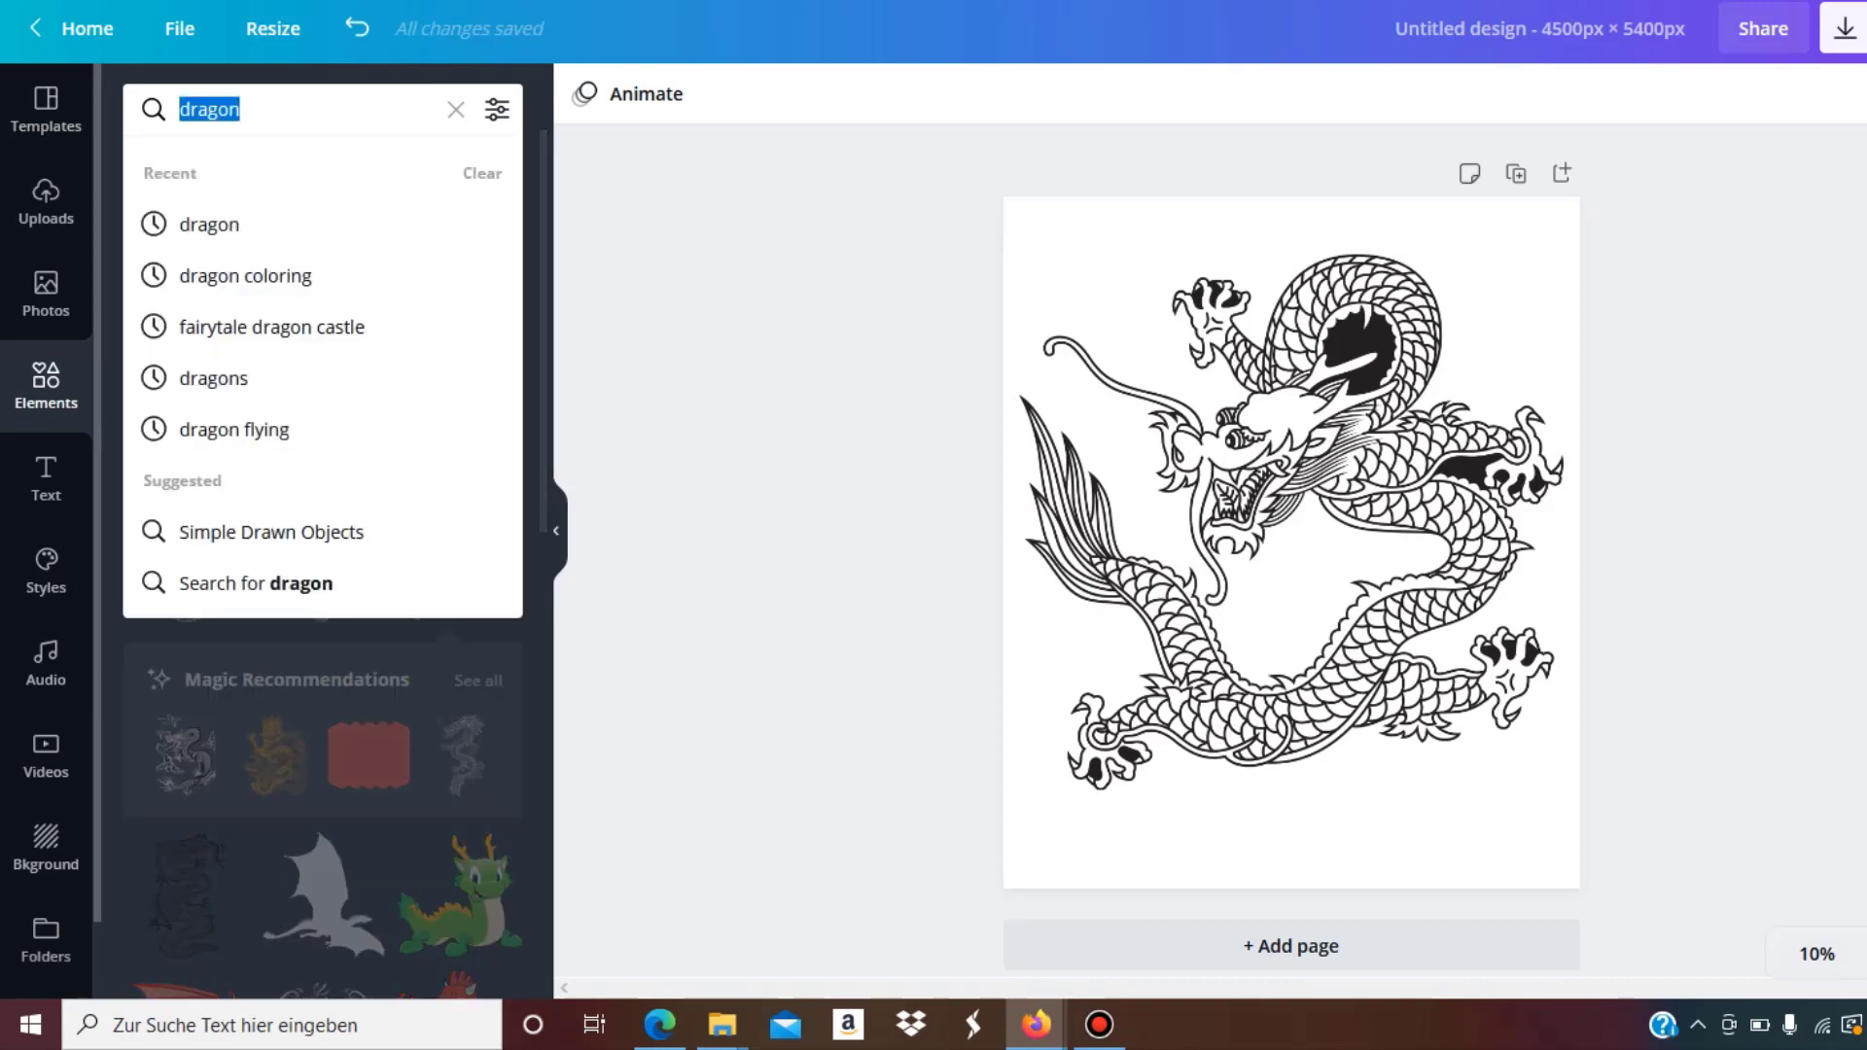
{"action": "type", "text": "cloud"}
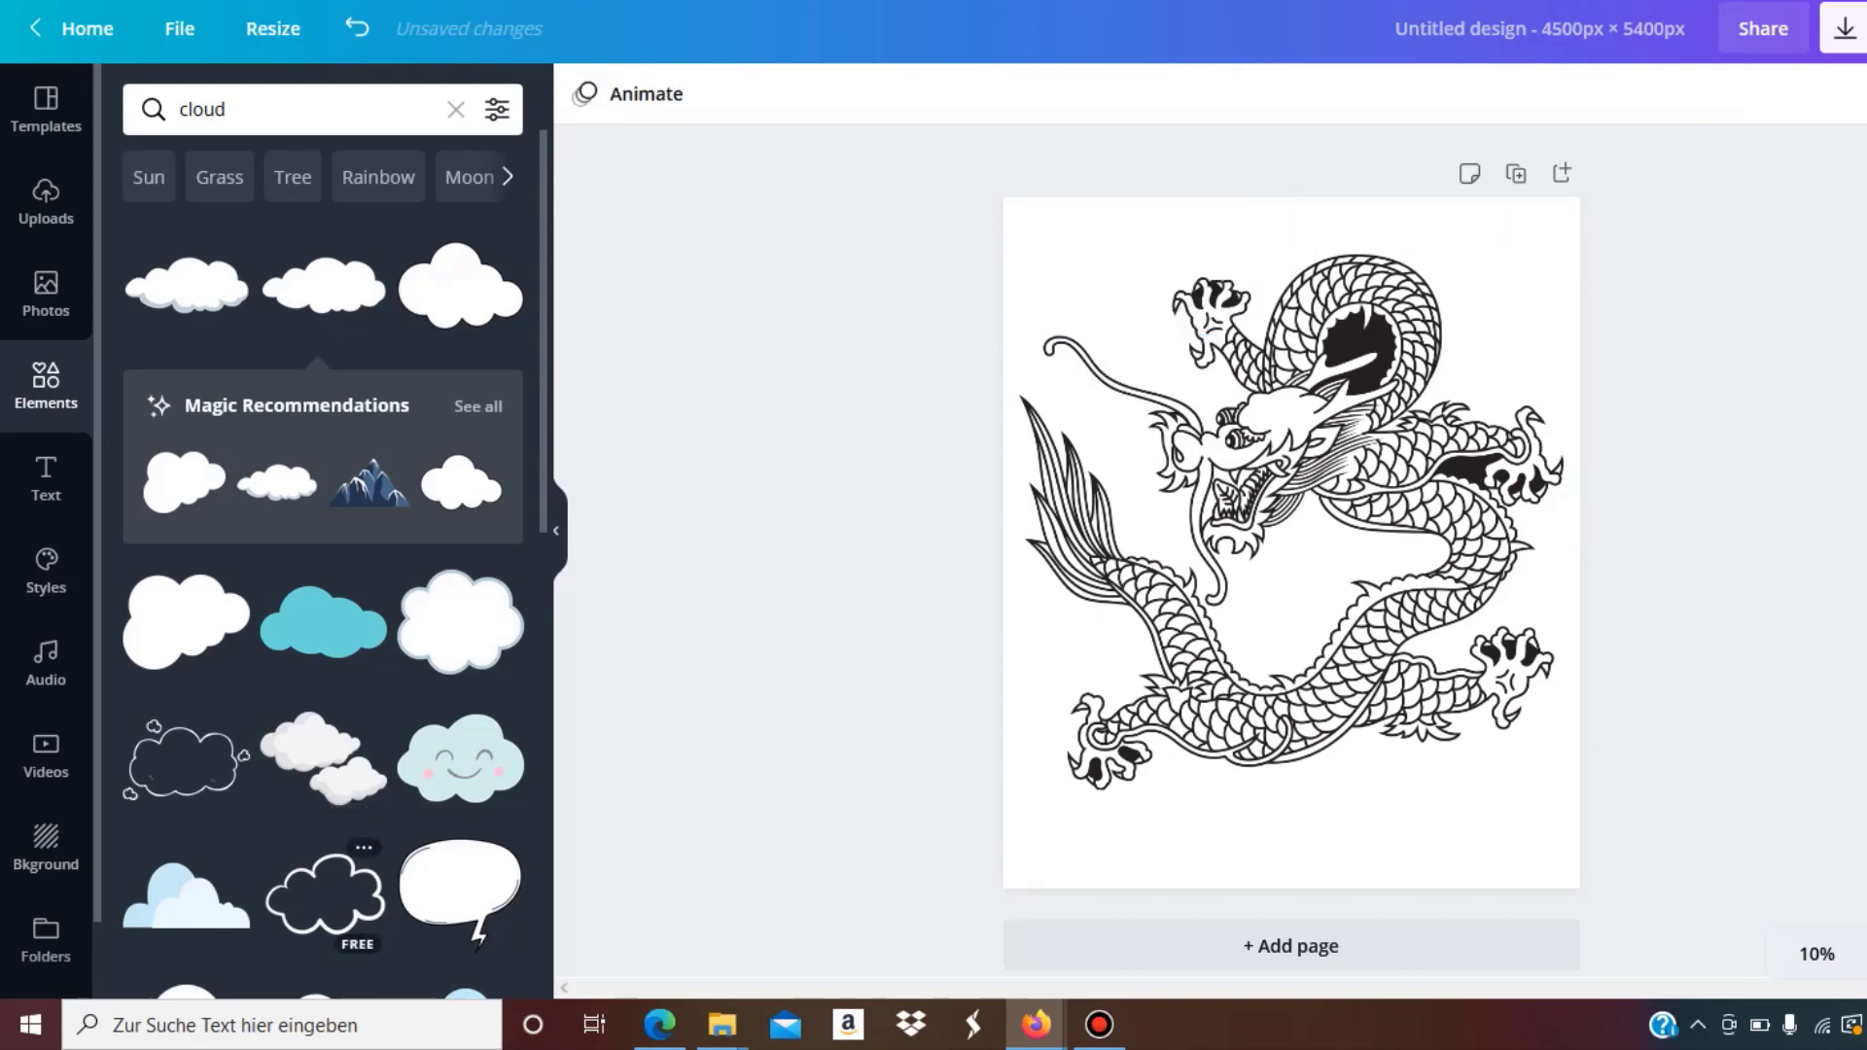
{"action": "scroll", "scroll_direction": "down", "scroll_amount": 3}
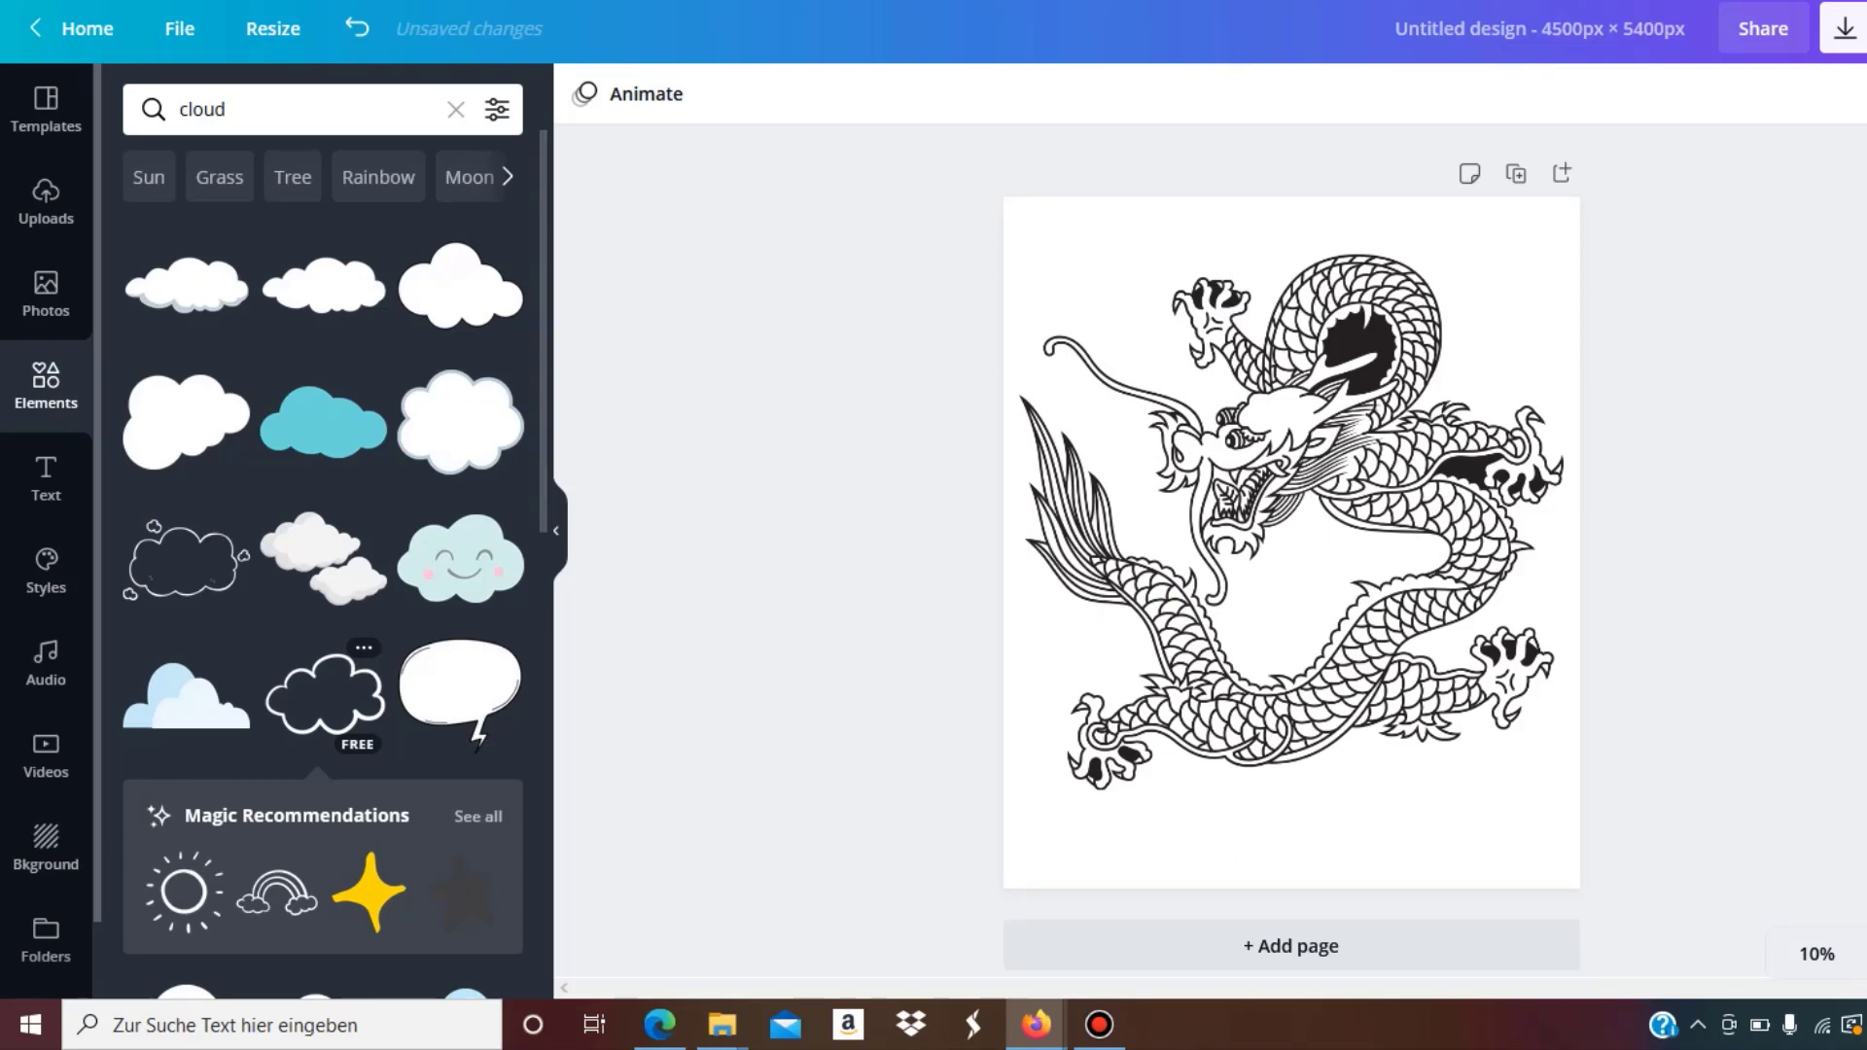
{"action": "scroll", "scroll_direction": "down", "scroll_amount": 3}
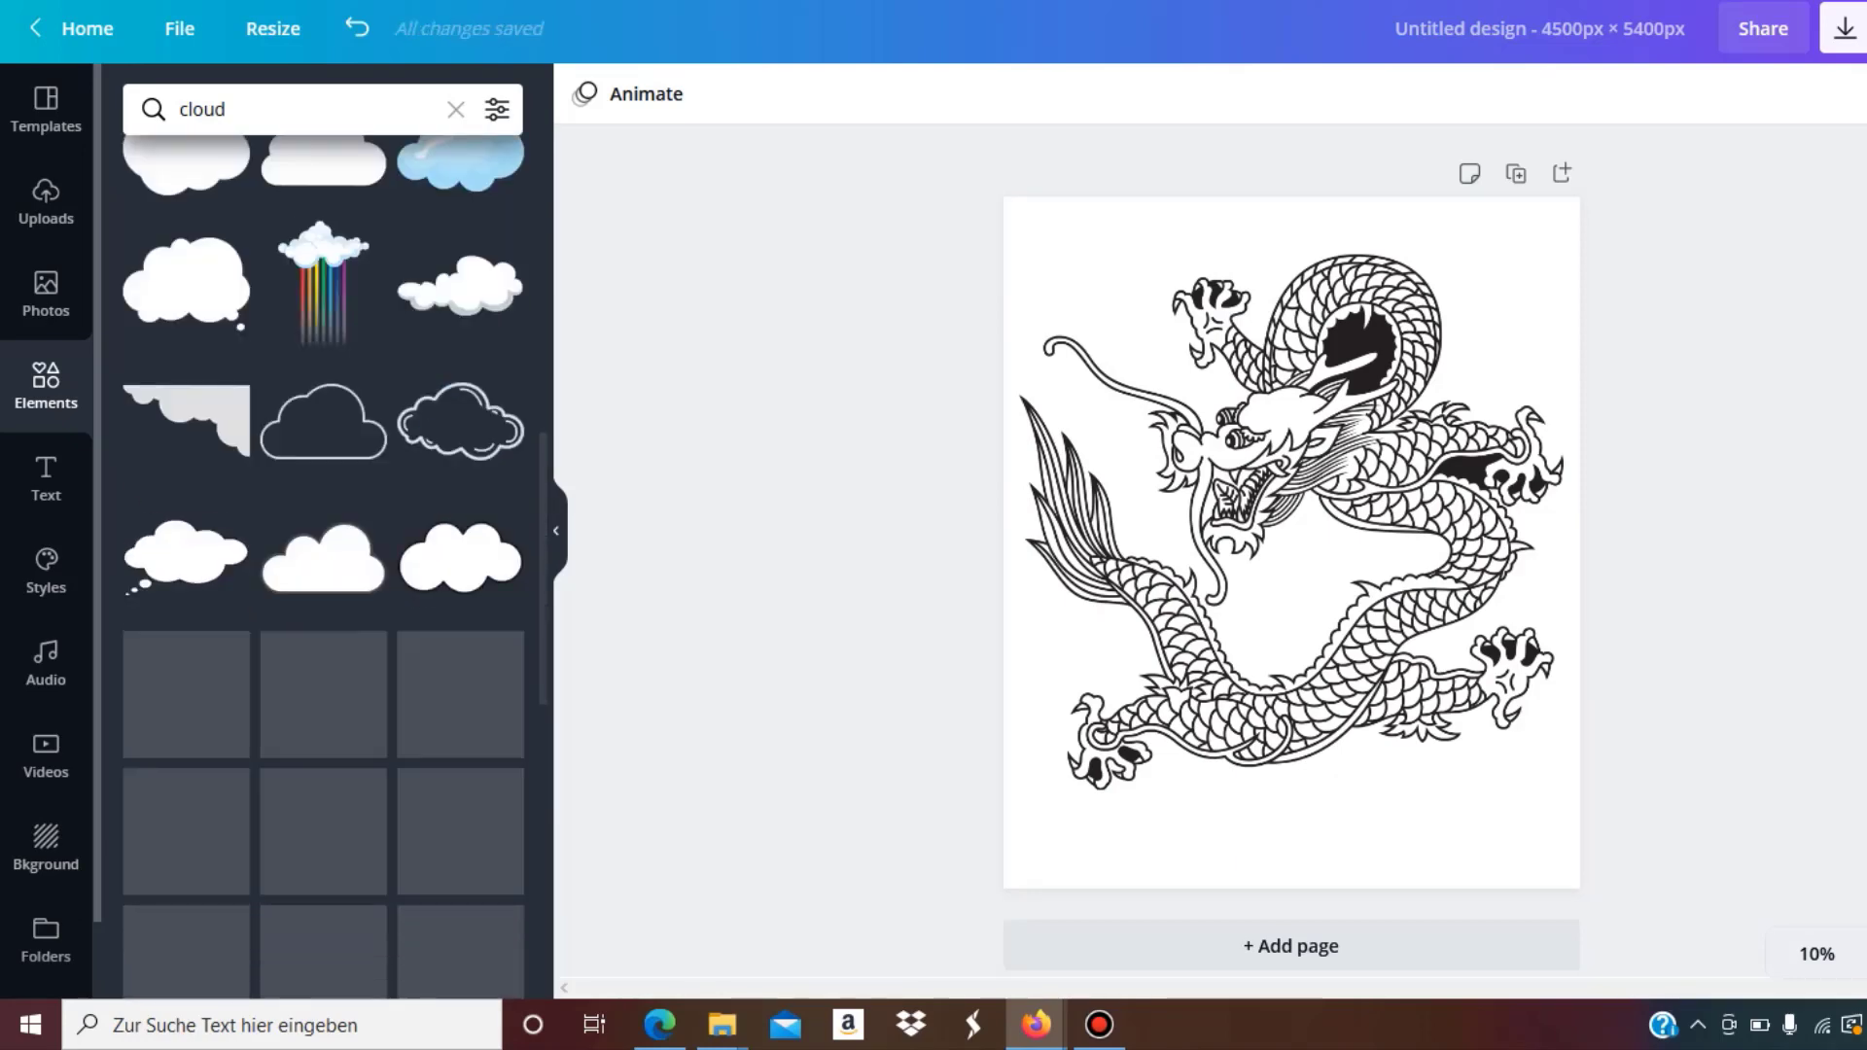
{"action": "scroll", "scroll_direction": "down", "scroll_amount": 3}
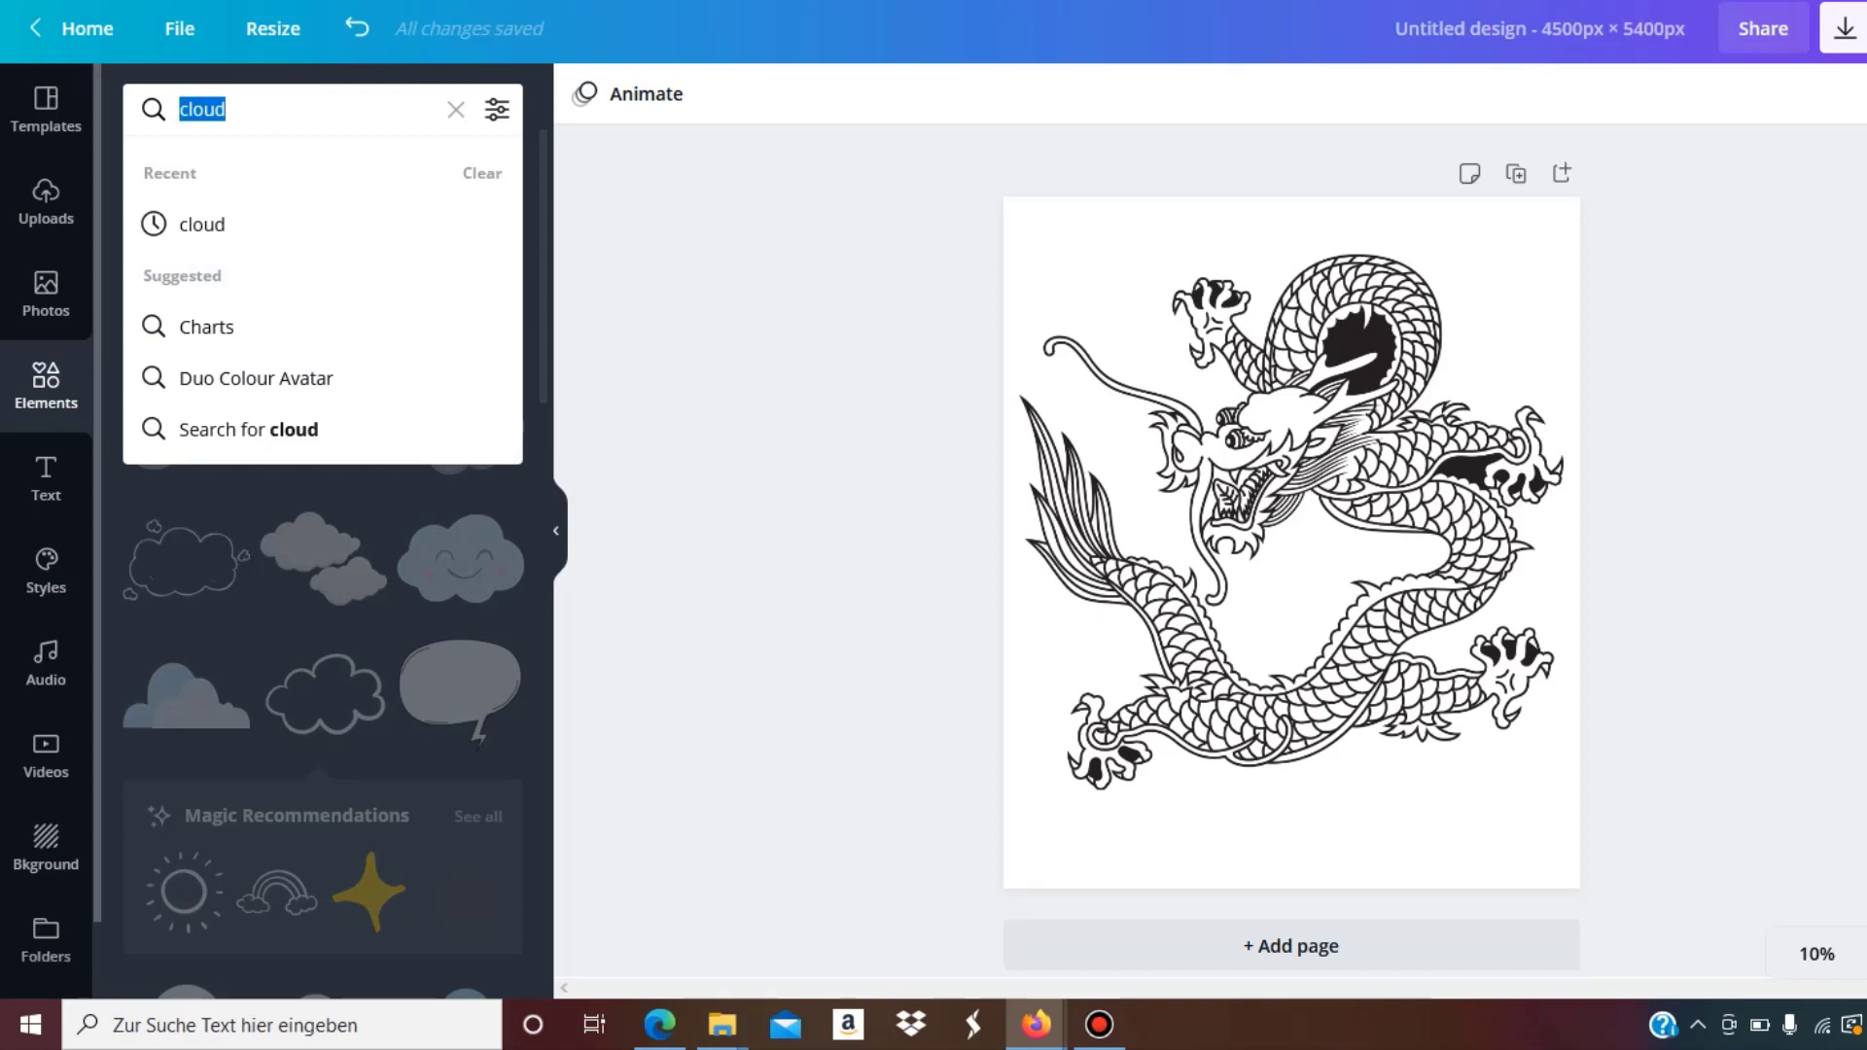
Search Elements for 'background' and add the black-and-white diagonal-line pattern tile.
{"action": "type", "text": "backg"}
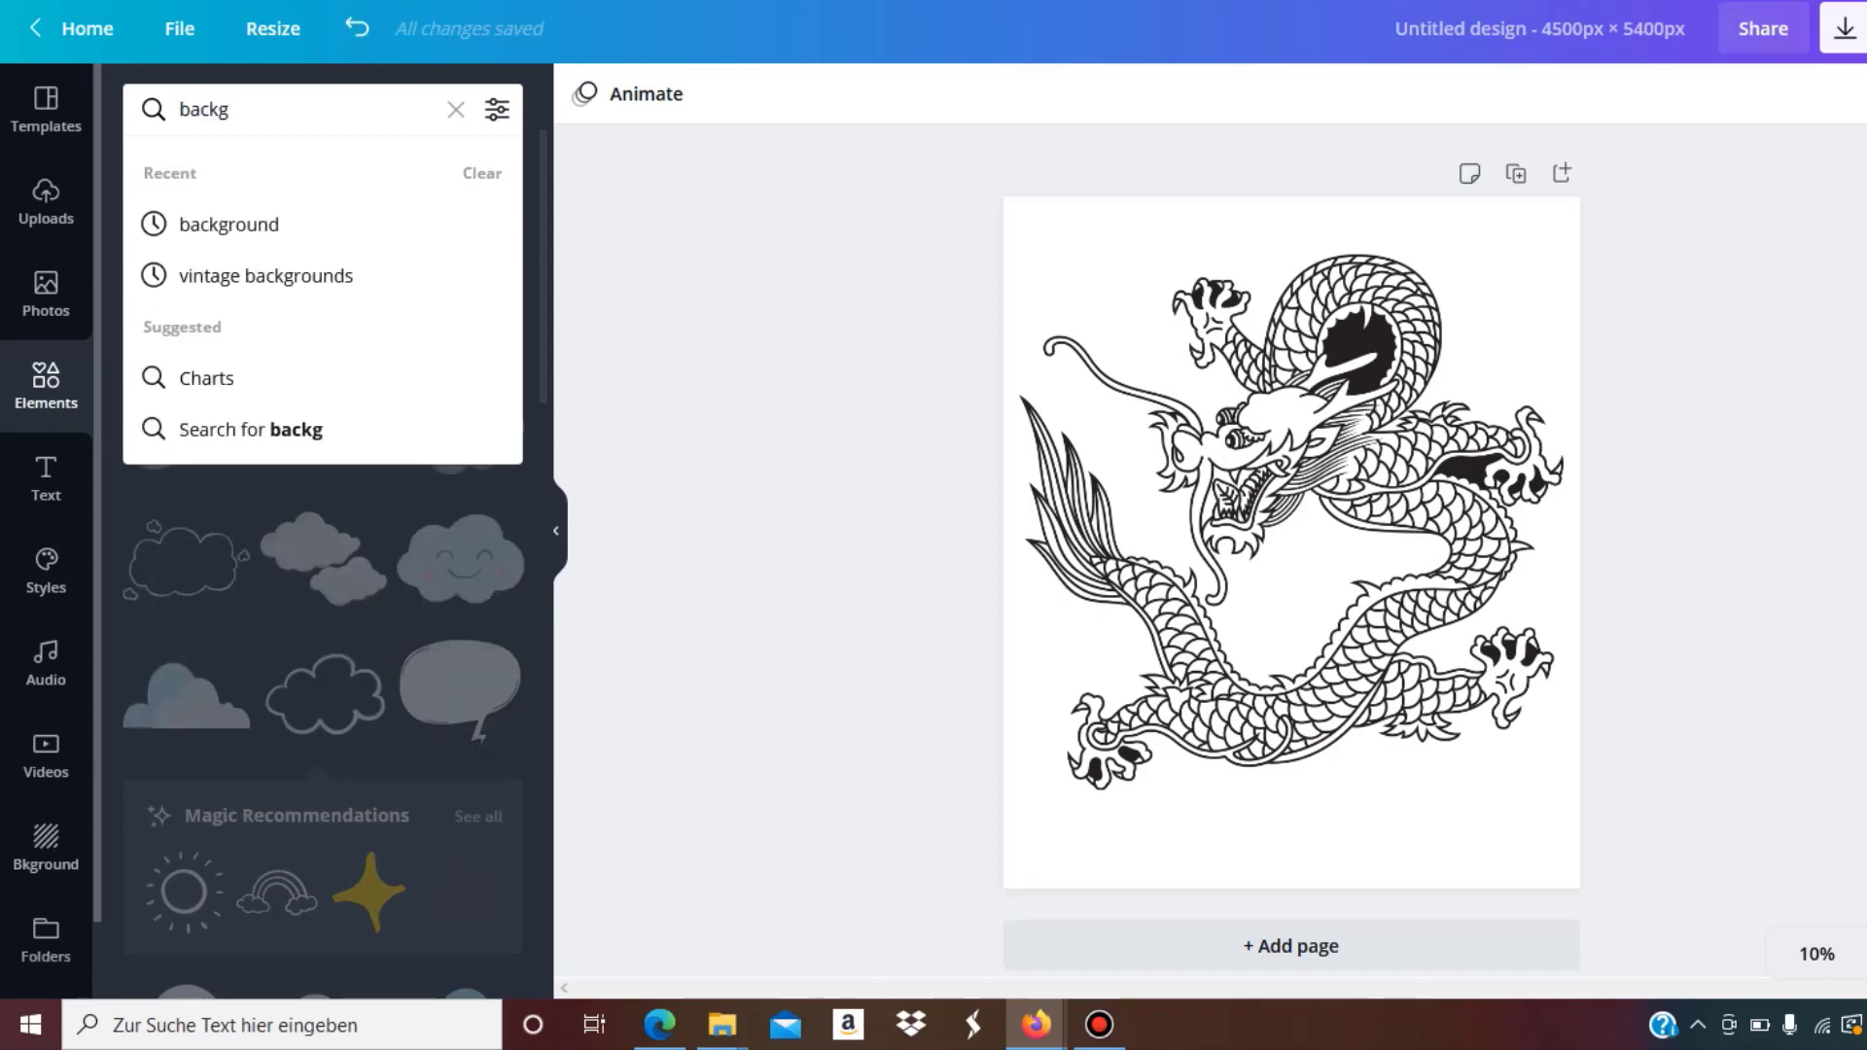
{"action": "left_click", "coordinate": [227, 224]}
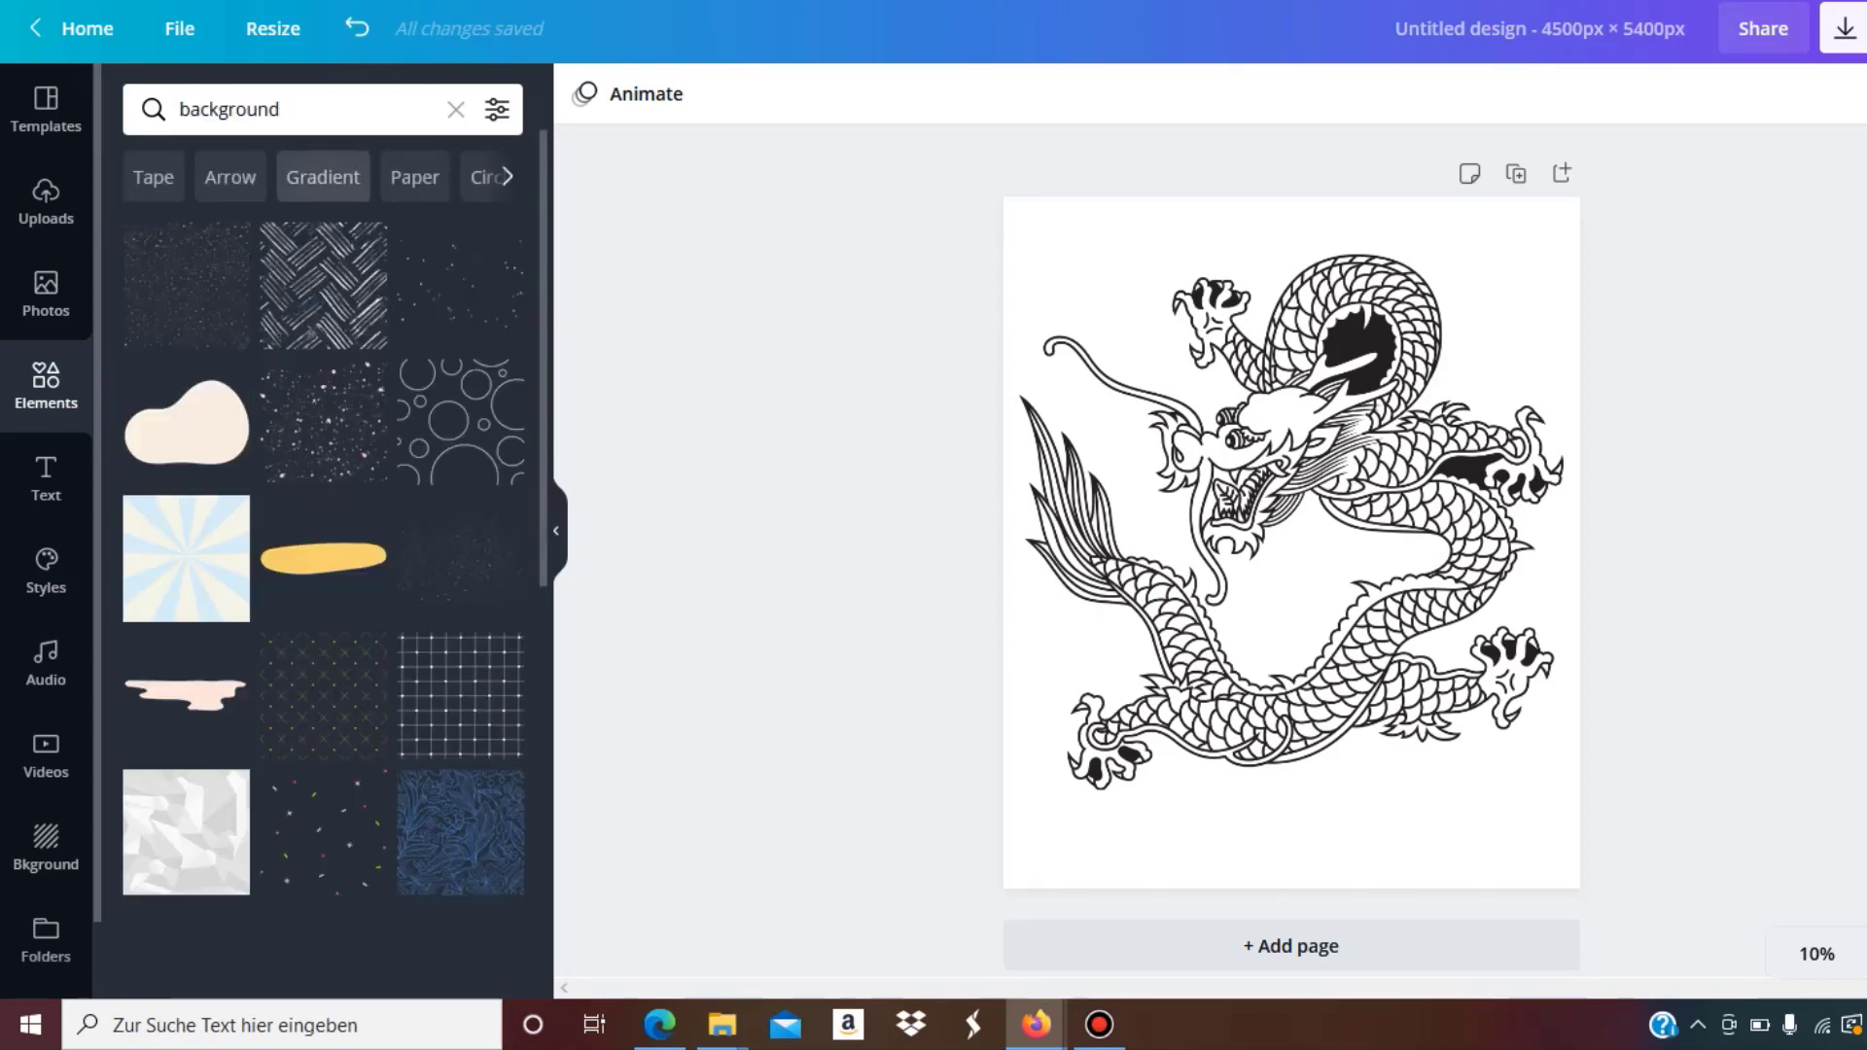
{"action": "scroll", "scroll_direction": "down", "scroll_amount": 3}
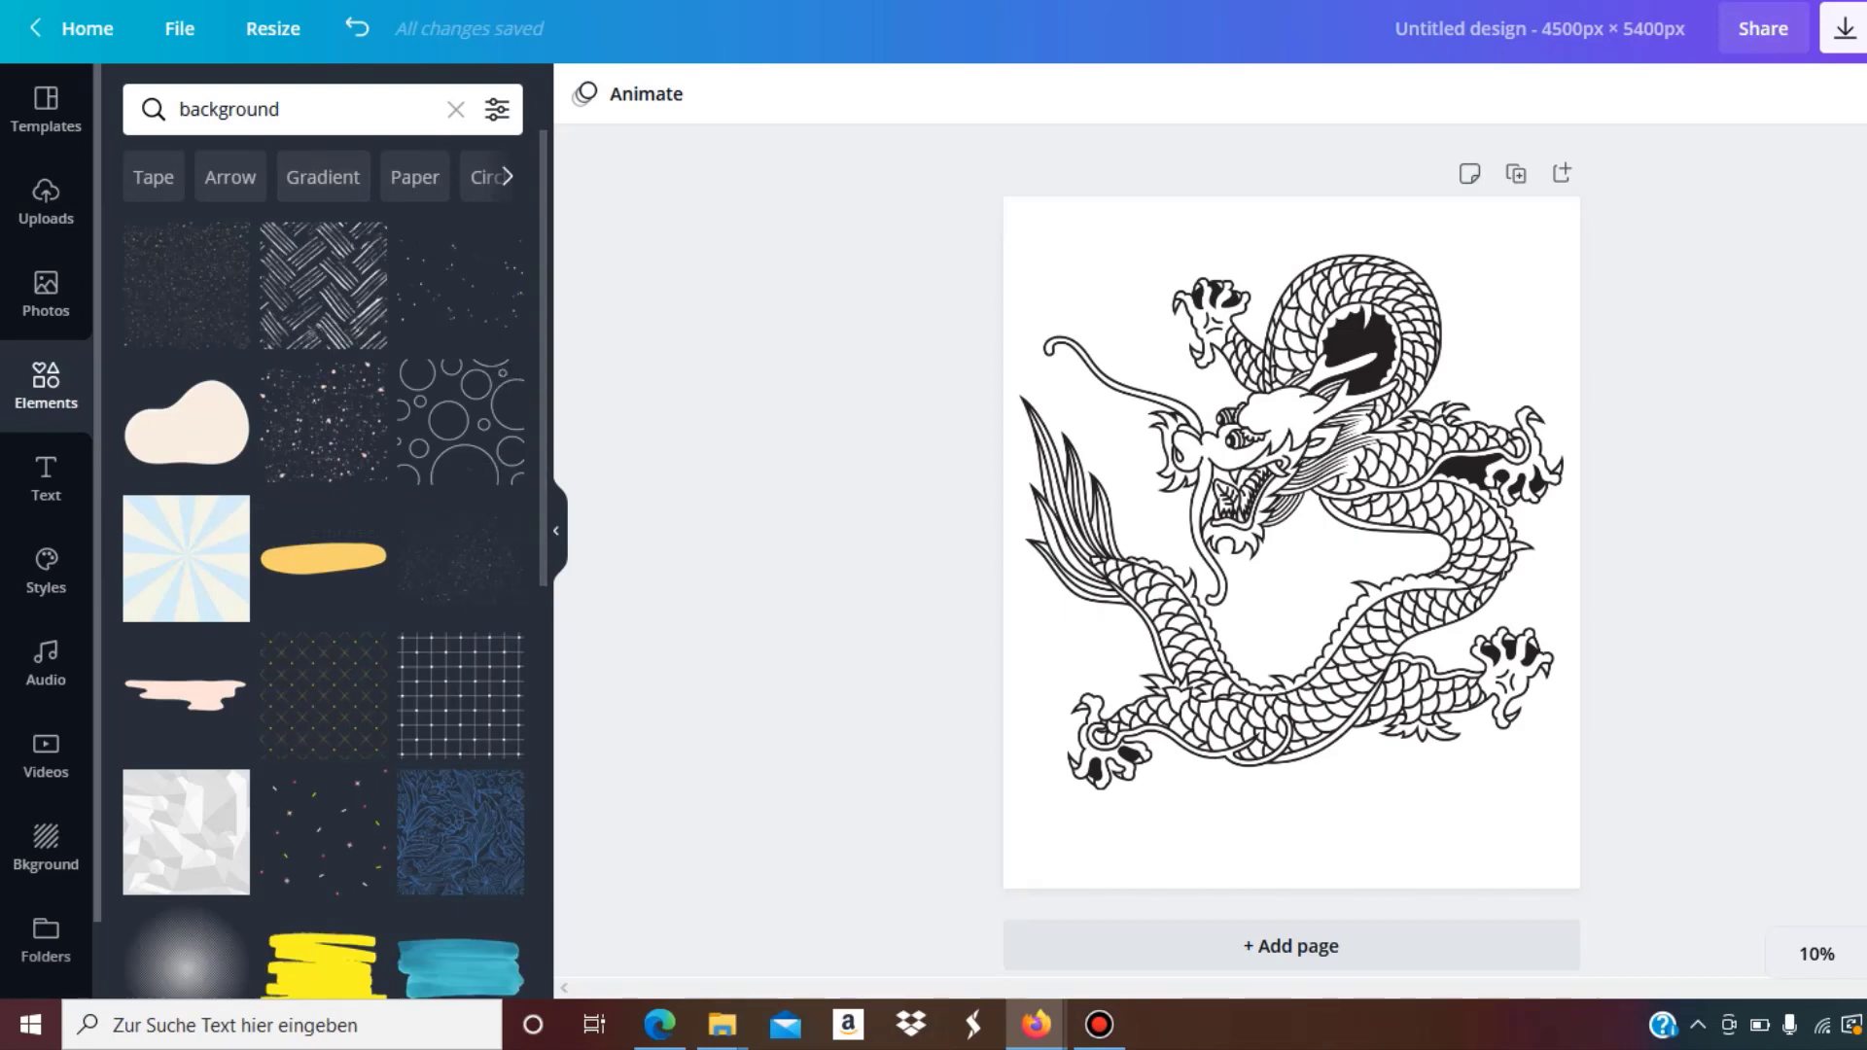
{"action": "scroll", "scroll_direction": "down", "scroll_amount": 3}
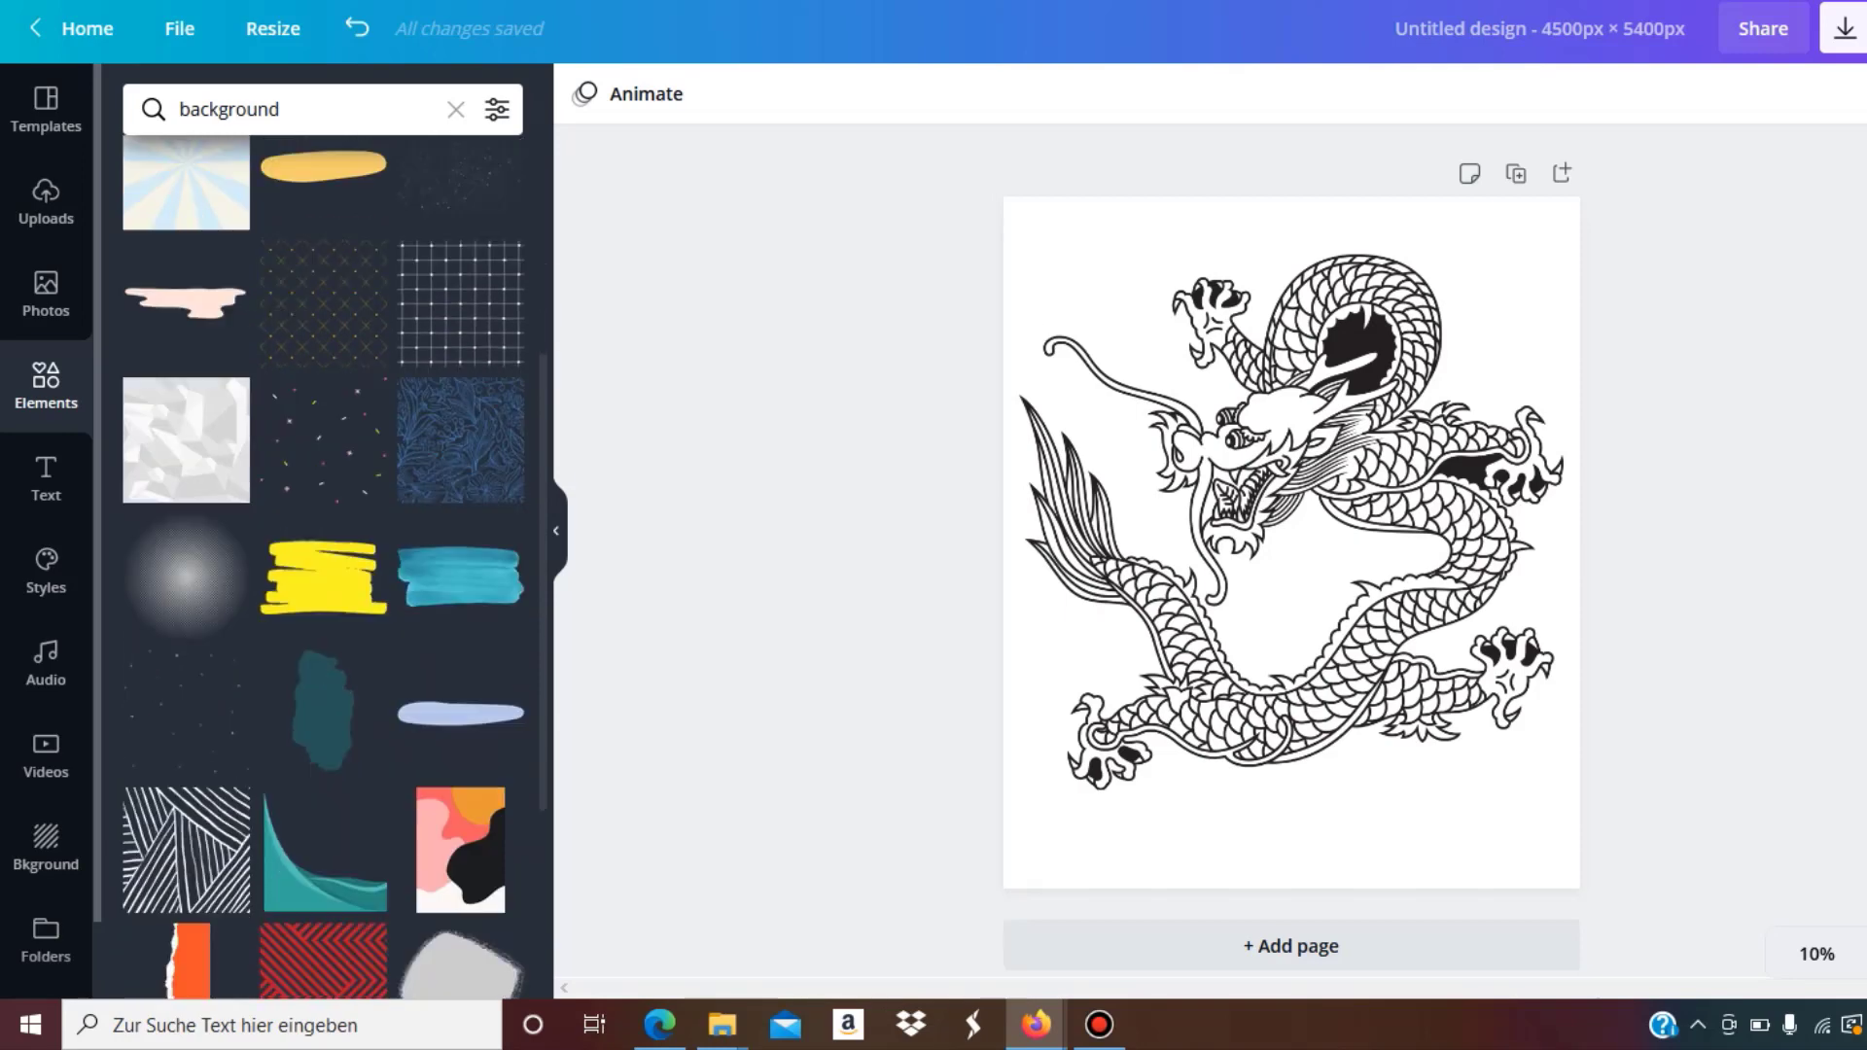
{"action": "scroll", "scroll_direction": "down", "scroll_amount": 3}
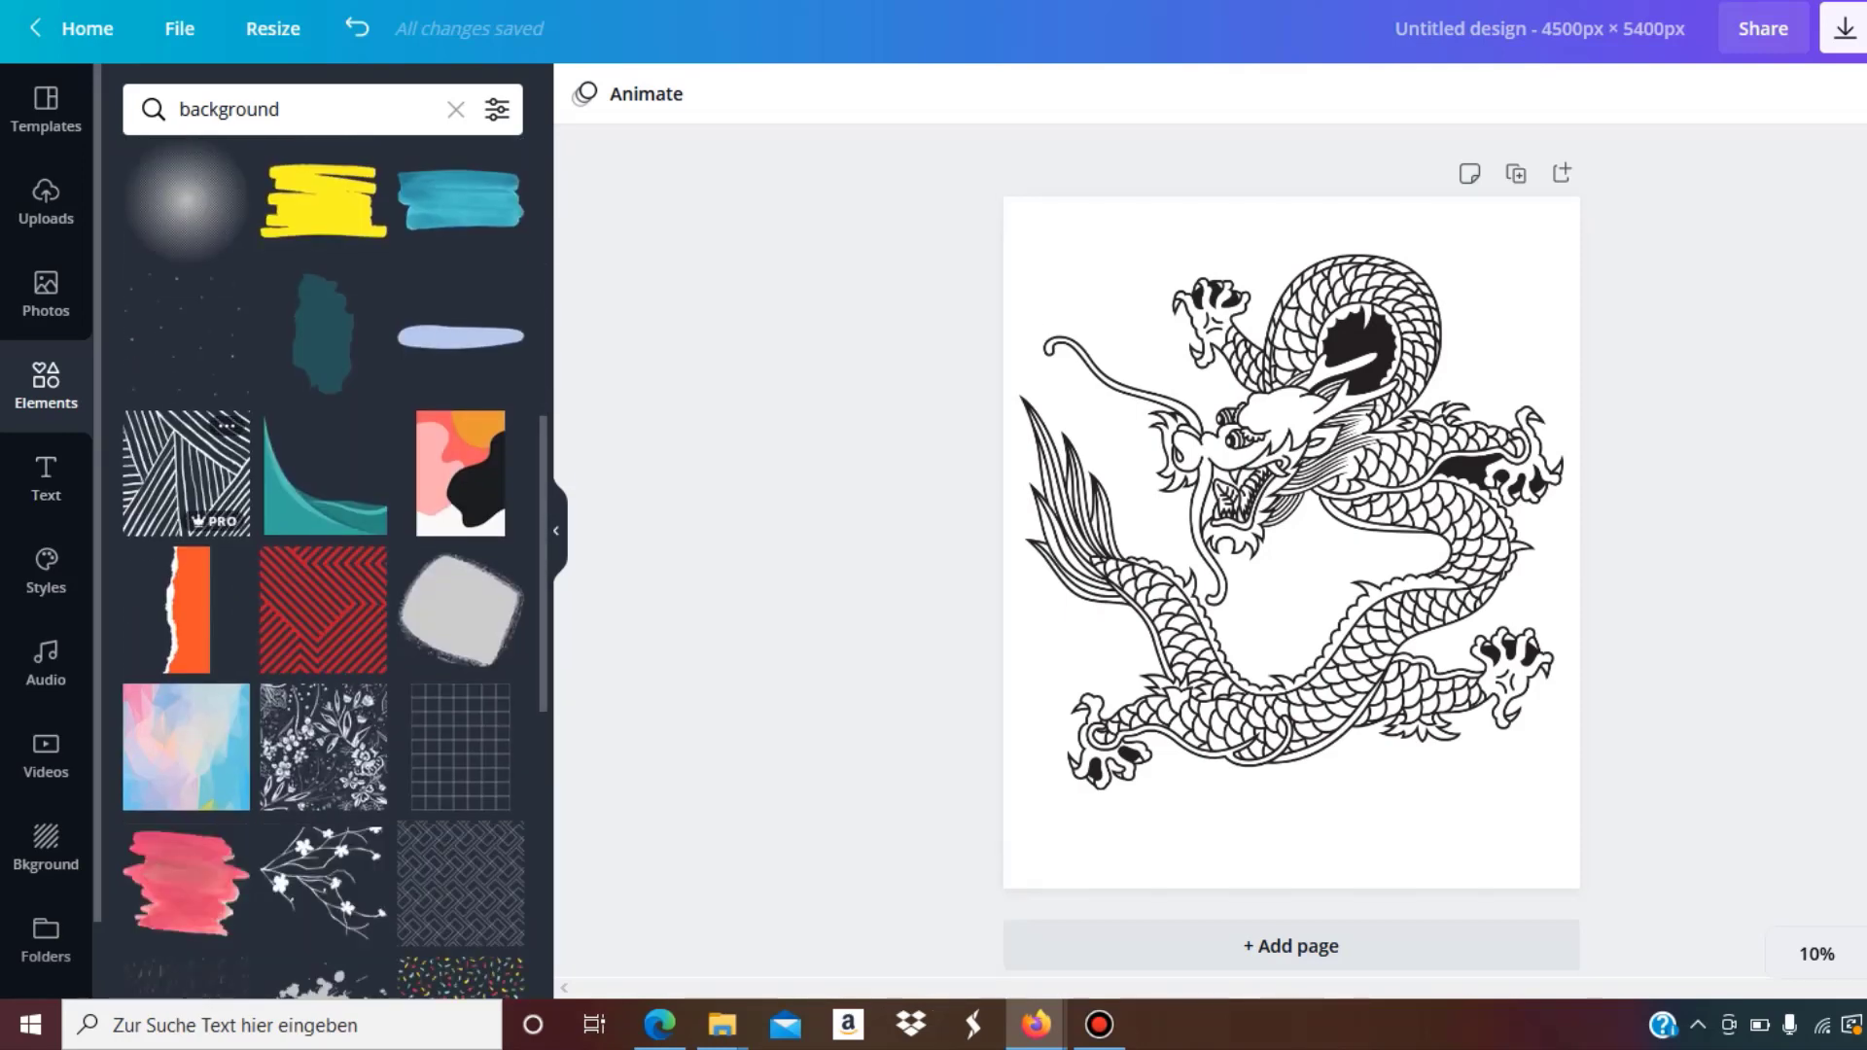
{"action": "left_click", "coordinate": [185, 472]}
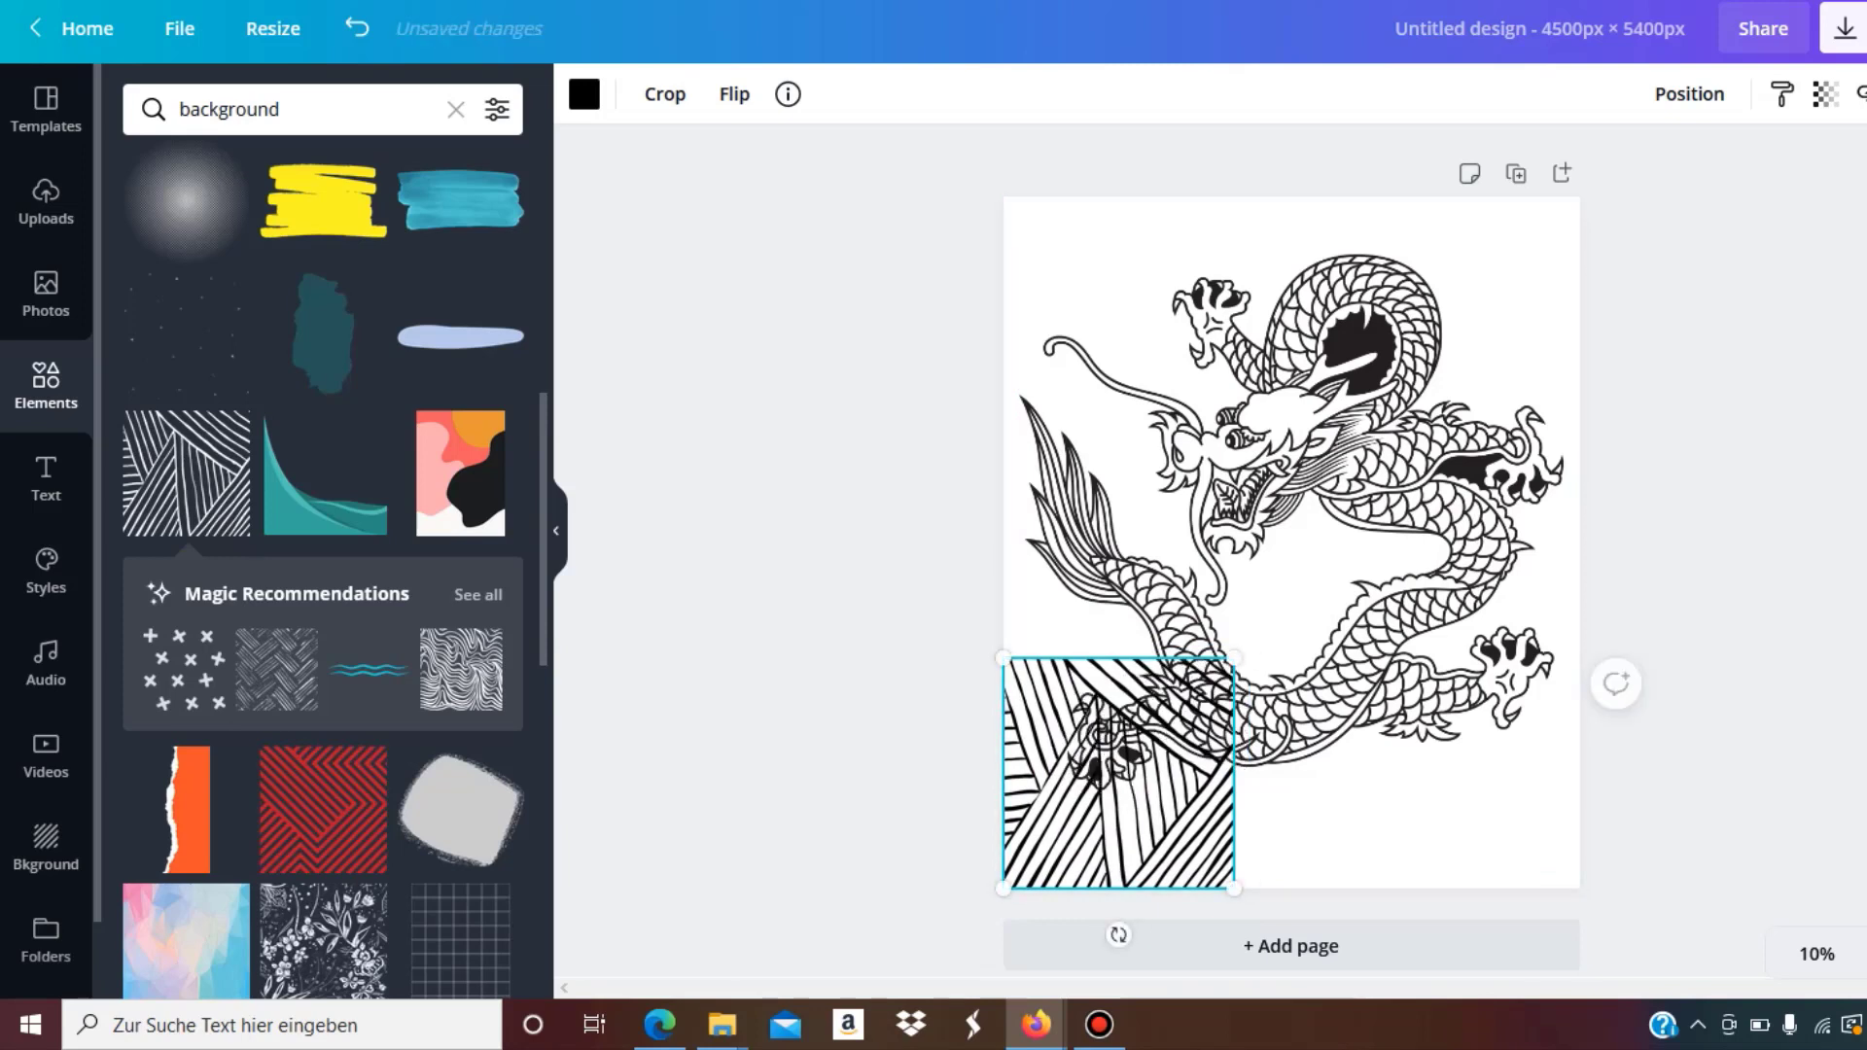
Remove the trial diagonal-line pattern through its right-click menu.
{"action": "right_click", "coordinate": [1117, 771]}
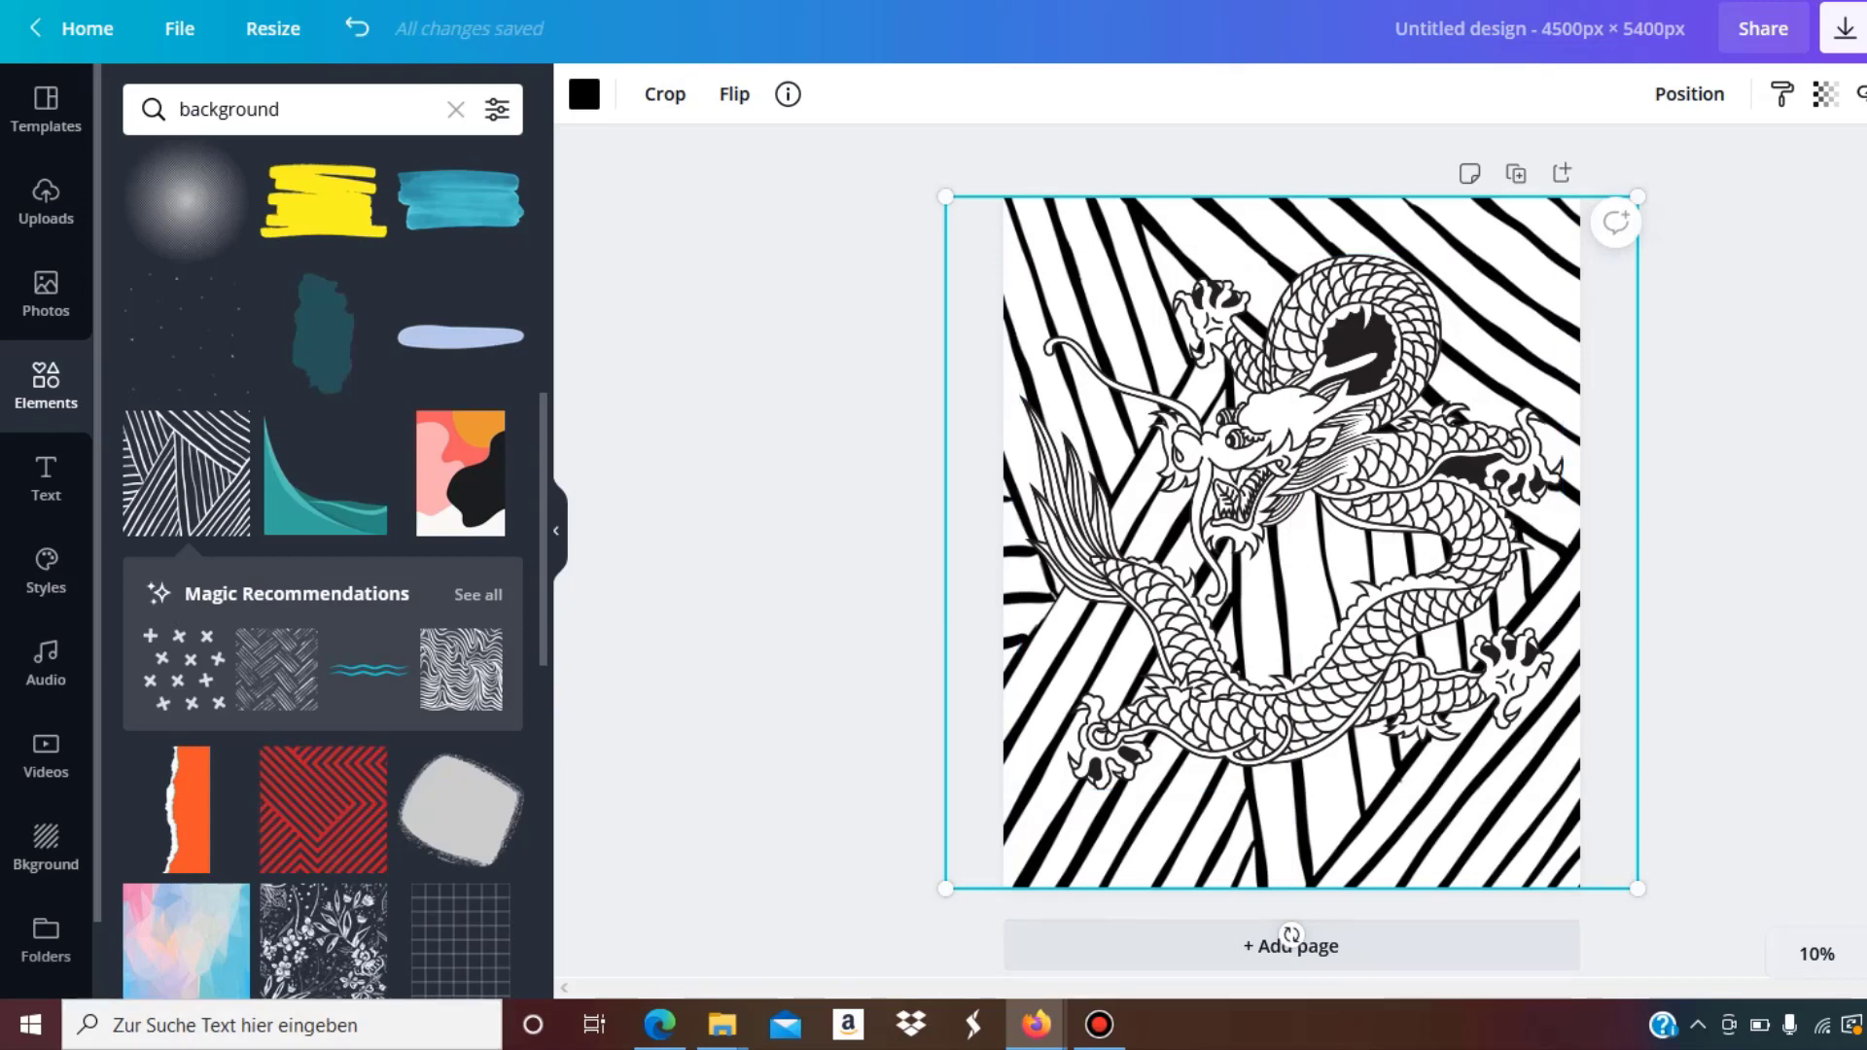
{"action": "mouse_move", "coordinate": [322, 810]}
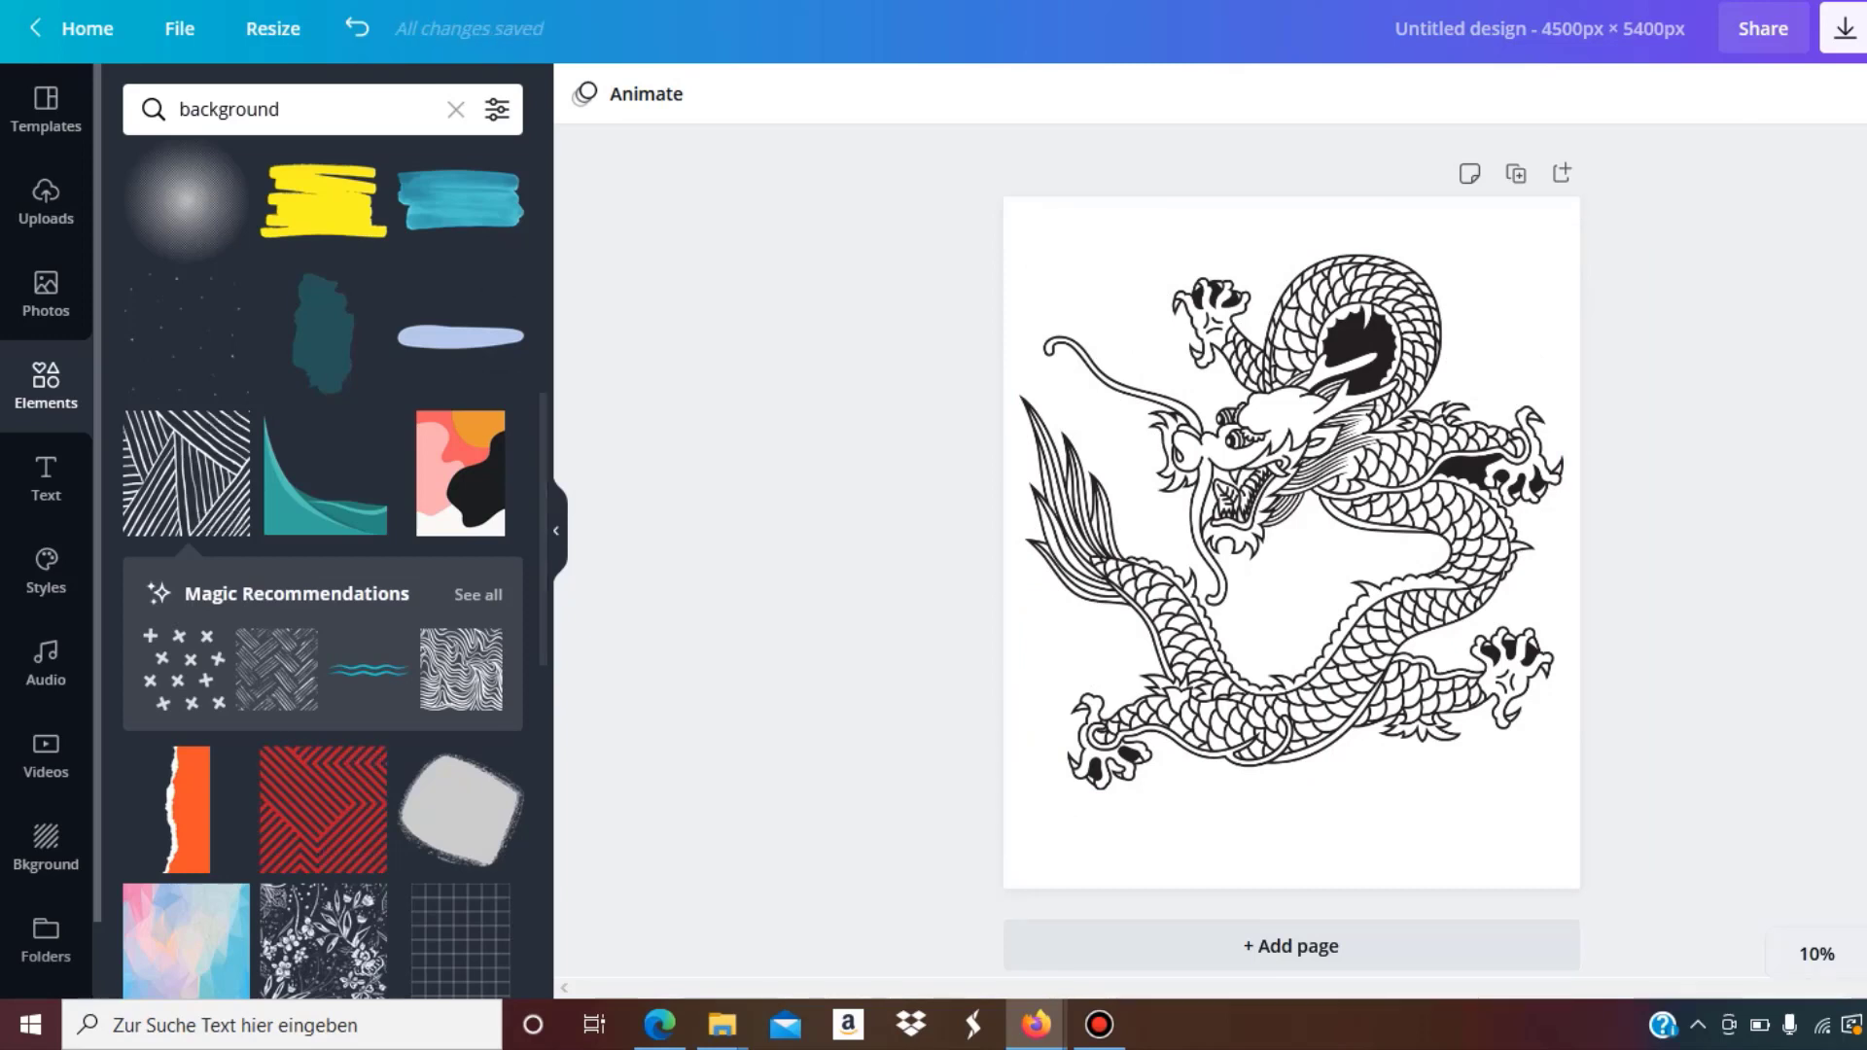
Add the diamond-lattice line pattern from the Magic Recommendations 'See all' list.
{"action": "scroll", "scroll_direction": "down", "scroll_amount": 3}
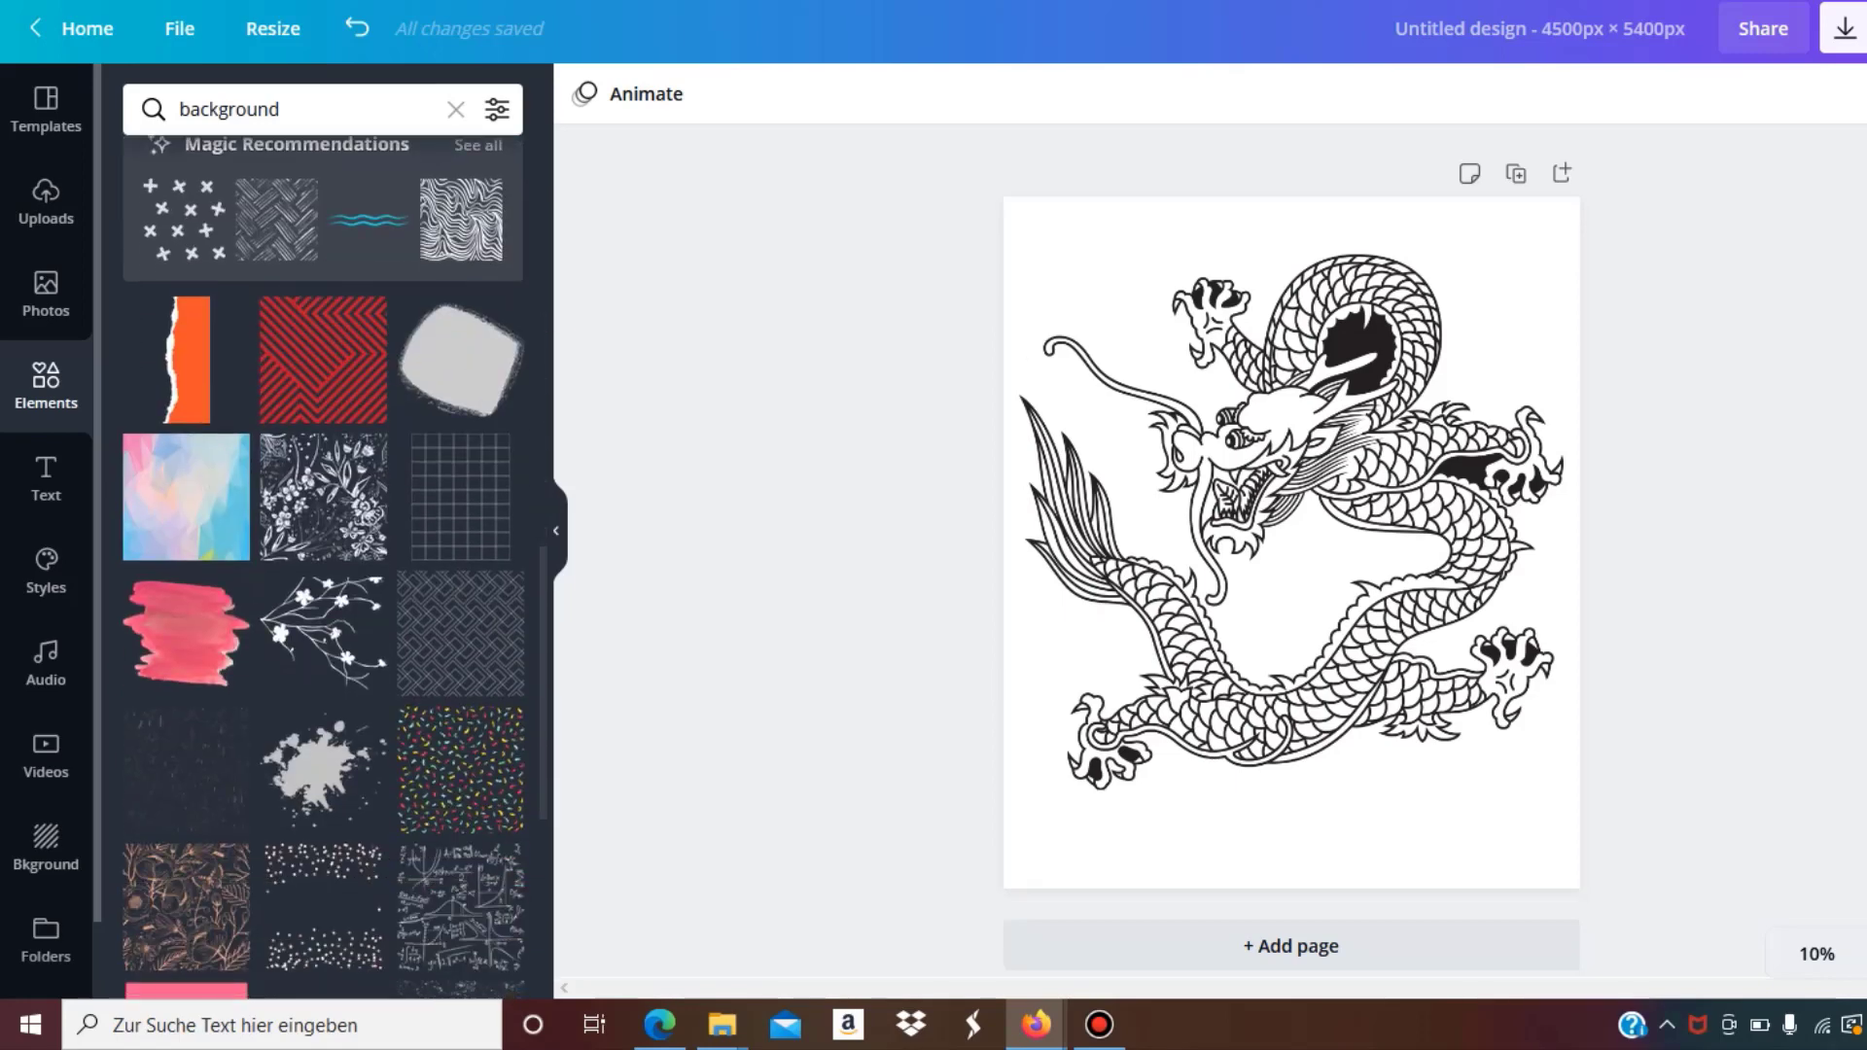
{"action": "scroll", "scroll_direction": "down", "scroll_amount": 3}
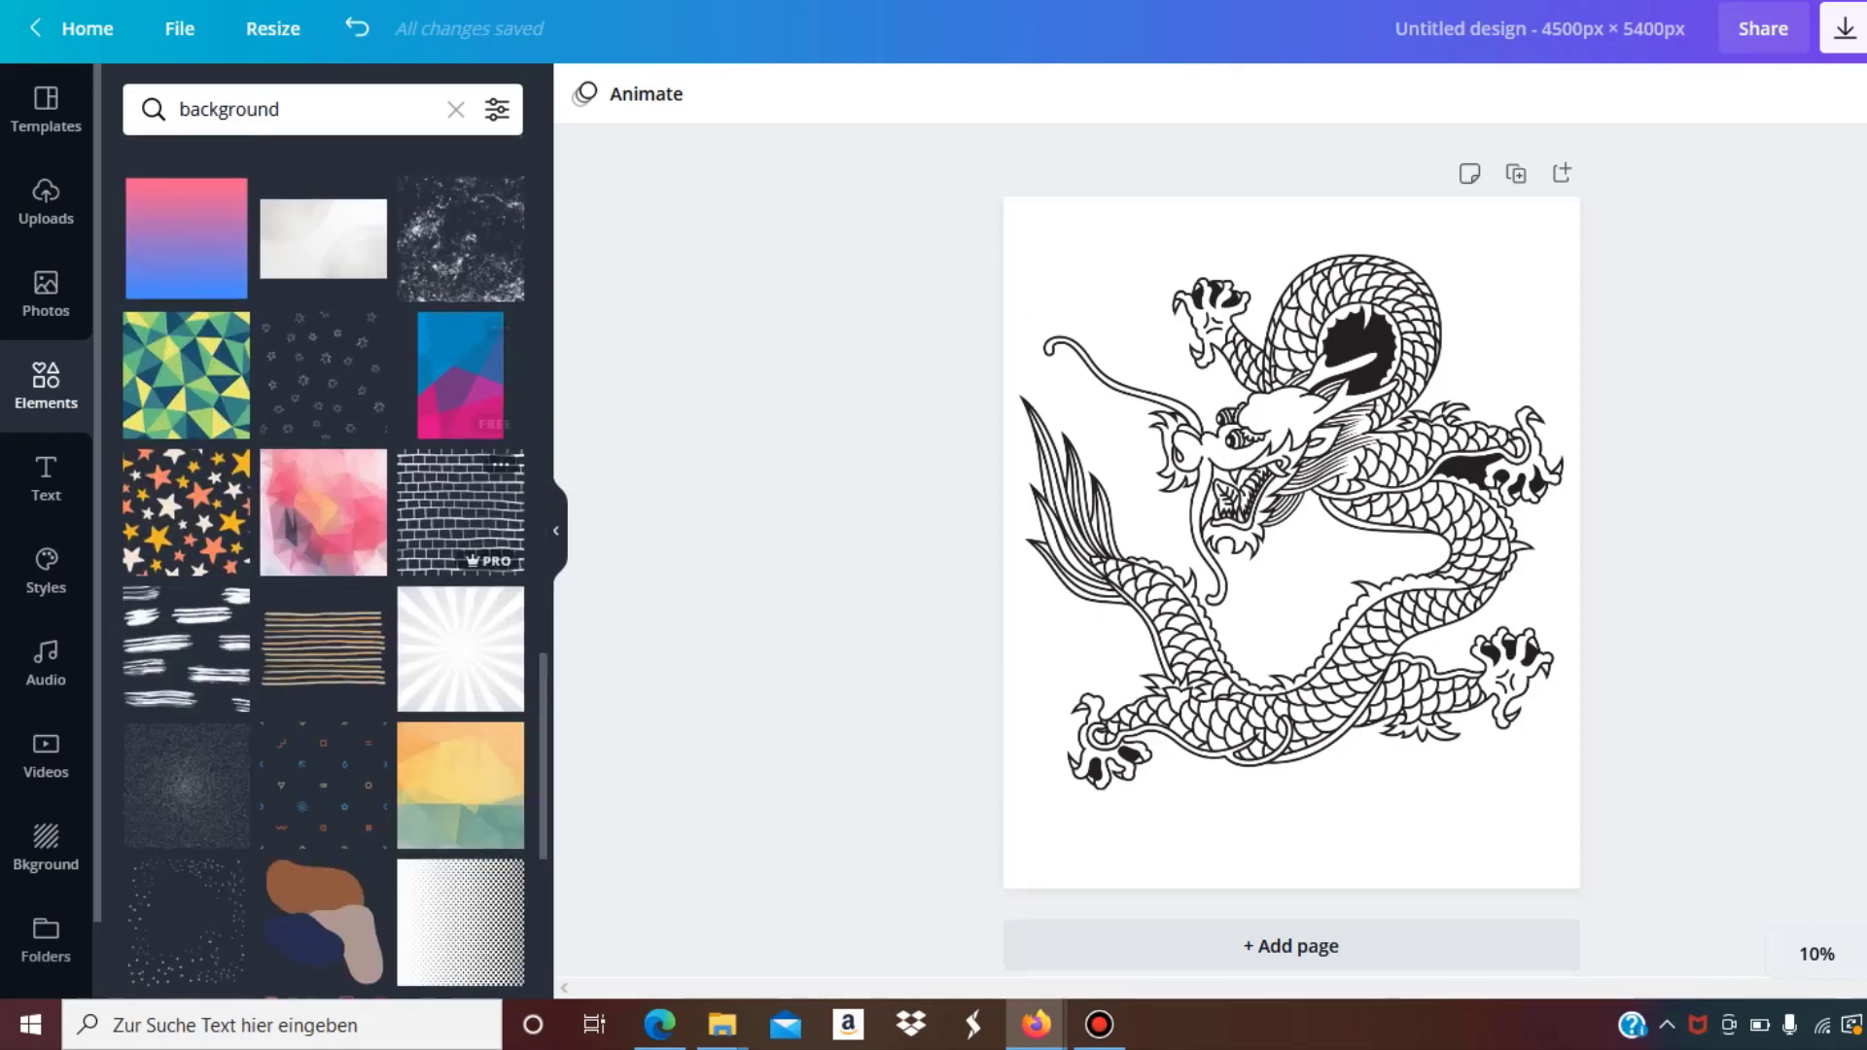
{"action": "left_click", "coordinate": [460, 512]}
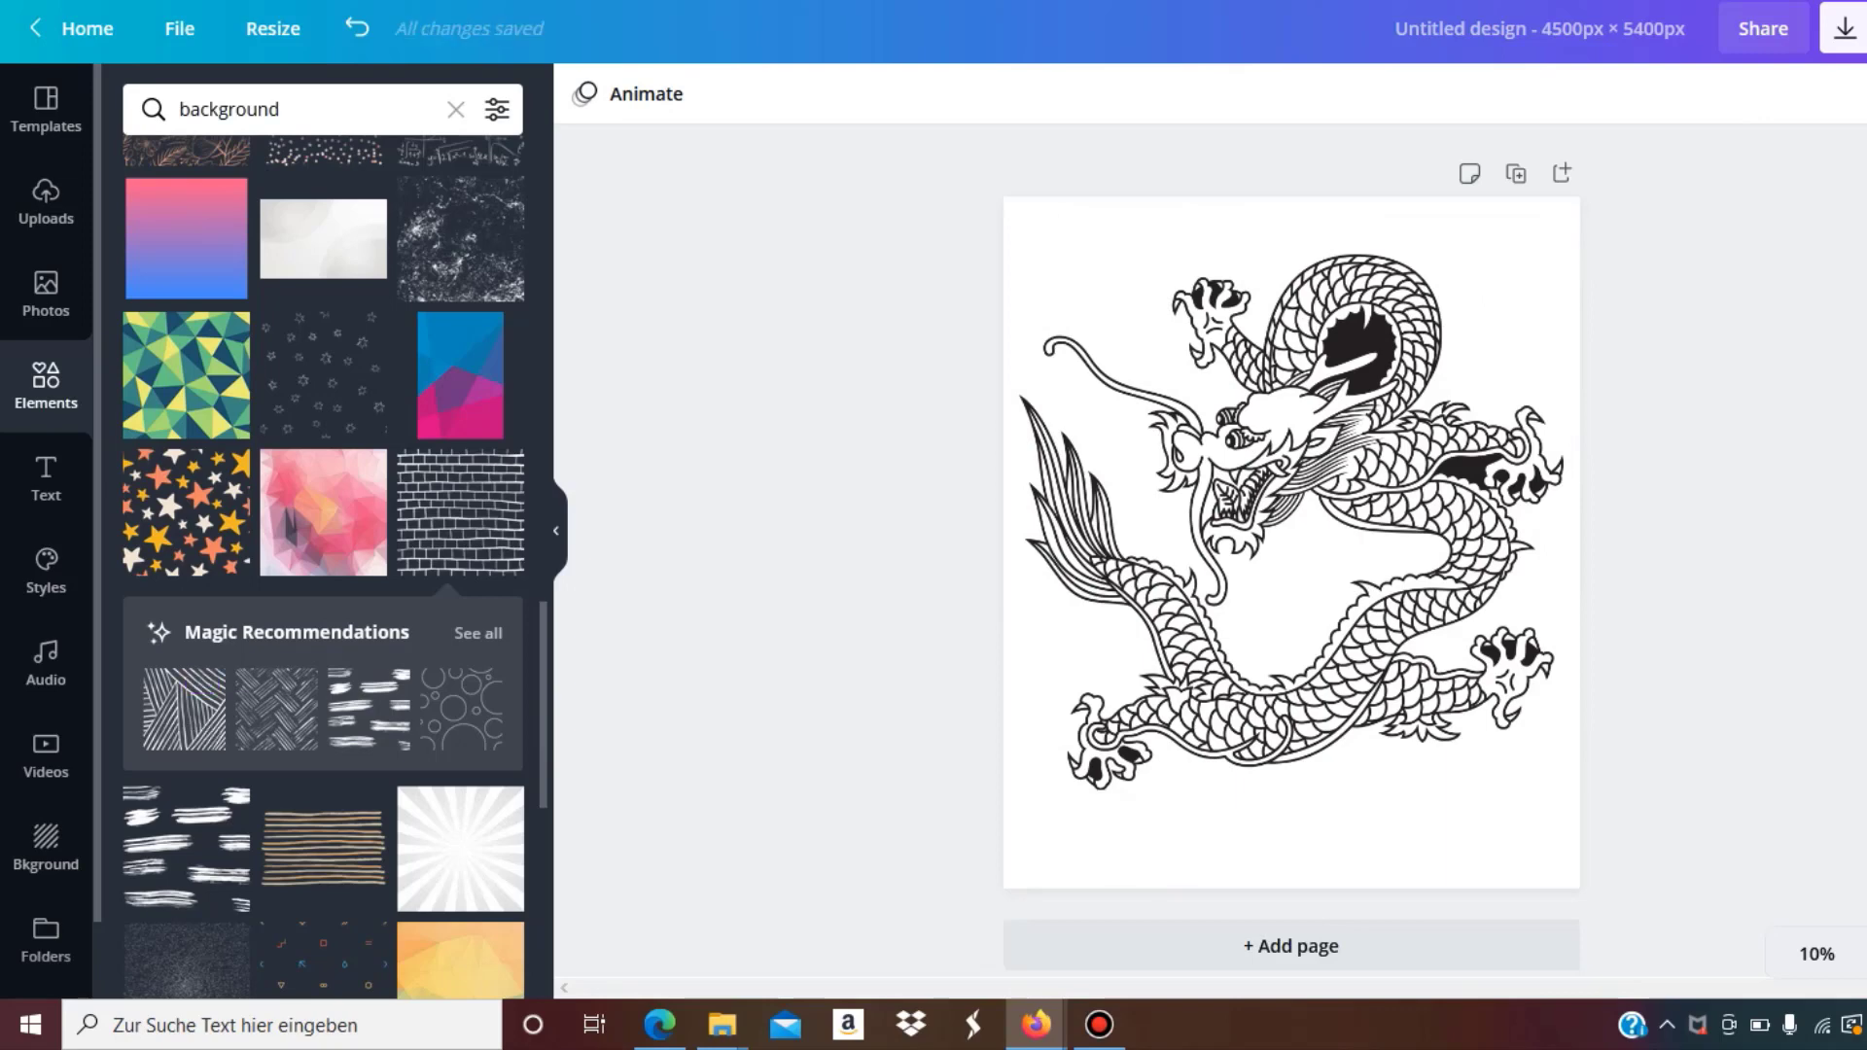
{"action": "left_click", "coordinate": [477, 632]}
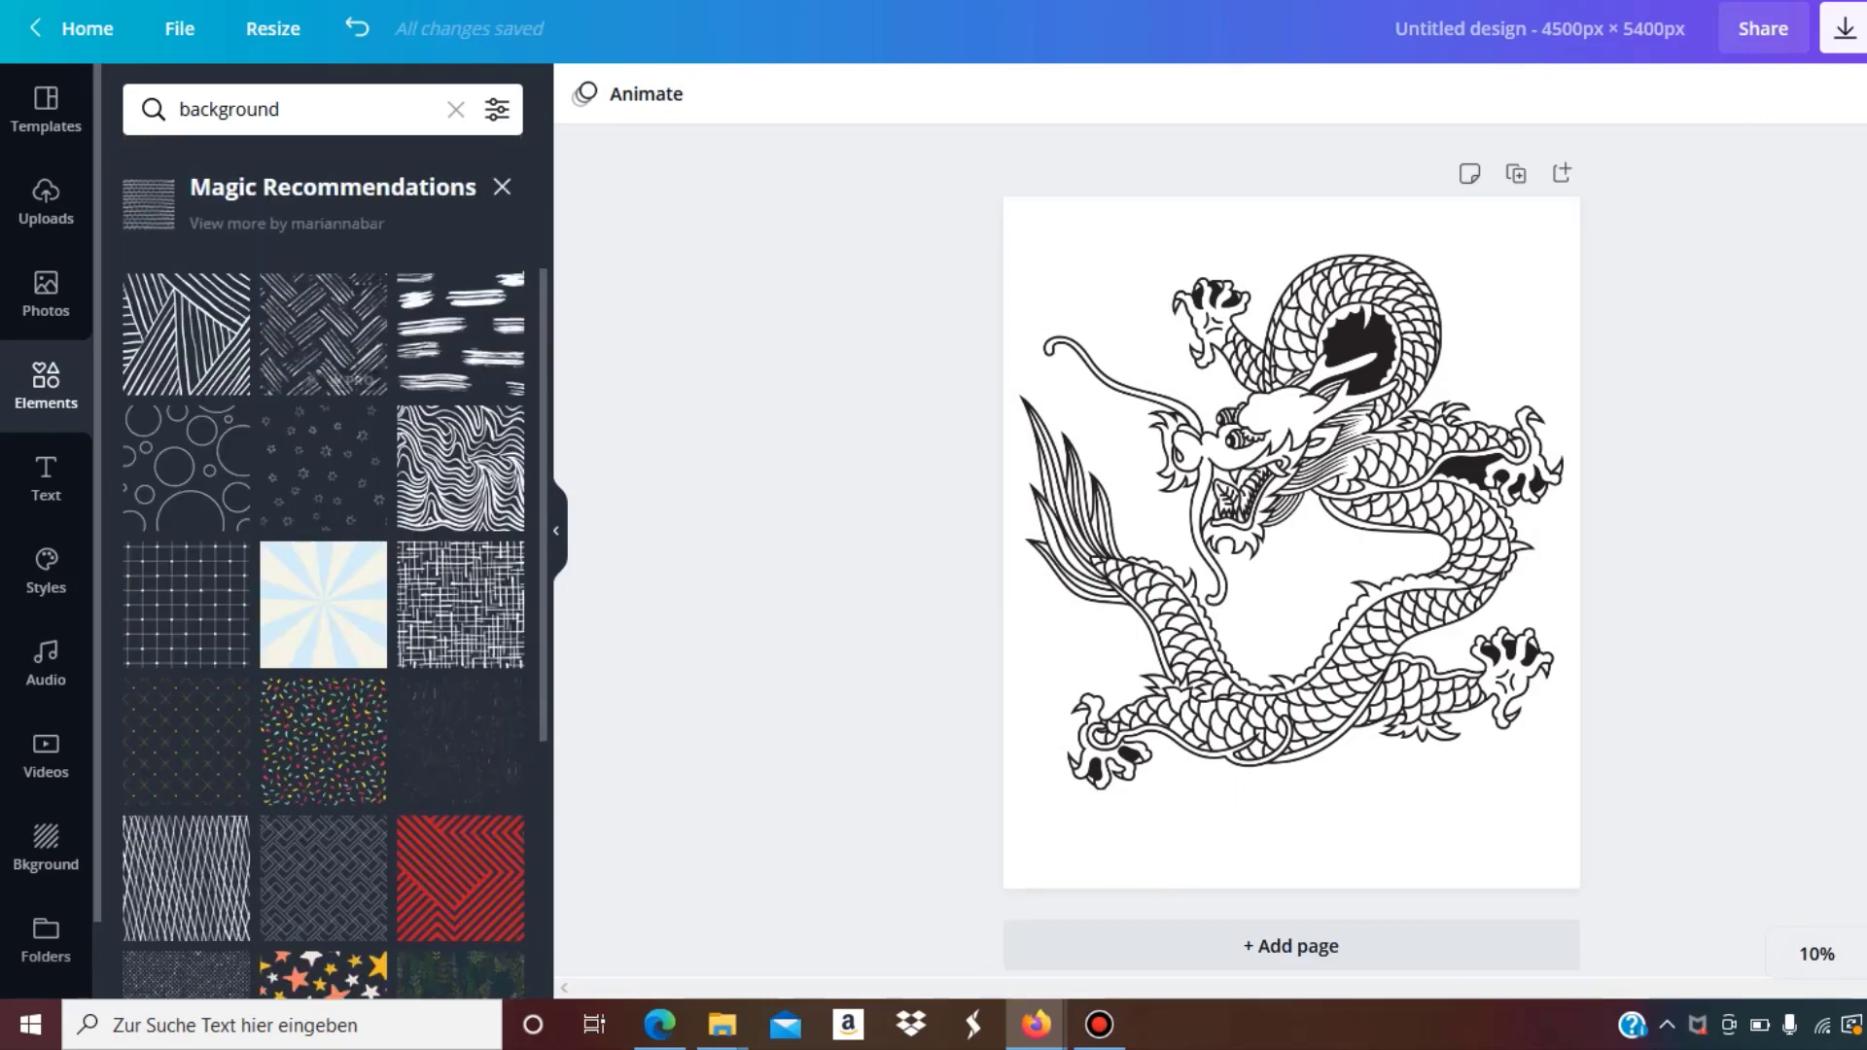
{"action": "left_click", "coordinate": [185, 879]}
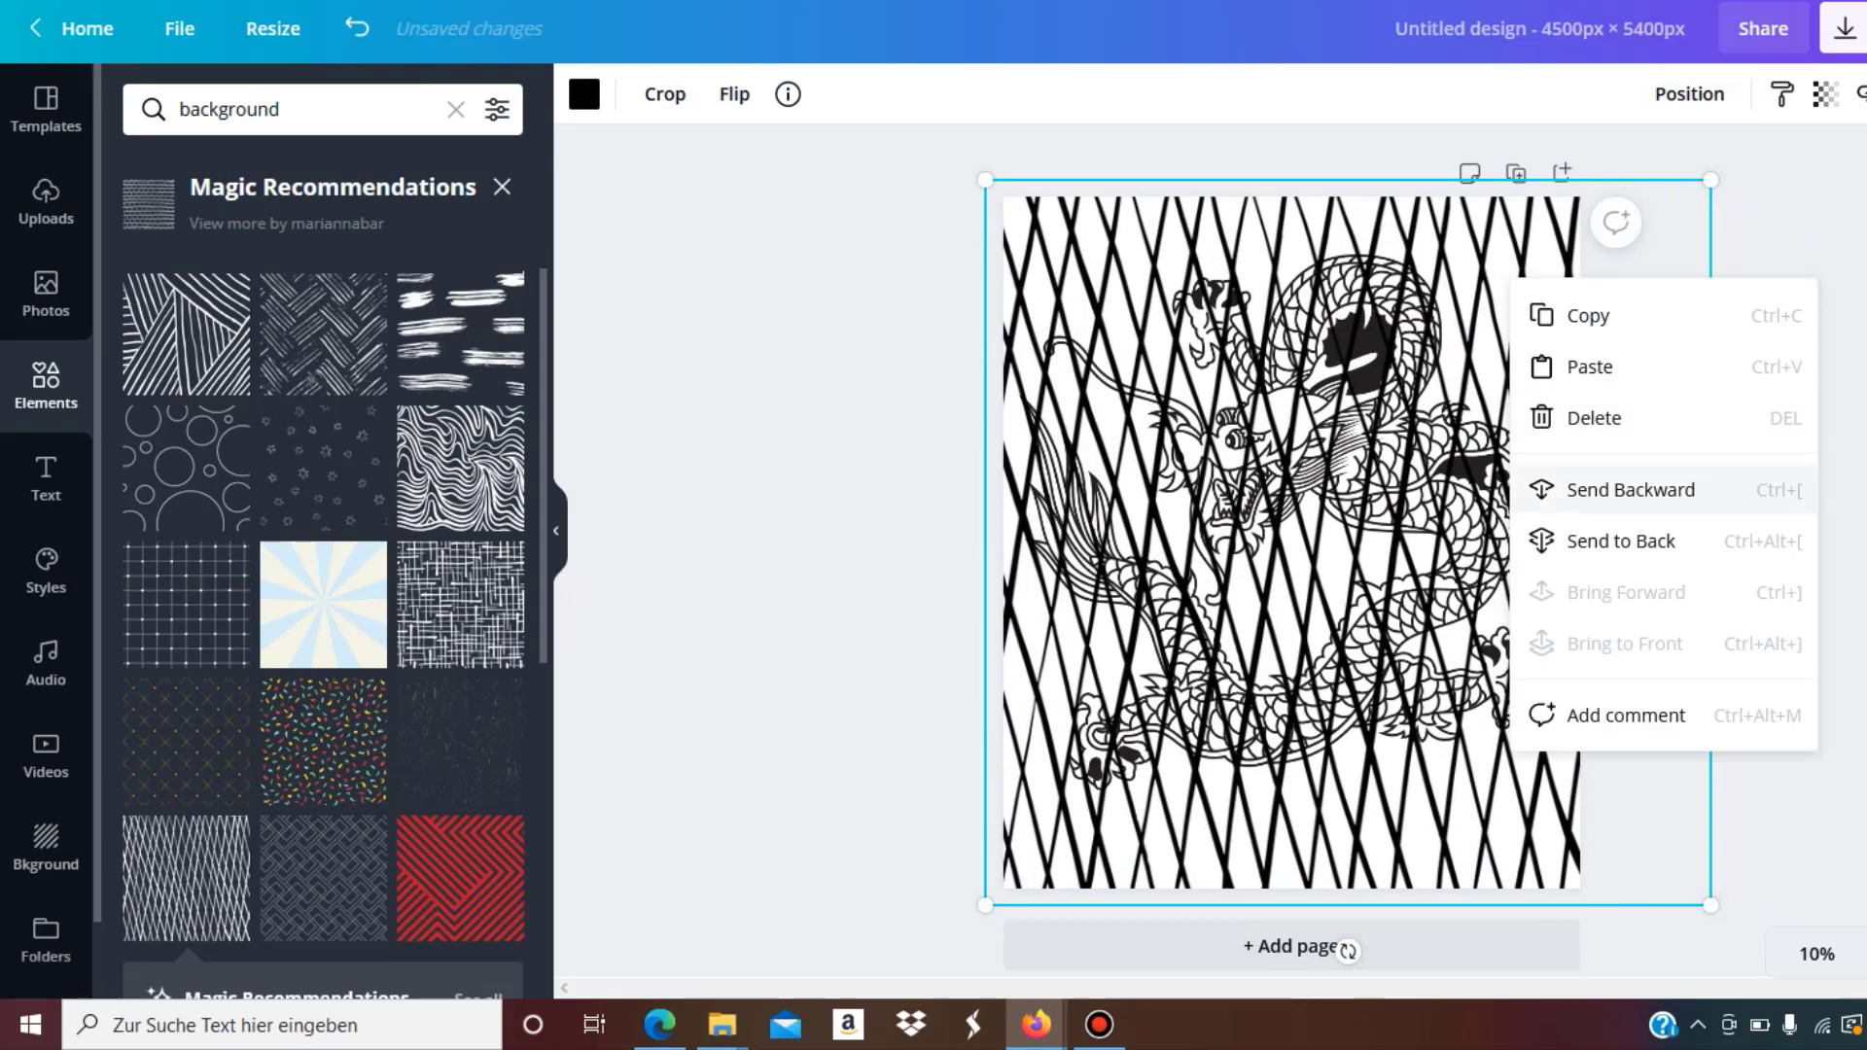
Send the lattice pattern backward, remove it, and browse further recommendations.
{"action": "left_click", "coordinate": [1628, 489]}
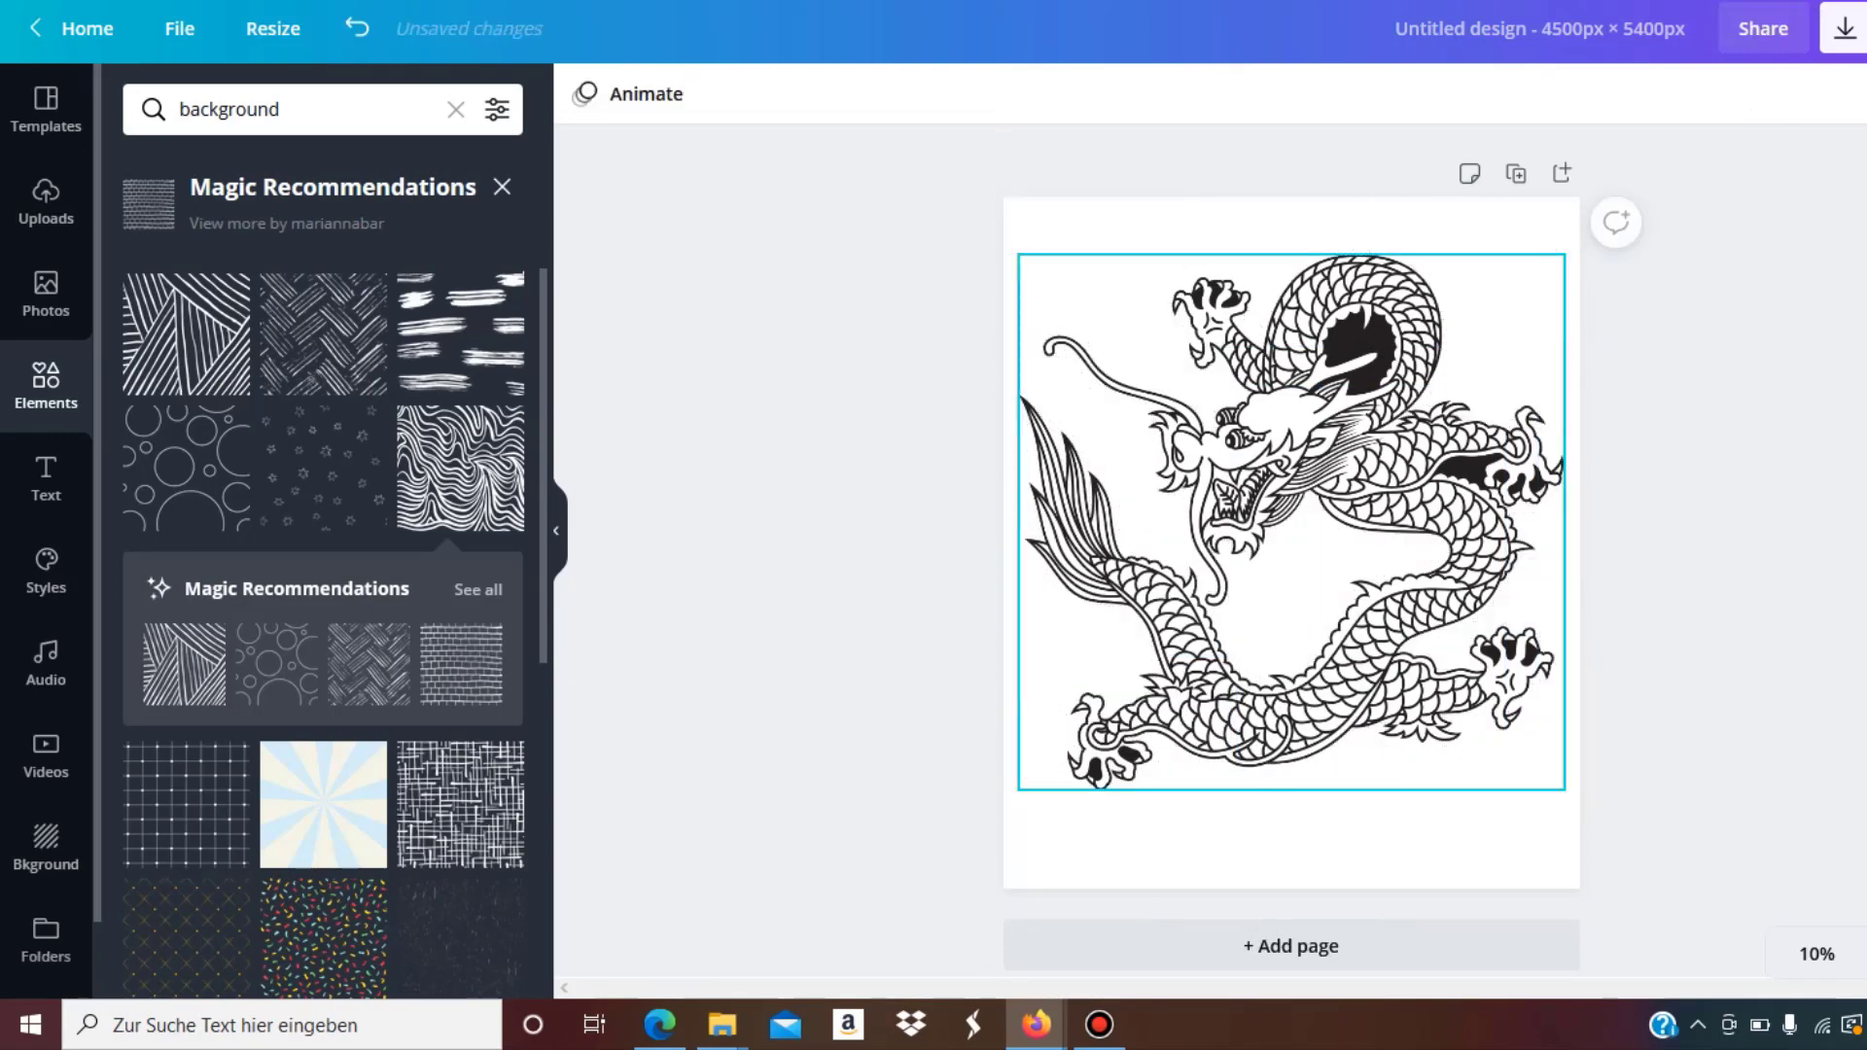
{"action": "left_click", "coordinate": [810, 524]}
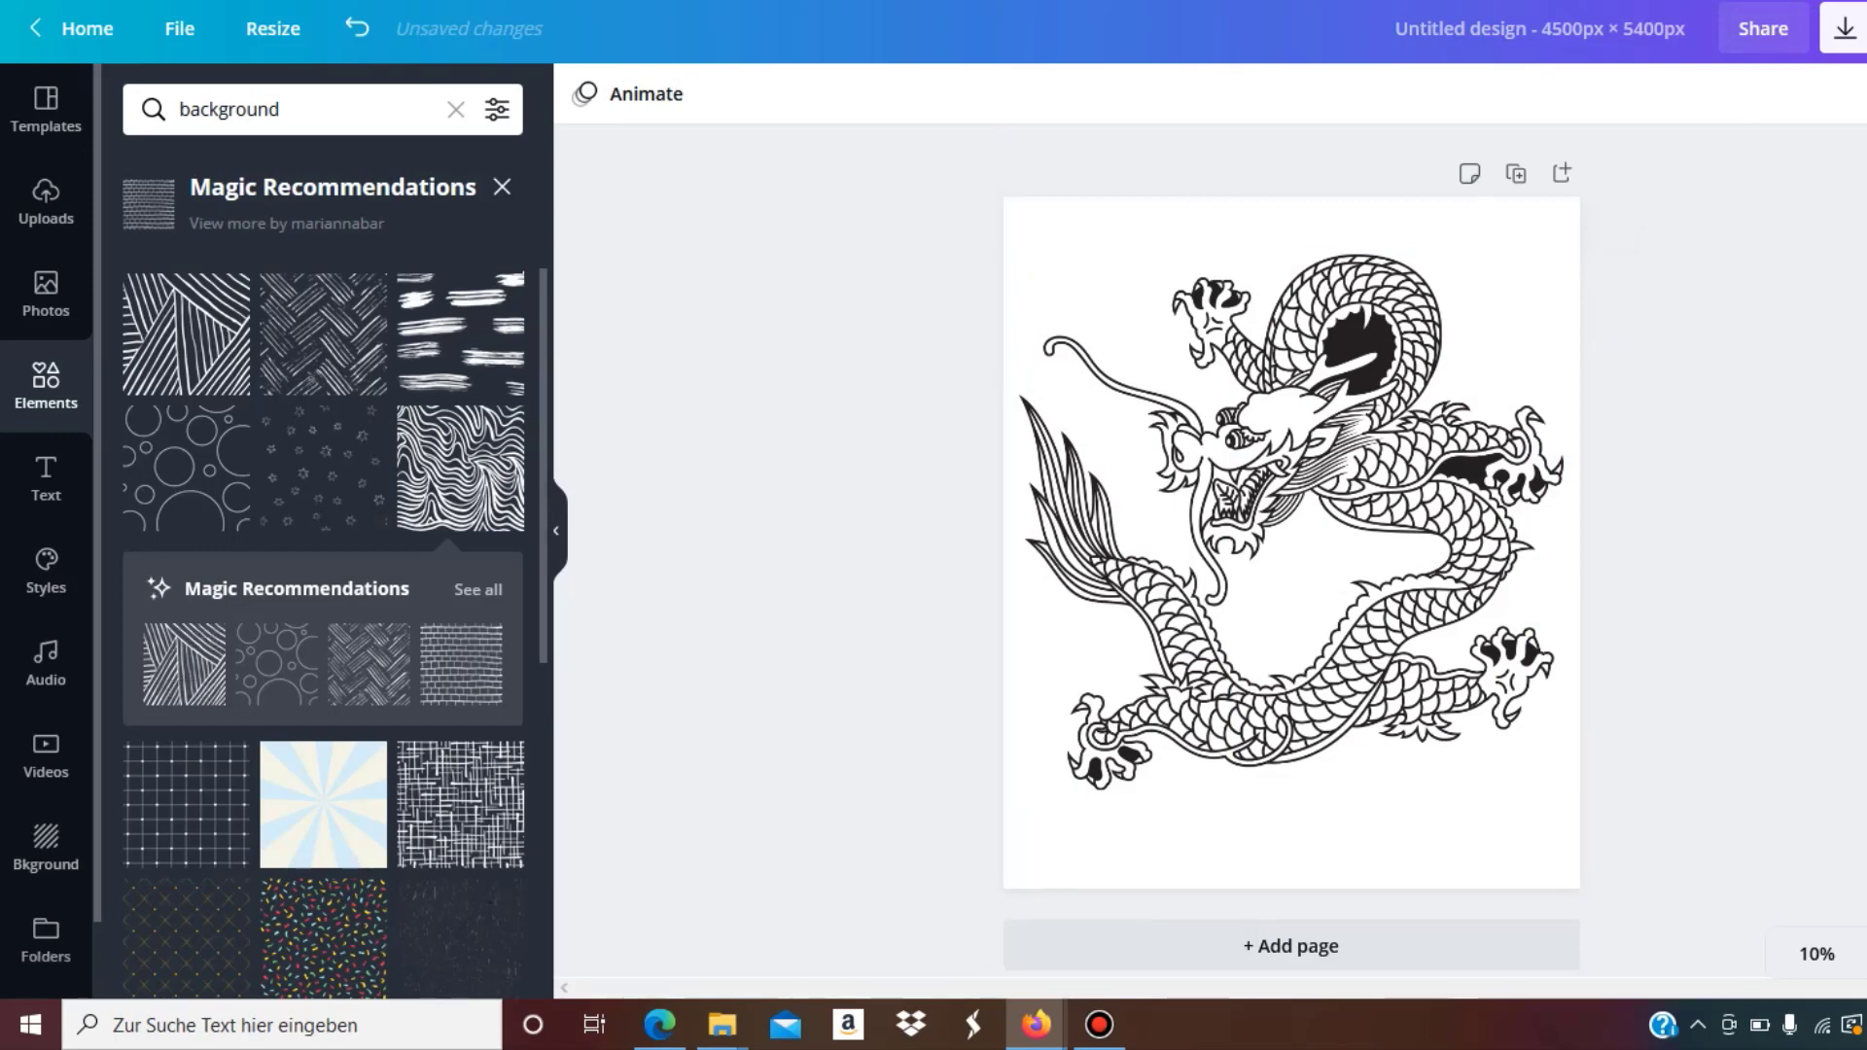
{"action": "scroll", "scroll_direction": "down", "scroll_amount": 3}
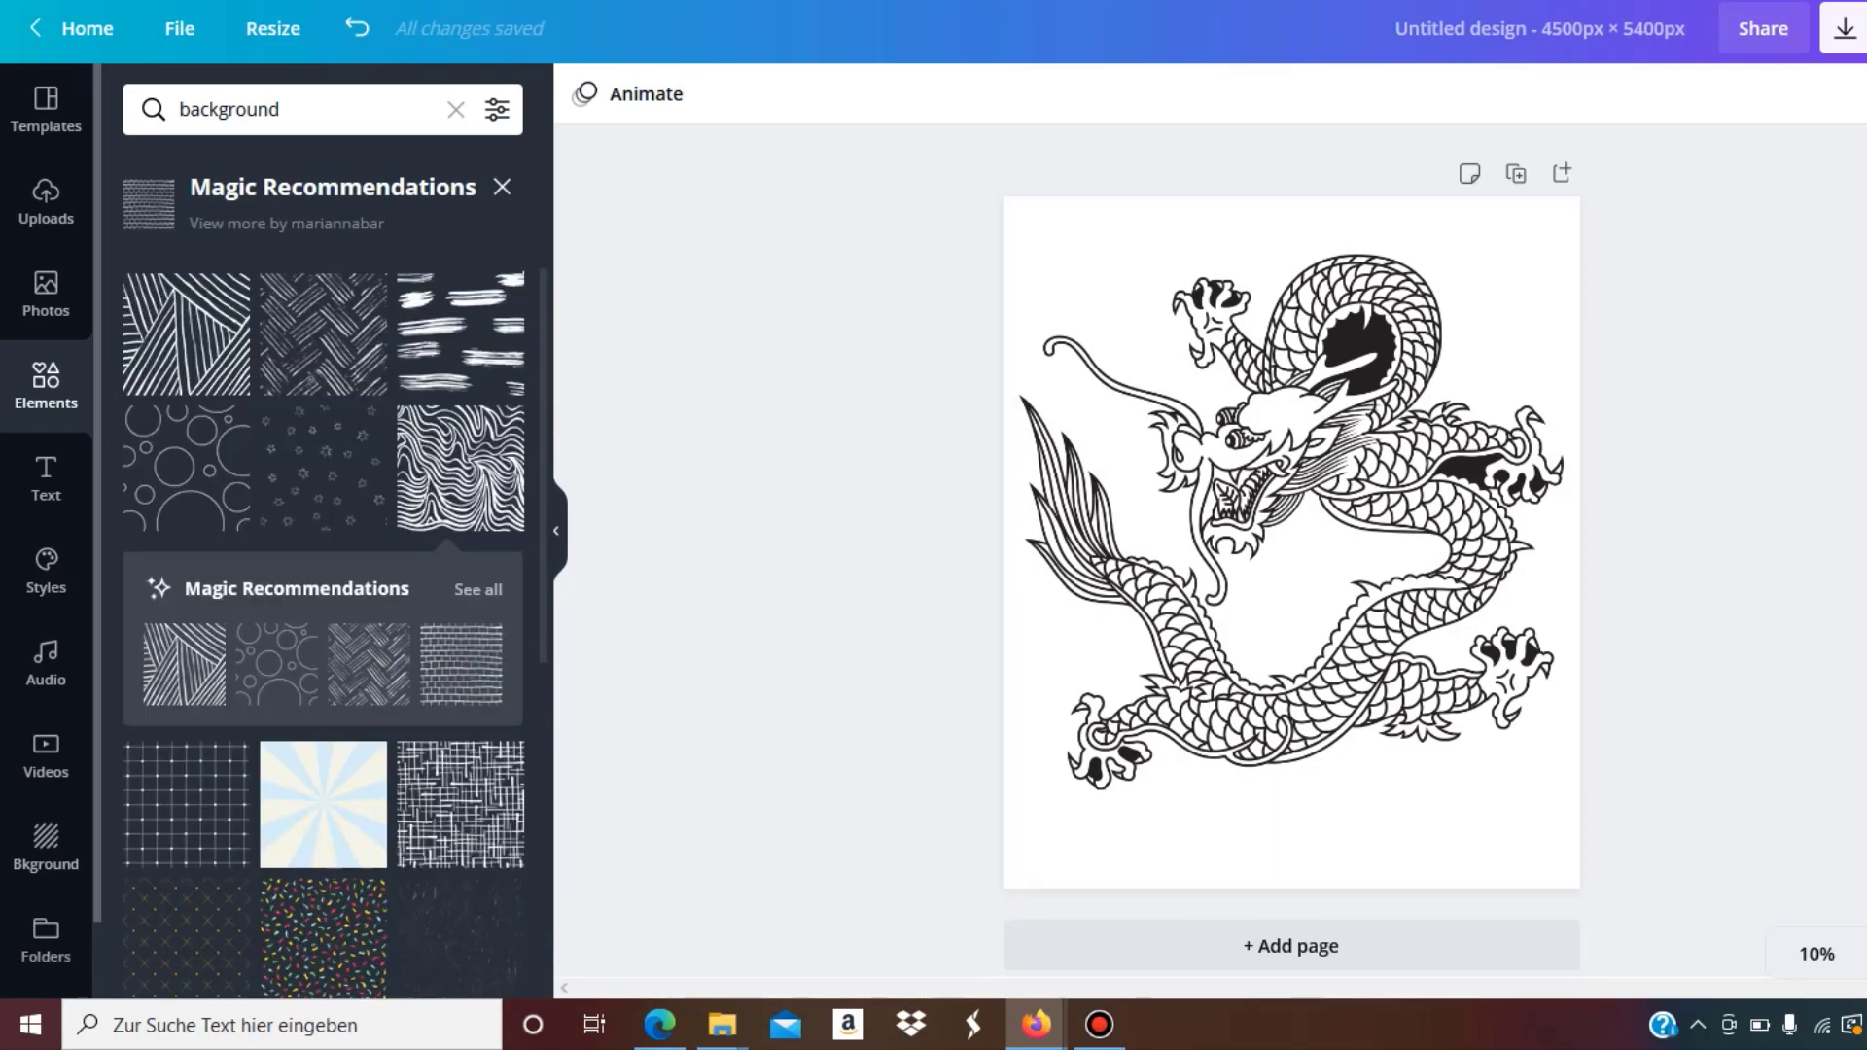
{"action": "scroll", "scroll_direction": "down", "scroll_amount": 3}
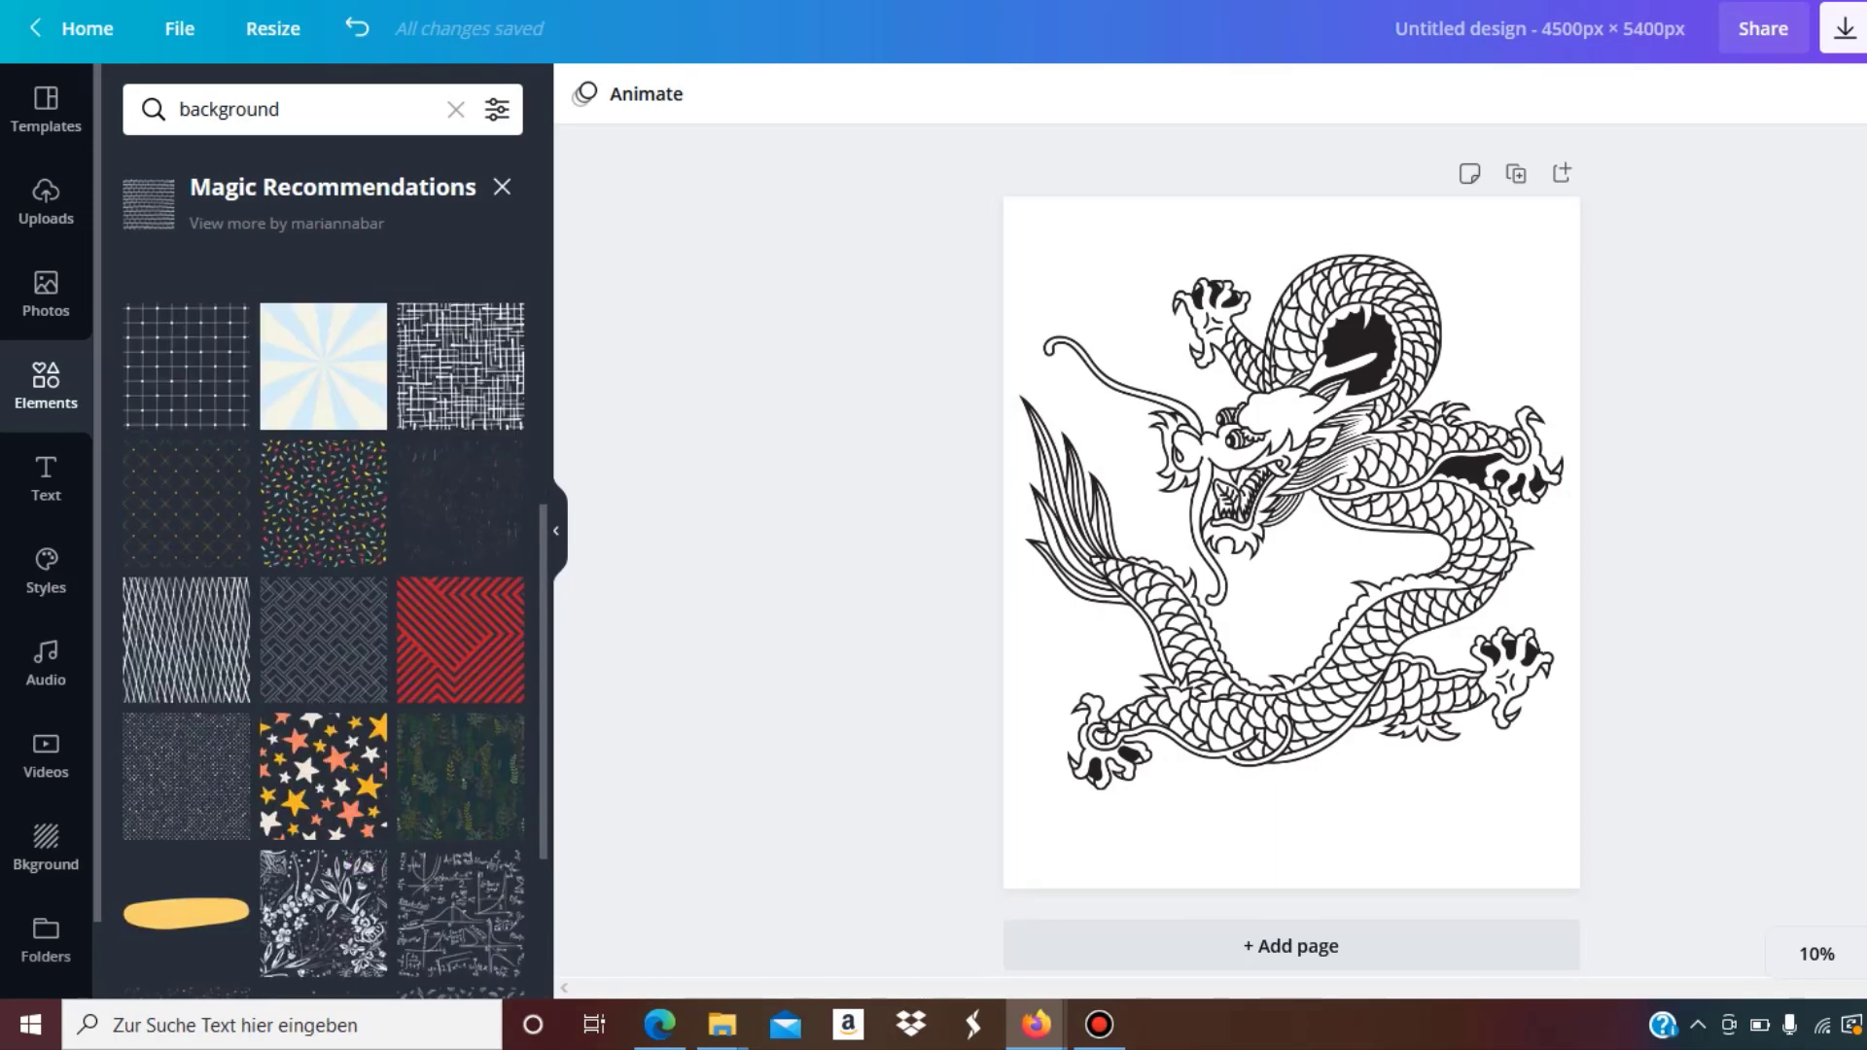
{"action": "left_click", "coordinate": [456, 108]}
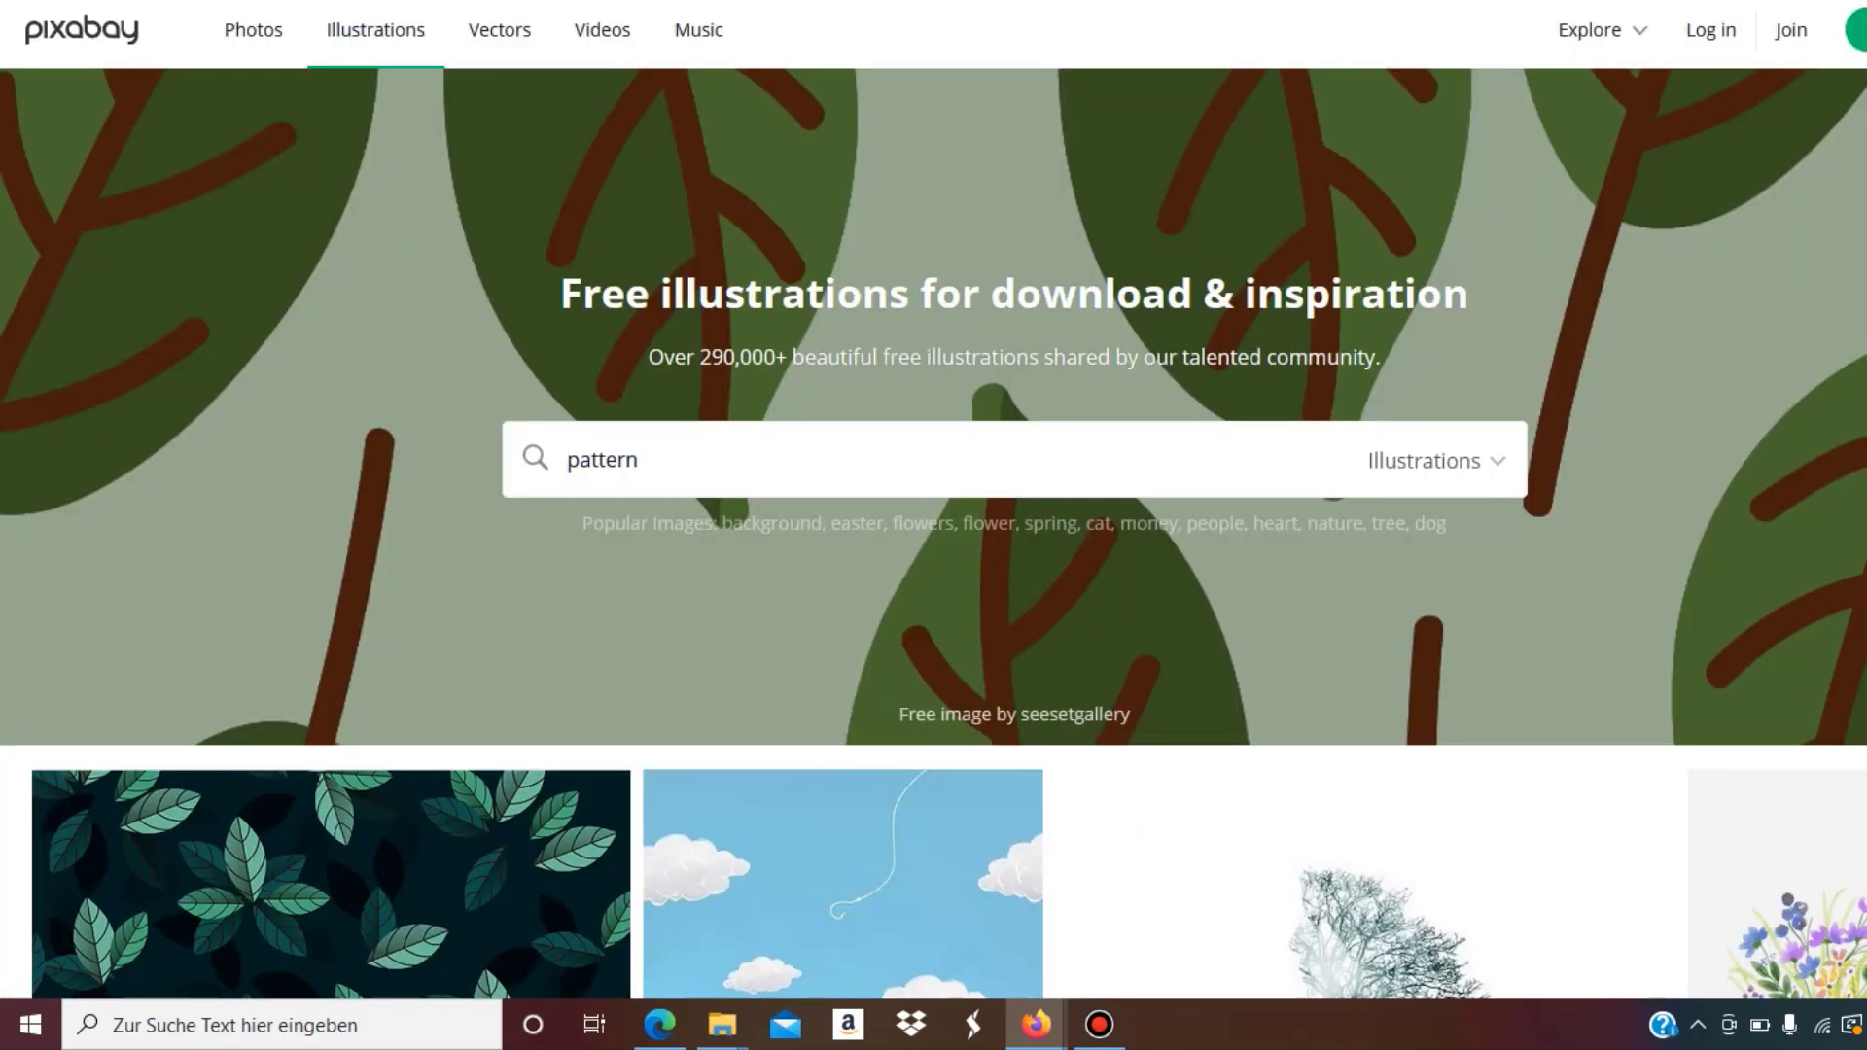
Run the Pixabay search for 'pattern' illustrations from the Illustrations home page.
{"action": "scroll", "scroll_direction": "down", "scroll_amount": 3}
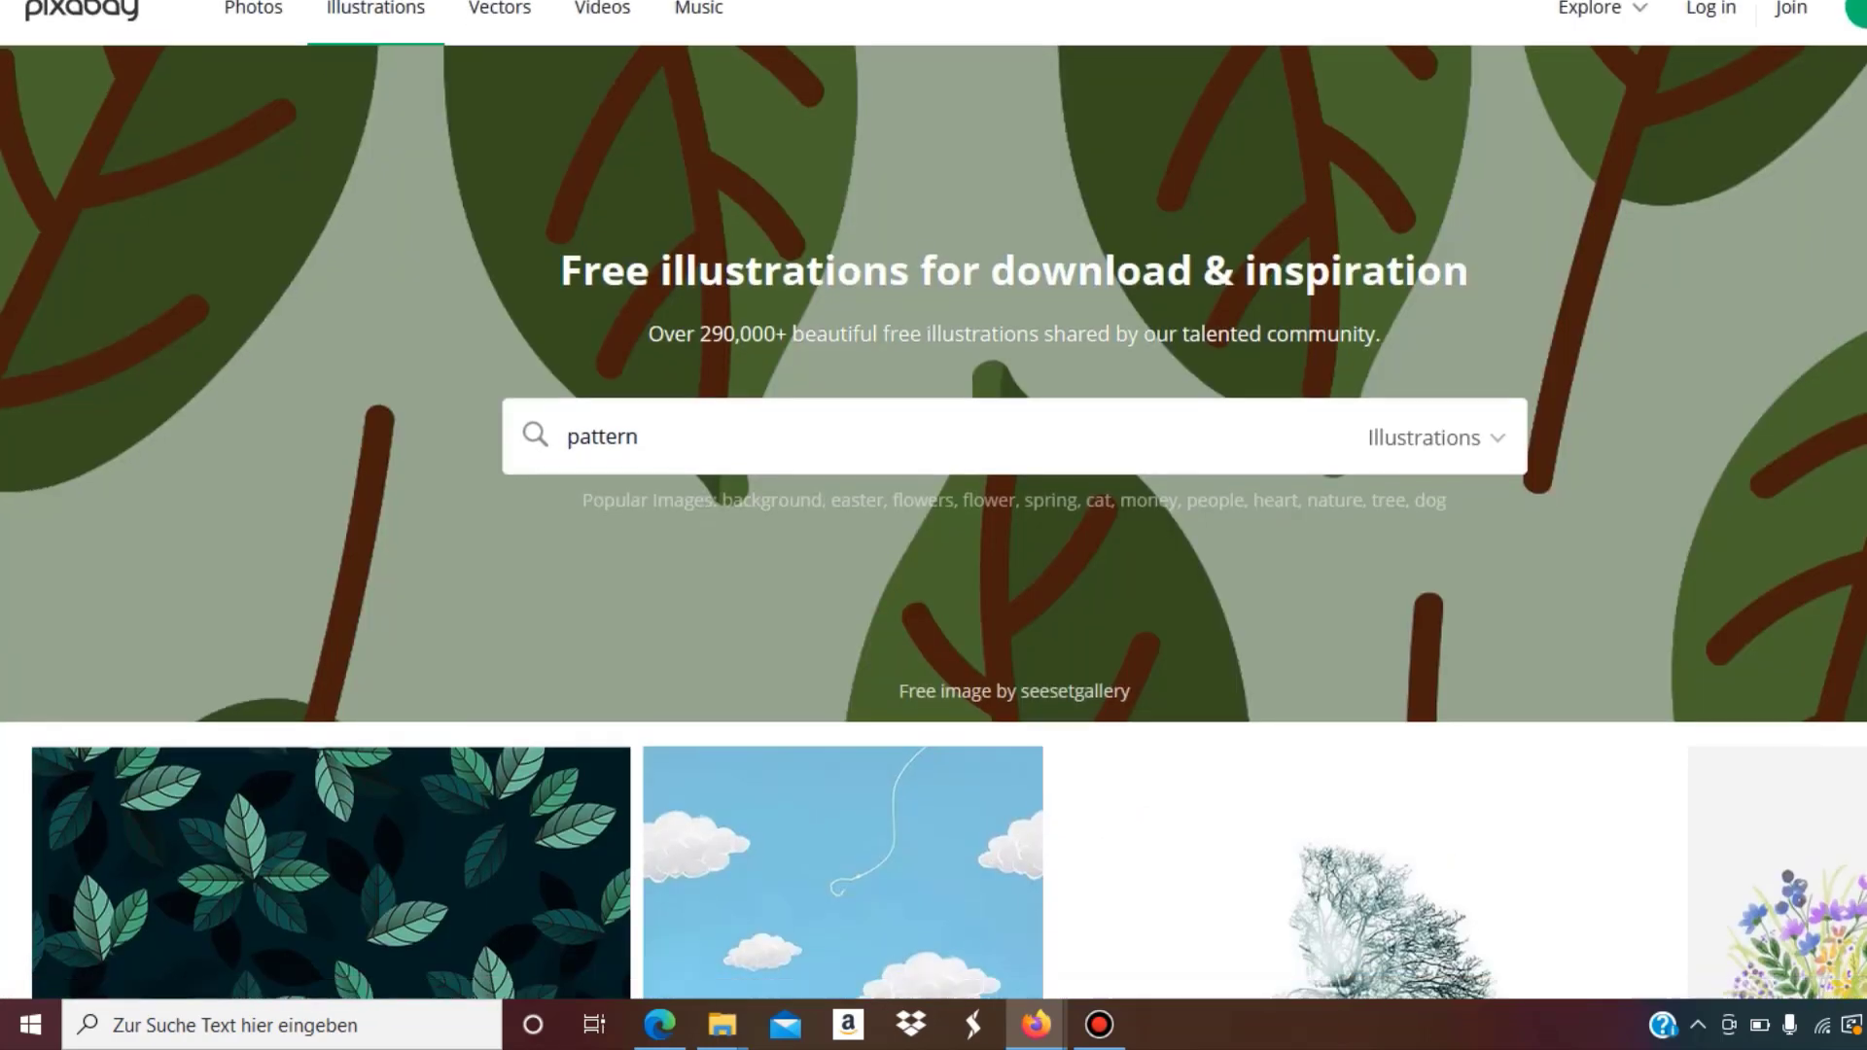
{"action": "scroll", "scroll_direction": "down", "scroll_amount": 3}
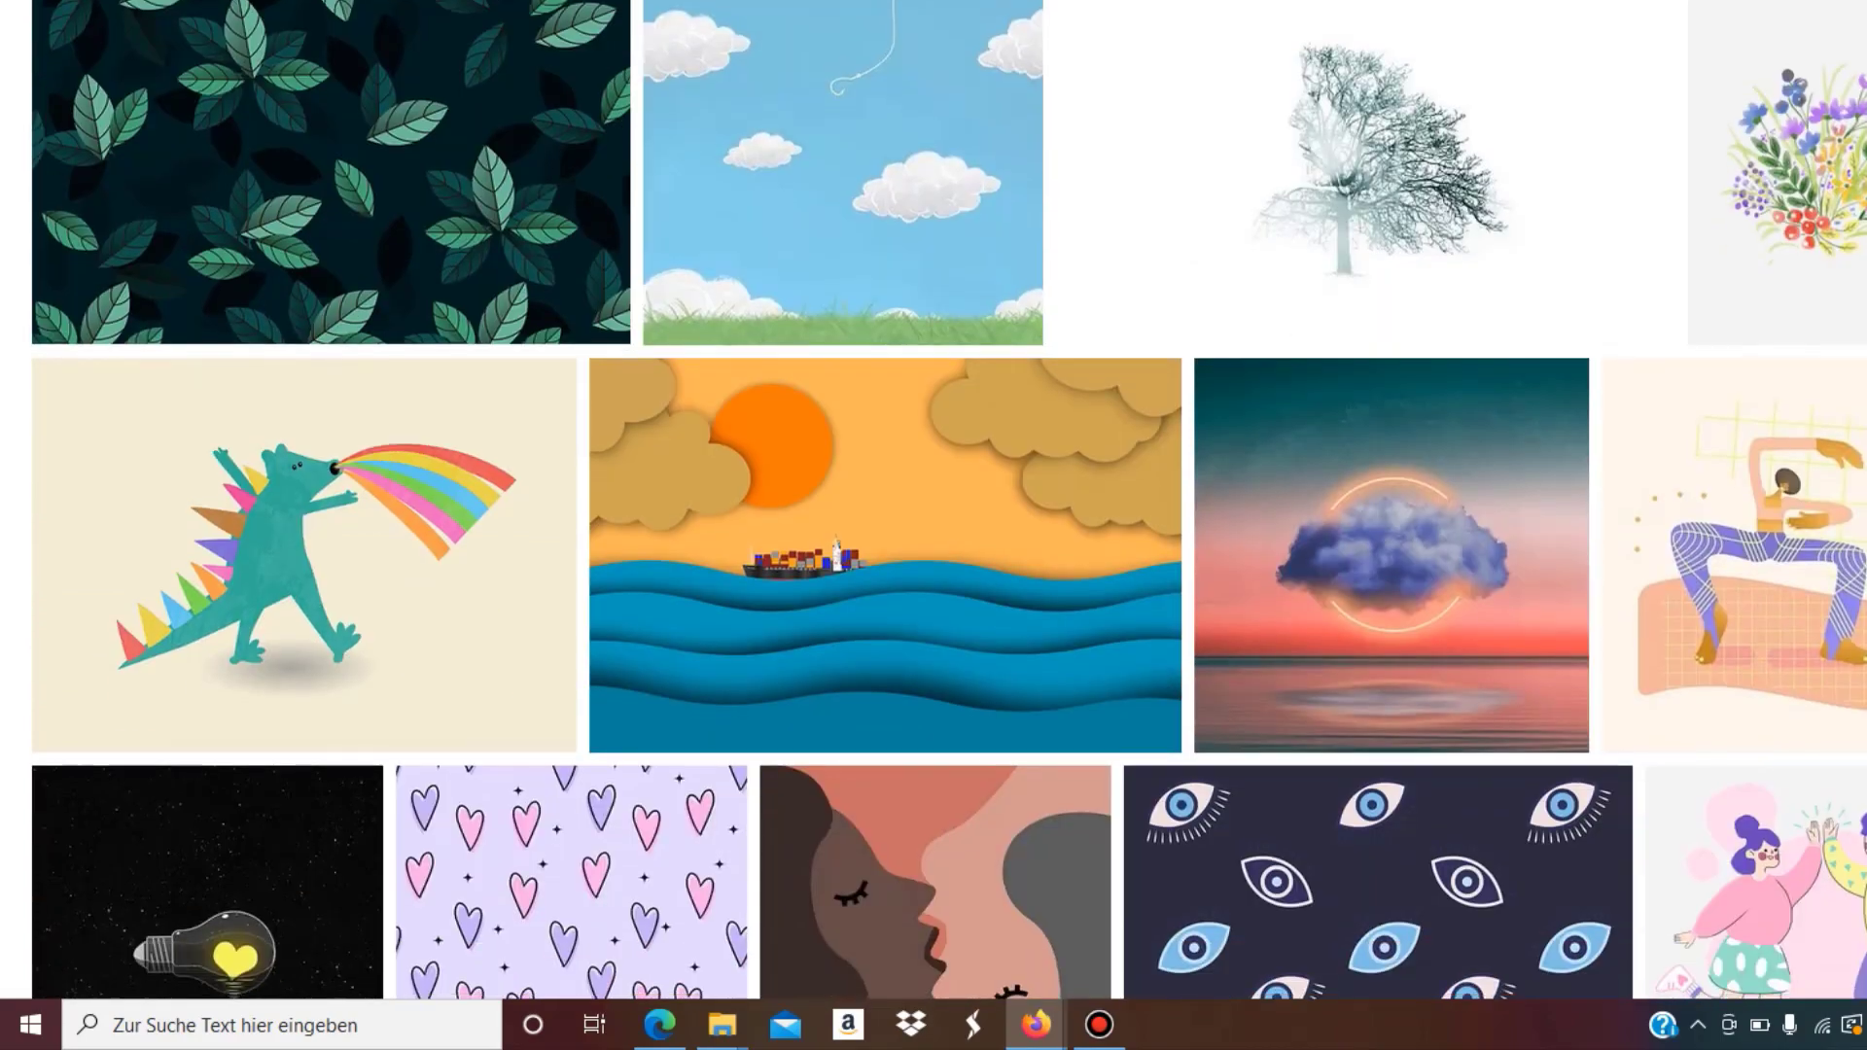
{"action": "scroll", "scroll_direction": "down", "scroll_amount": 3}
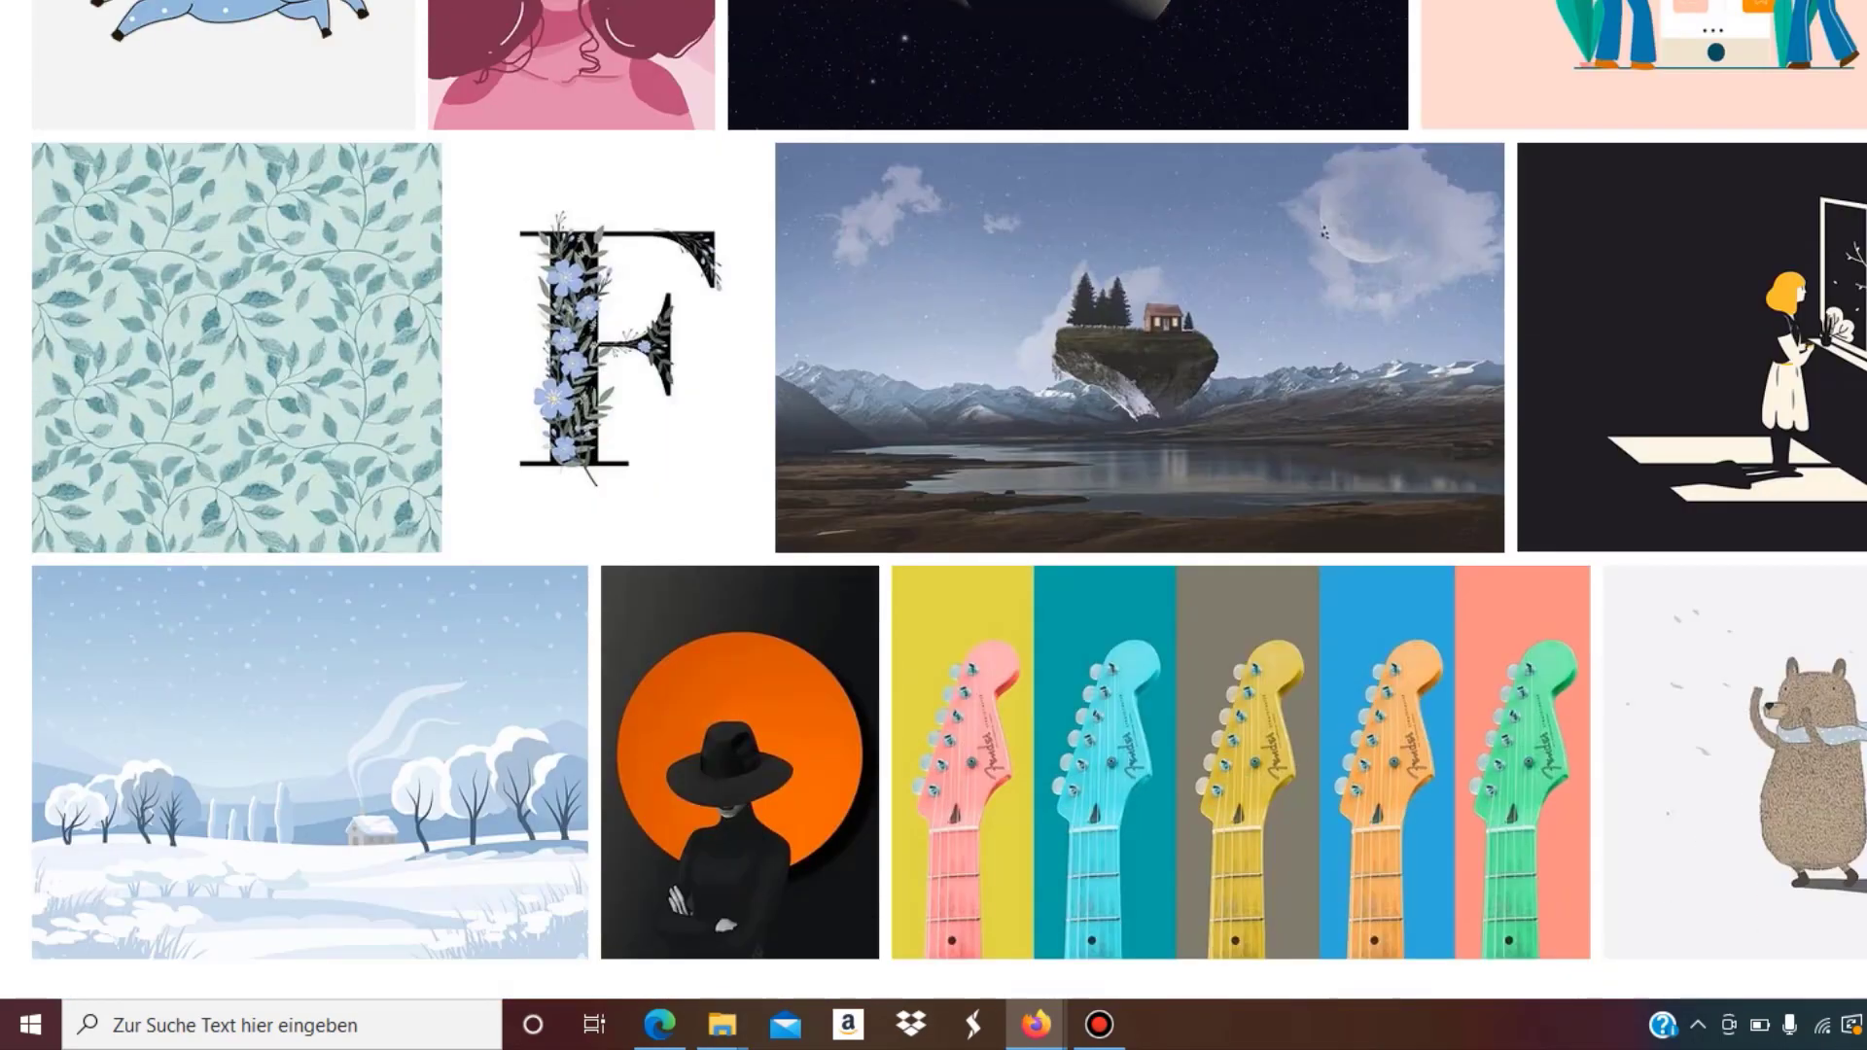
{"action": "scroll", "scroll_direction": "up", "scroll_amount": 3}
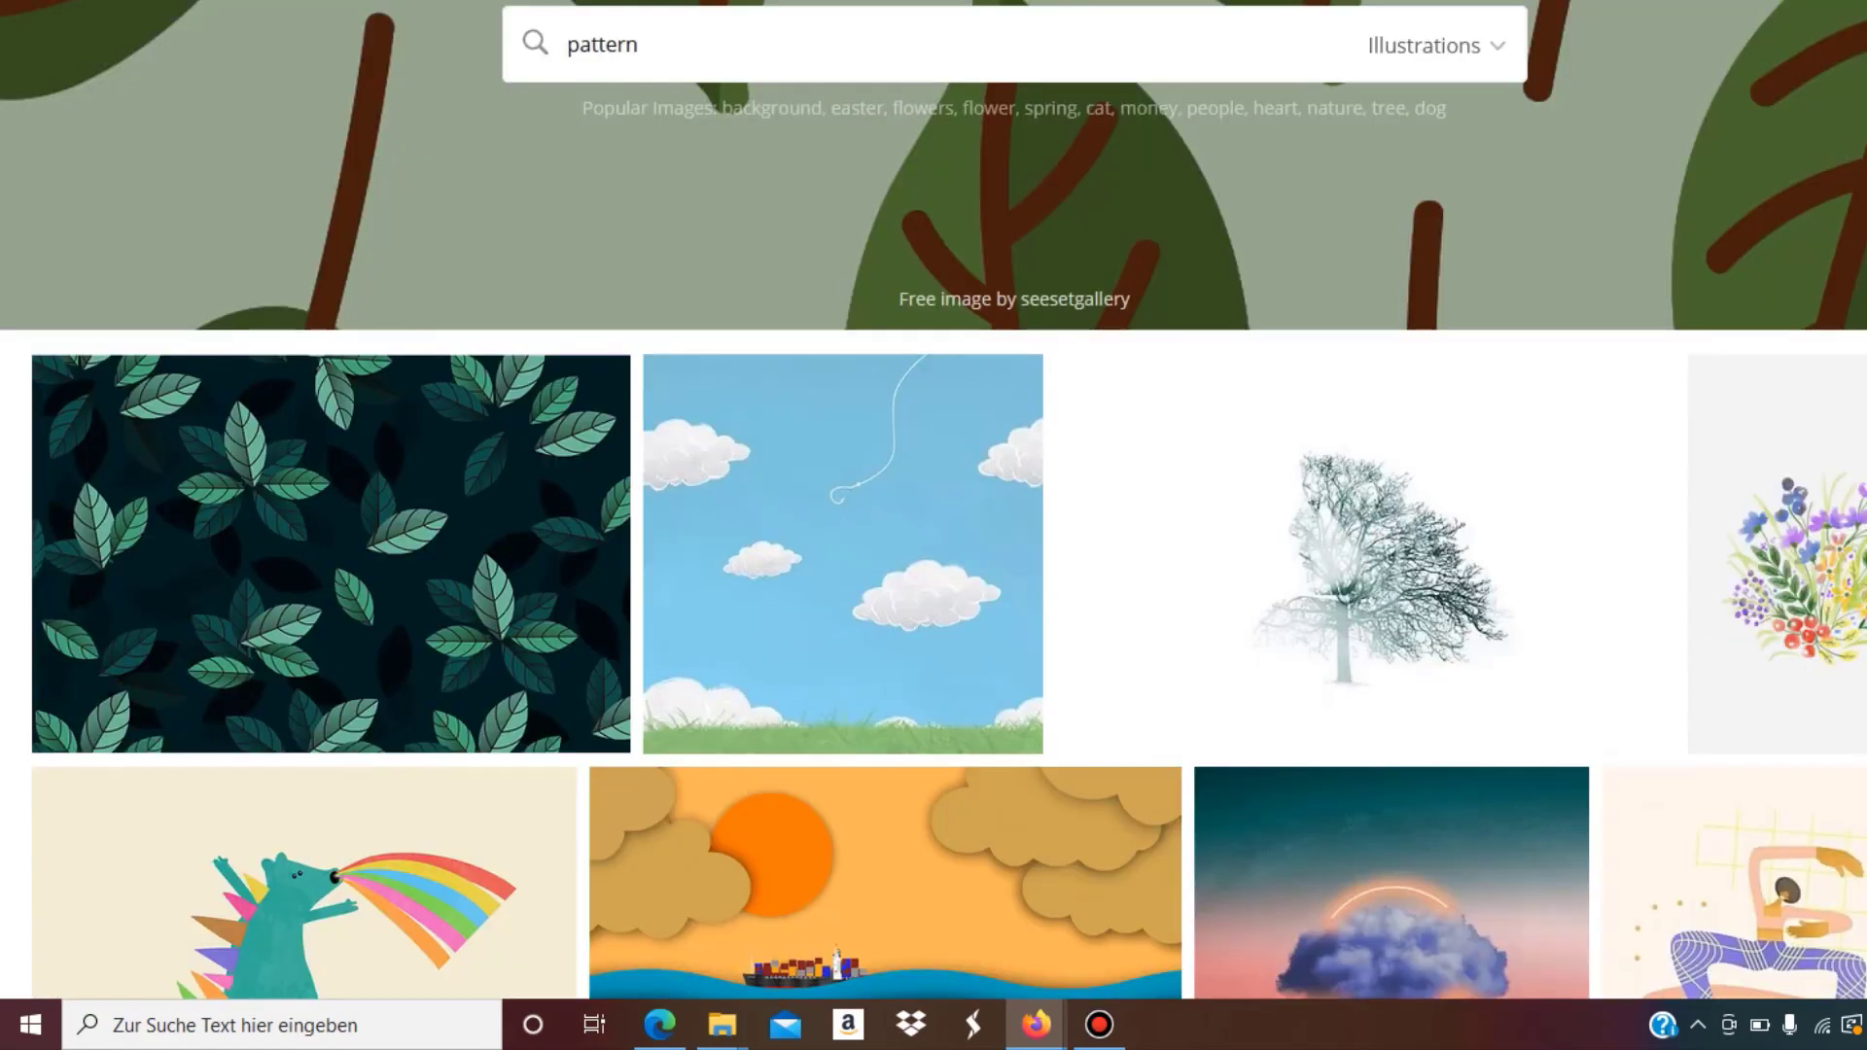
{"action": "scroll", "scroll_direction": "up", "scroll_amount": 3}
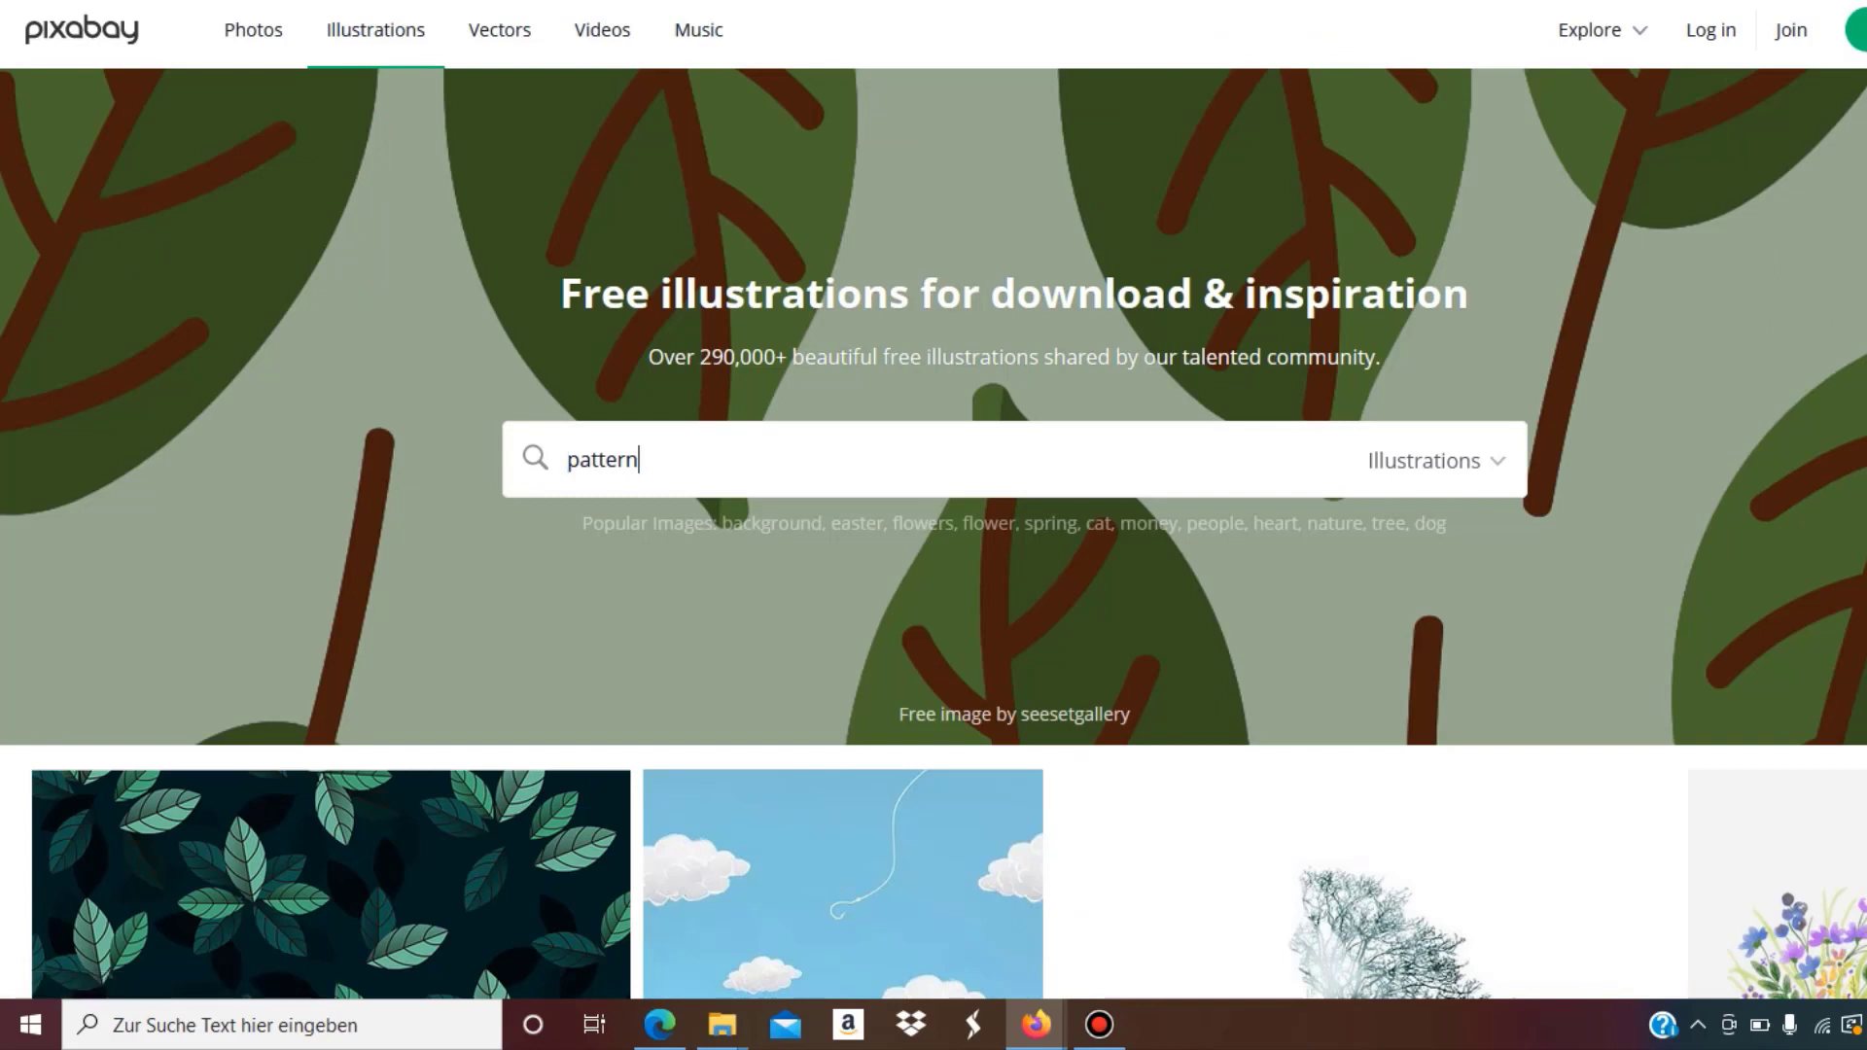
{"action": "double_click", "coordinate": [601, 460]}
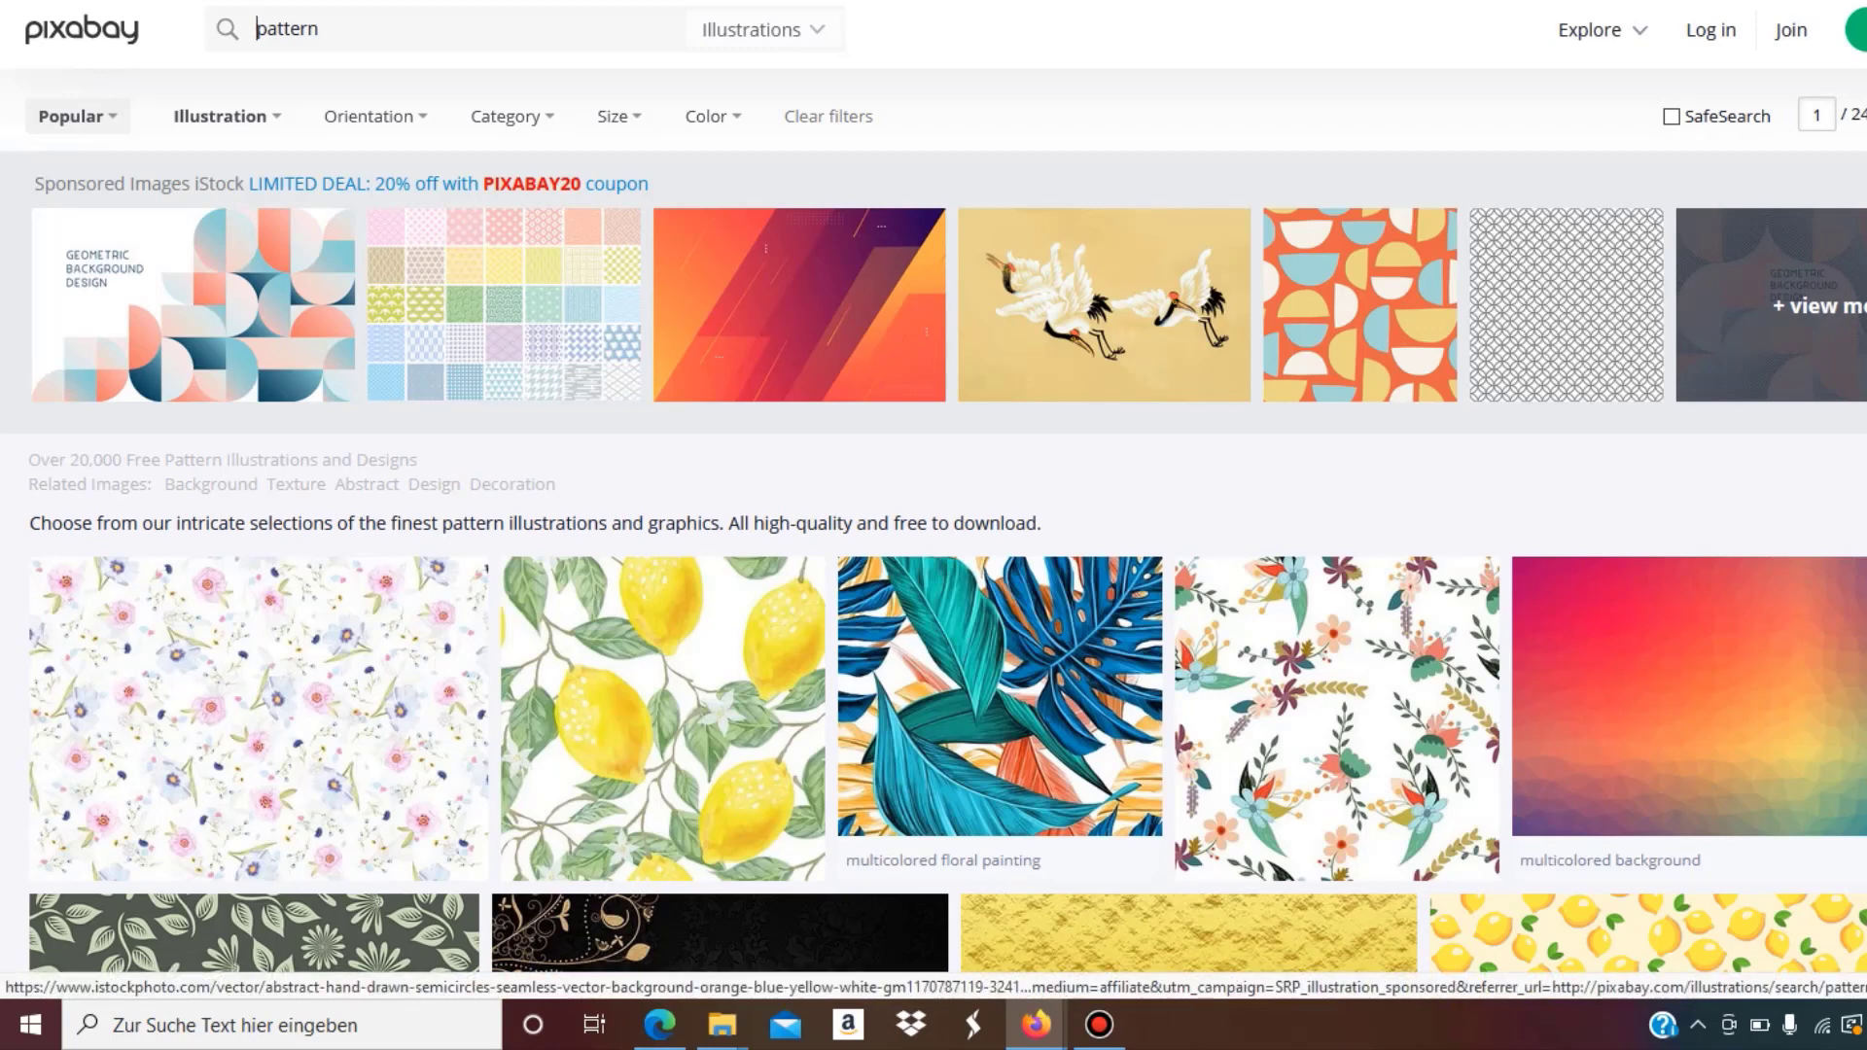
Browse the pattern results and open the black-and-white diamond pattern.
{"action": "scroll", "scroll_direction": "down", "scroll_amount": 3}
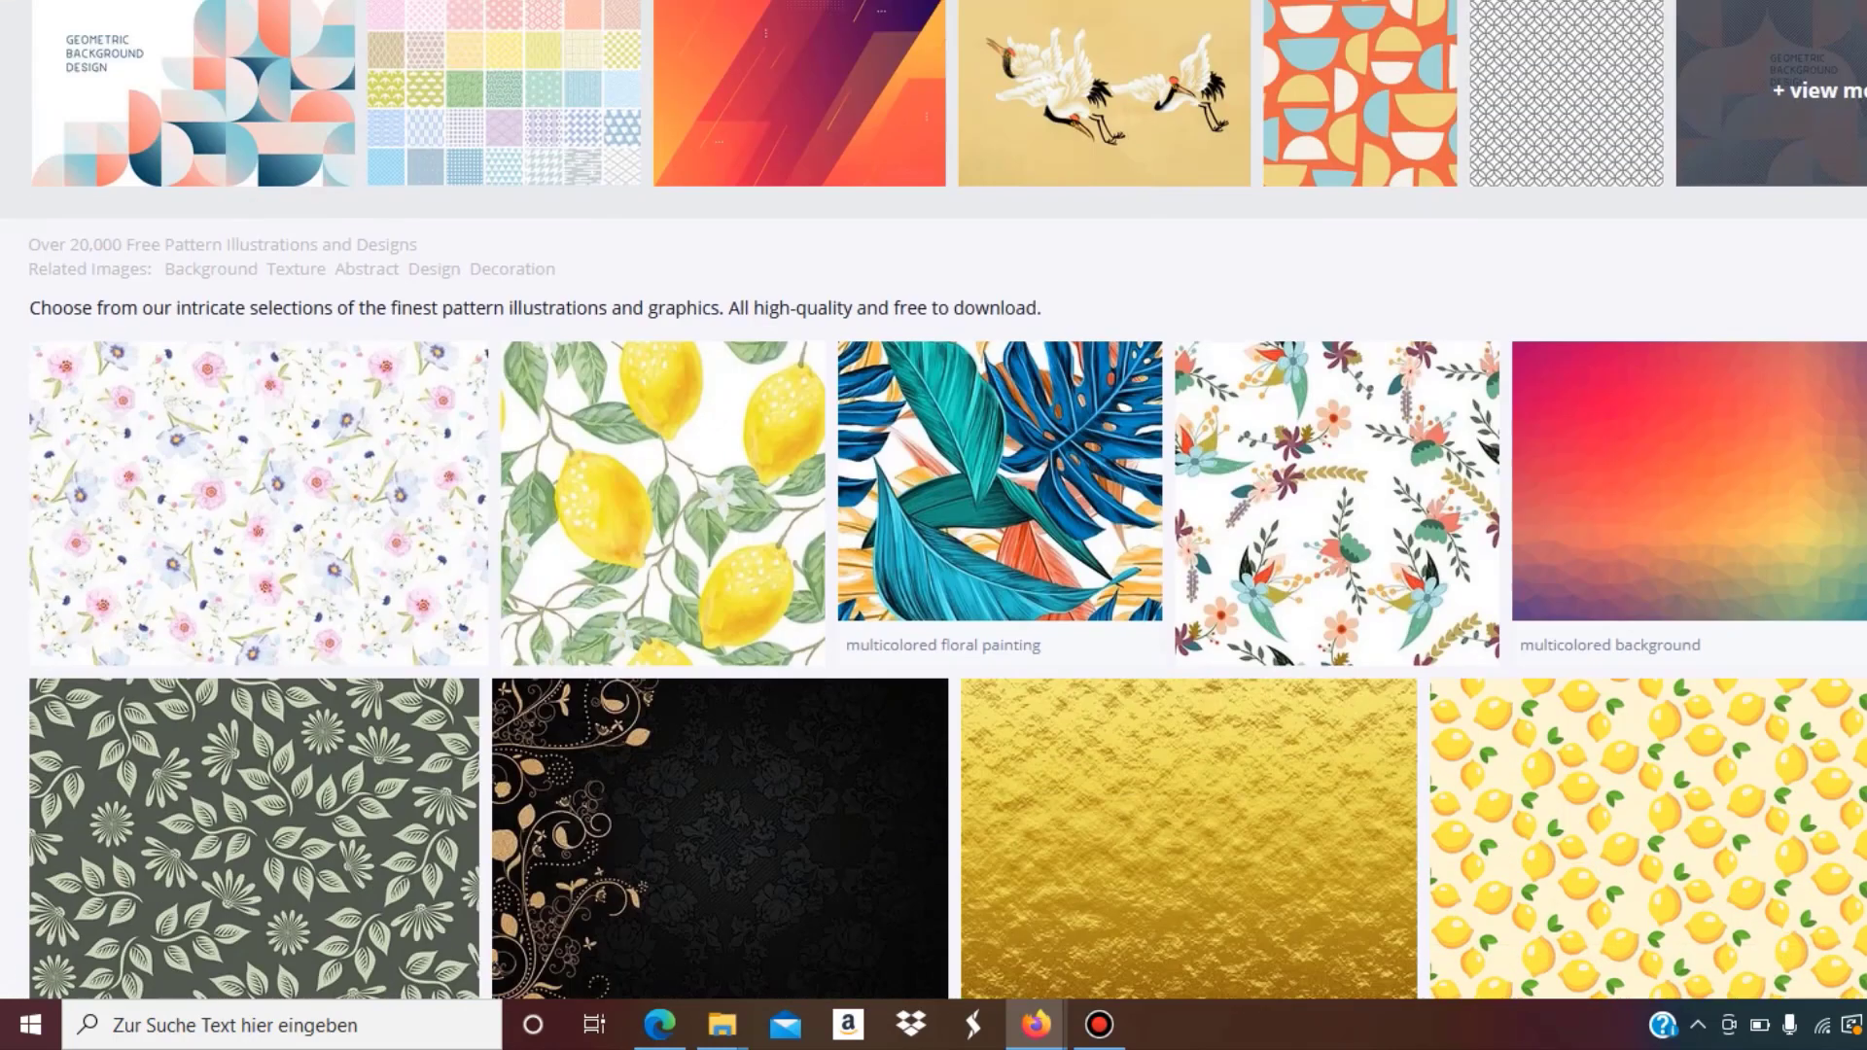
{"action": "scroll", "scroll_direction": "down", "scroll_amount": 3}
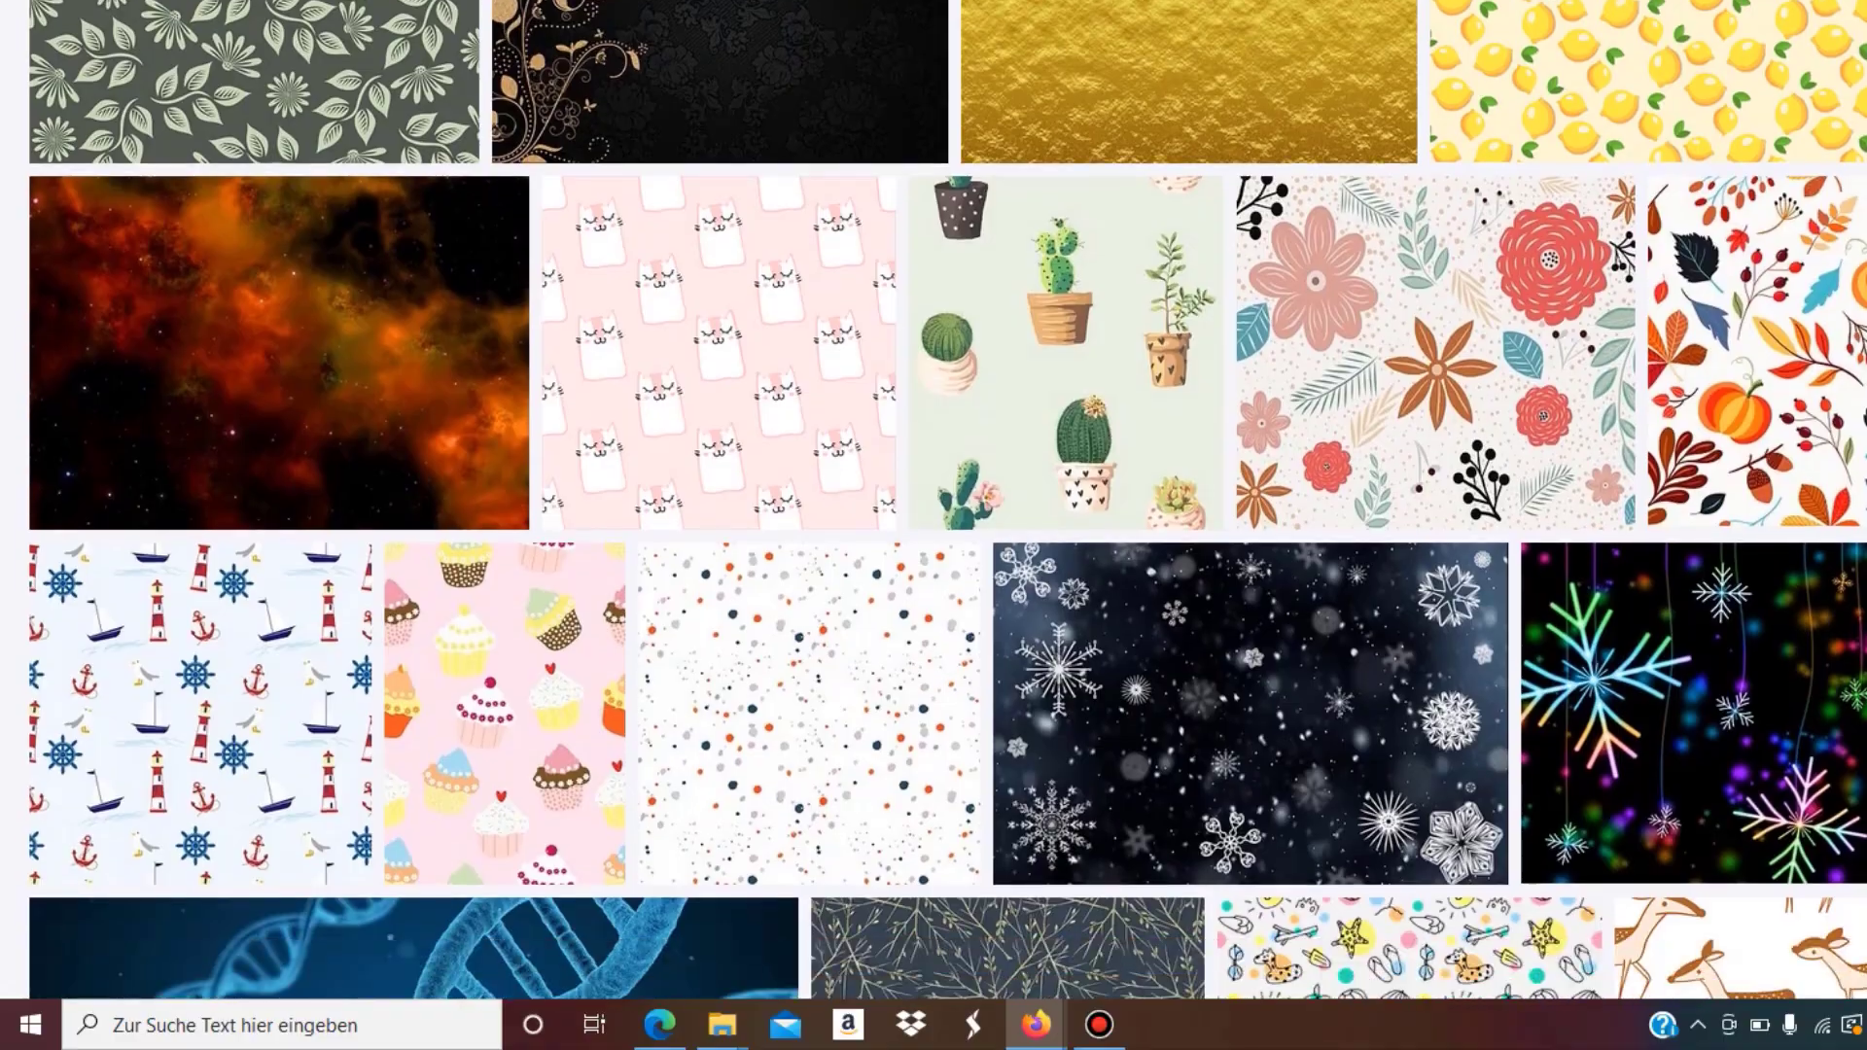
{"action": "scroll", "scroll_direction": "down", "scroll_amount": 3}
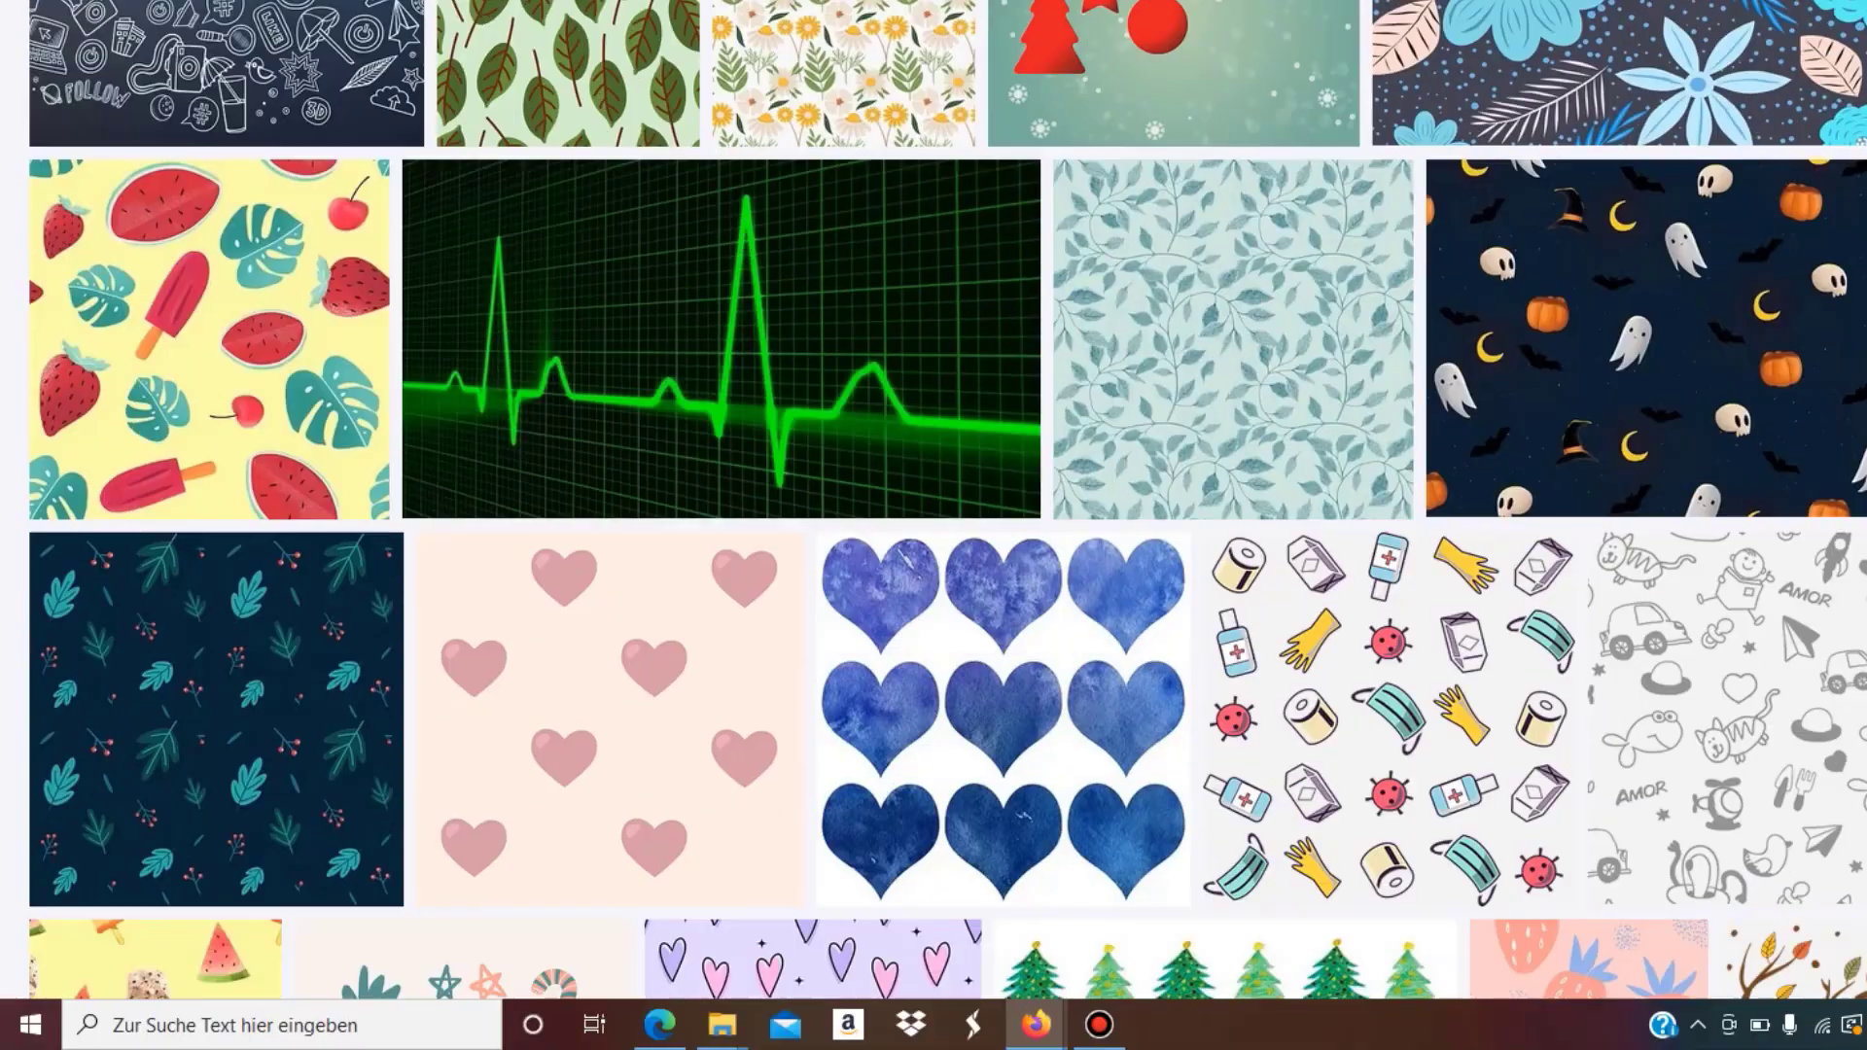
{"action": "scroll", "scroll_direction": "down", "scroll_amount": 3}
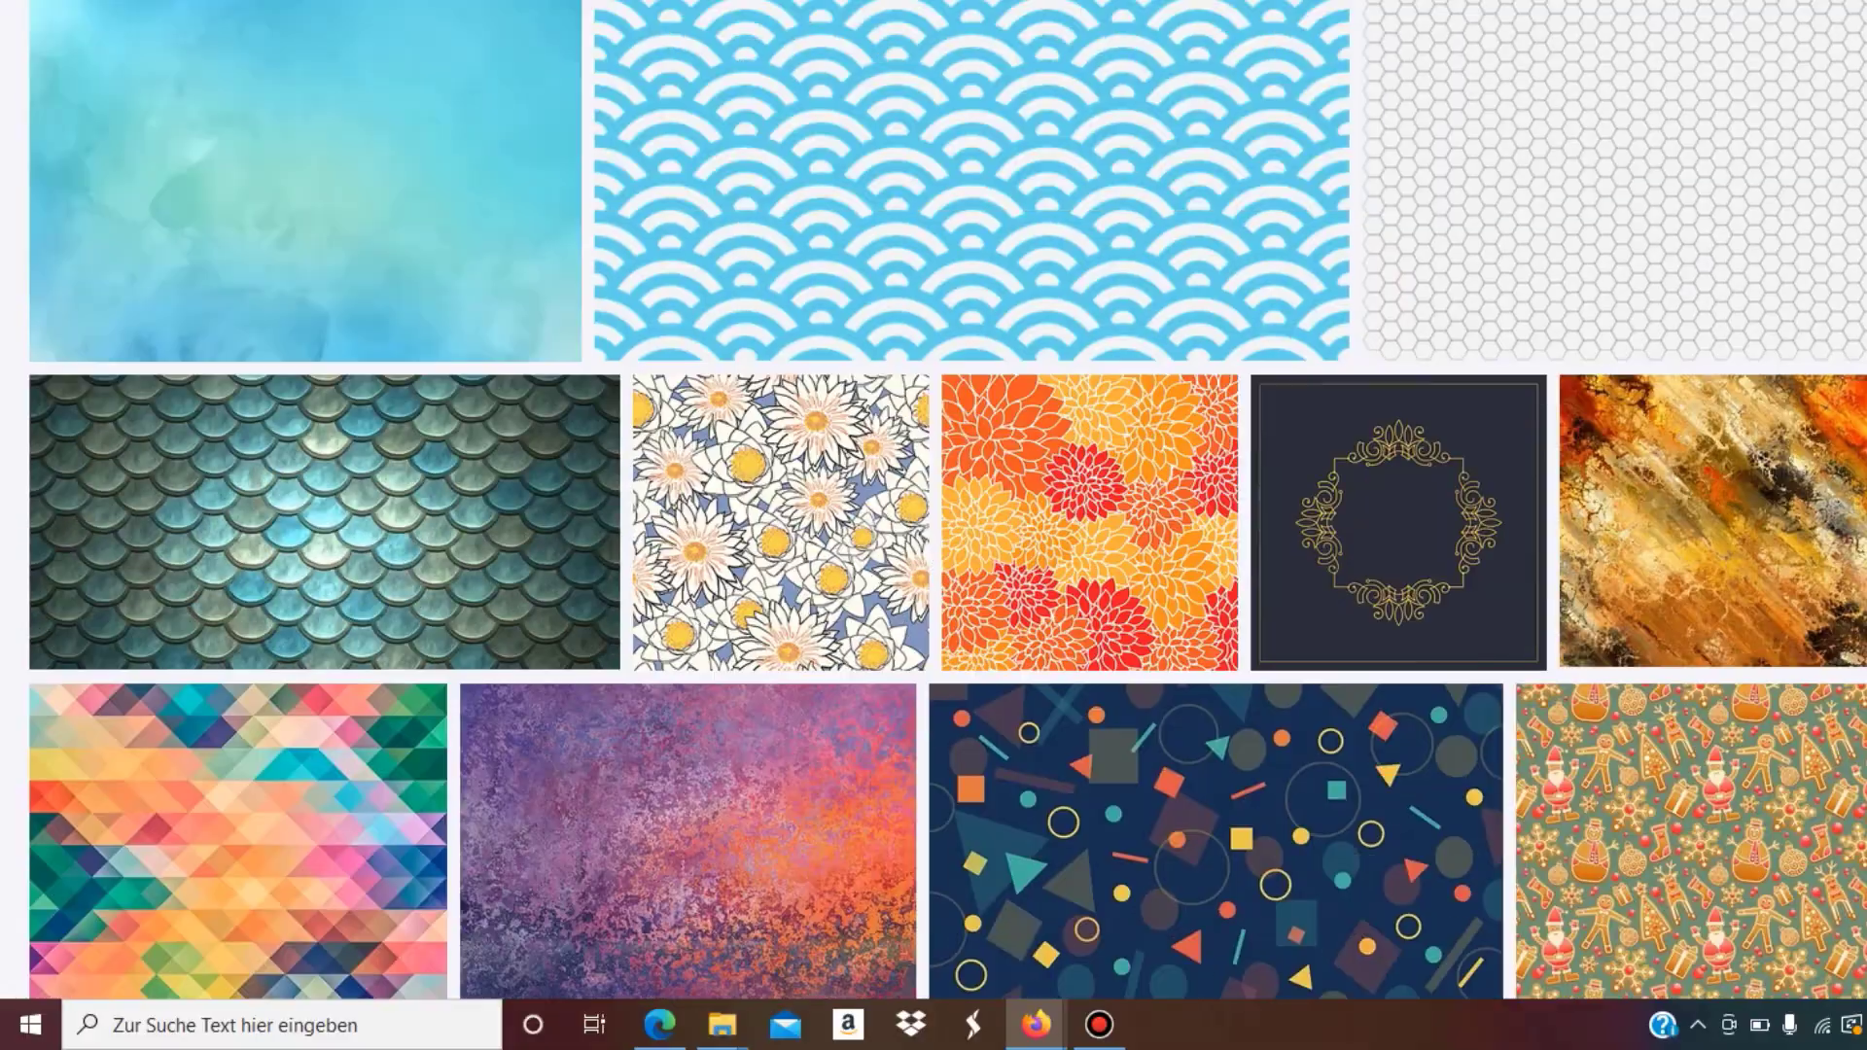
{"action": "scroll", "scroll_direction": "down", "scroll_amount": 3}
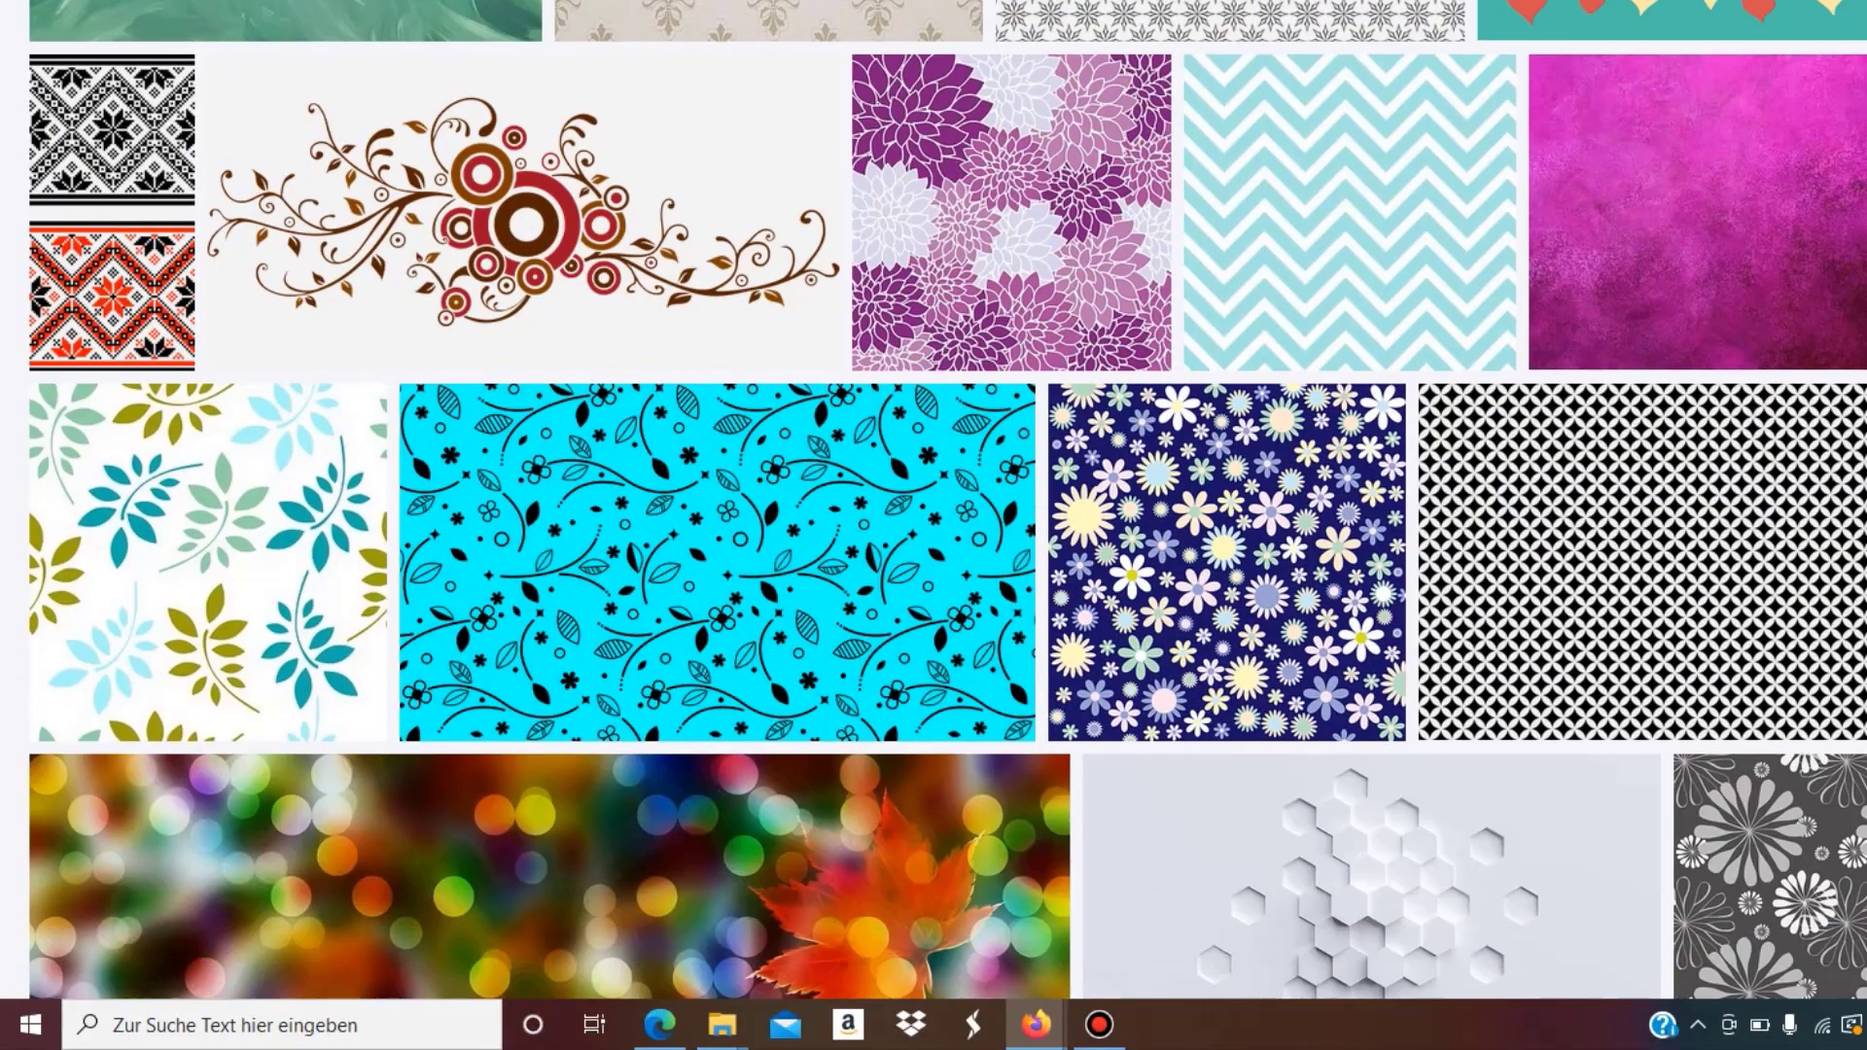
{"action": "scroll", "scroll_direction": "down", "scroll_amount": 3}
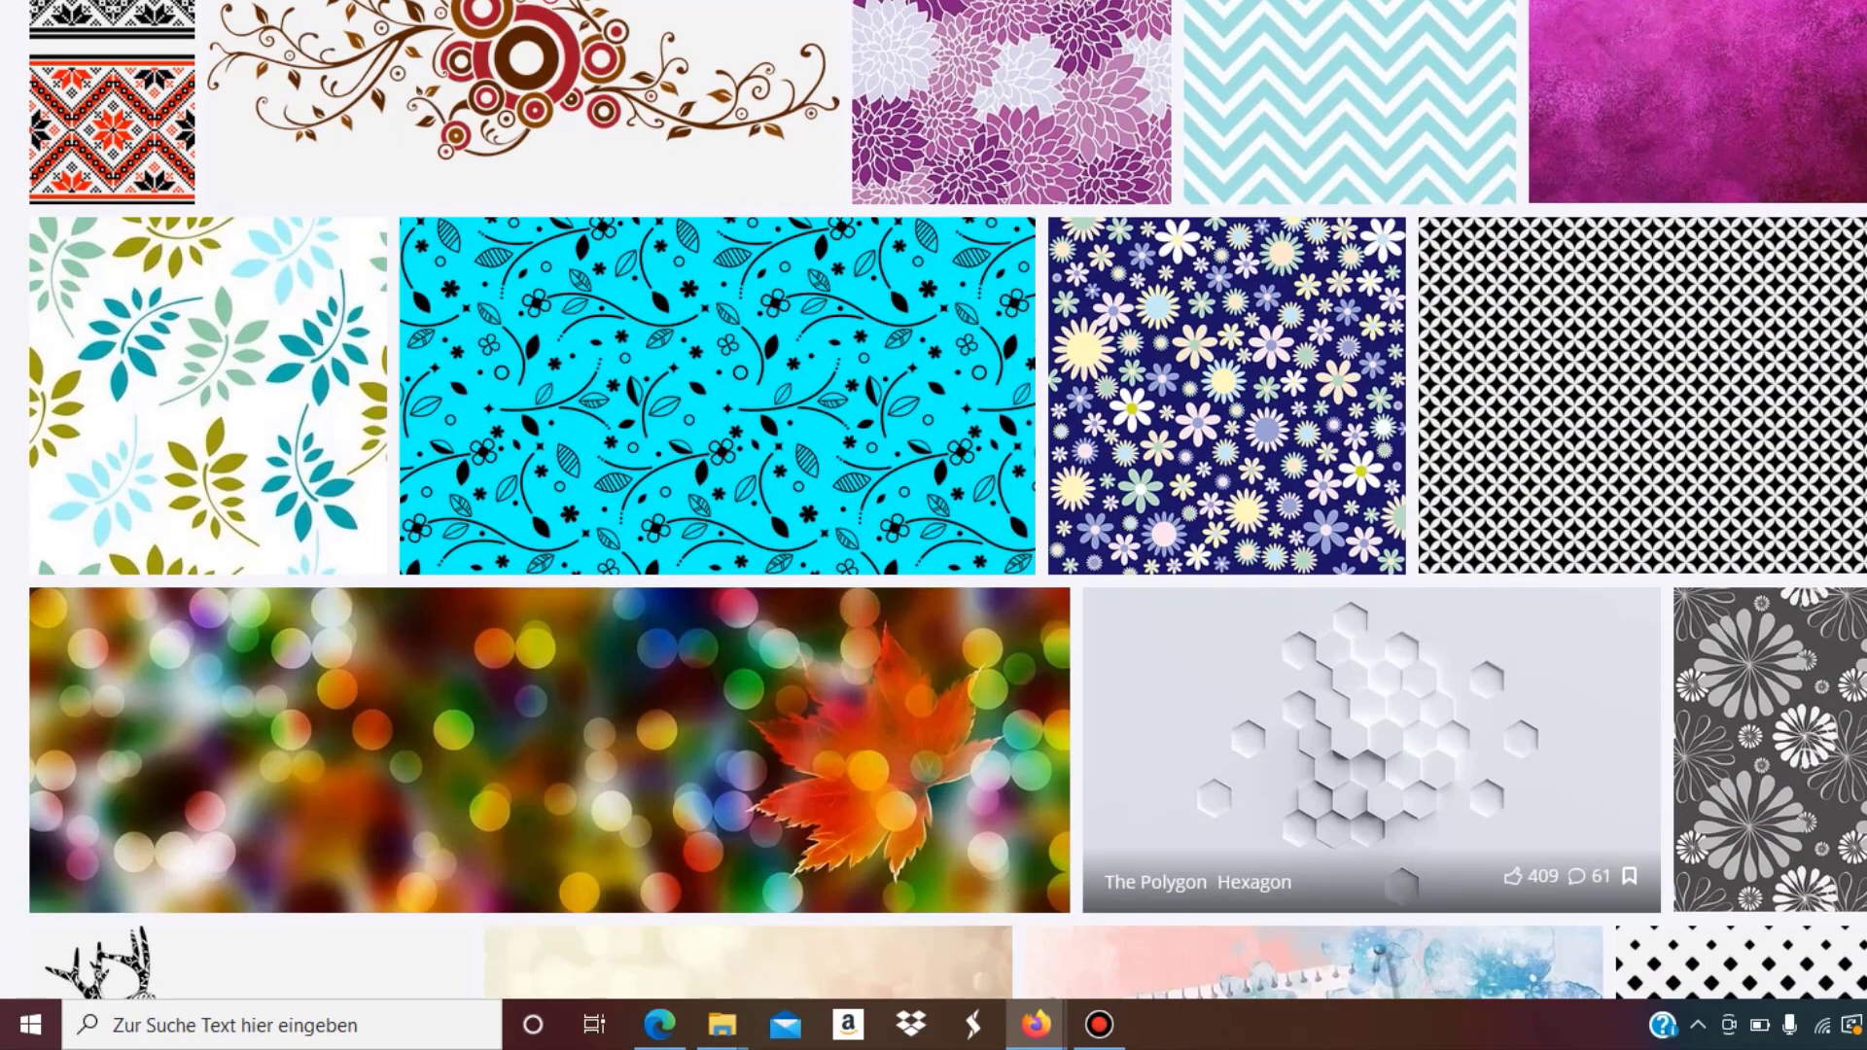
{"action": "mouse_move", "coordinate": [1643, 393]}
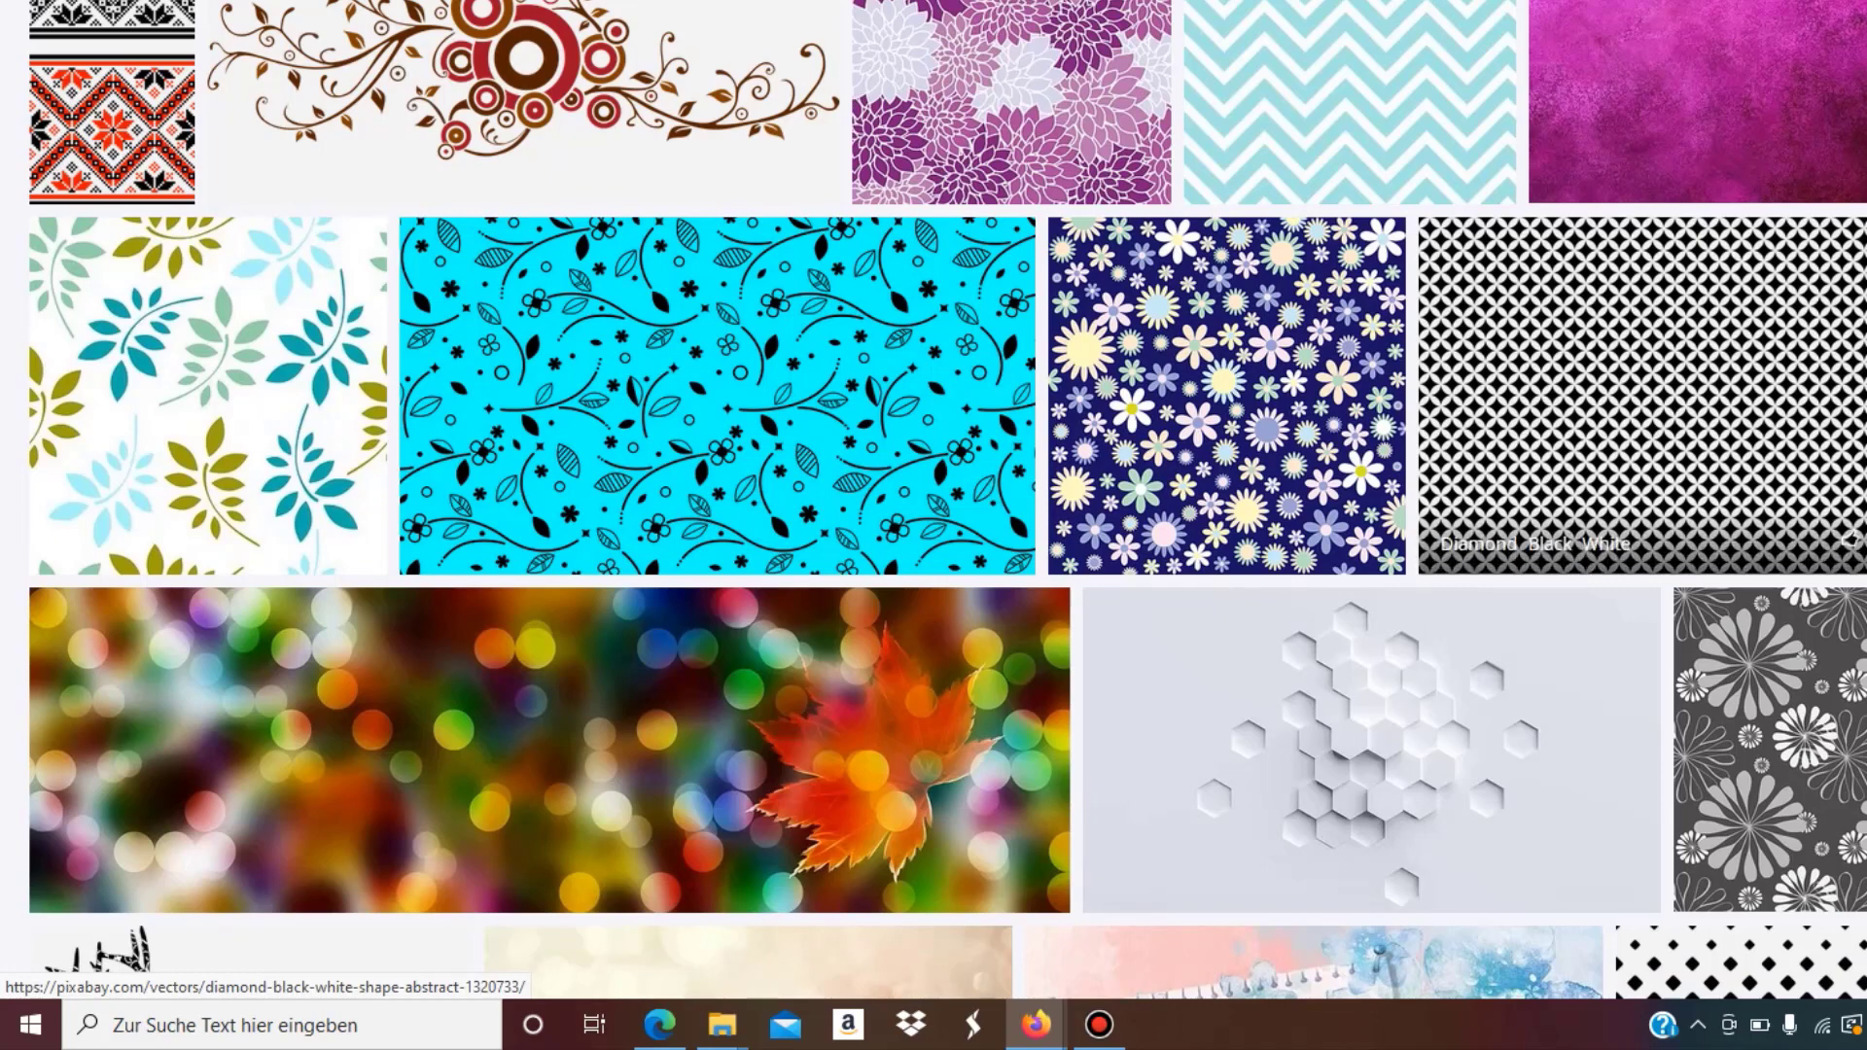
{"action": "left_click", "coordinate": [1639, 393]}
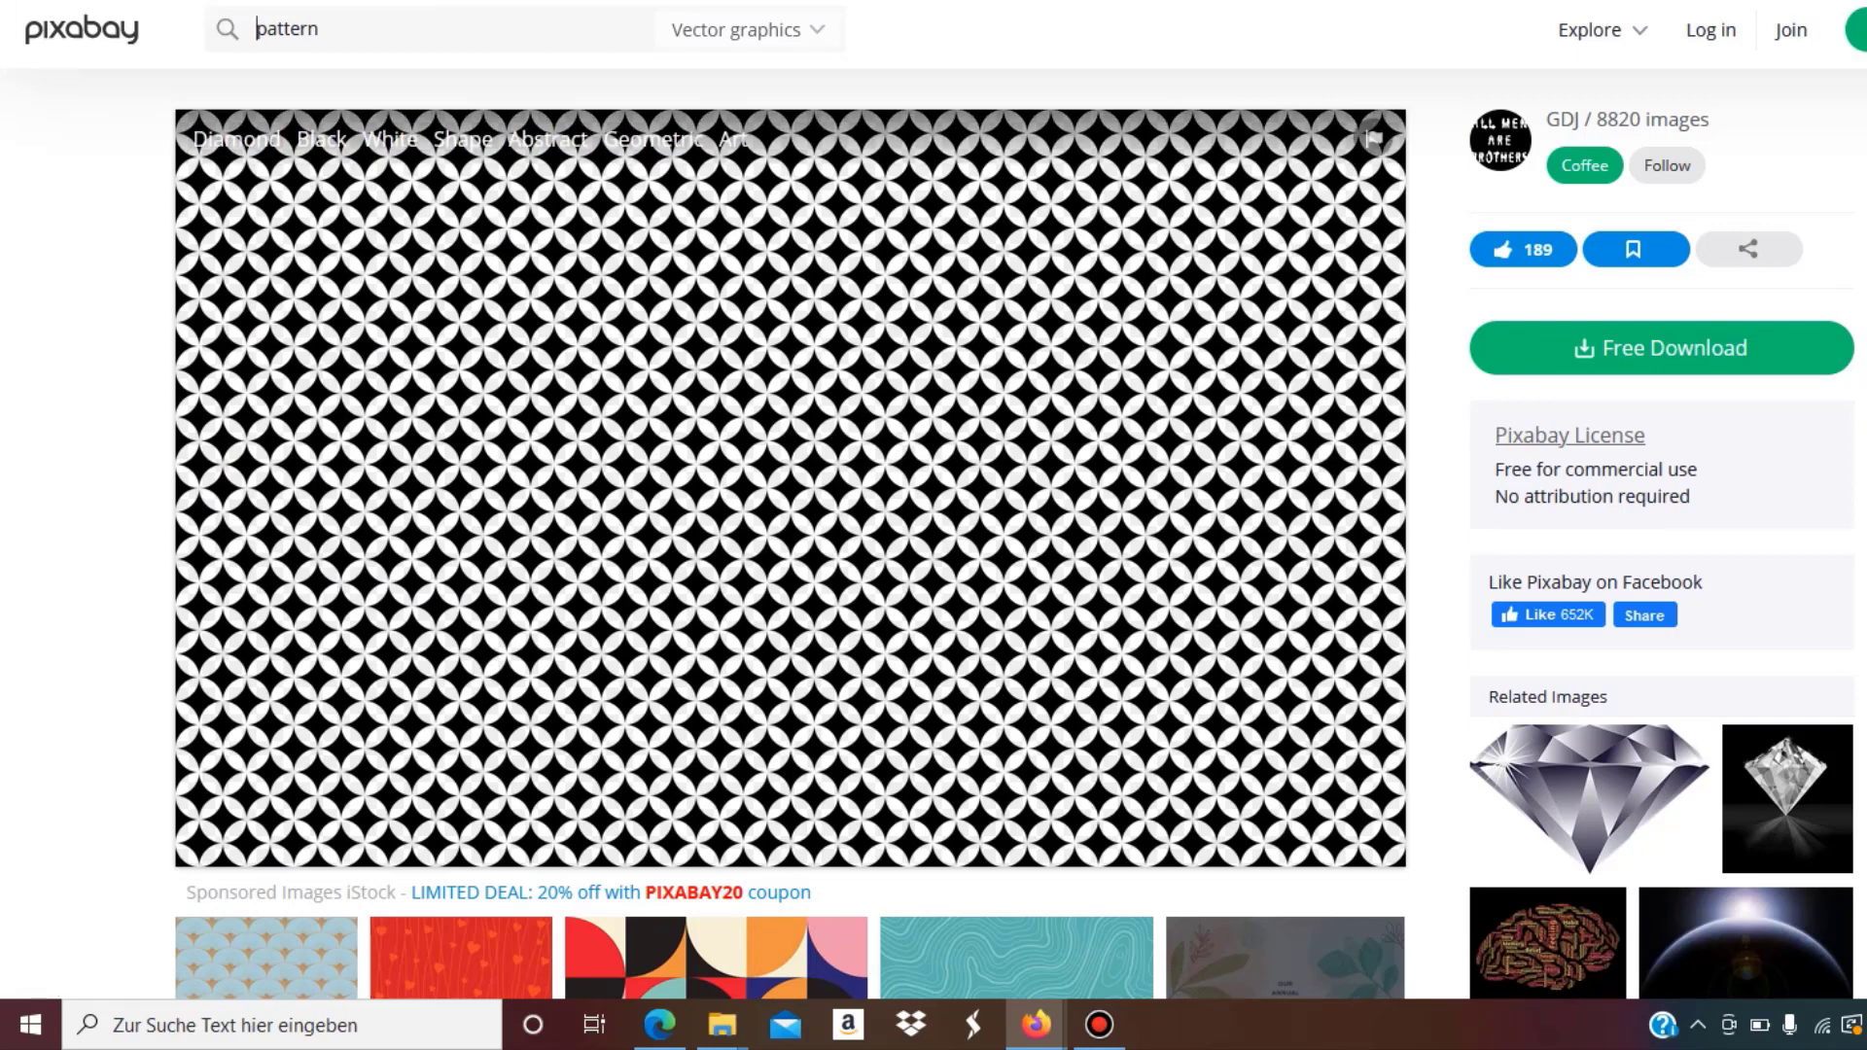
Go to the second results page and open the black-and-white mesh grid pattern.
{"action": "scroll", "scroll_direction": "down", "scroll_amount": 3}
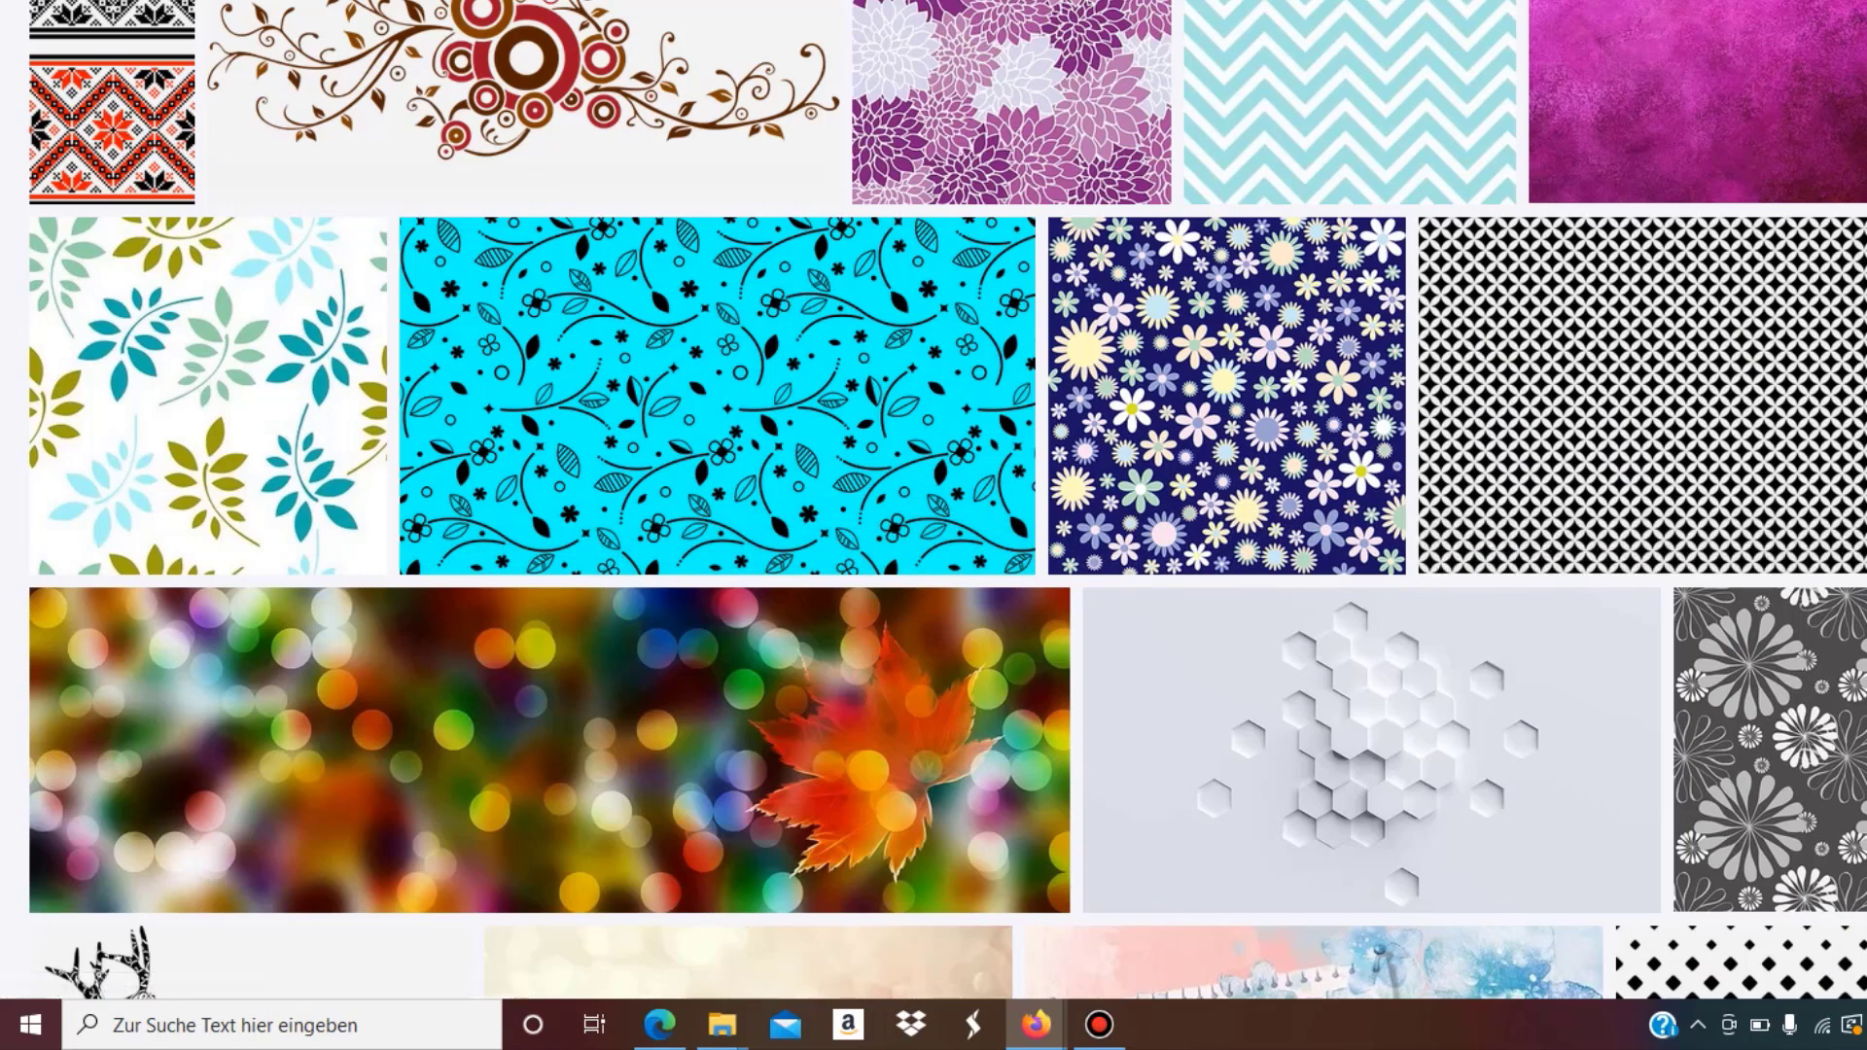
{"action": "scroll", "scroll_direction": "down", "scroll_amount": 3}
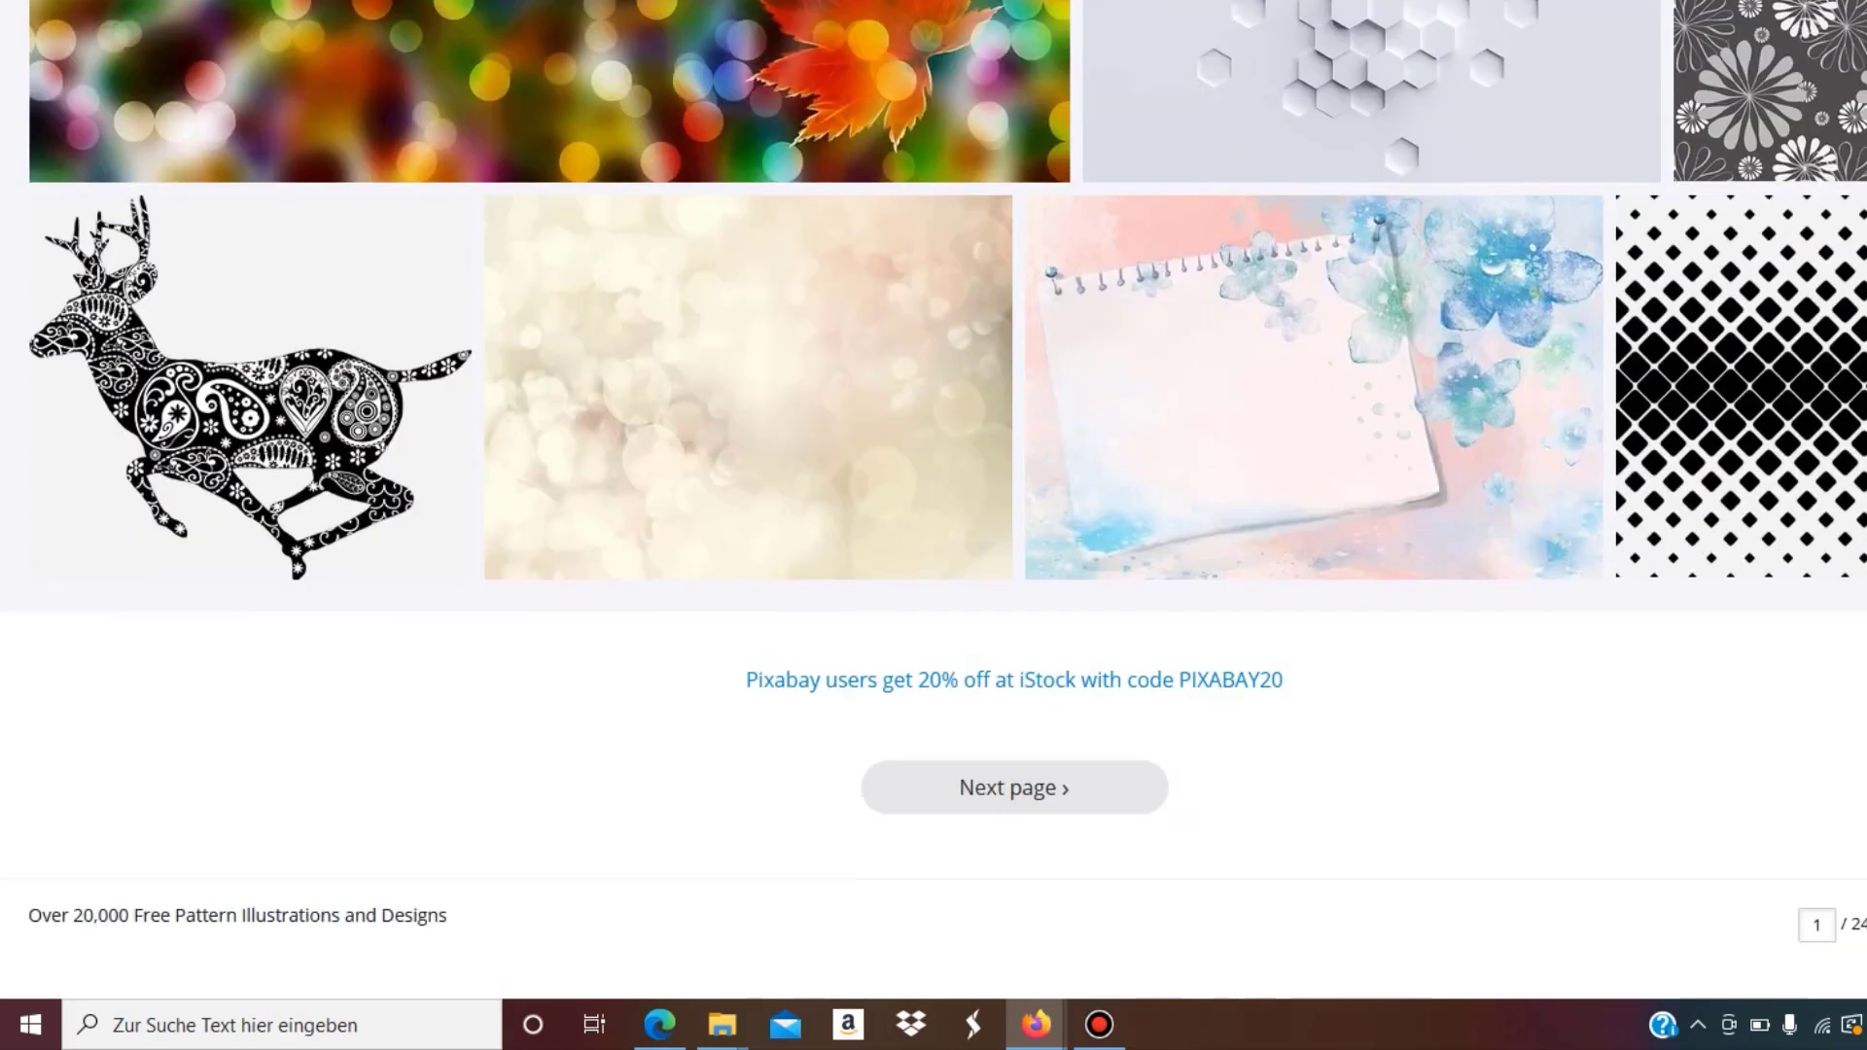
{"action": "mouse_move", "coordinate": [1013, 787]}
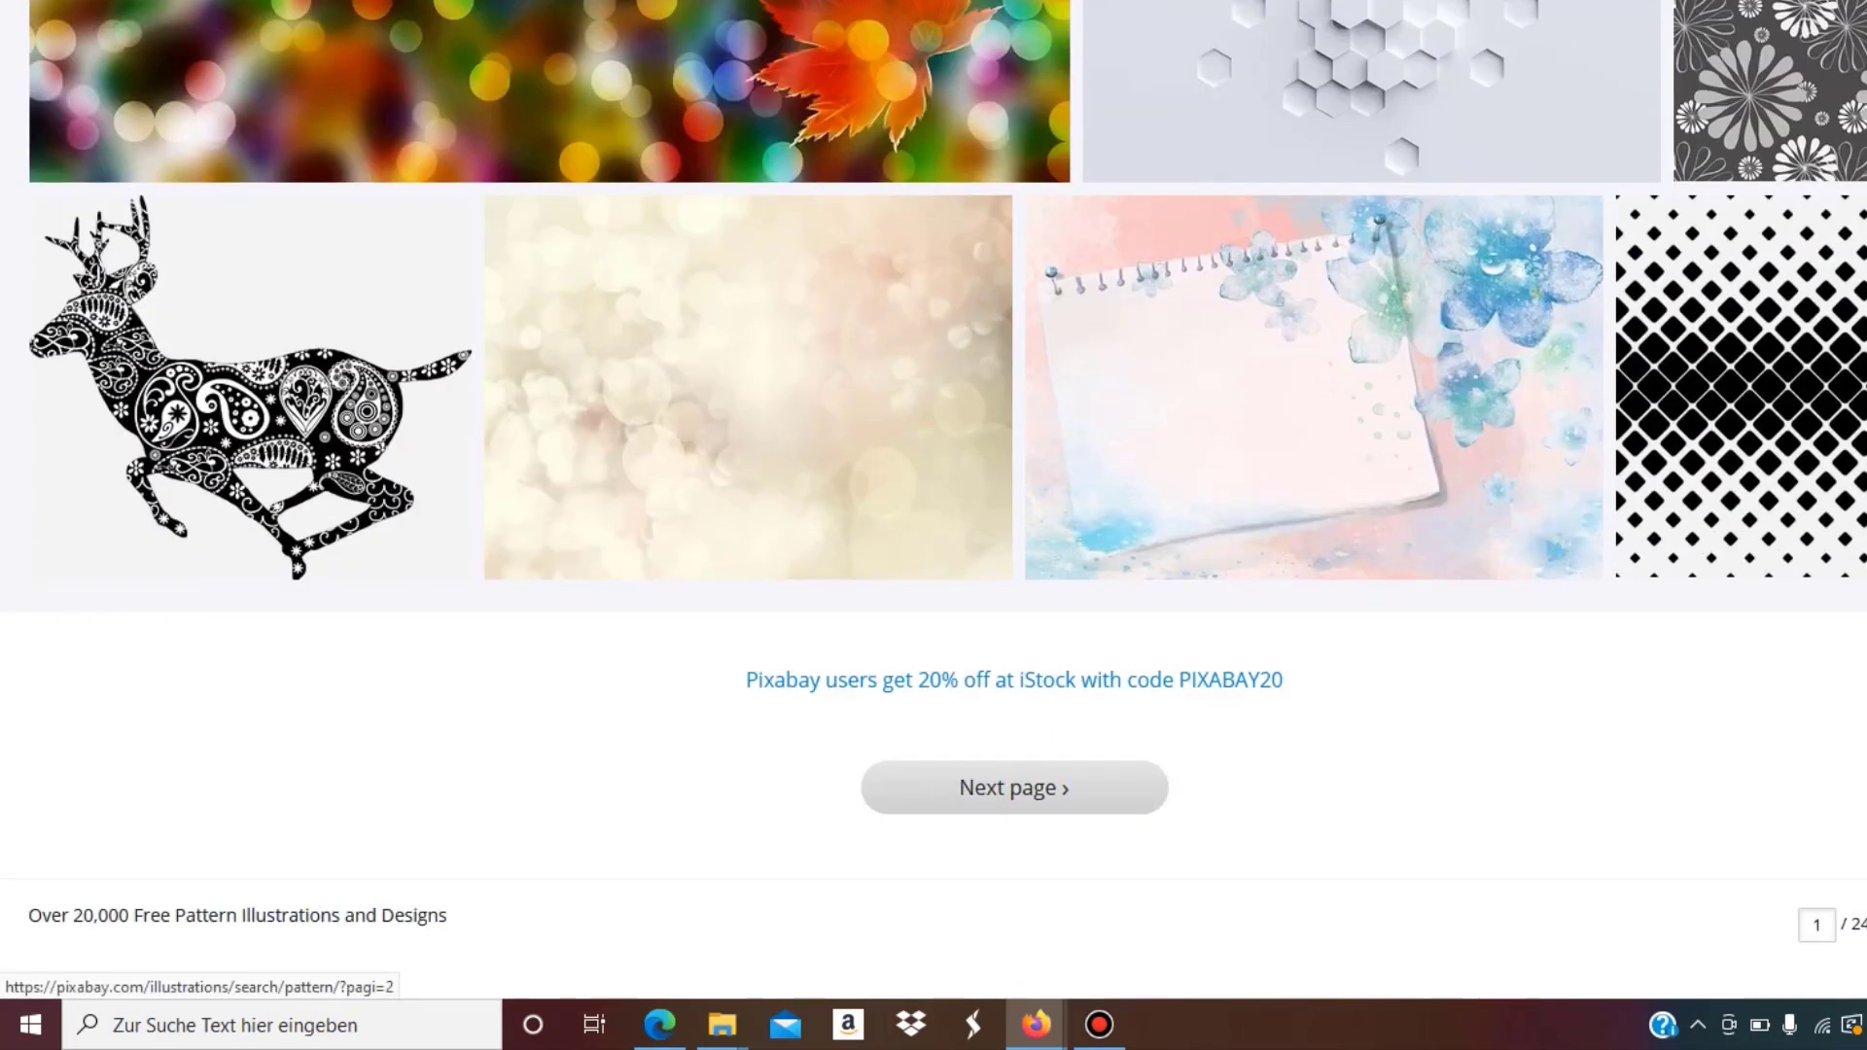
{"action": "left_click", "coordinate": [1013, 787]}
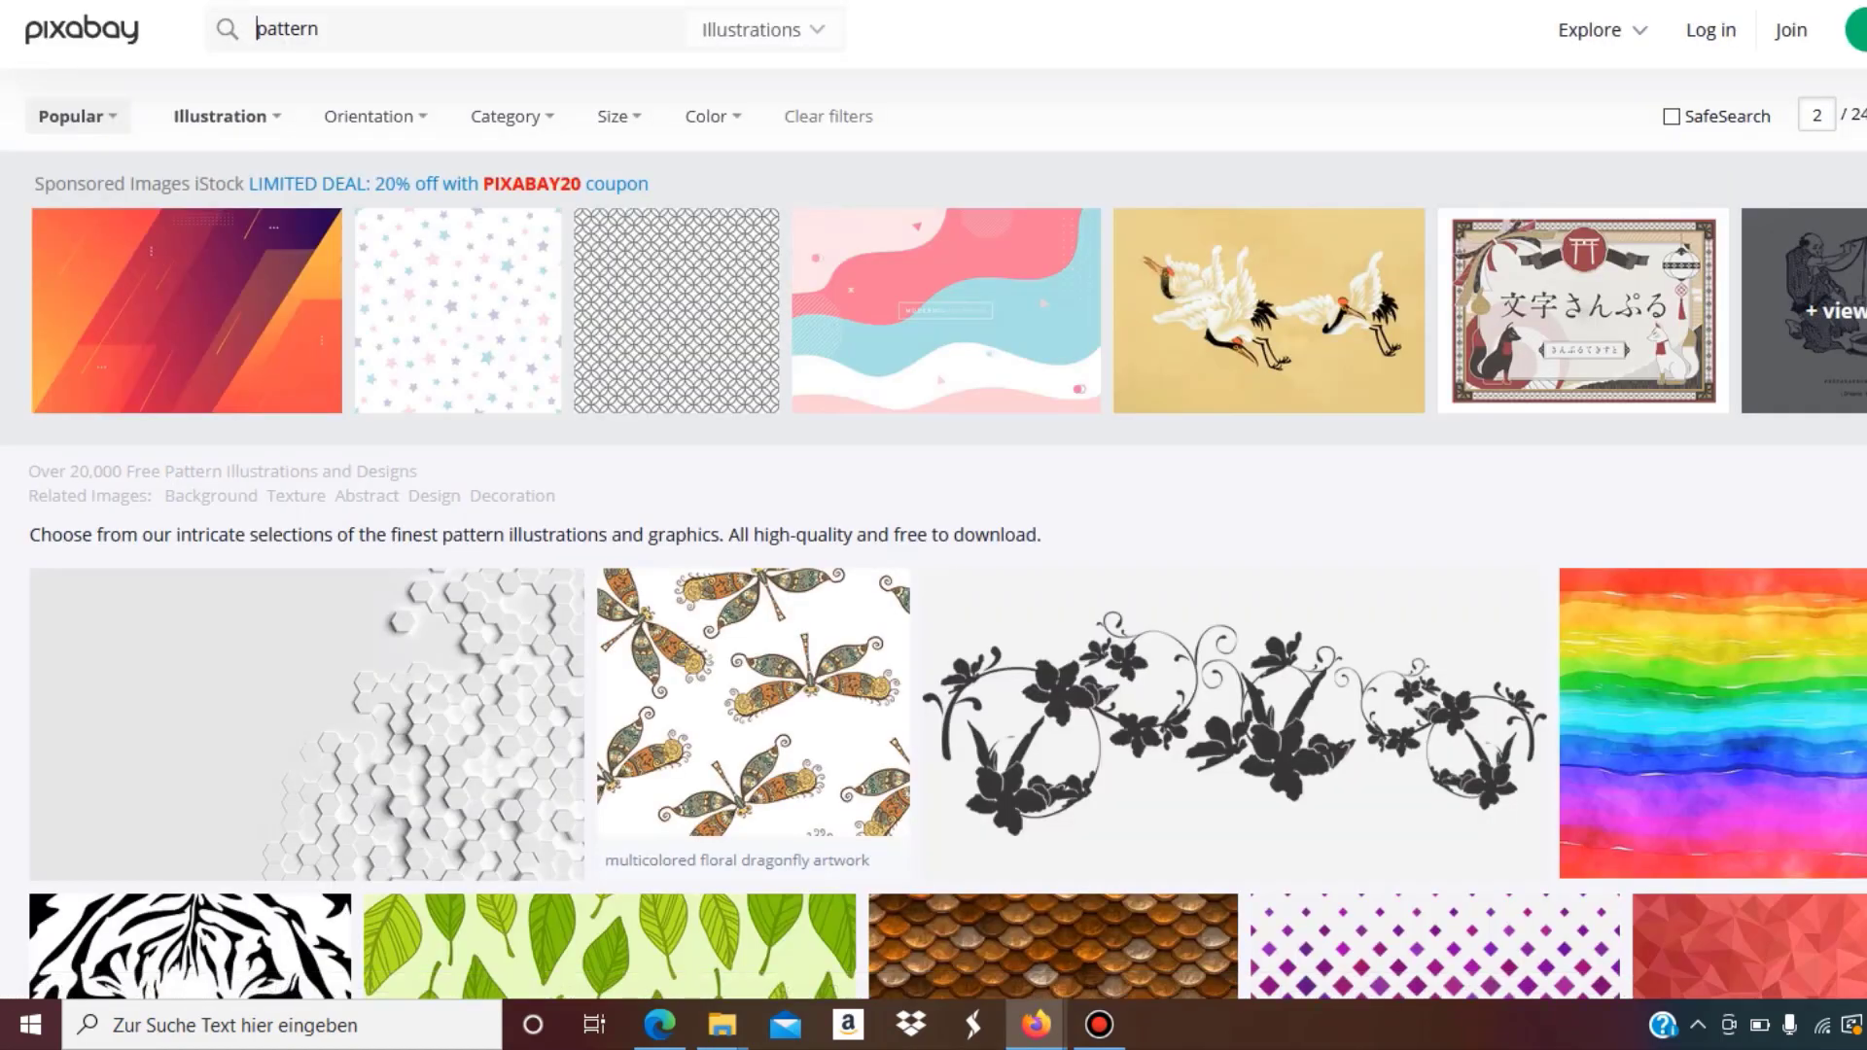
{"action": "scroll", "scroll_direction": "down", "scroll_amount": 3}
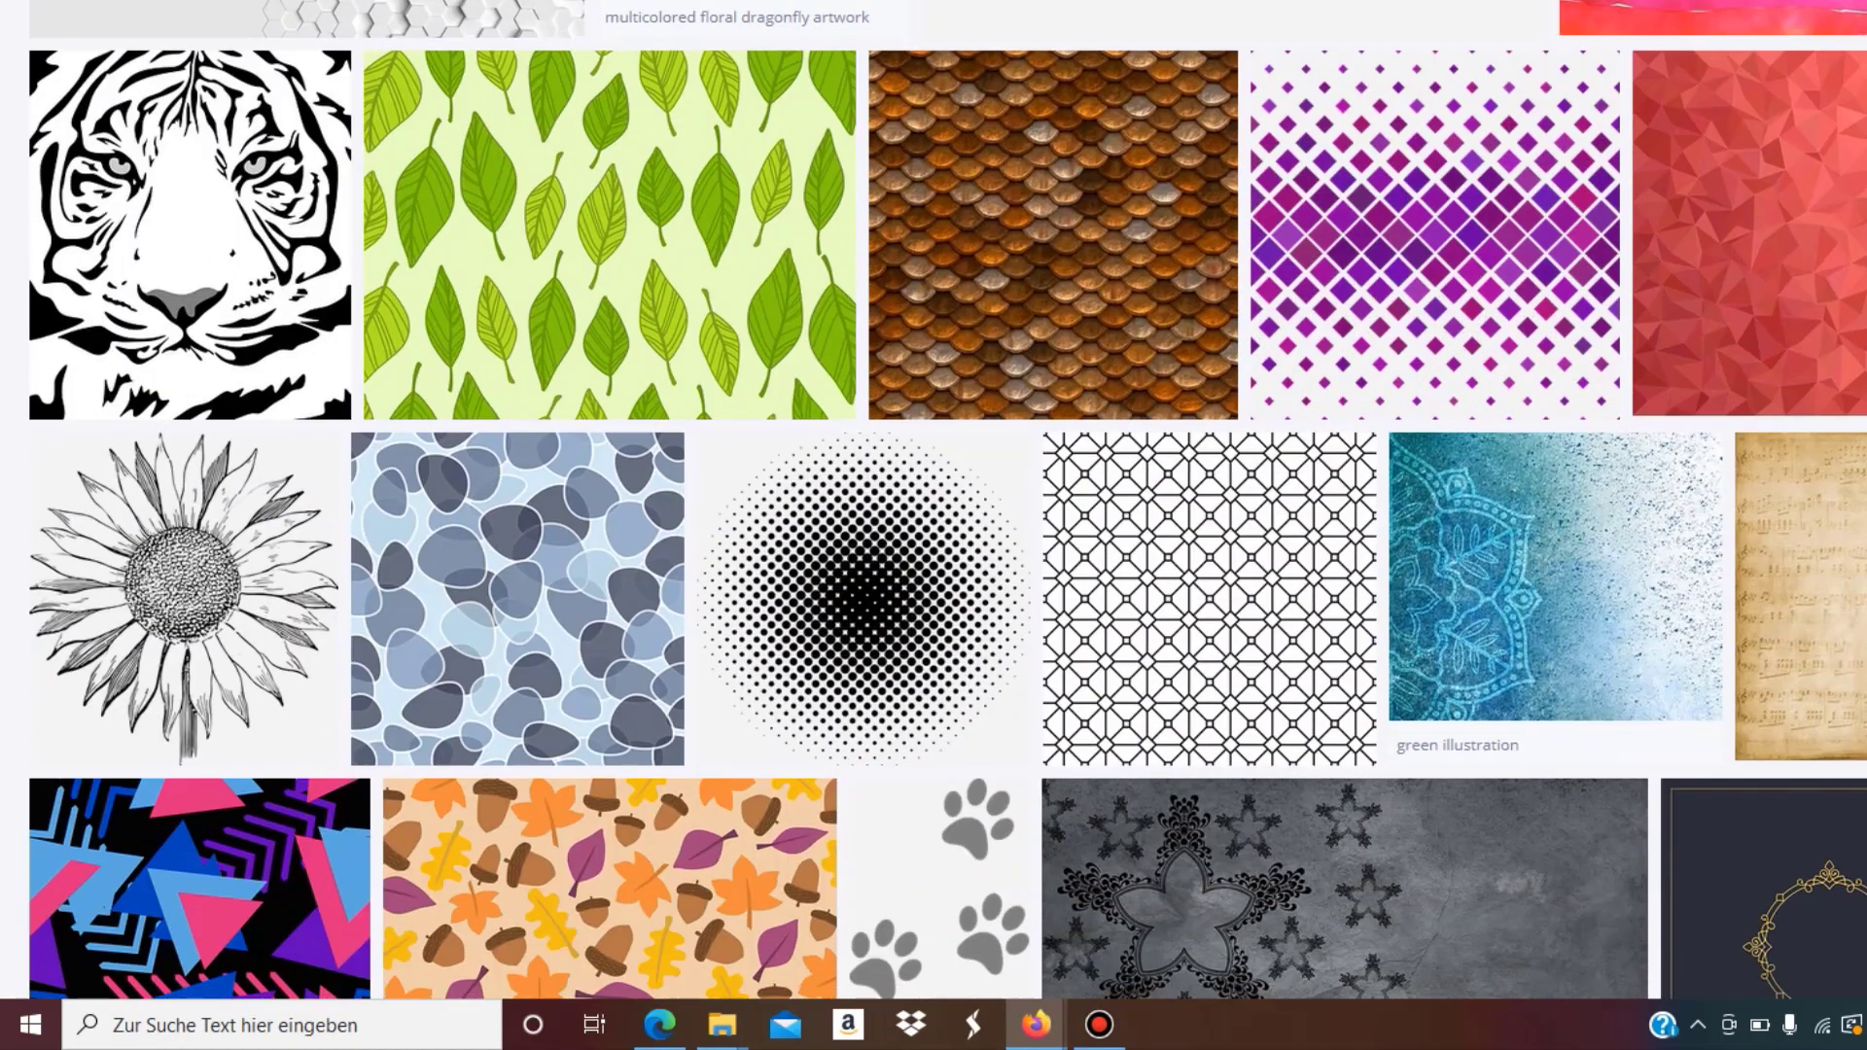
{"action": "scroll", "scroll_direction": "down", "scroll_amount": 3}
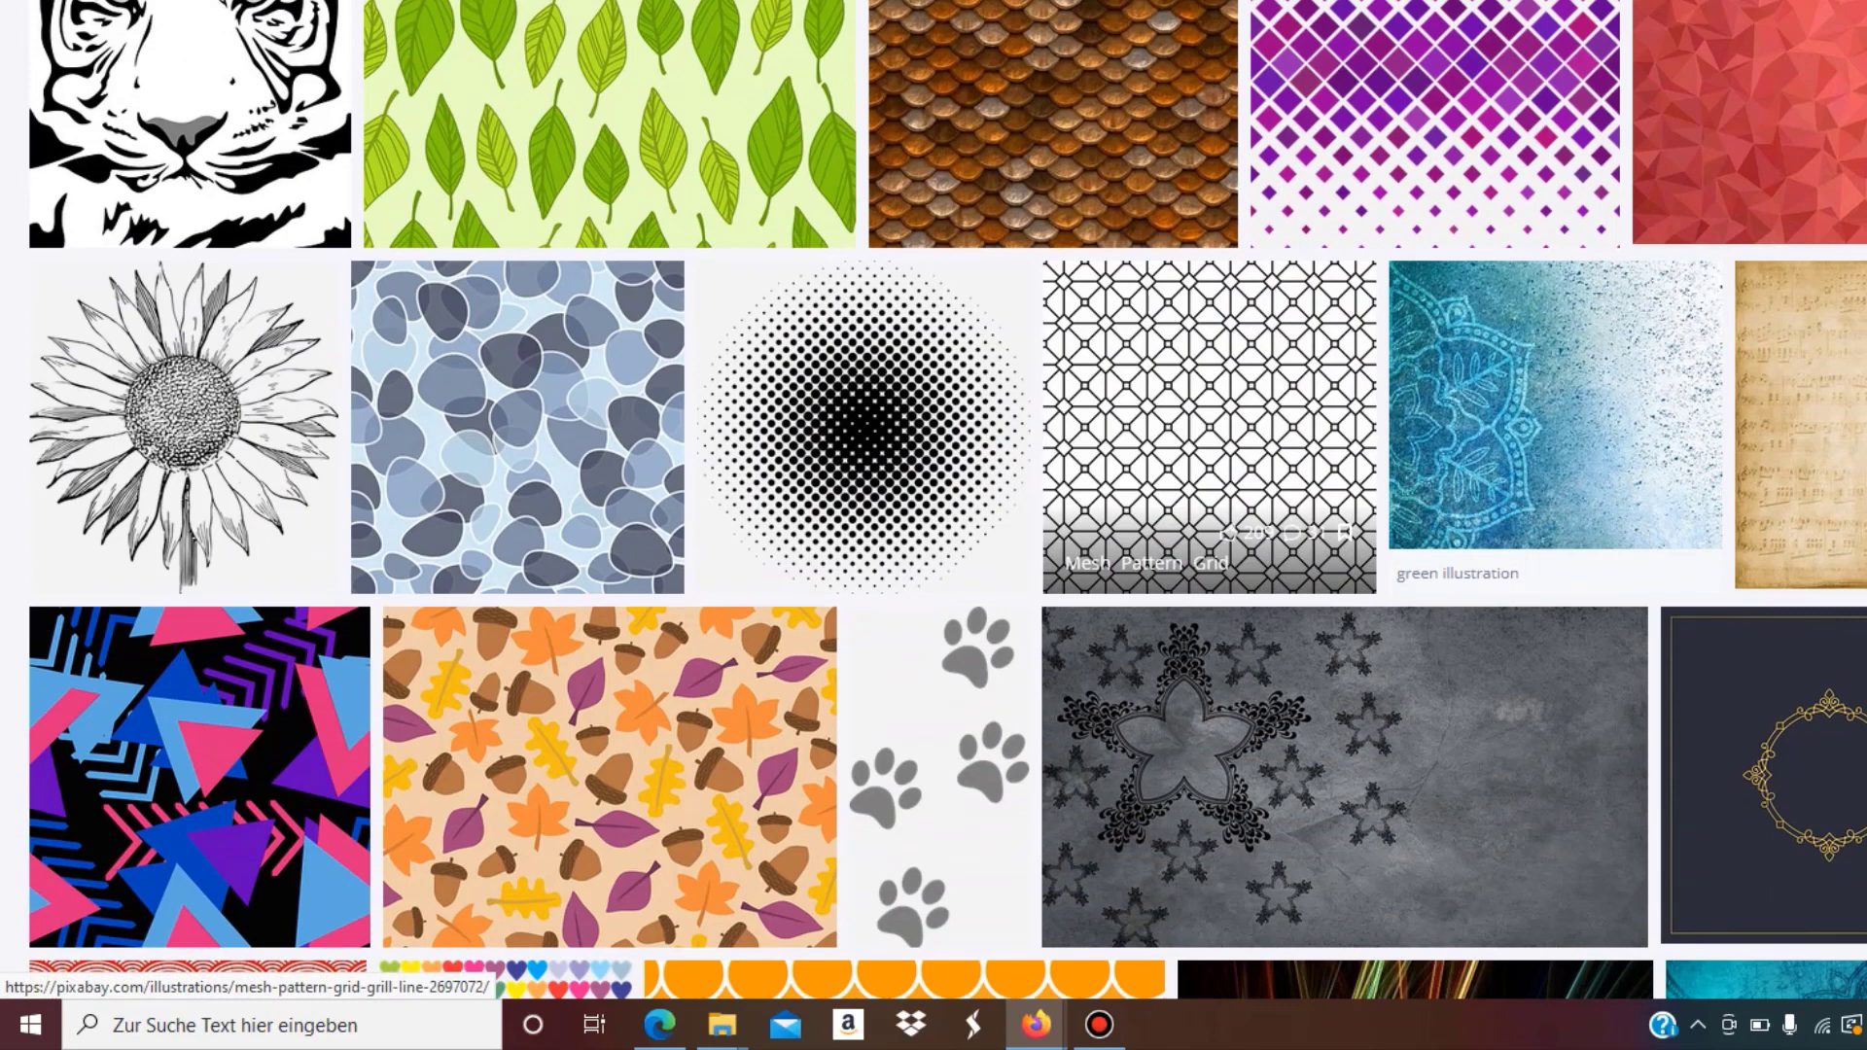
{"action": "left_click", "coordinate": [1208, 426]}
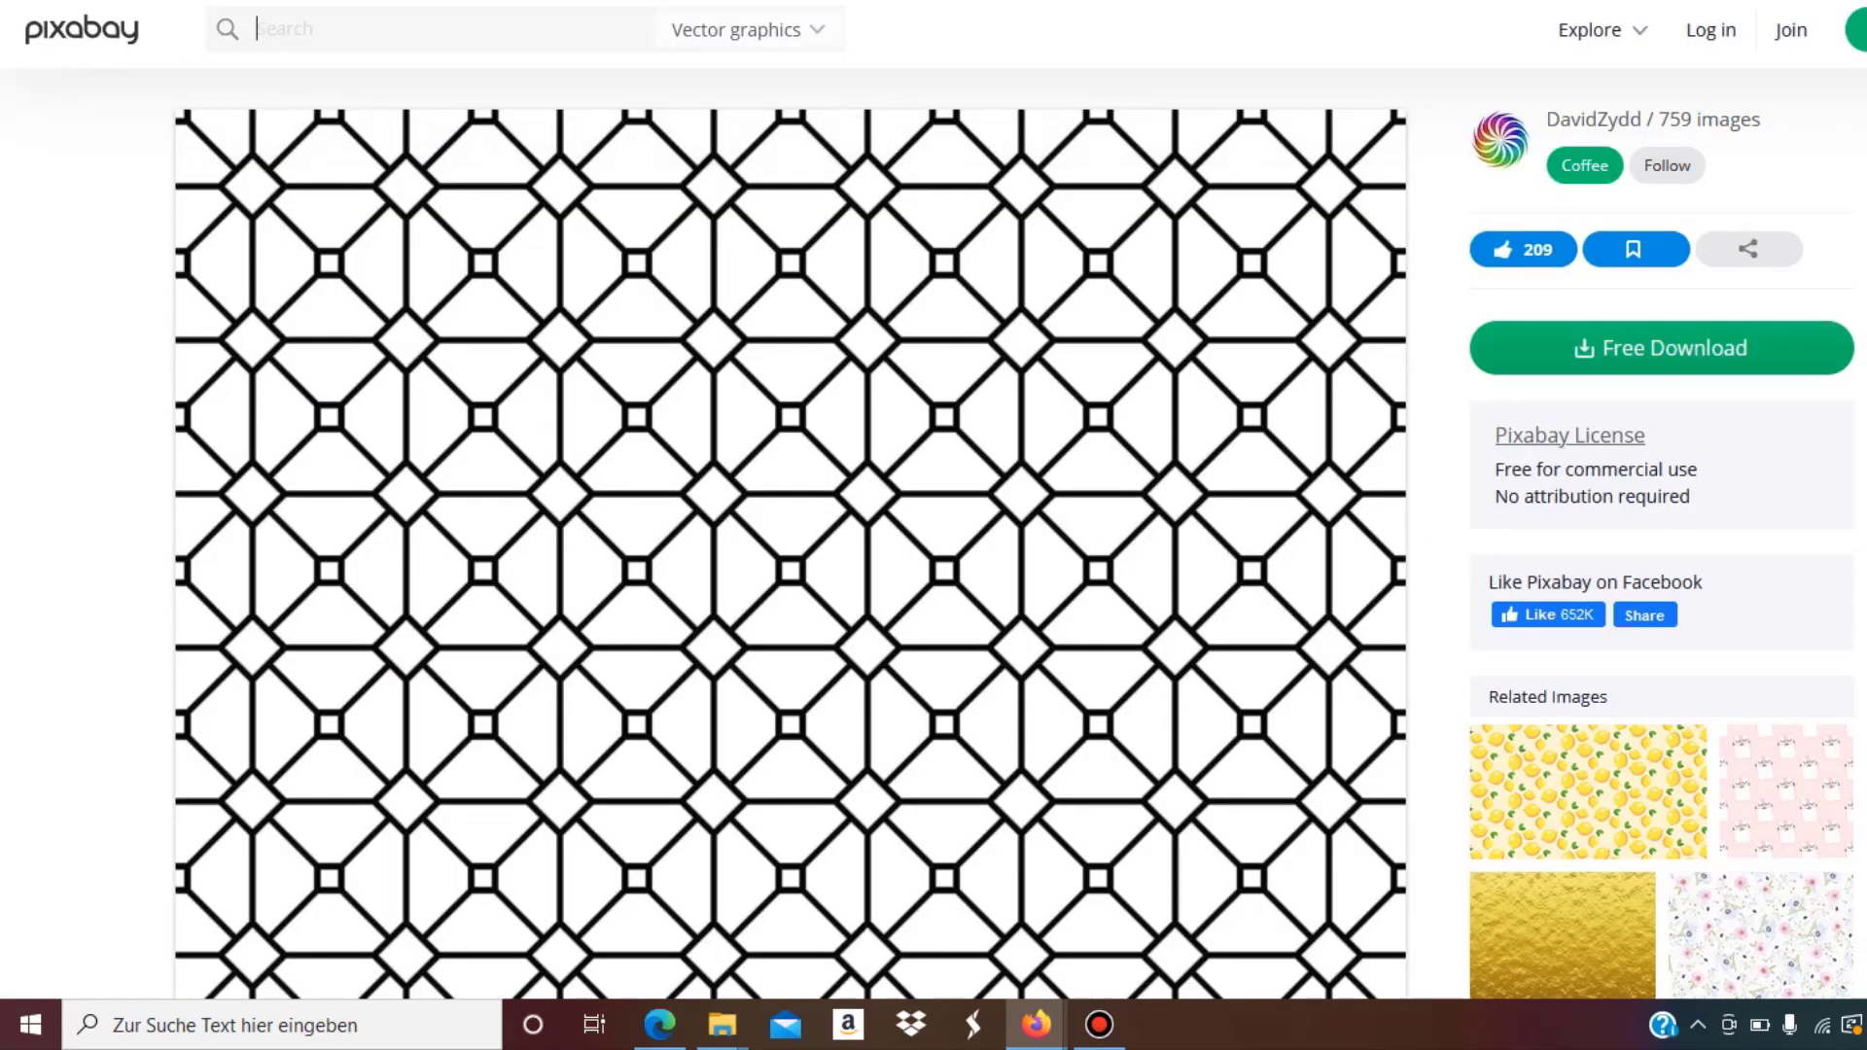
Review the mesh pattern's free download sizes (1920×1920 PNG) and return to results.
{"action": "left_click", "coordinate": [1659, 348]}
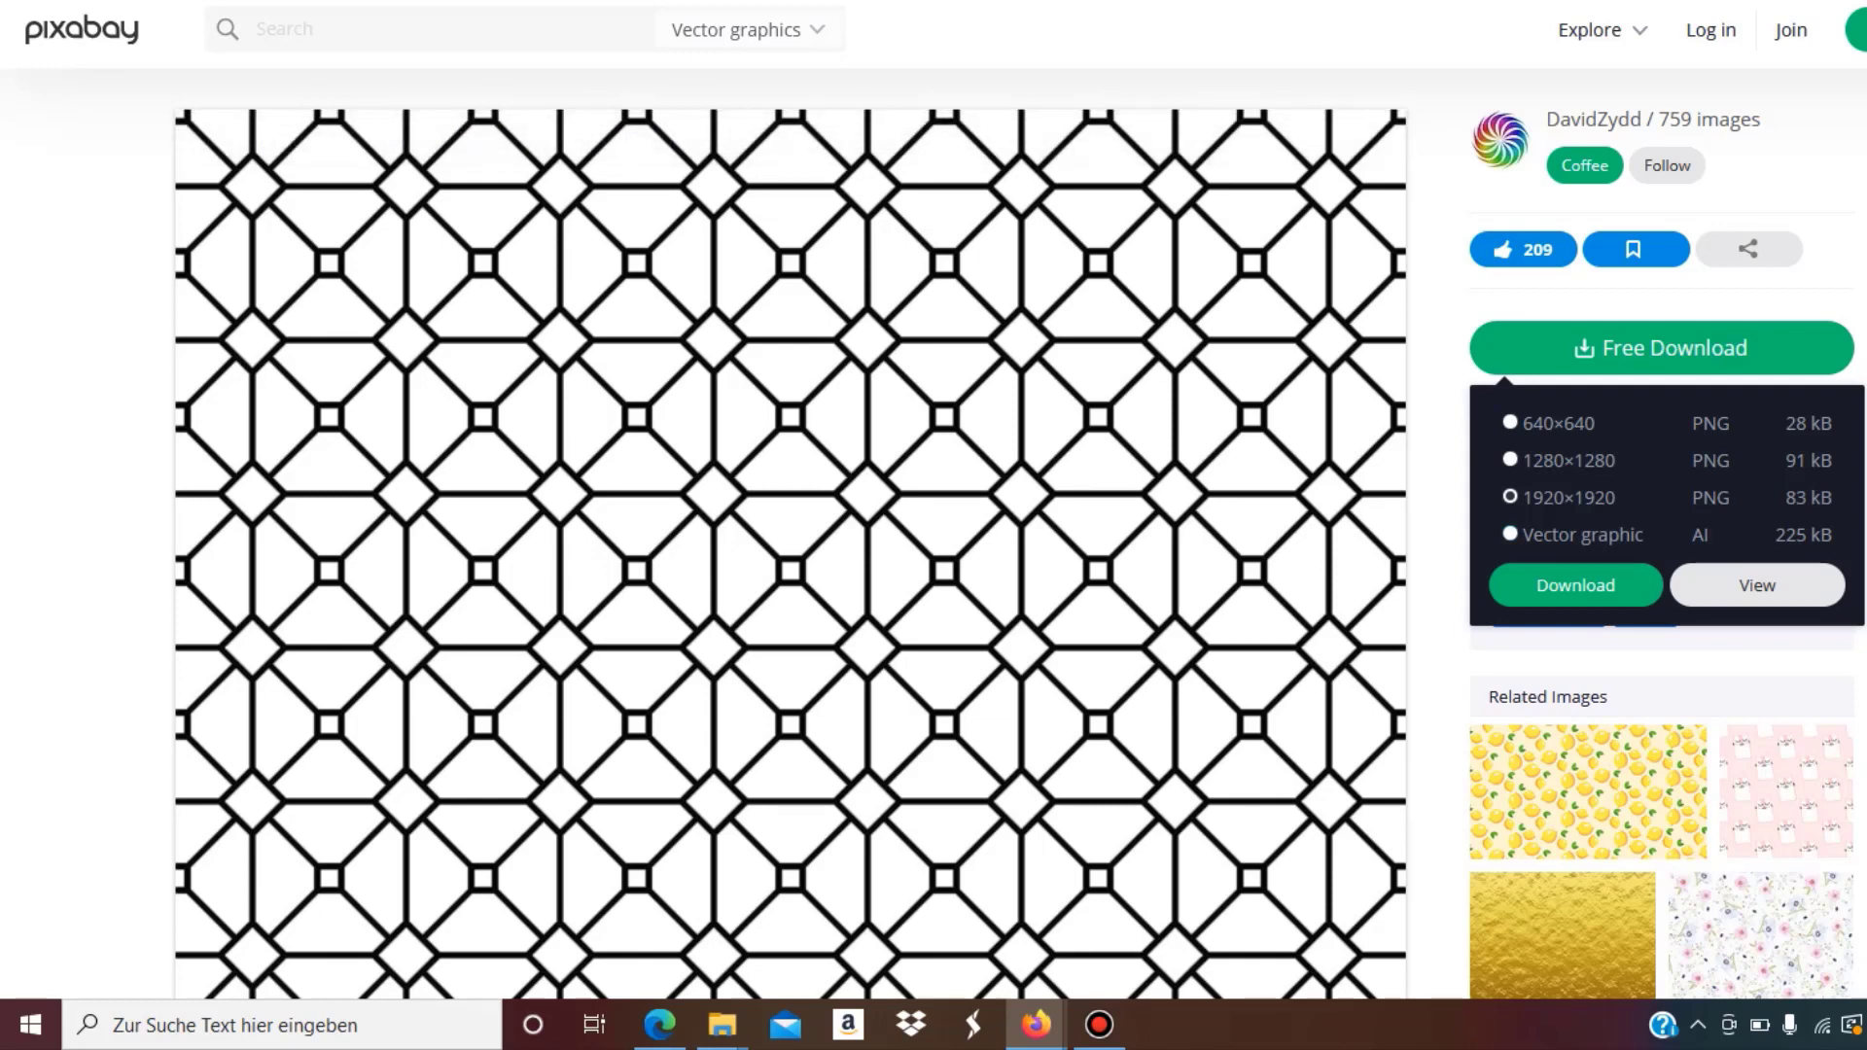
{"action": "scroll", "scroll_direction": "down", "scroll_amount": 3}
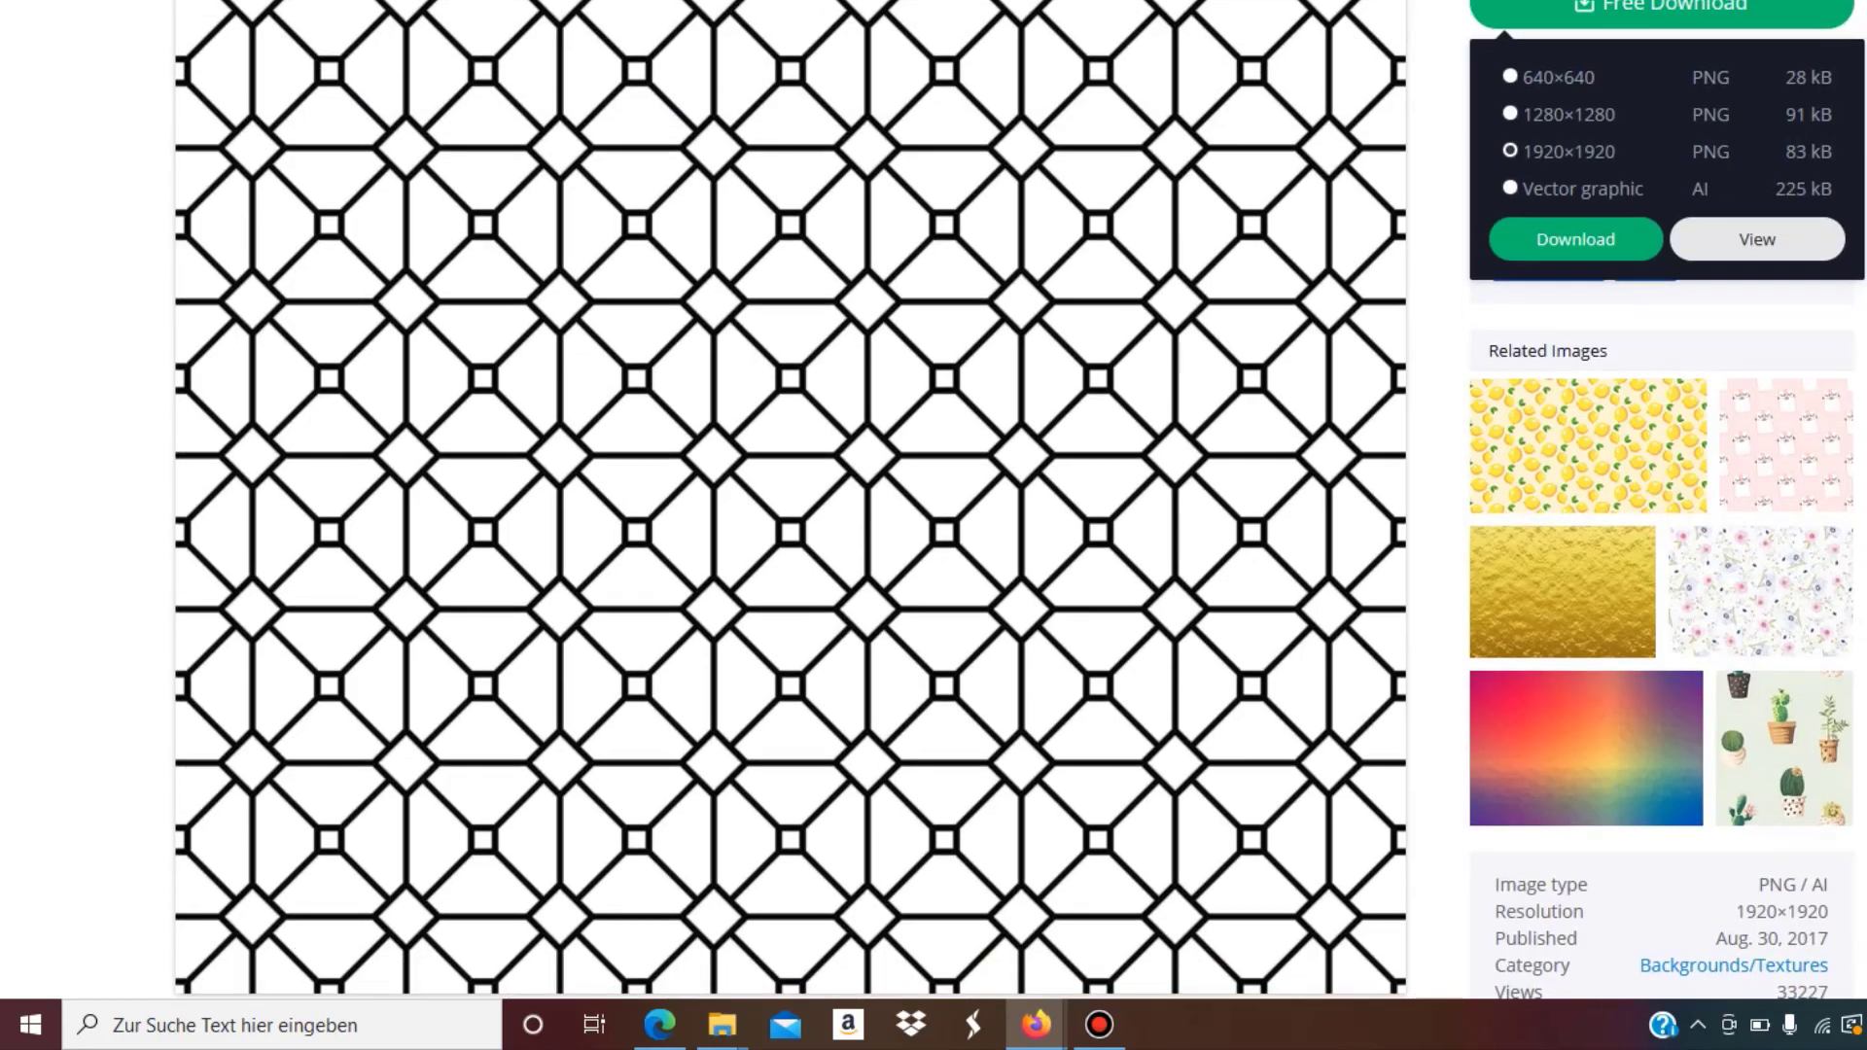
{"action": "scroll", "scroll_direction": "up", "scroll_amount": 3}
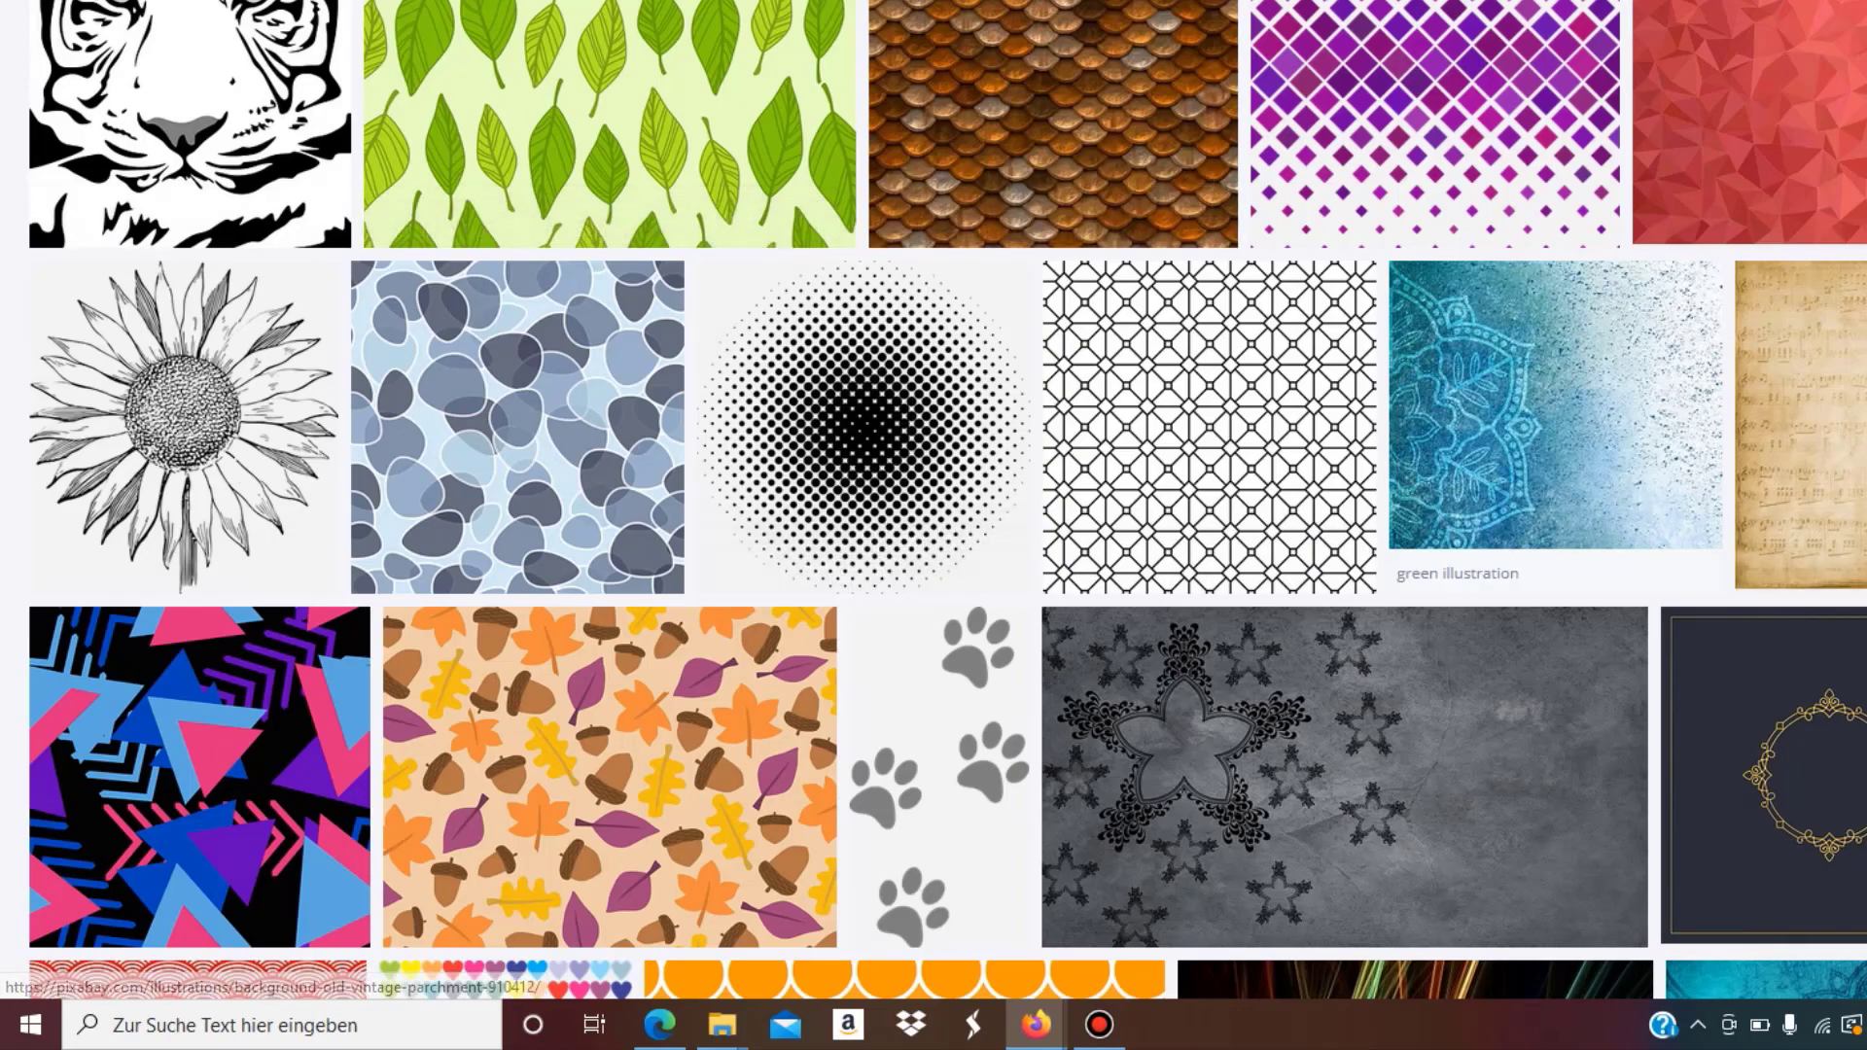
Scroll through the end of results page two and move on to page three.
{"action": "scroll", "scroll_direction": "down", "scroll_amount": 3}
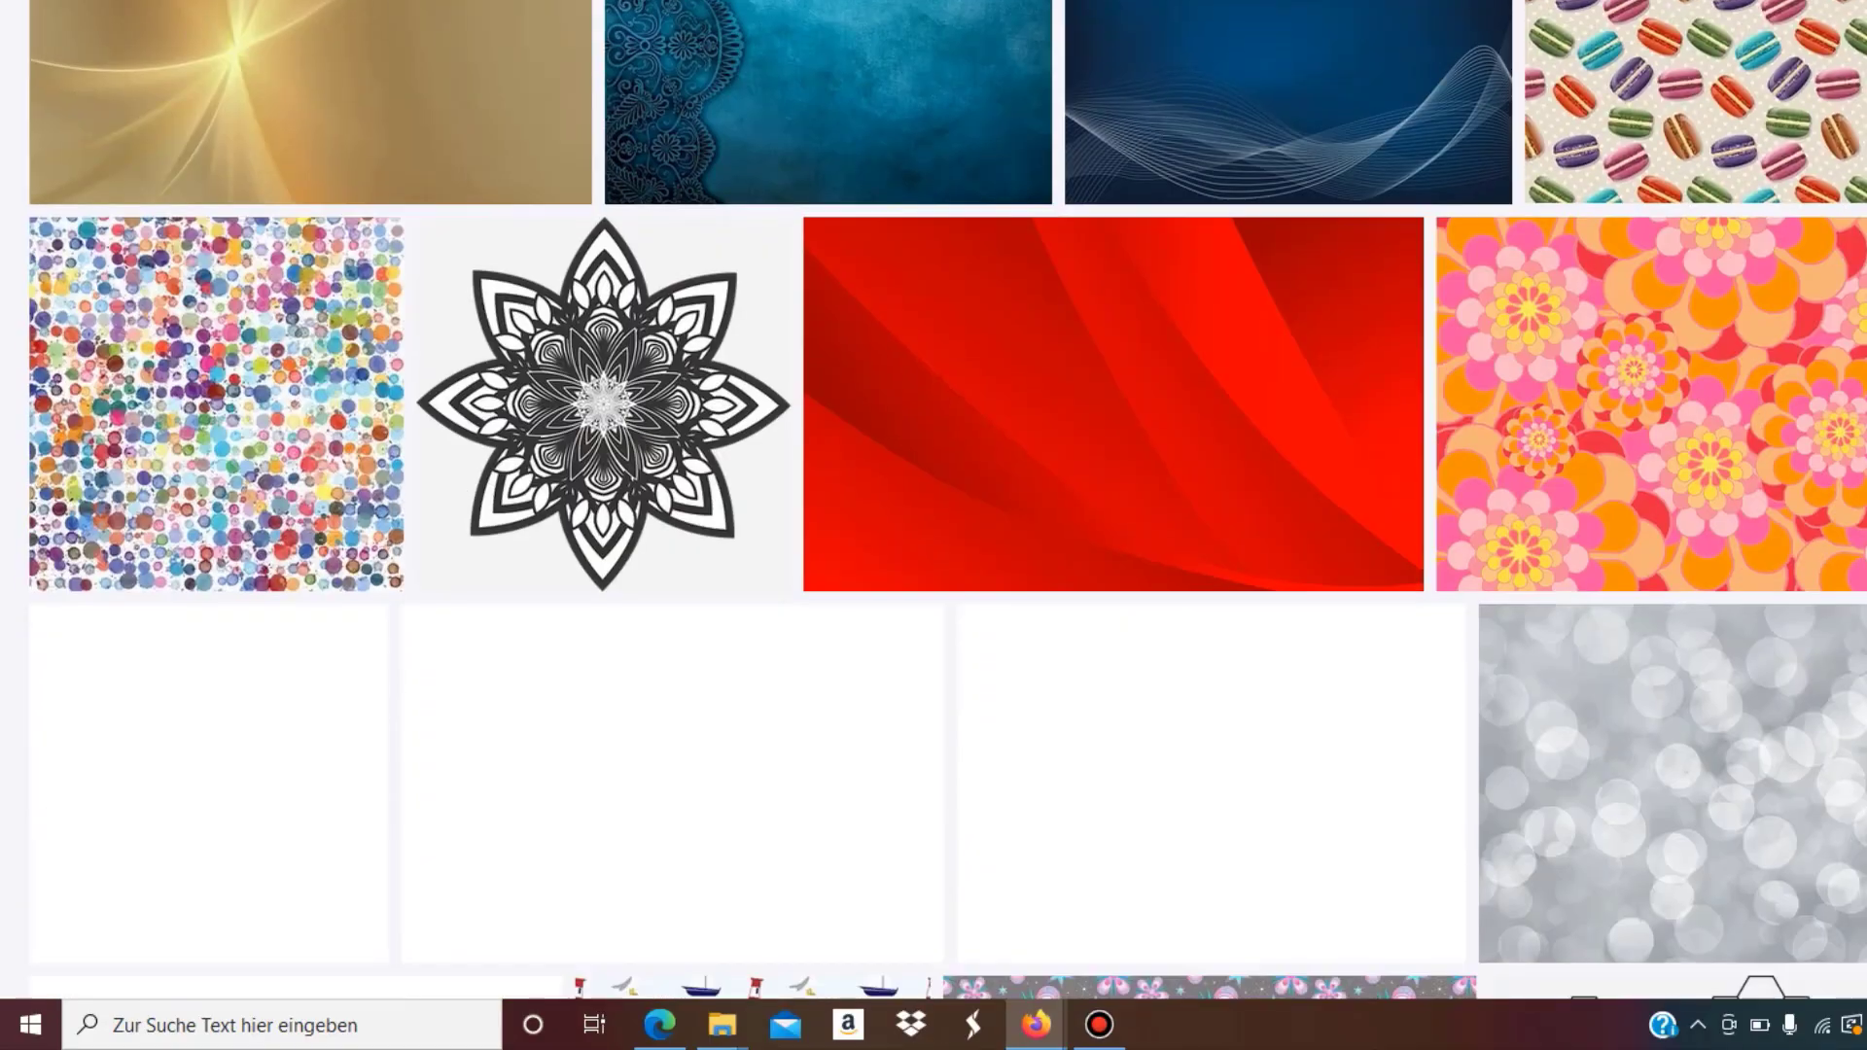
{"action": "scroll", "scroll_direction": "down", "scroll_amount": 3}
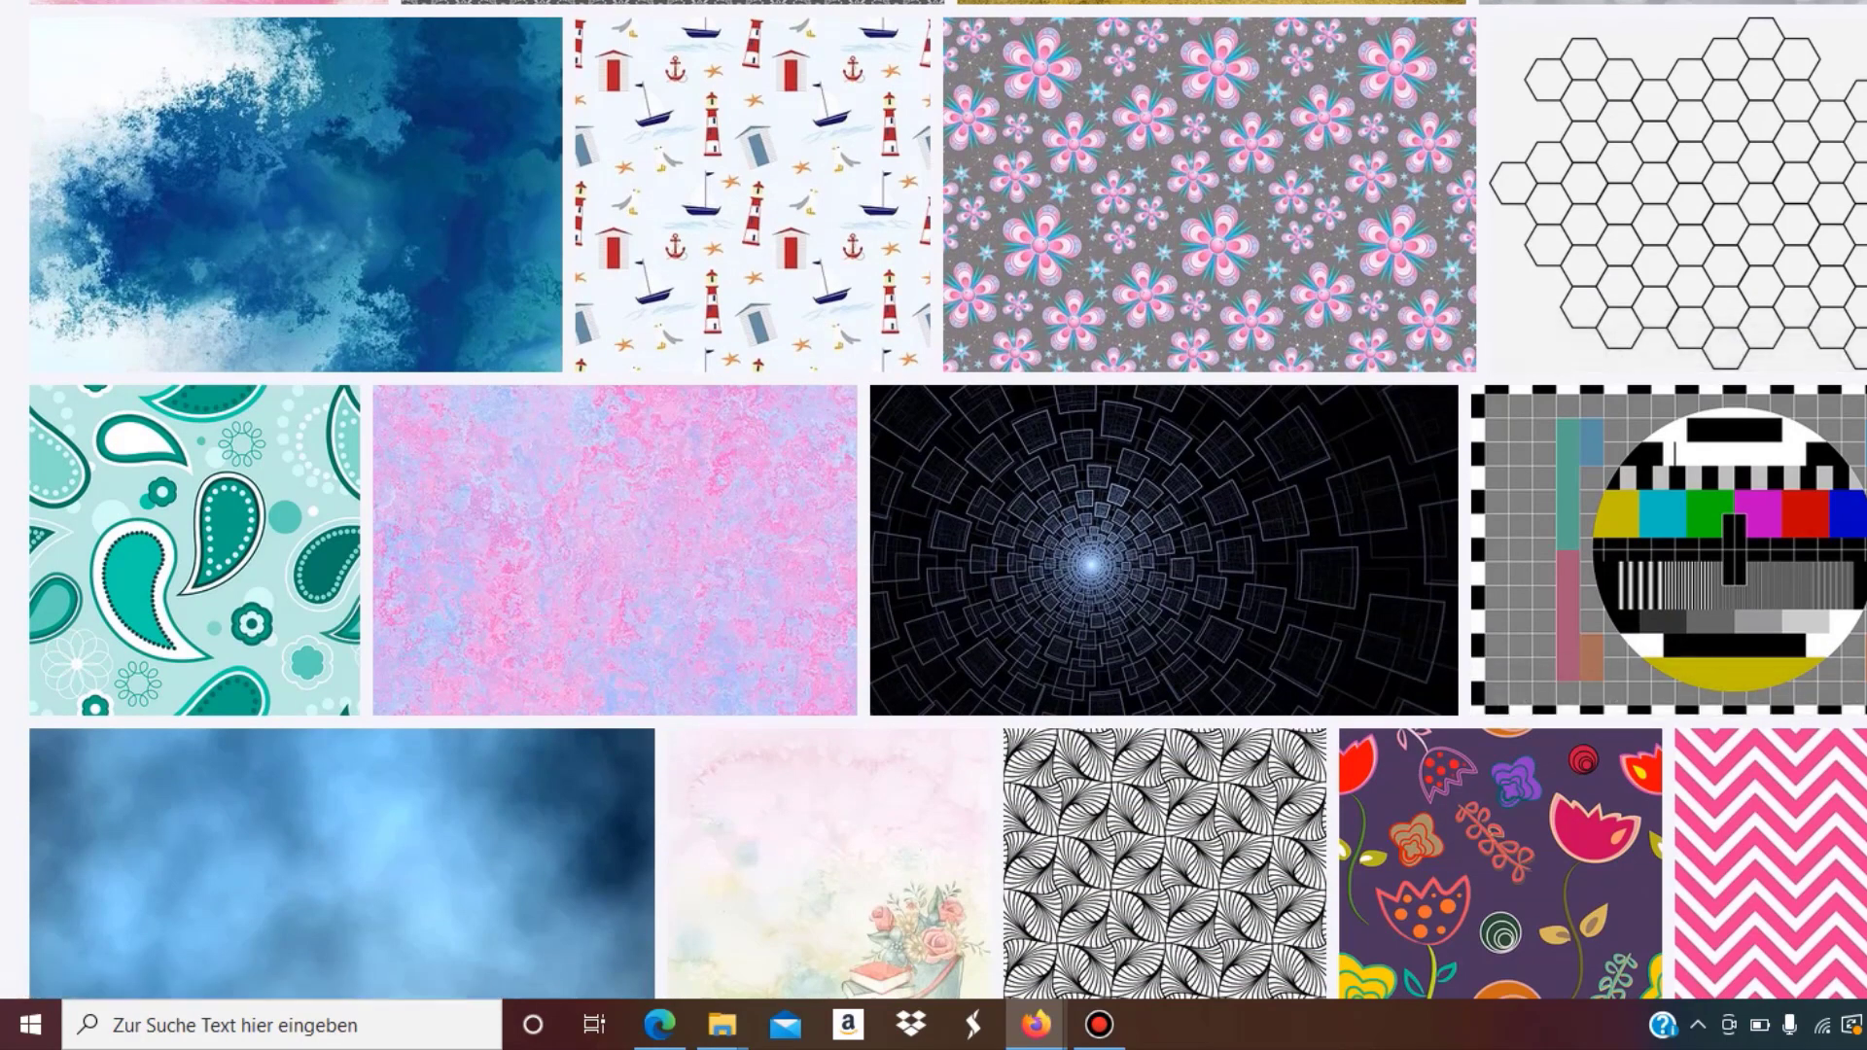
{"action": "scroll", "scroll_direction": "down", "scroll_amount": 3}
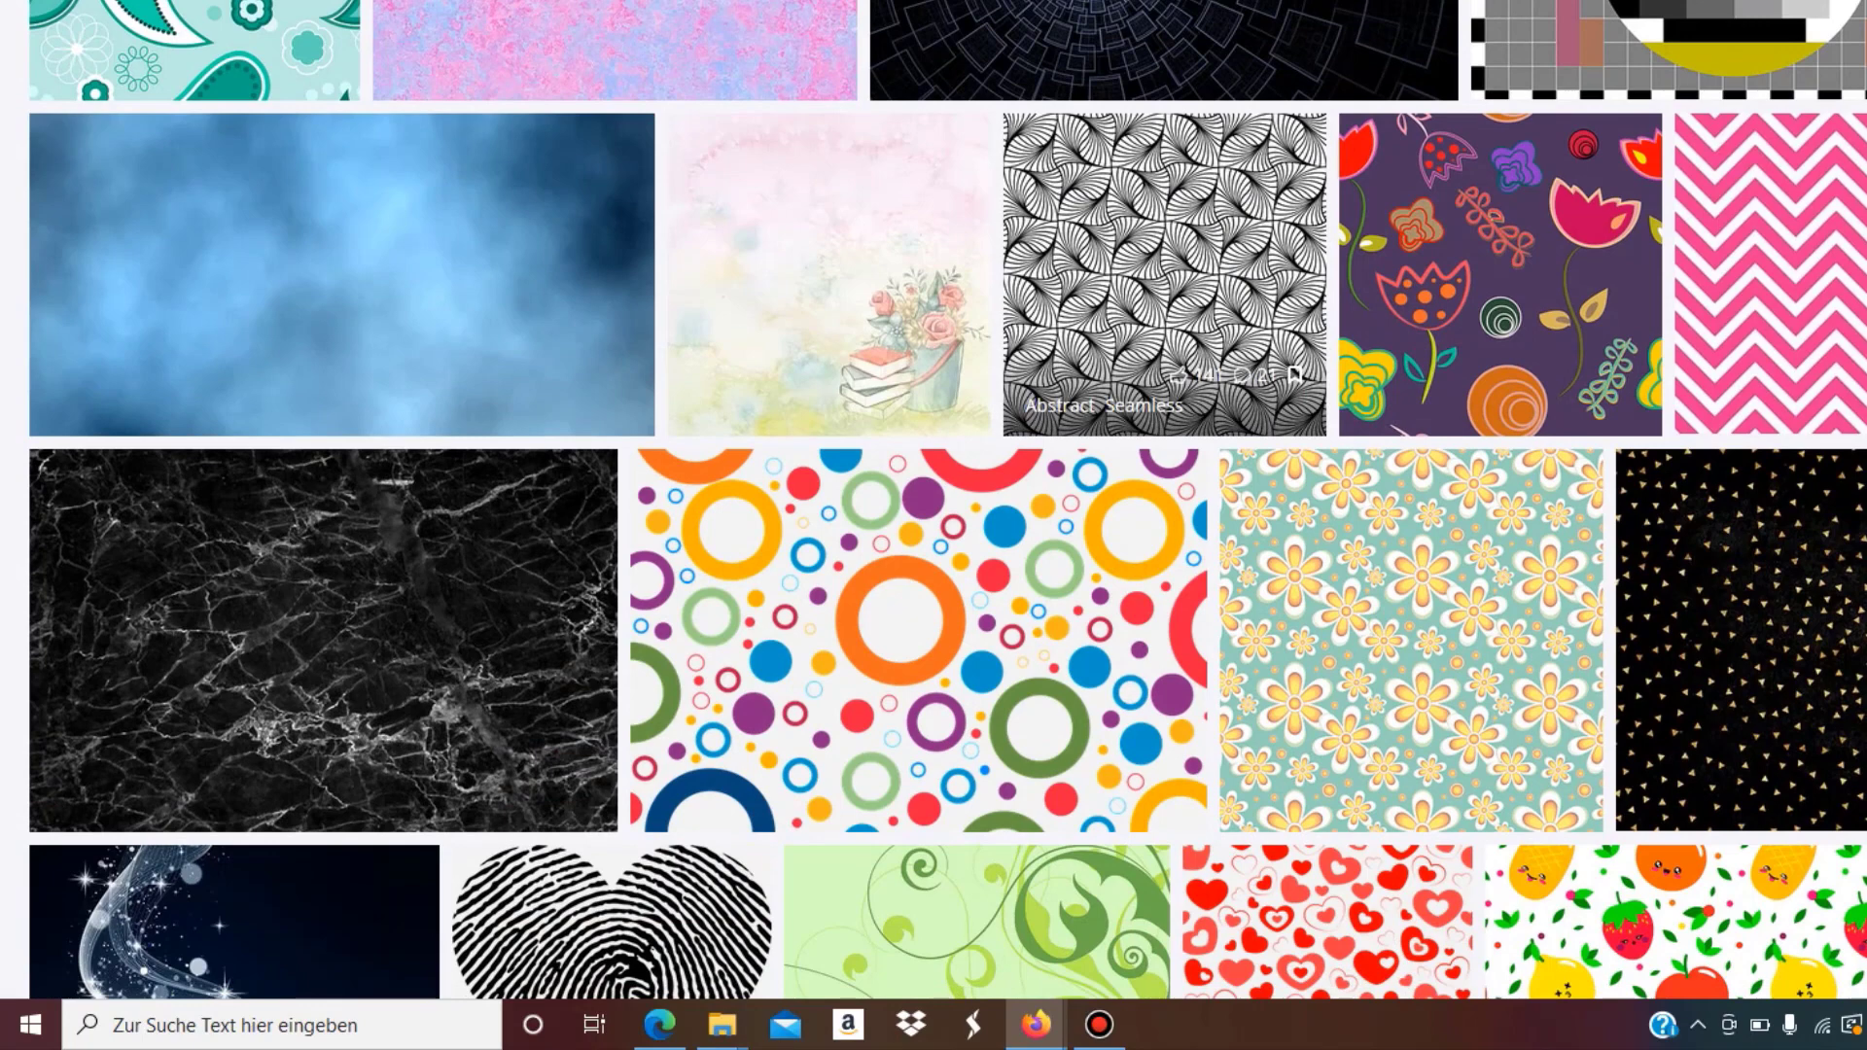
{"action": "left_click", "coordinate": [1161, 273]}
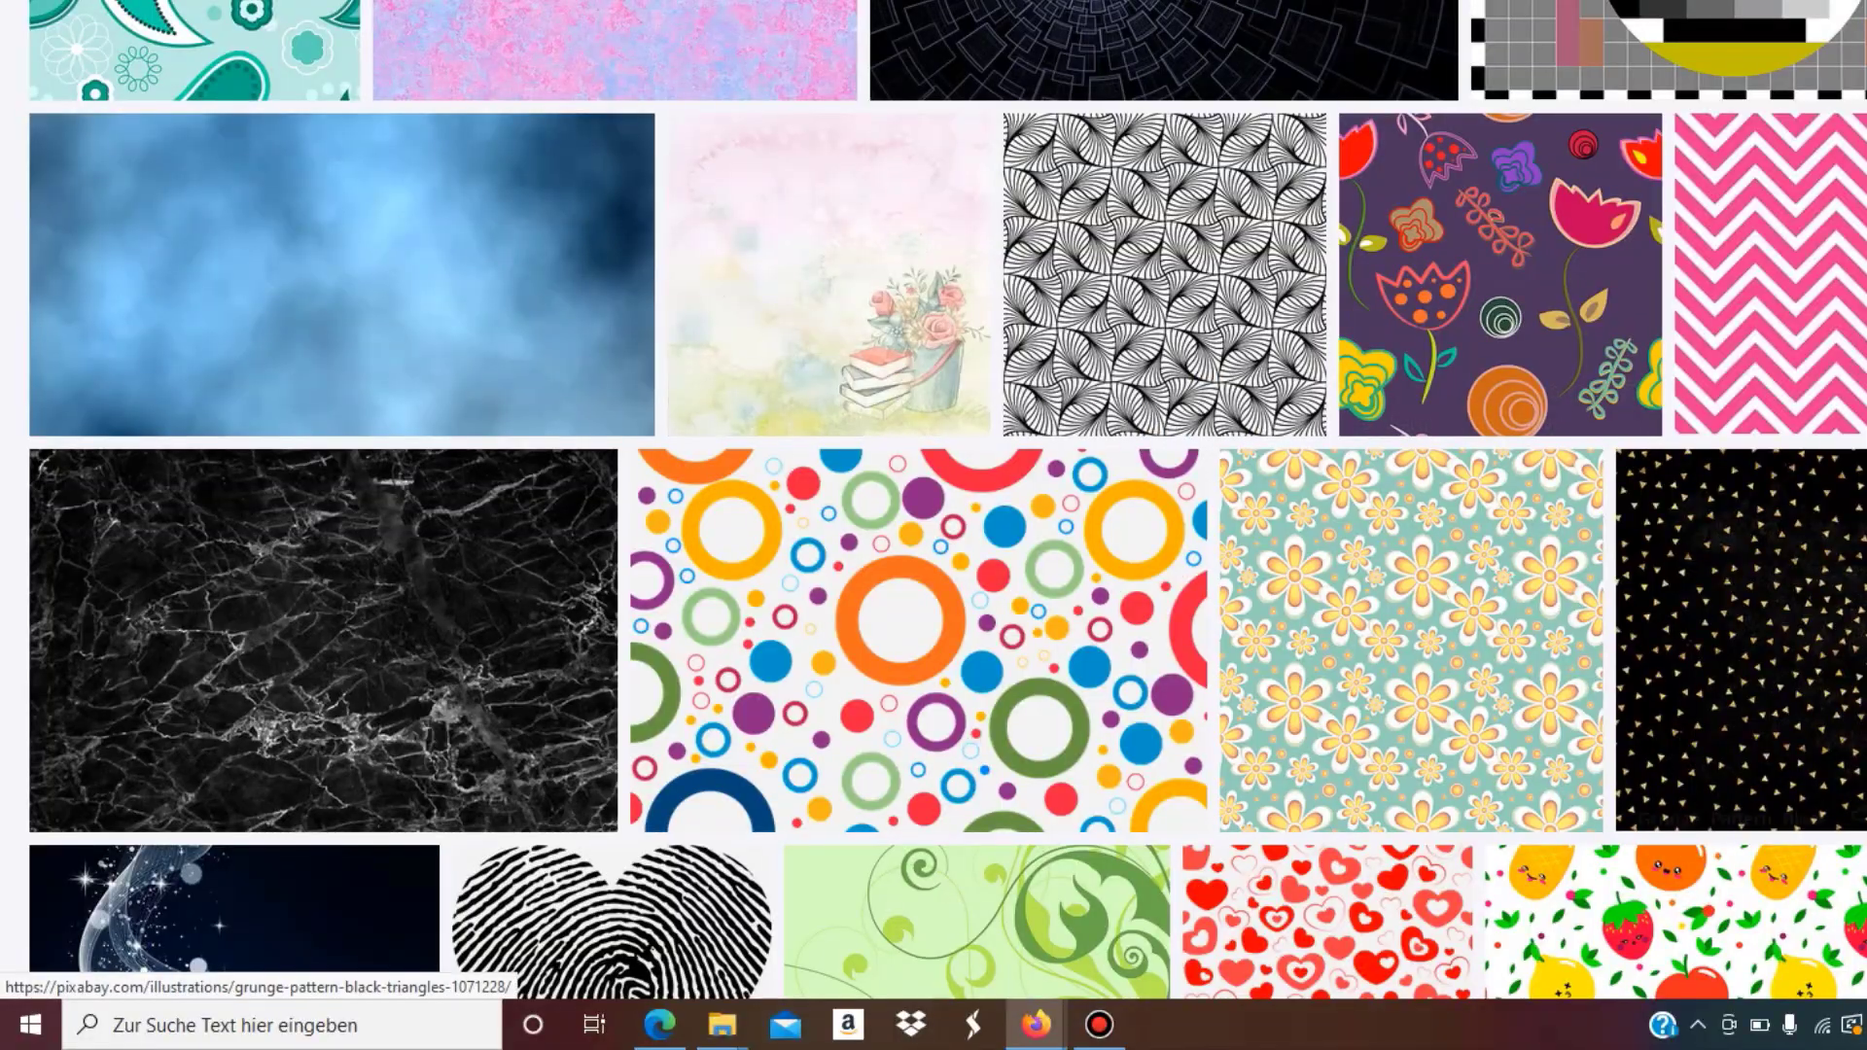
{"action": "scroll", "scroll_direction": "down", "scroll_amount": 3}
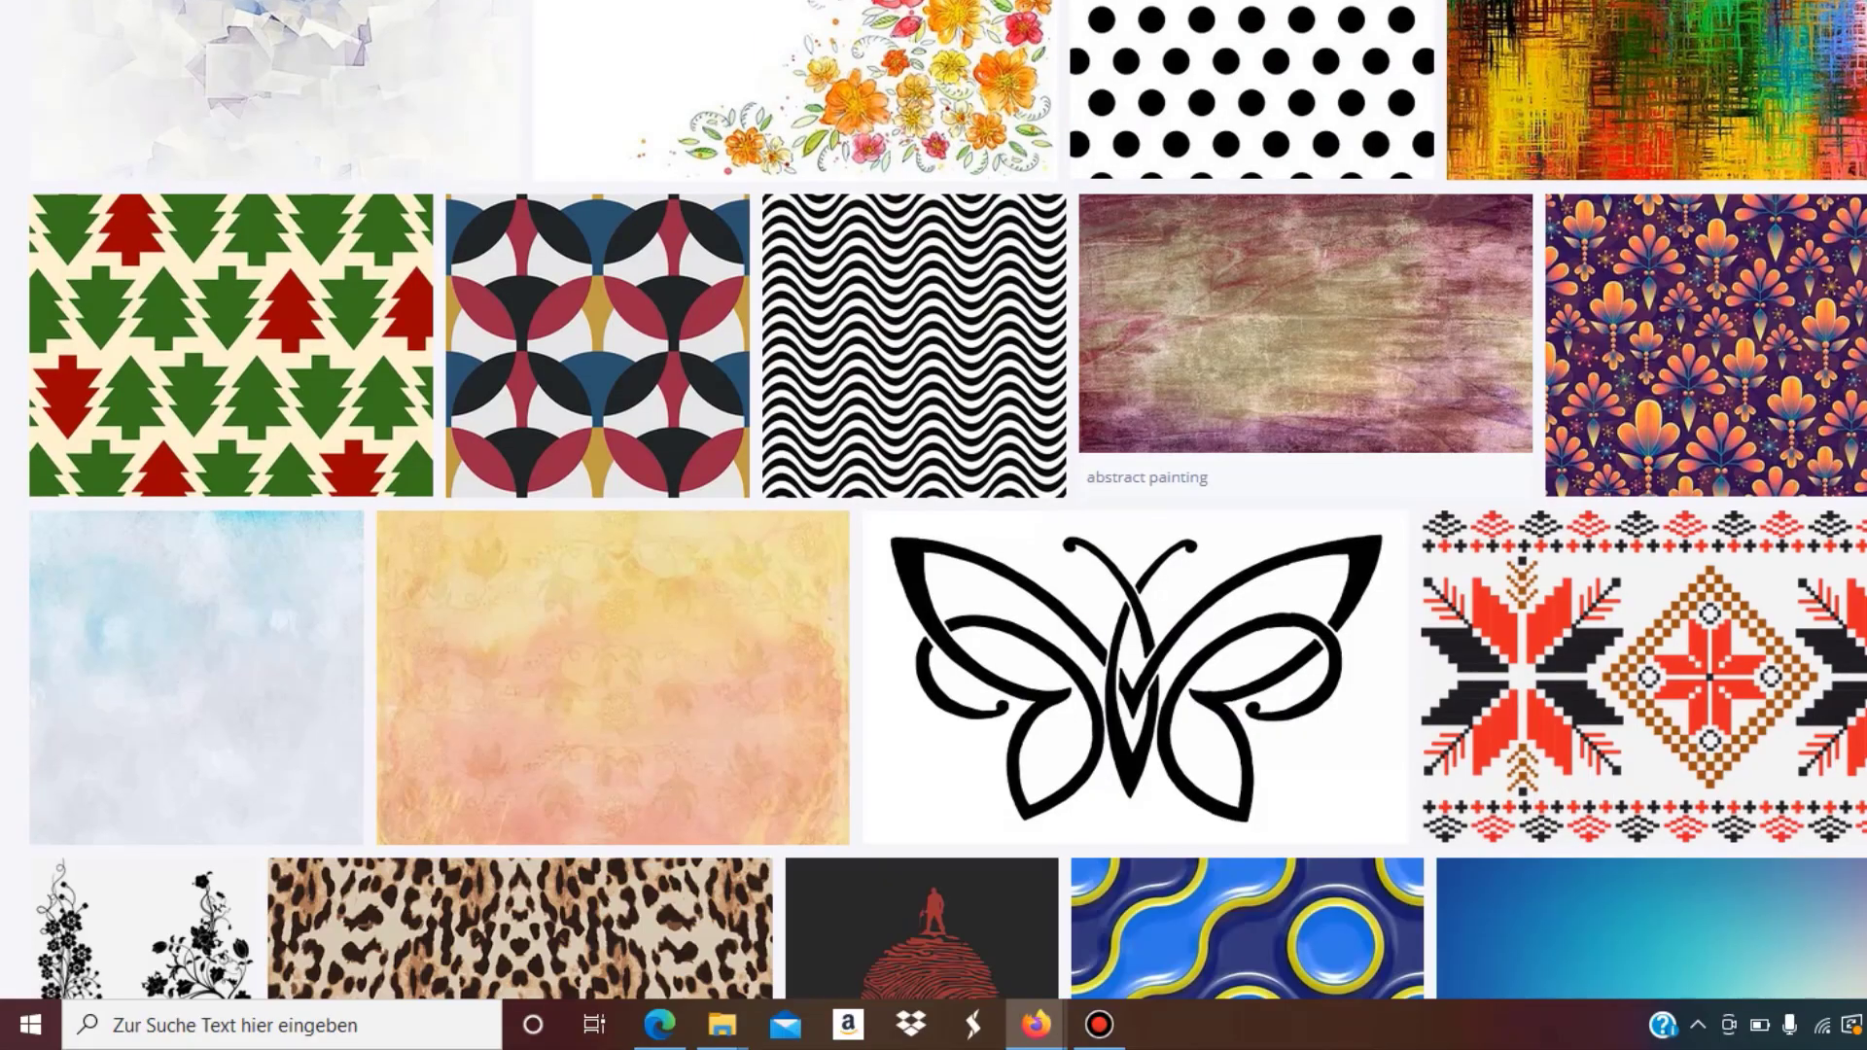
{"action": "mouse_move", "coordinate": [913, 345]}
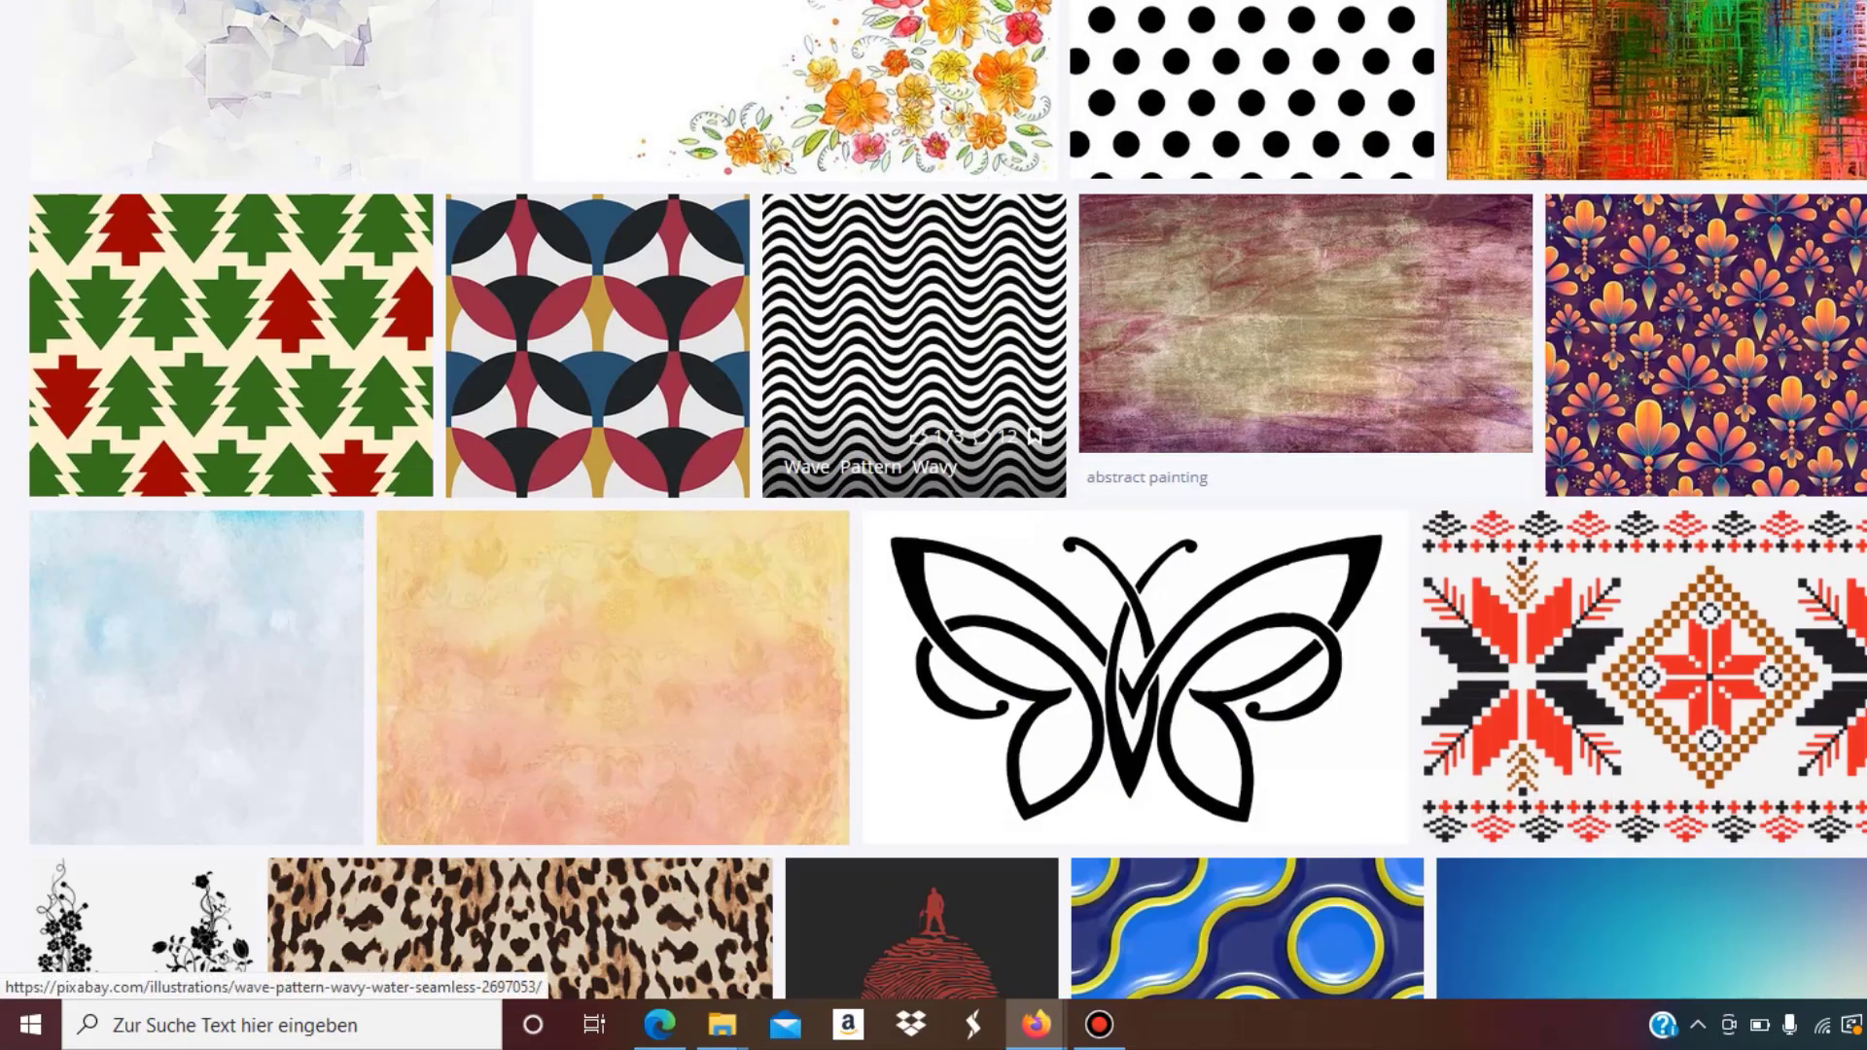
{"action": "left_click", "coordinate": [913, 345]}
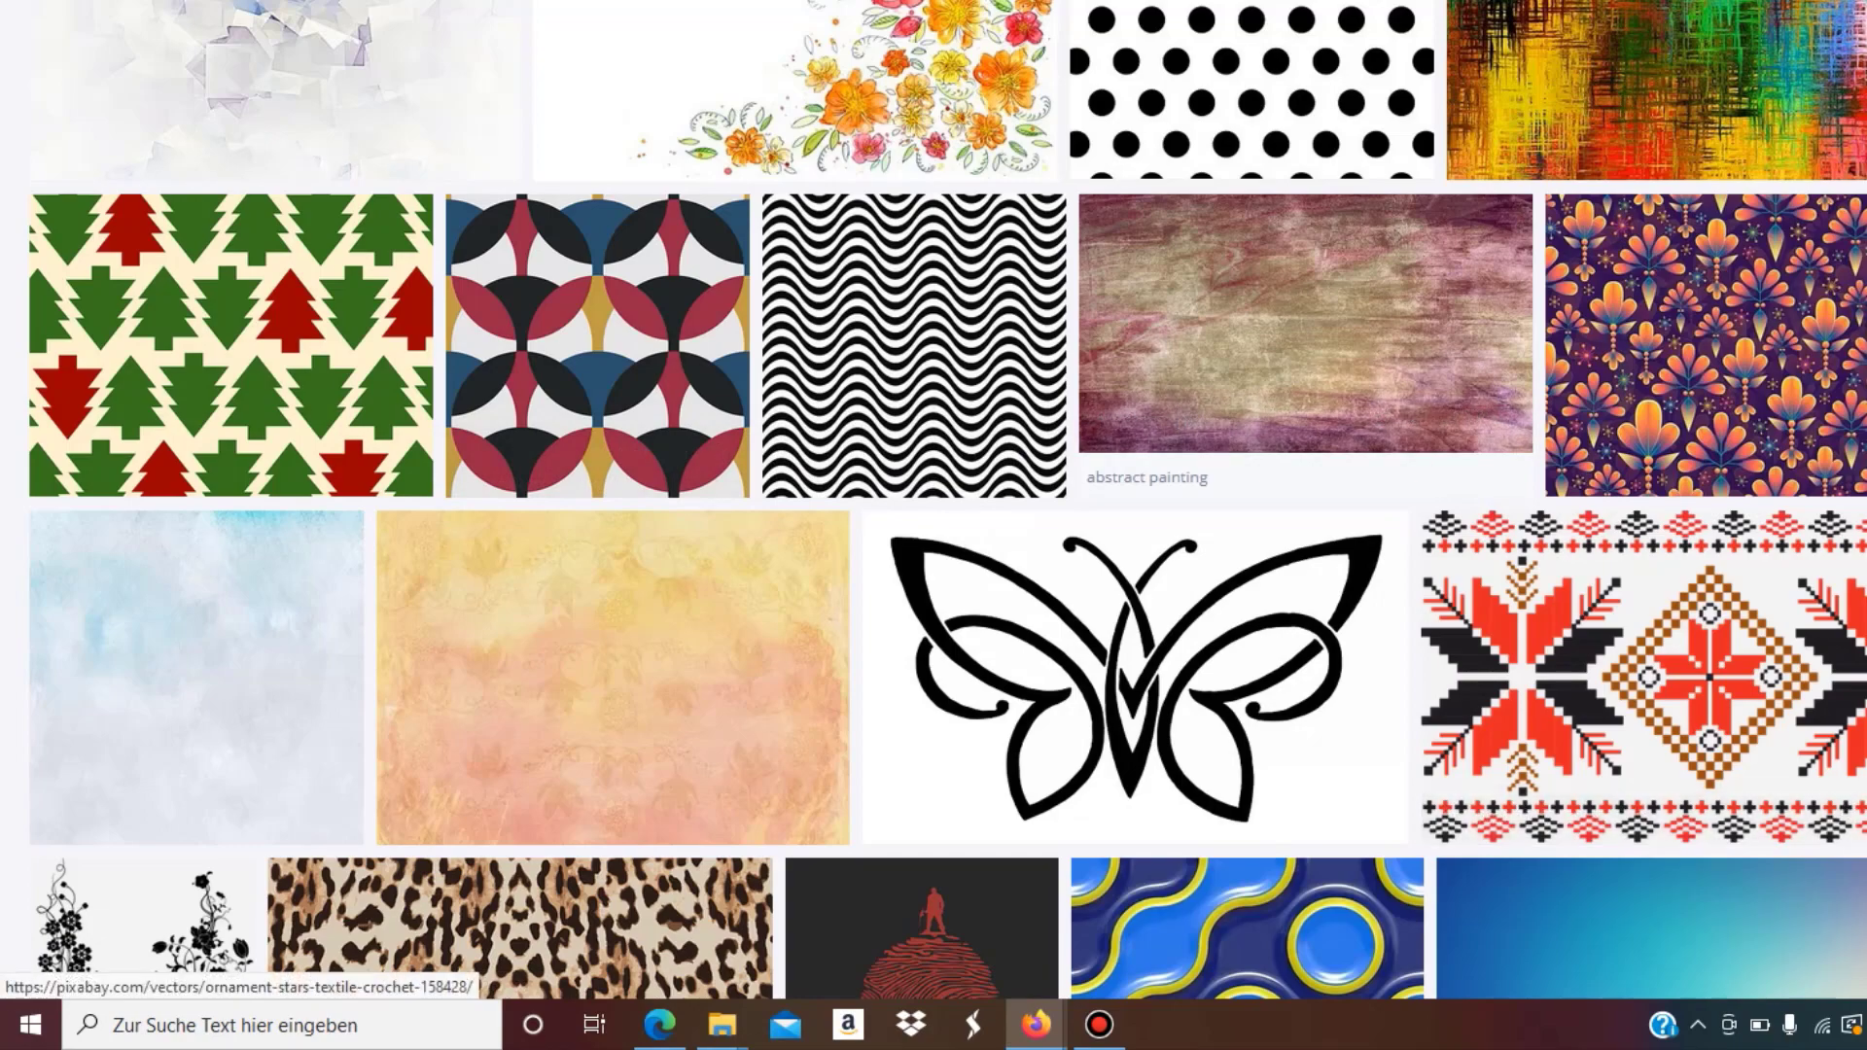
{"action": "scroll", "scroll_direction": "down", "scroll_amount": 3}
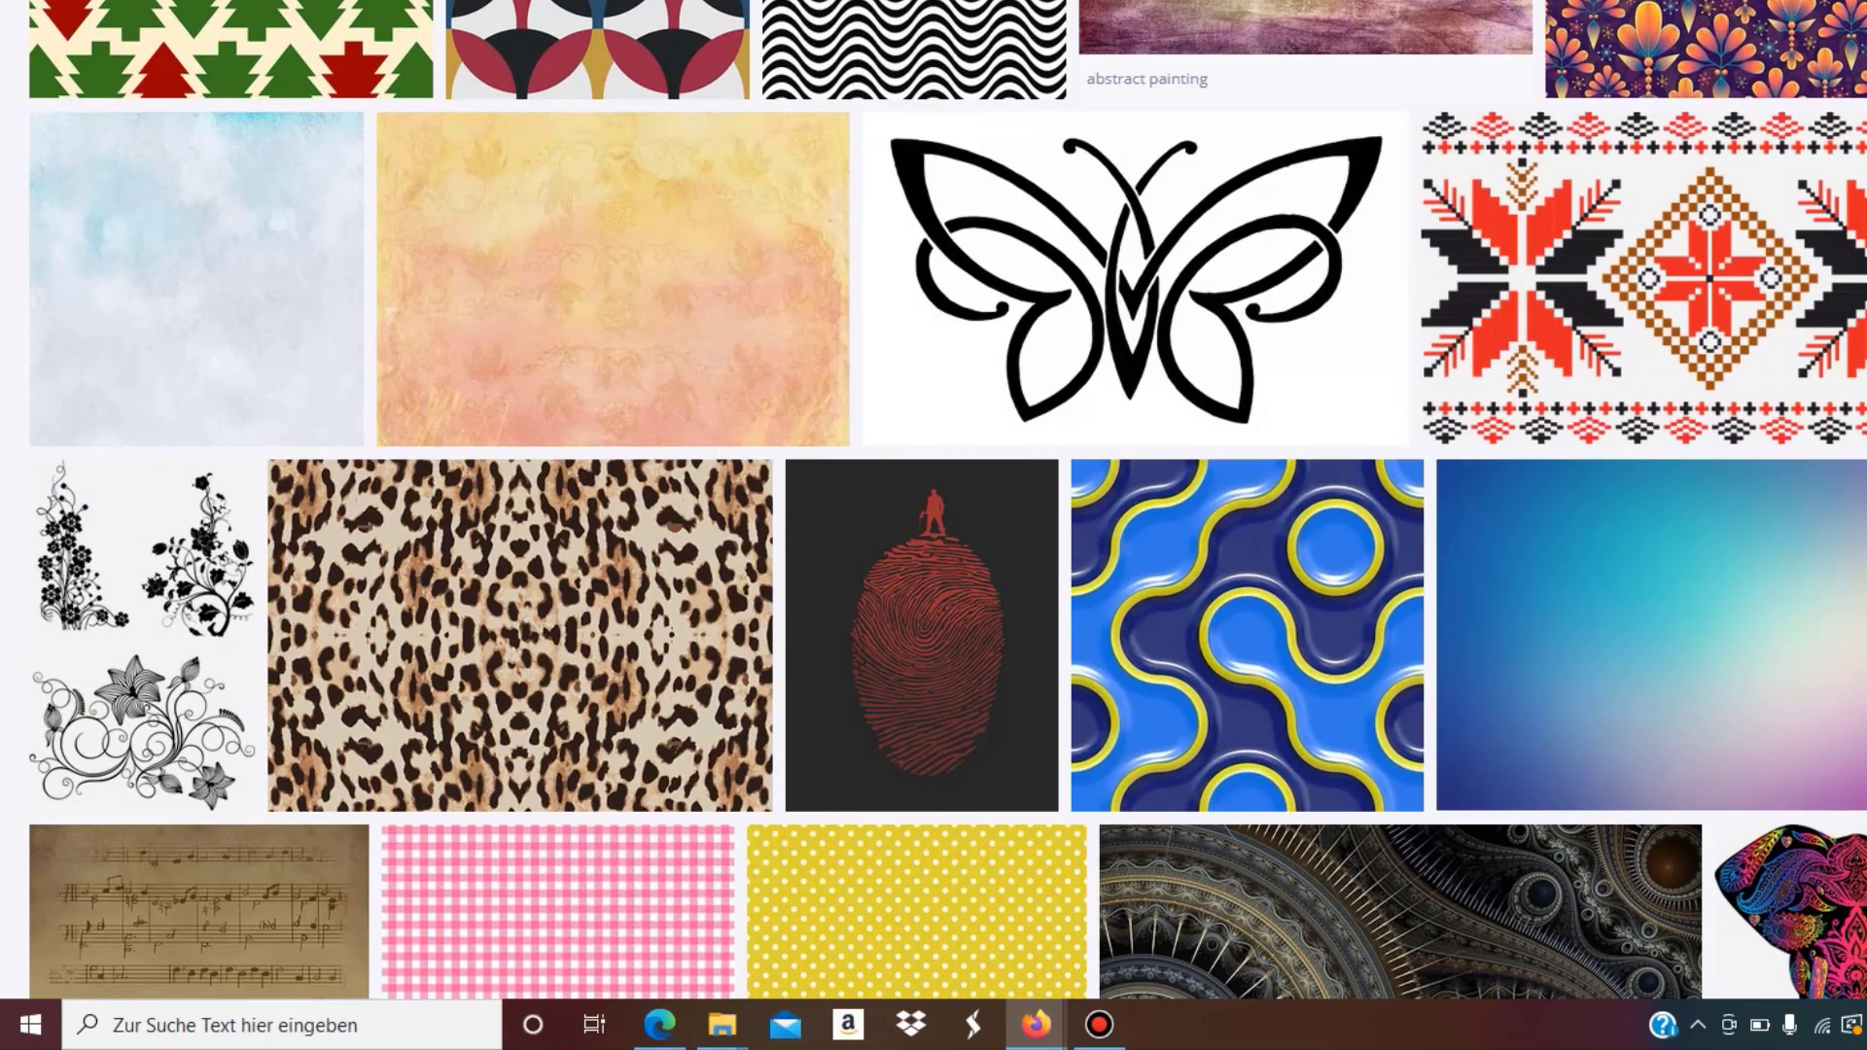
{"action": "scroll", "scroll_direction": "down", "scroll_amount": 3}
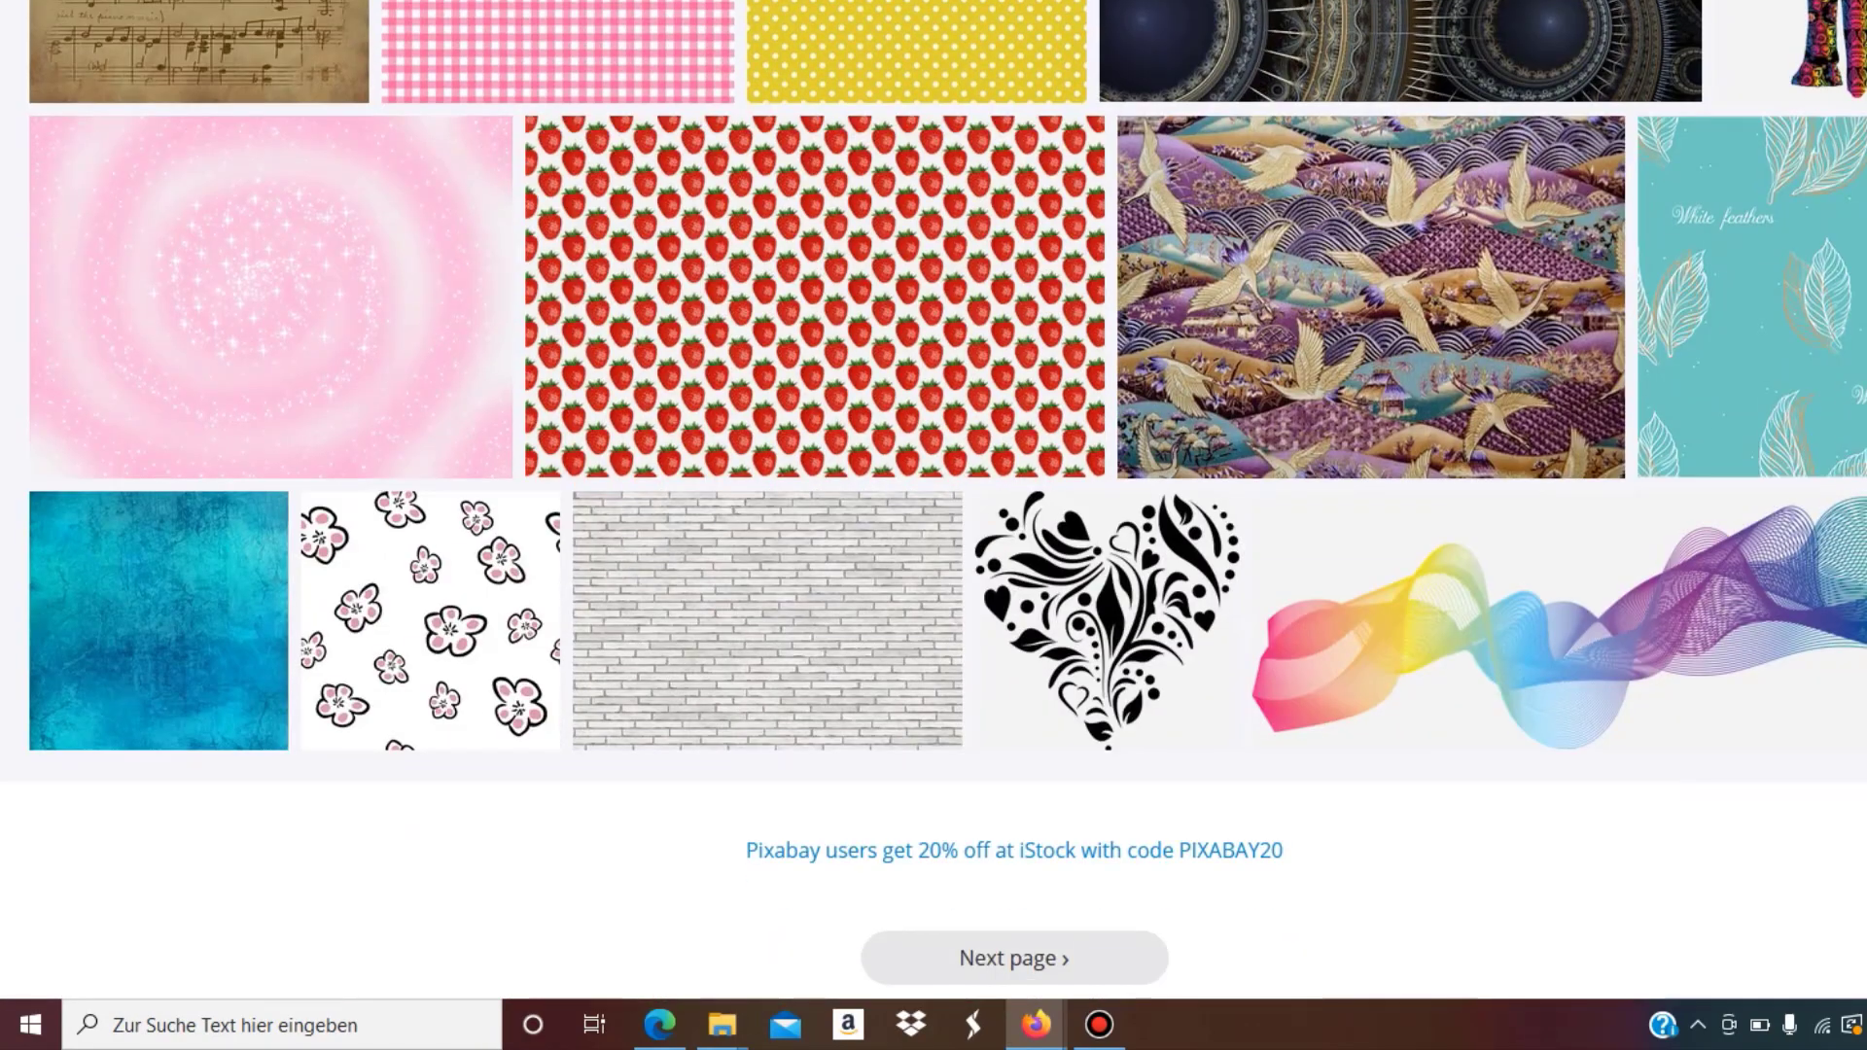
{"action": "scroll", "scroll_direction": "down", "scroll_amount": 3}
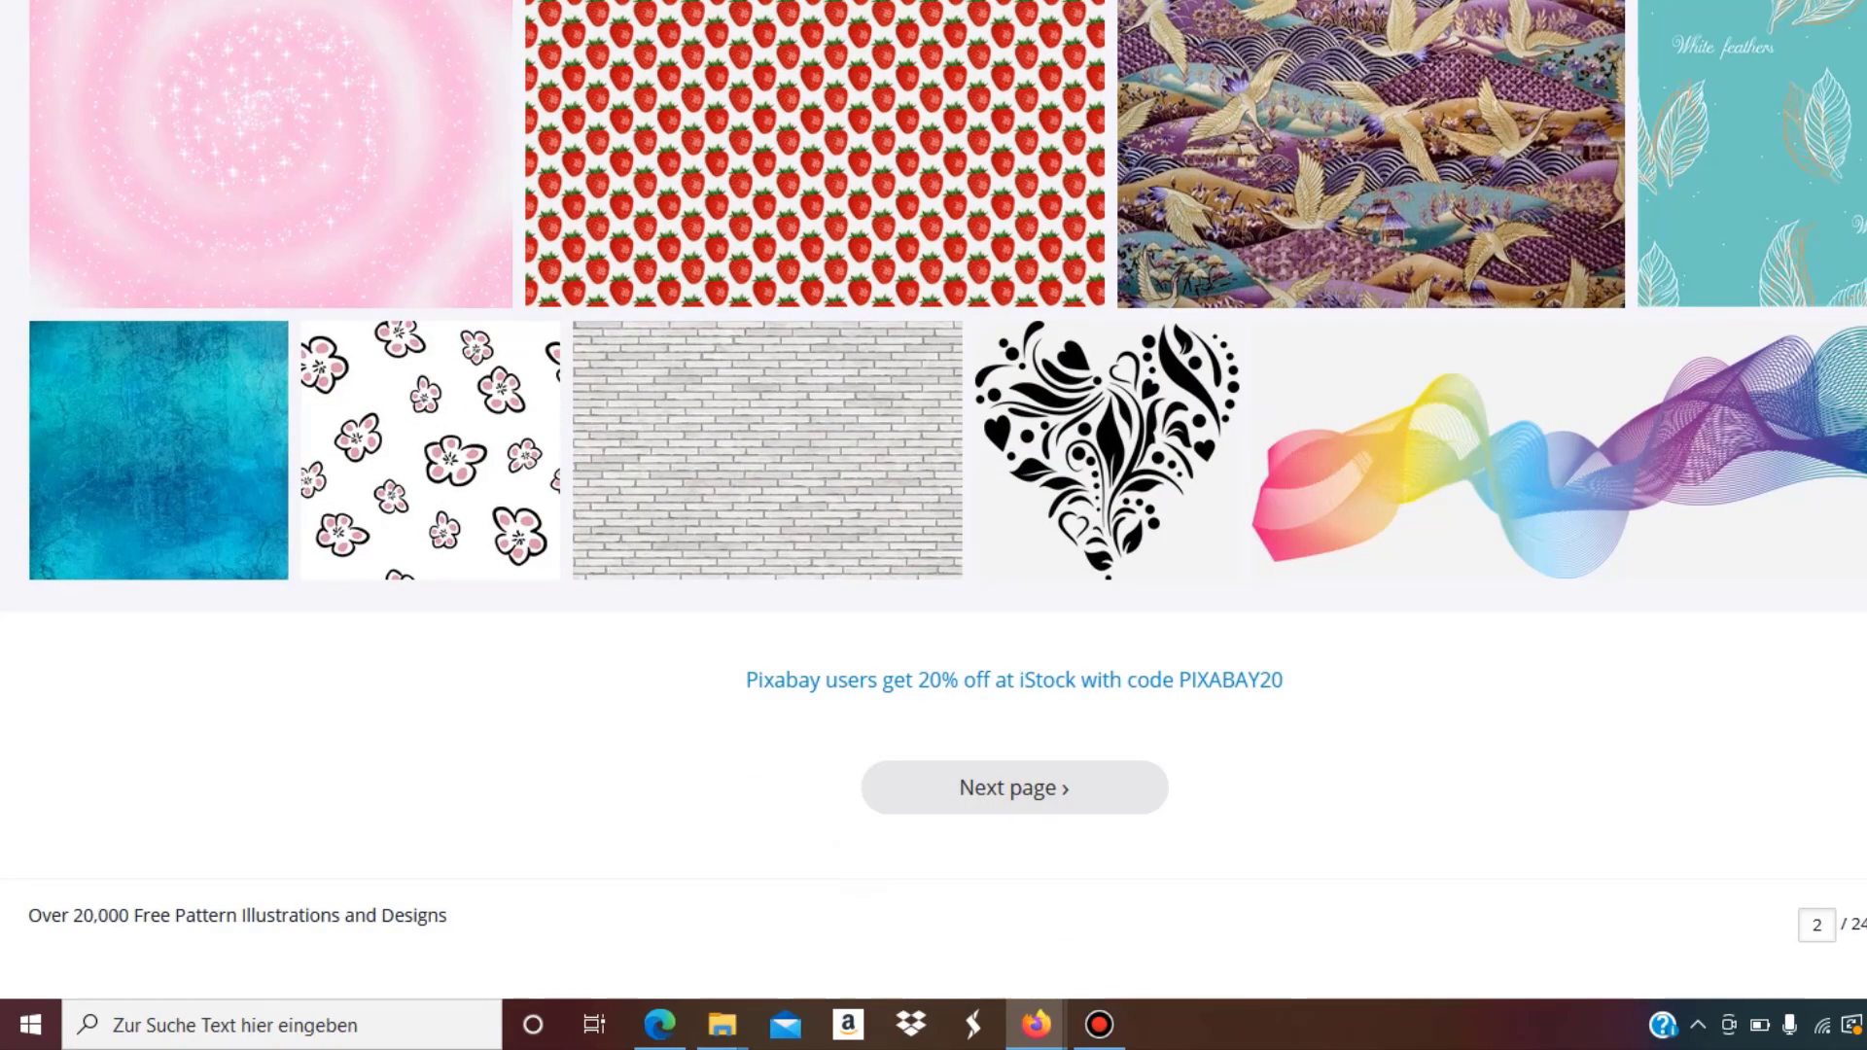
{"action": "scroll", "scroll_direction": "up", "scroll_amount": 3}
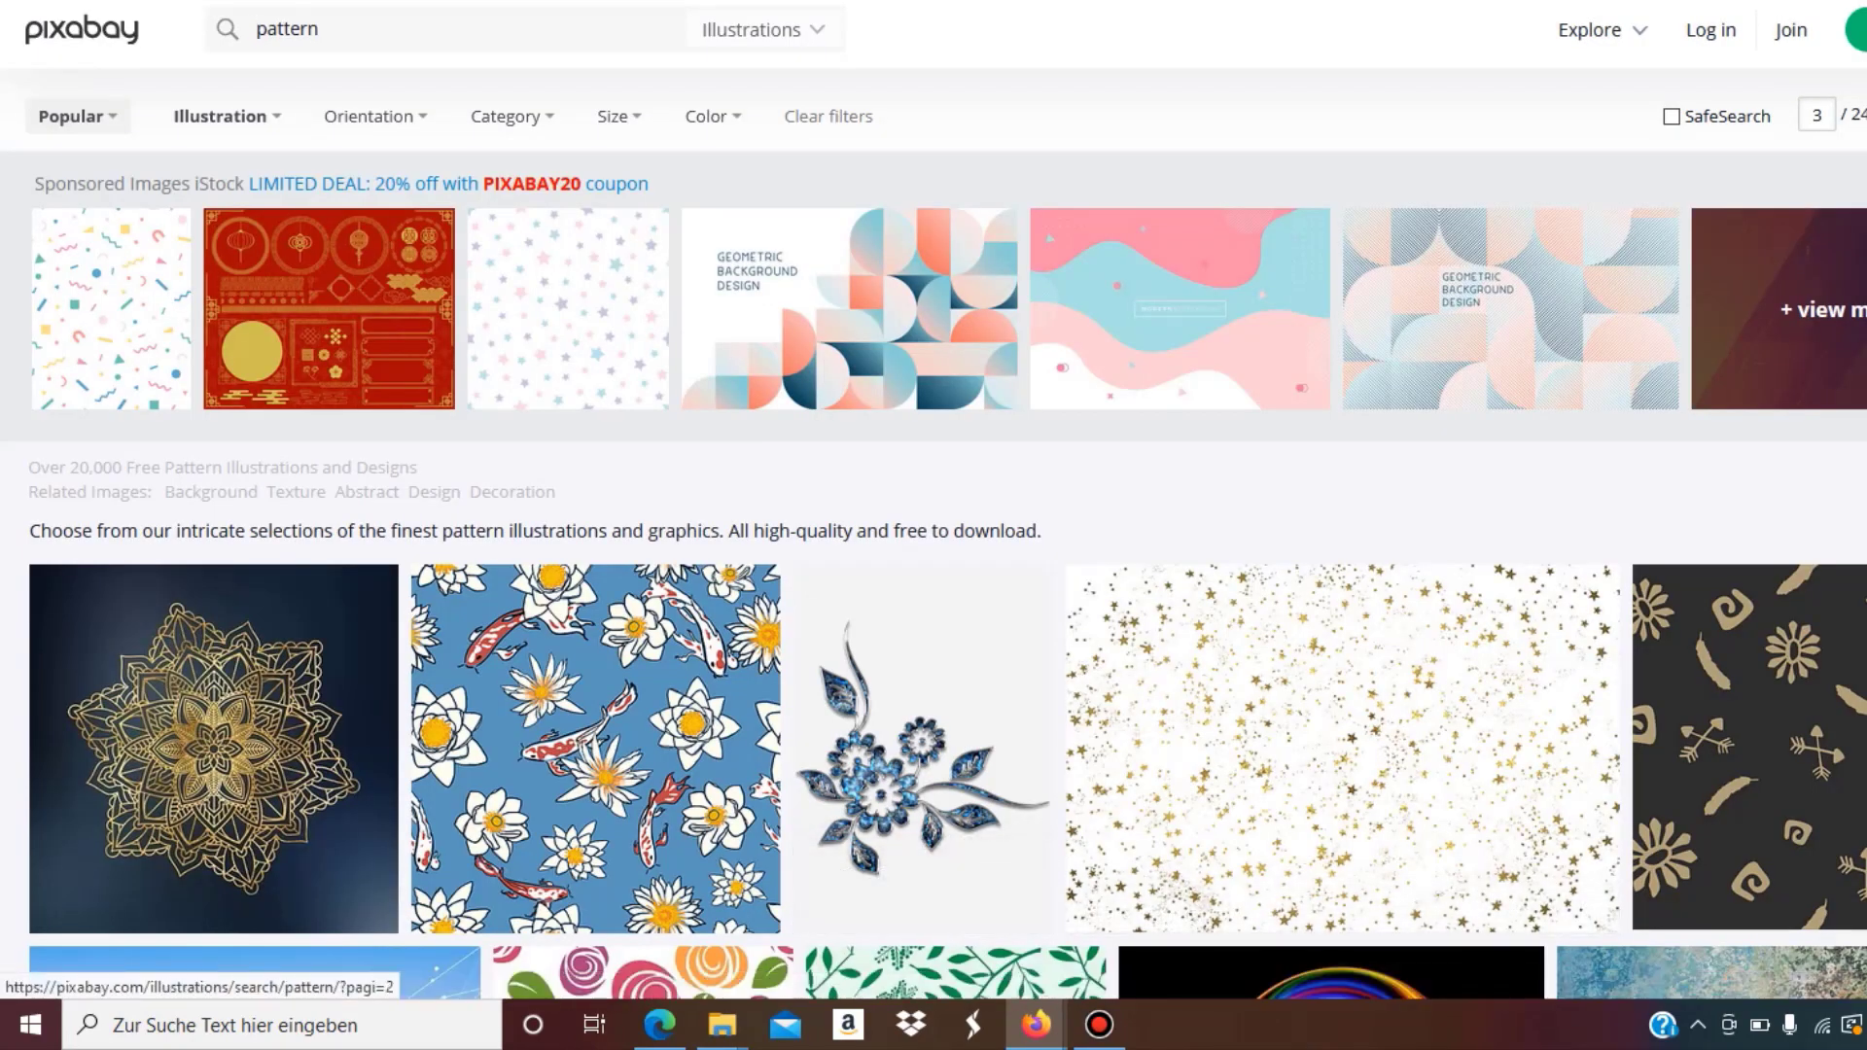
Scroll through page 3 of results to the blue low-poly geometric triangle illustration.
{"action": "scroll", "scroll_direction": "down", "scroll_amount": 3}
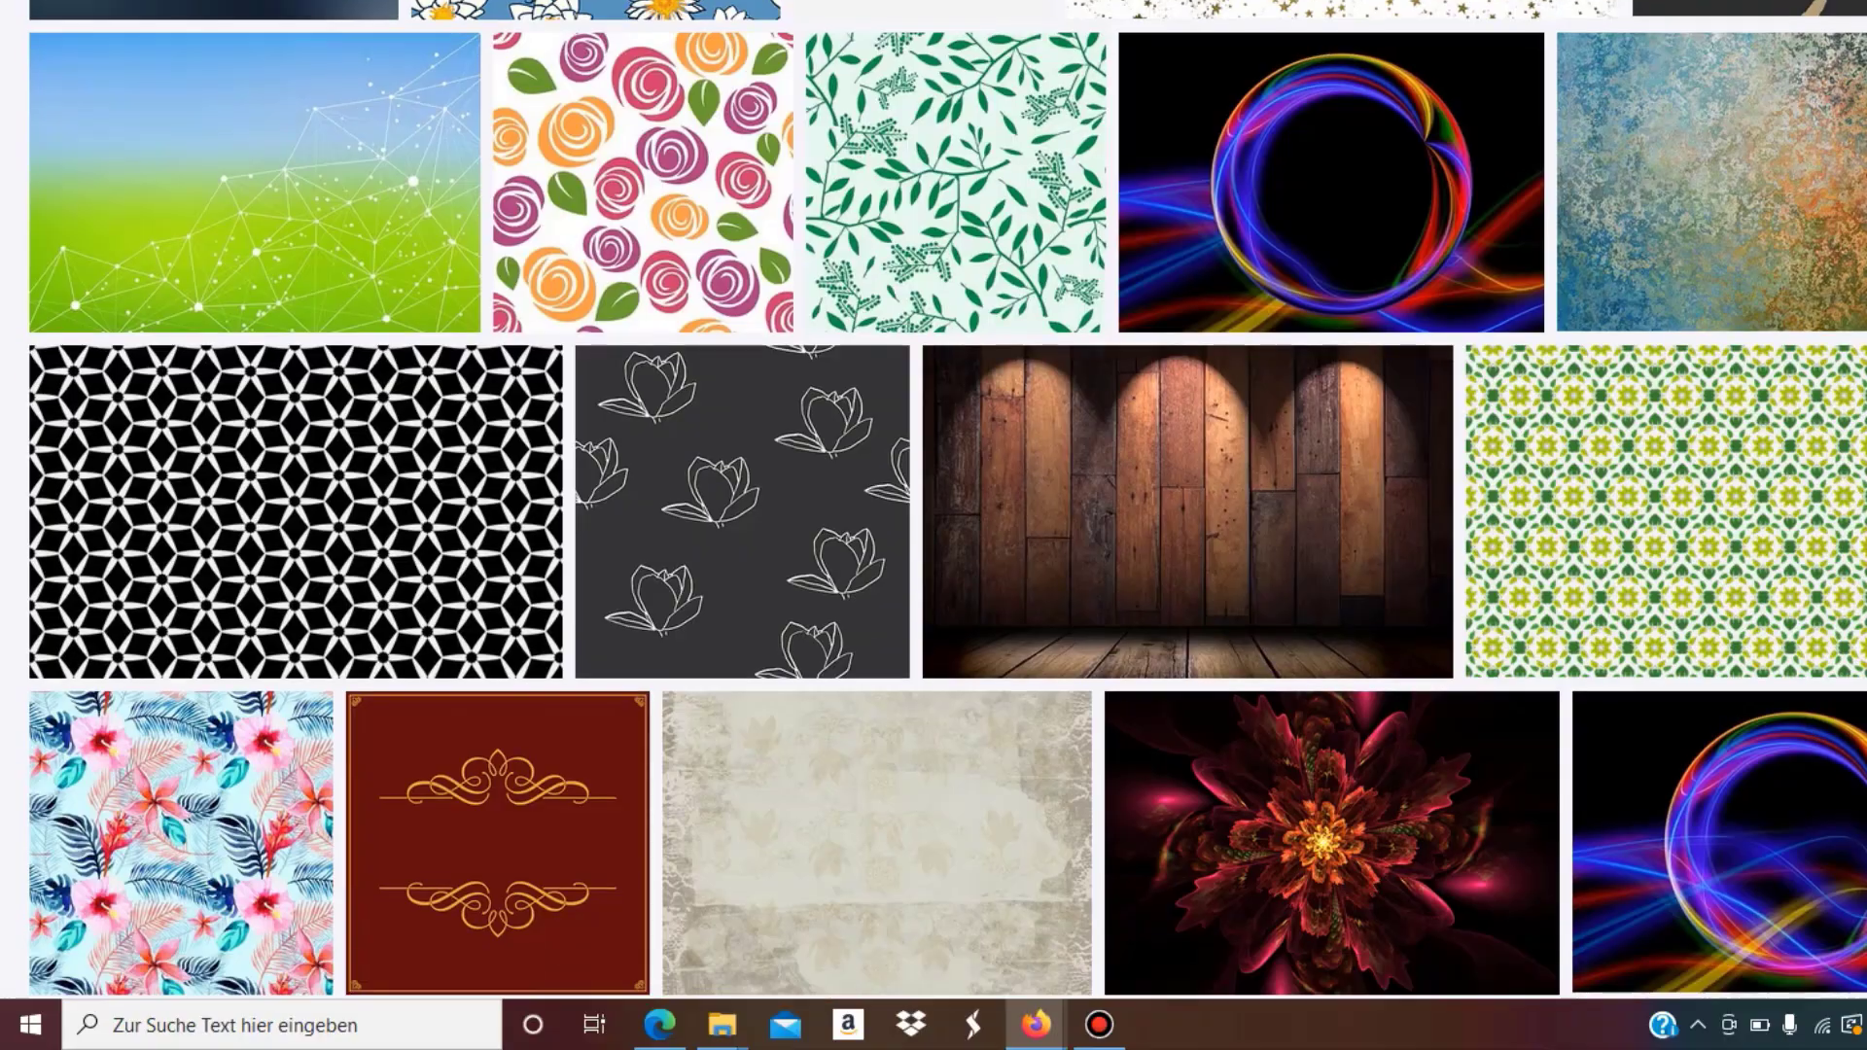
{"action": "scroll", "scroll_direction": "down", "scroll_amount": 3}
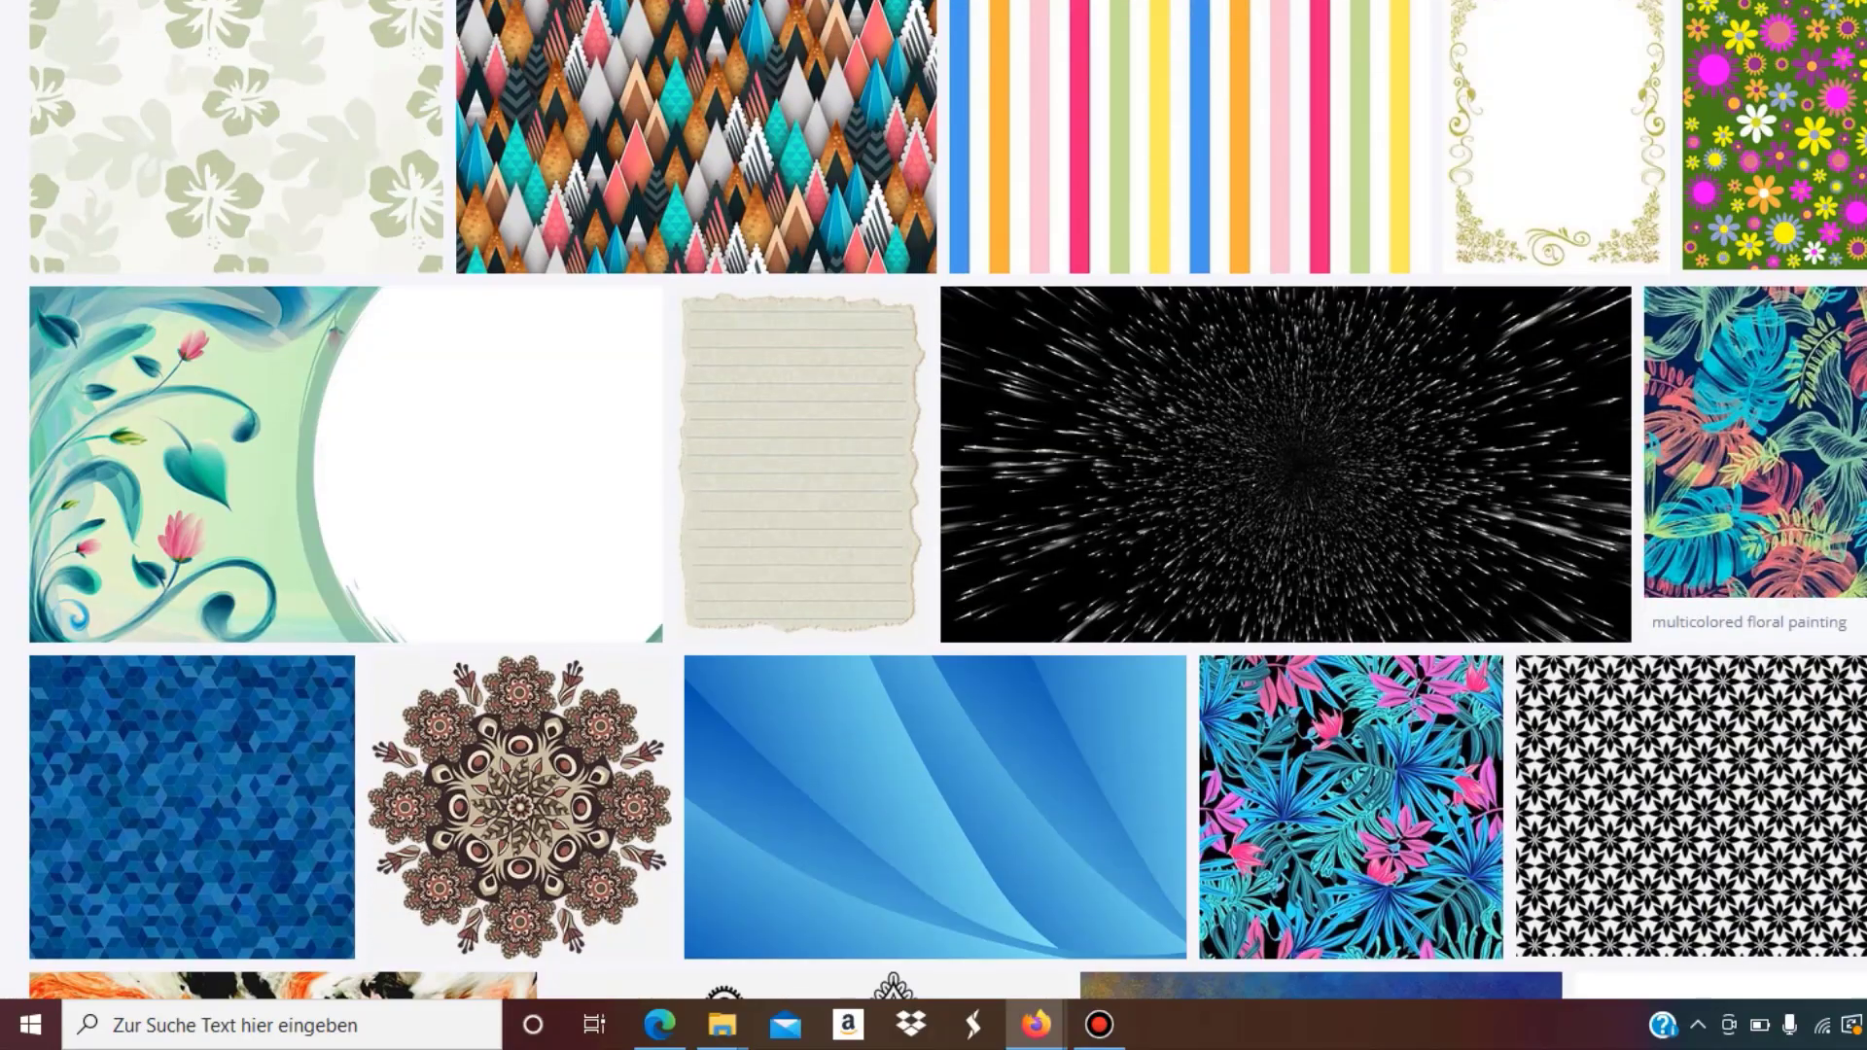
{"action": "scroll", "scroll_direction": "down", "scroll_amount": 3}
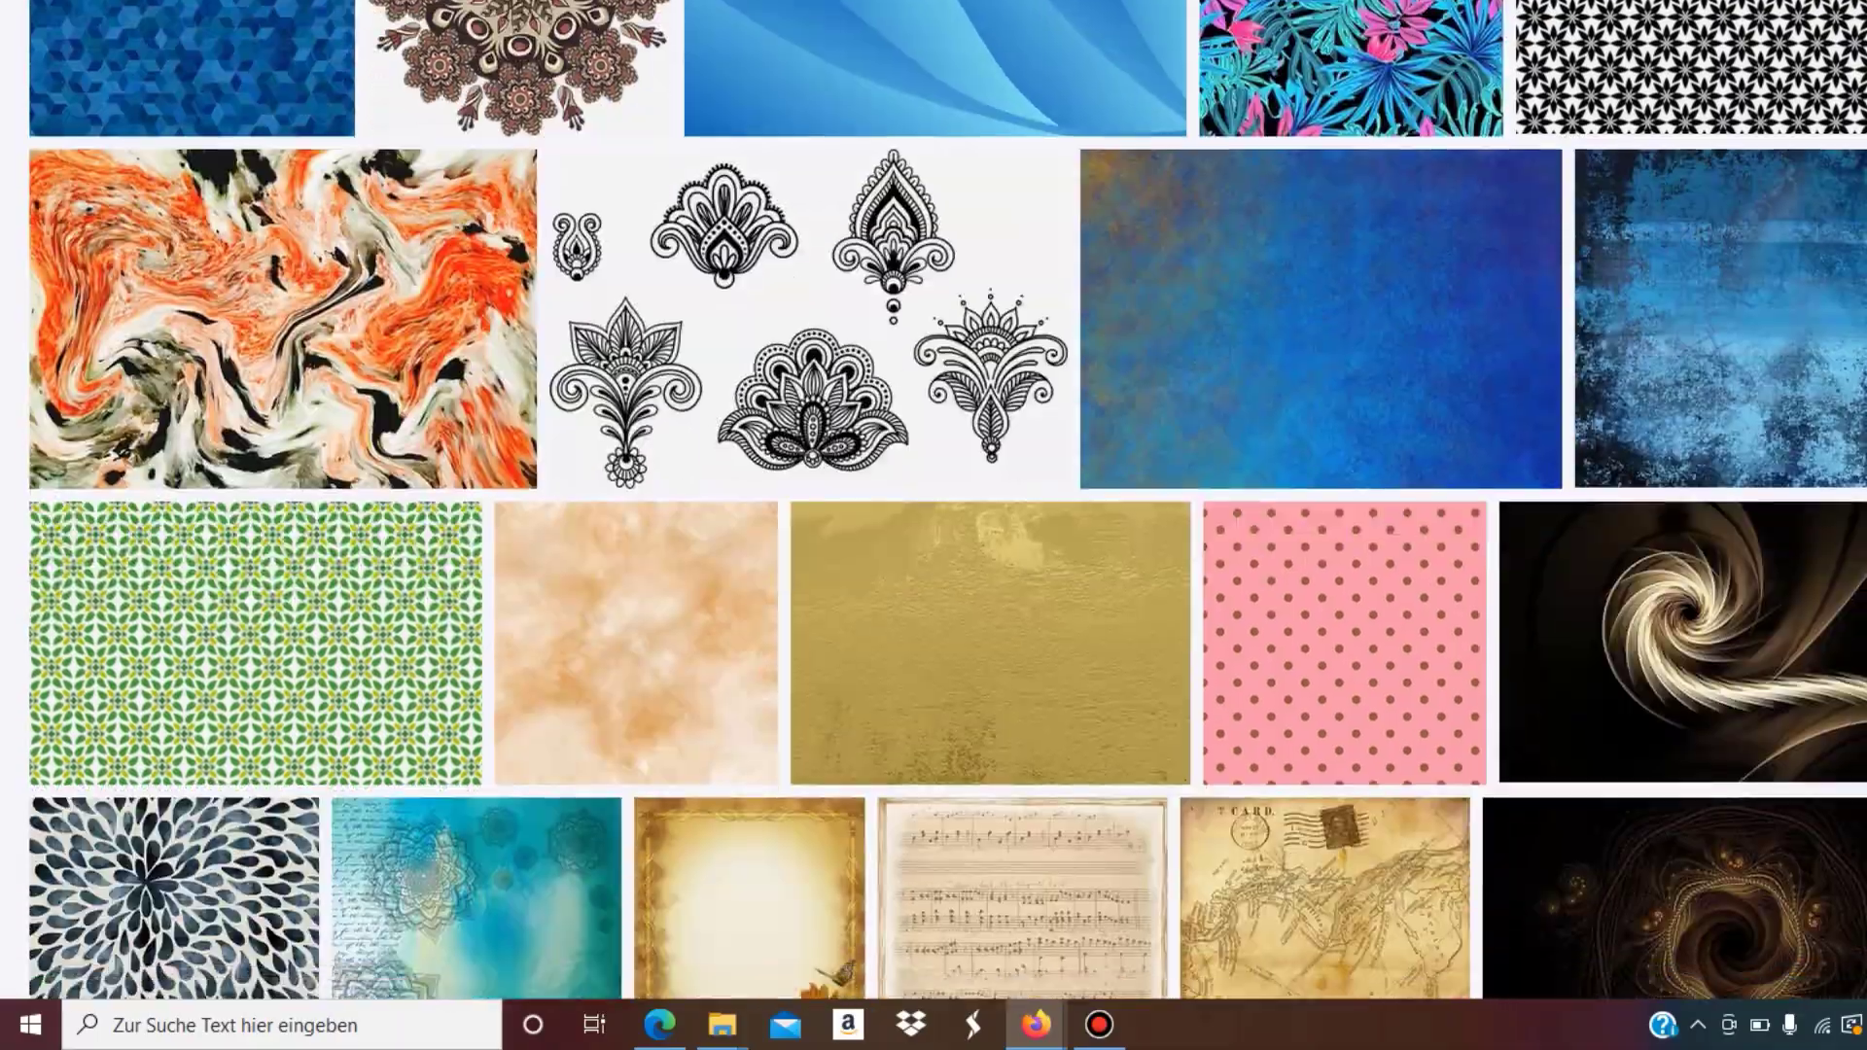
{"action": "scroll", "scroll_direction": "down", "scroll_amount": 3}
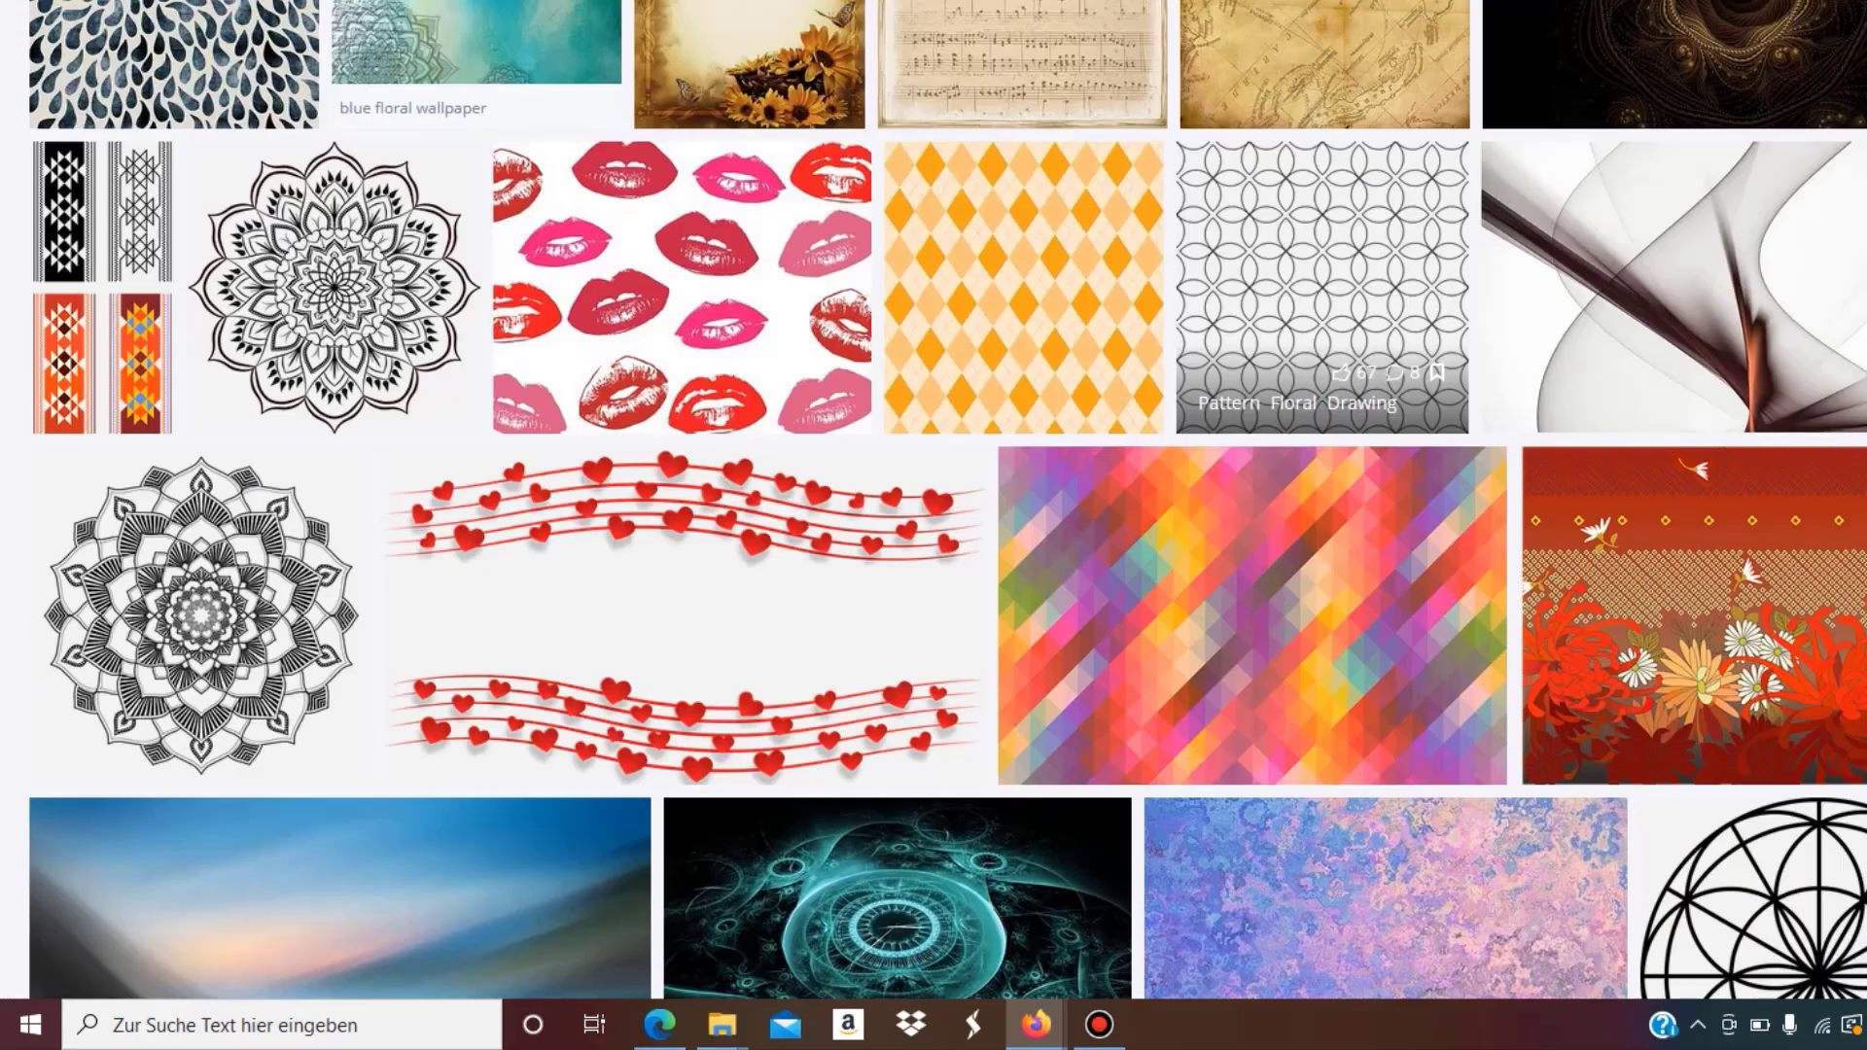
{"action": "scroll", "scroll_direction": "down", "scroll_amount": 3}
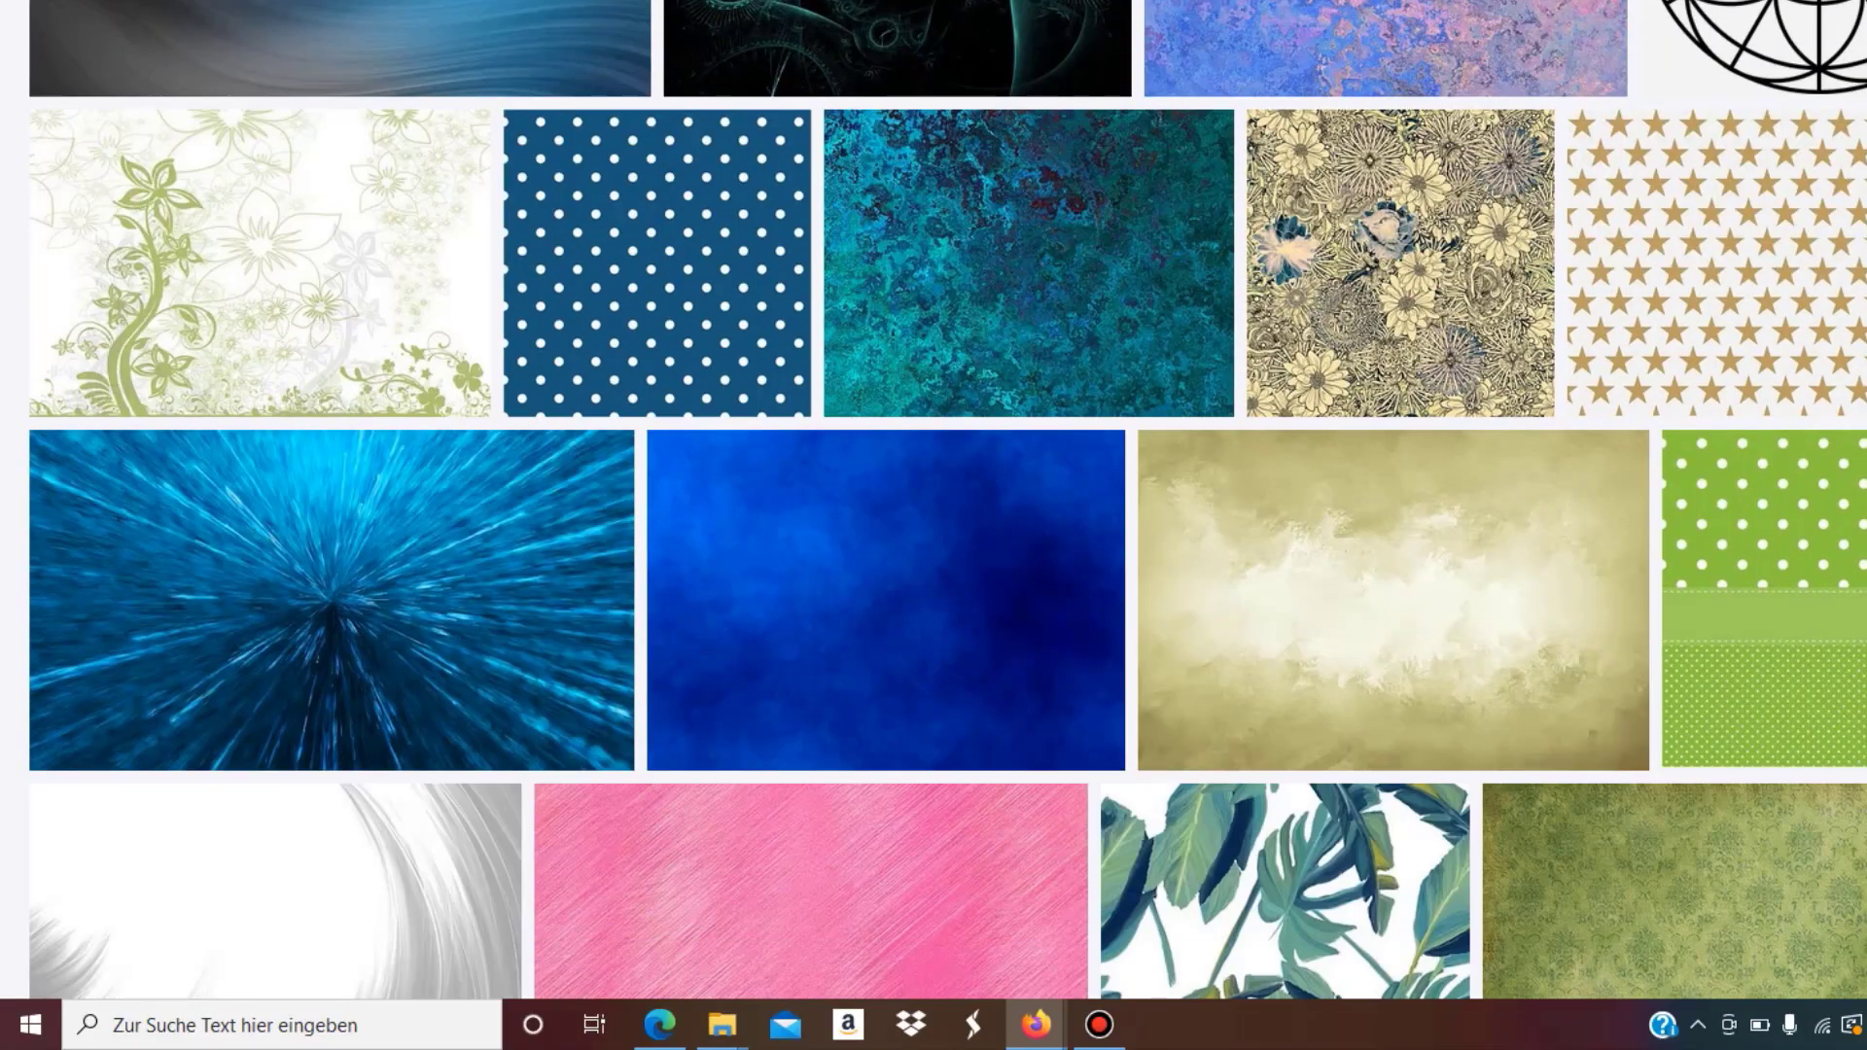
{"action": "scroll", "scroll_direction": "down", "scroll_amount": 3}
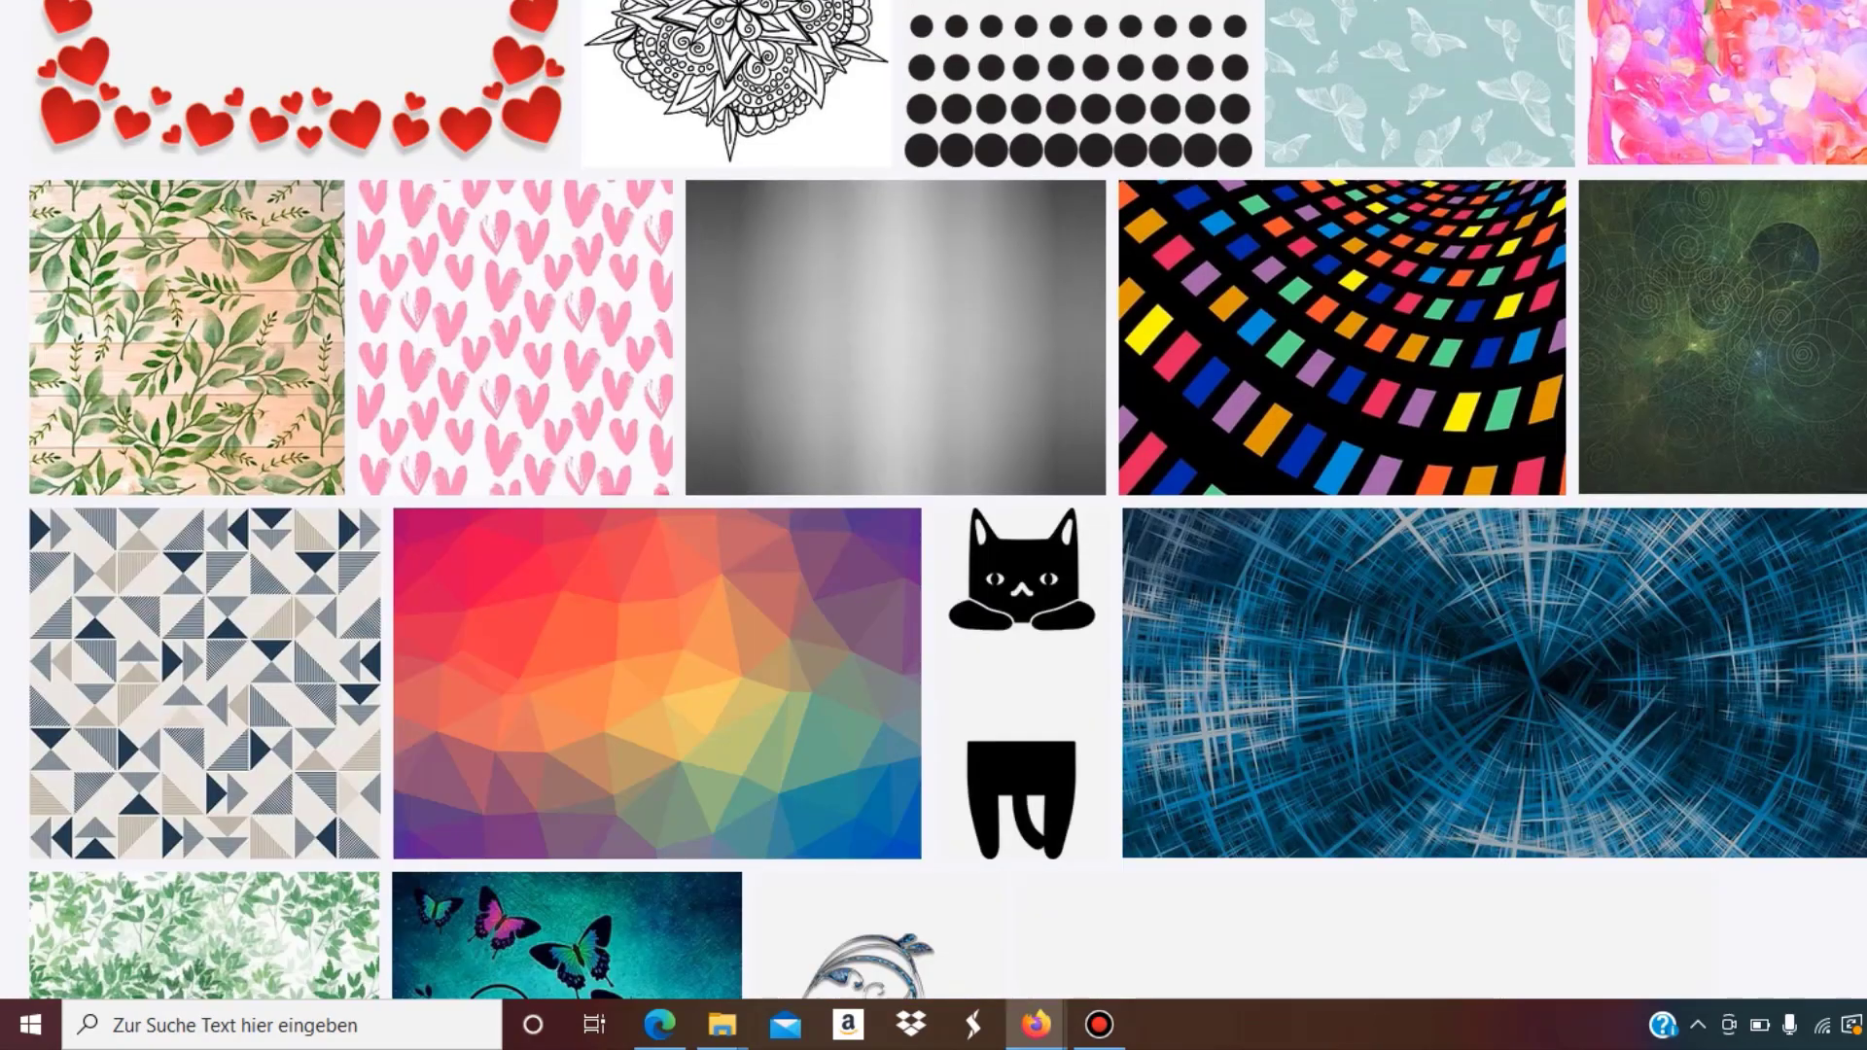
{"action": "scroll", "scroll_direction": "down", "scroll_amount": 3}
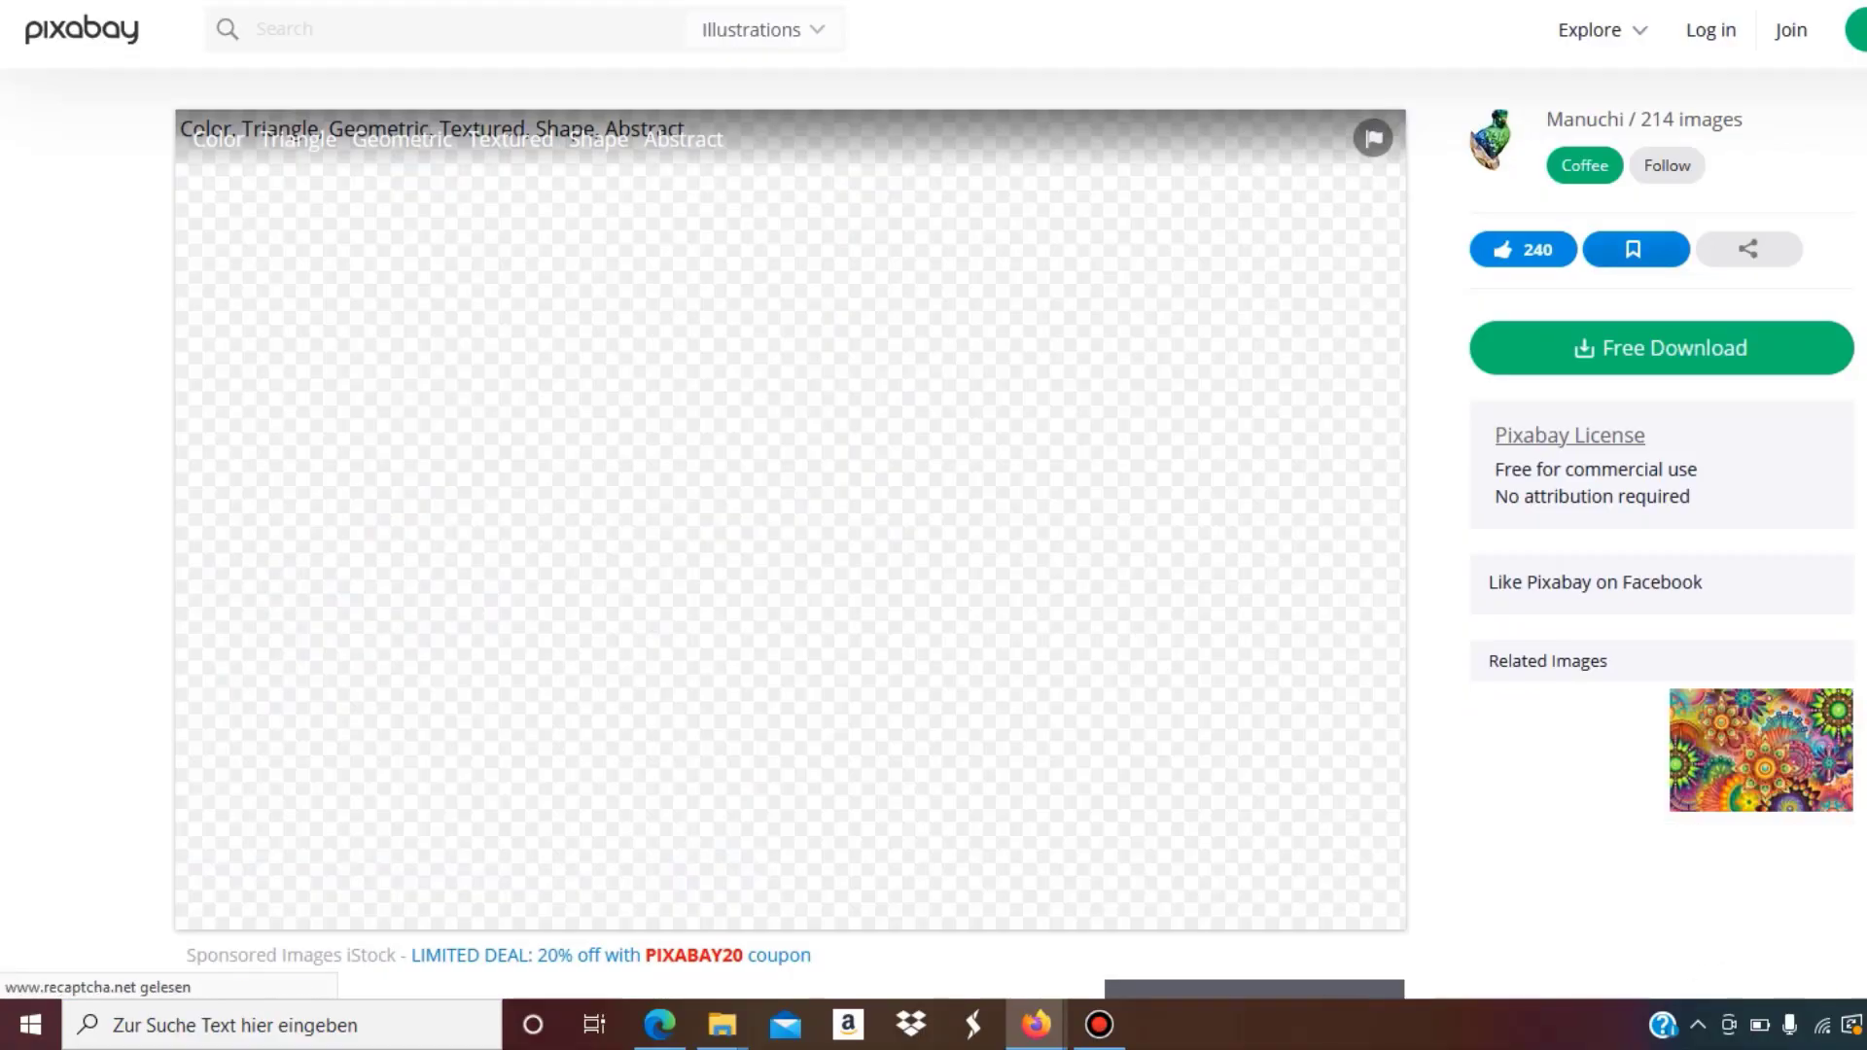
Return to the results and open the black-and-white spiral vector graphic instead.
{"action": "scroll", "scroll_direction": "down", "scroll_amount": 3}
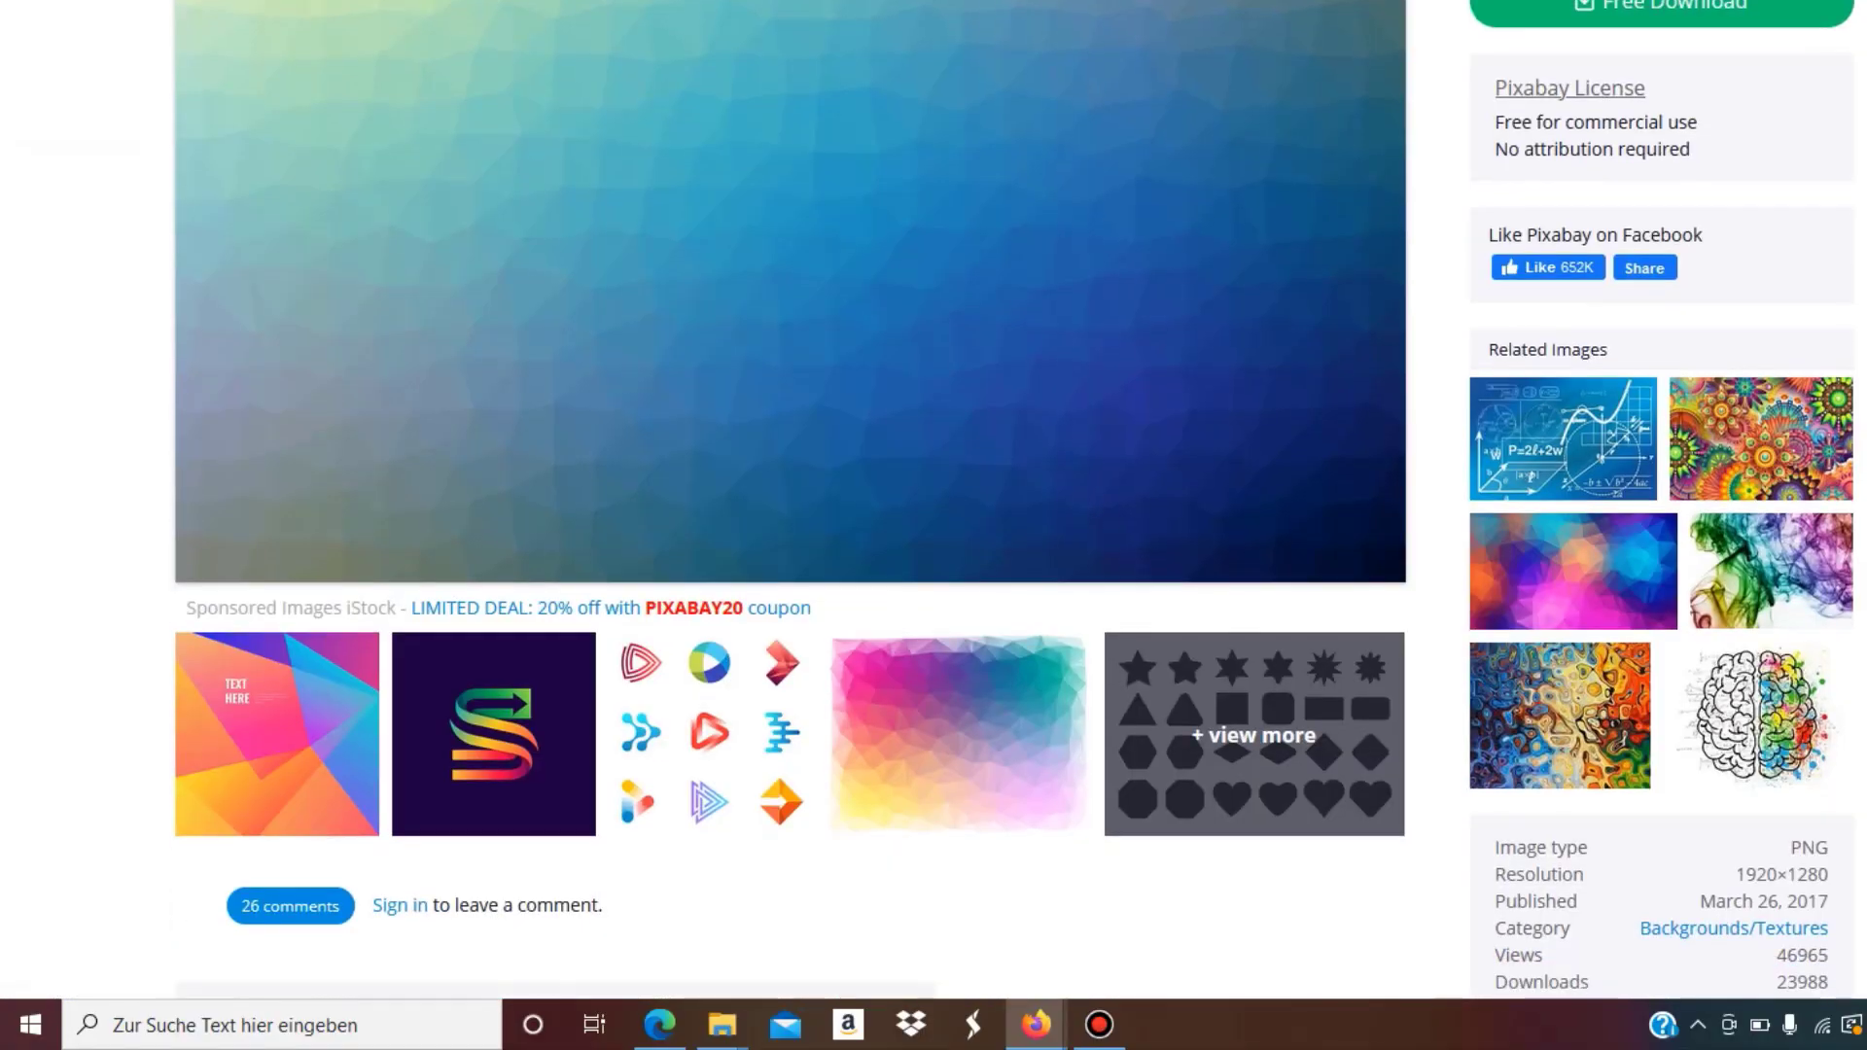
{"action": "scroll", "scroll_direction": "up", "scroll_amount": 3}
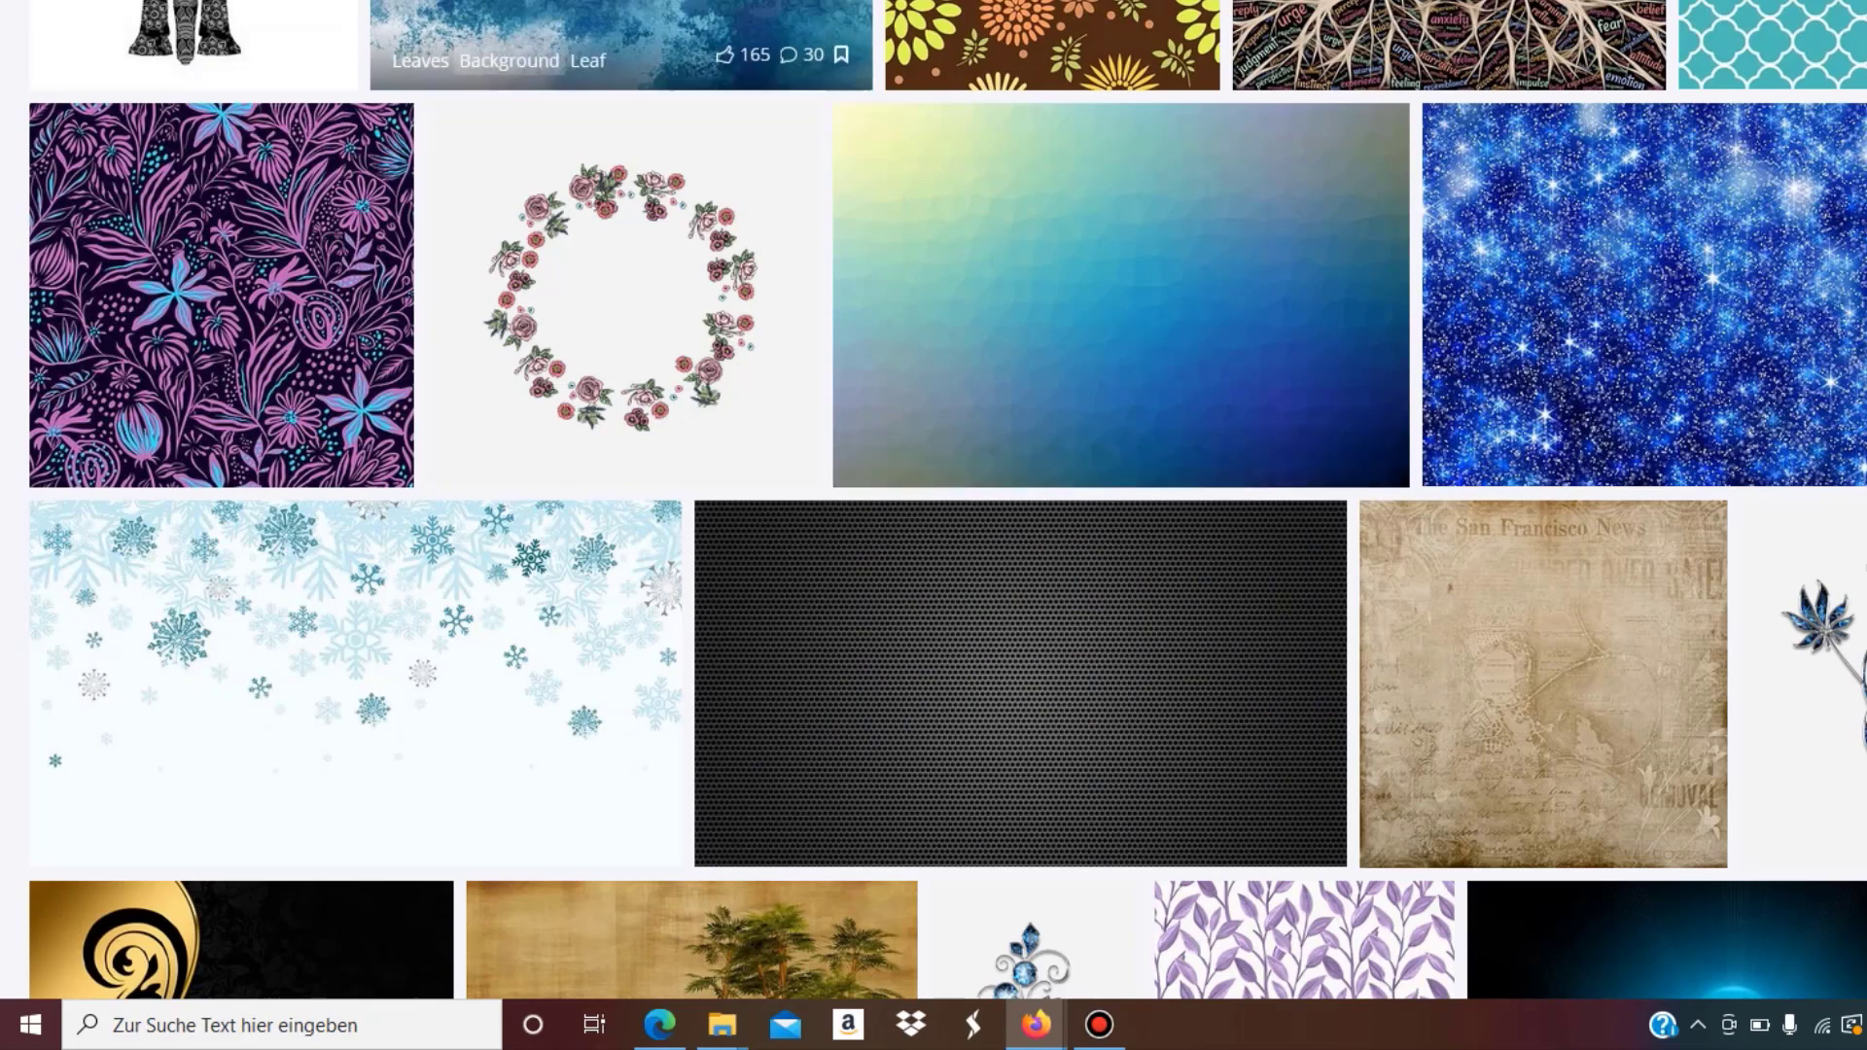
{"action": "scroll", "scroll_direction": "down", "scroll_amount": 3}
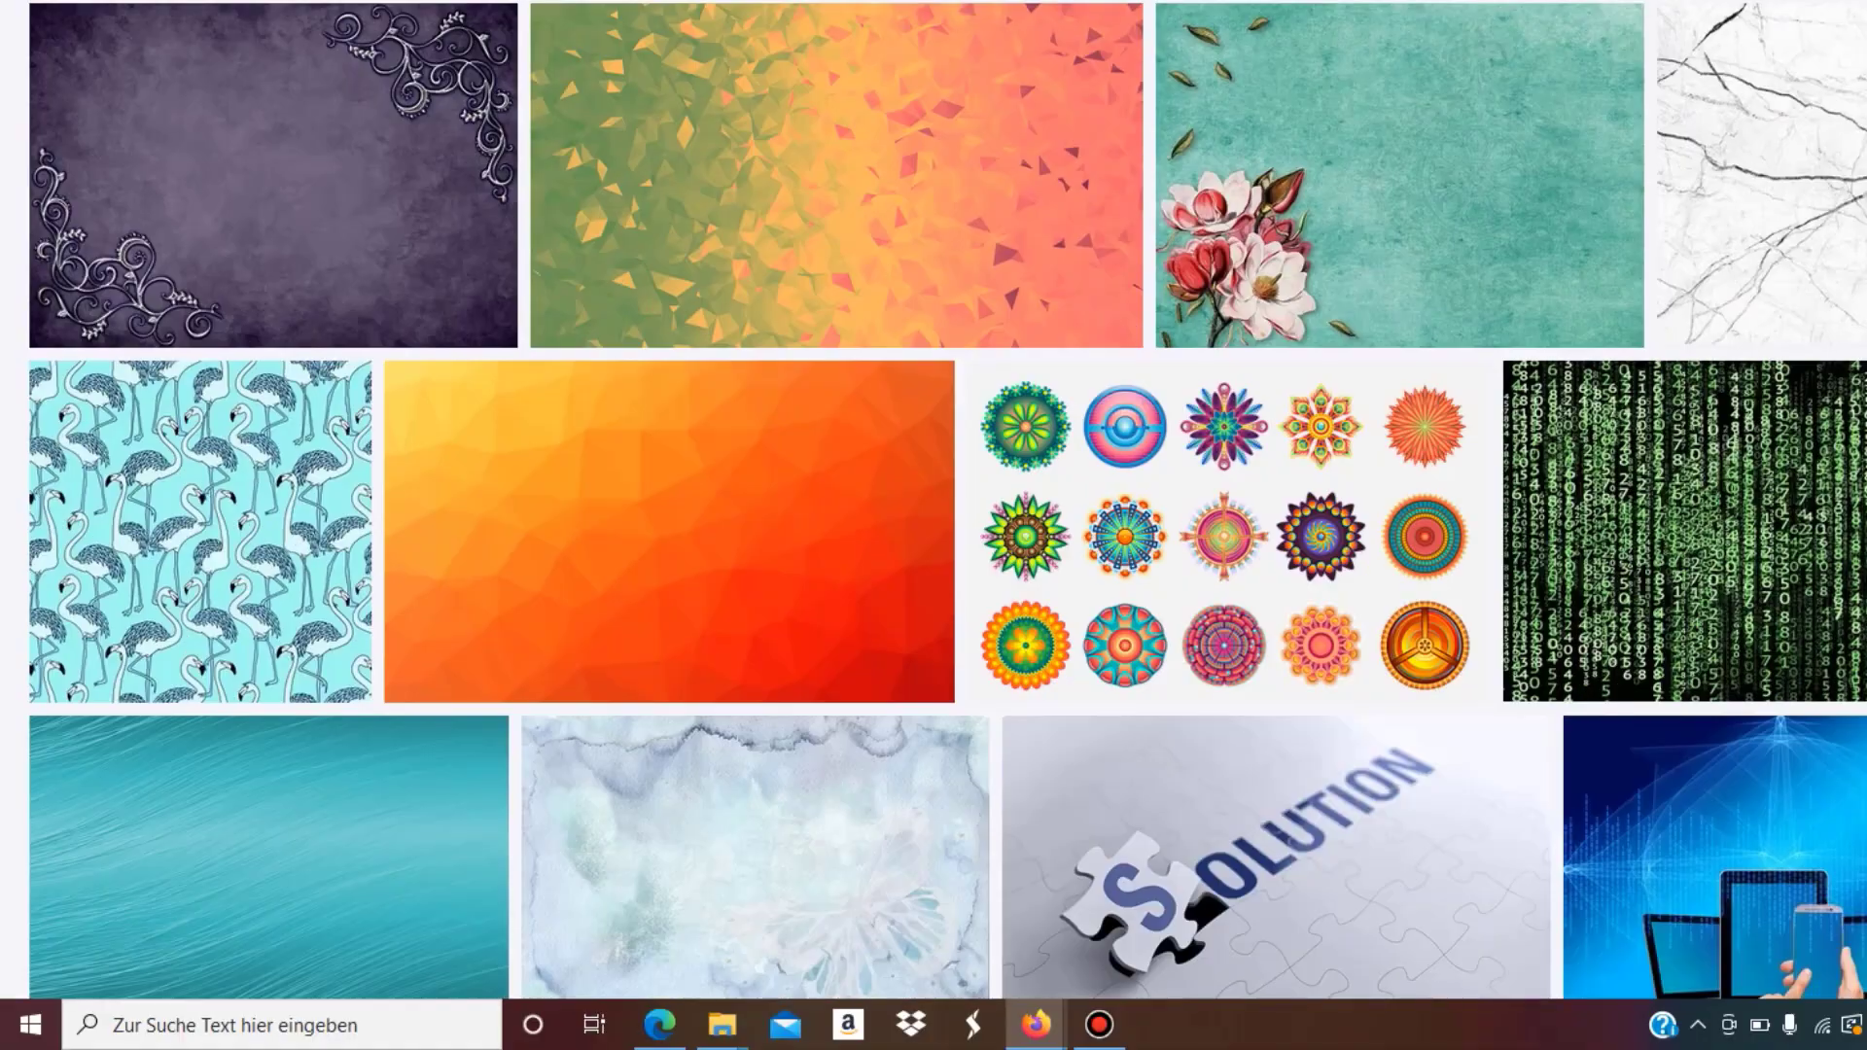
{"action": "scroll", "scroll_direction": "down", "scroll_amount": 3}
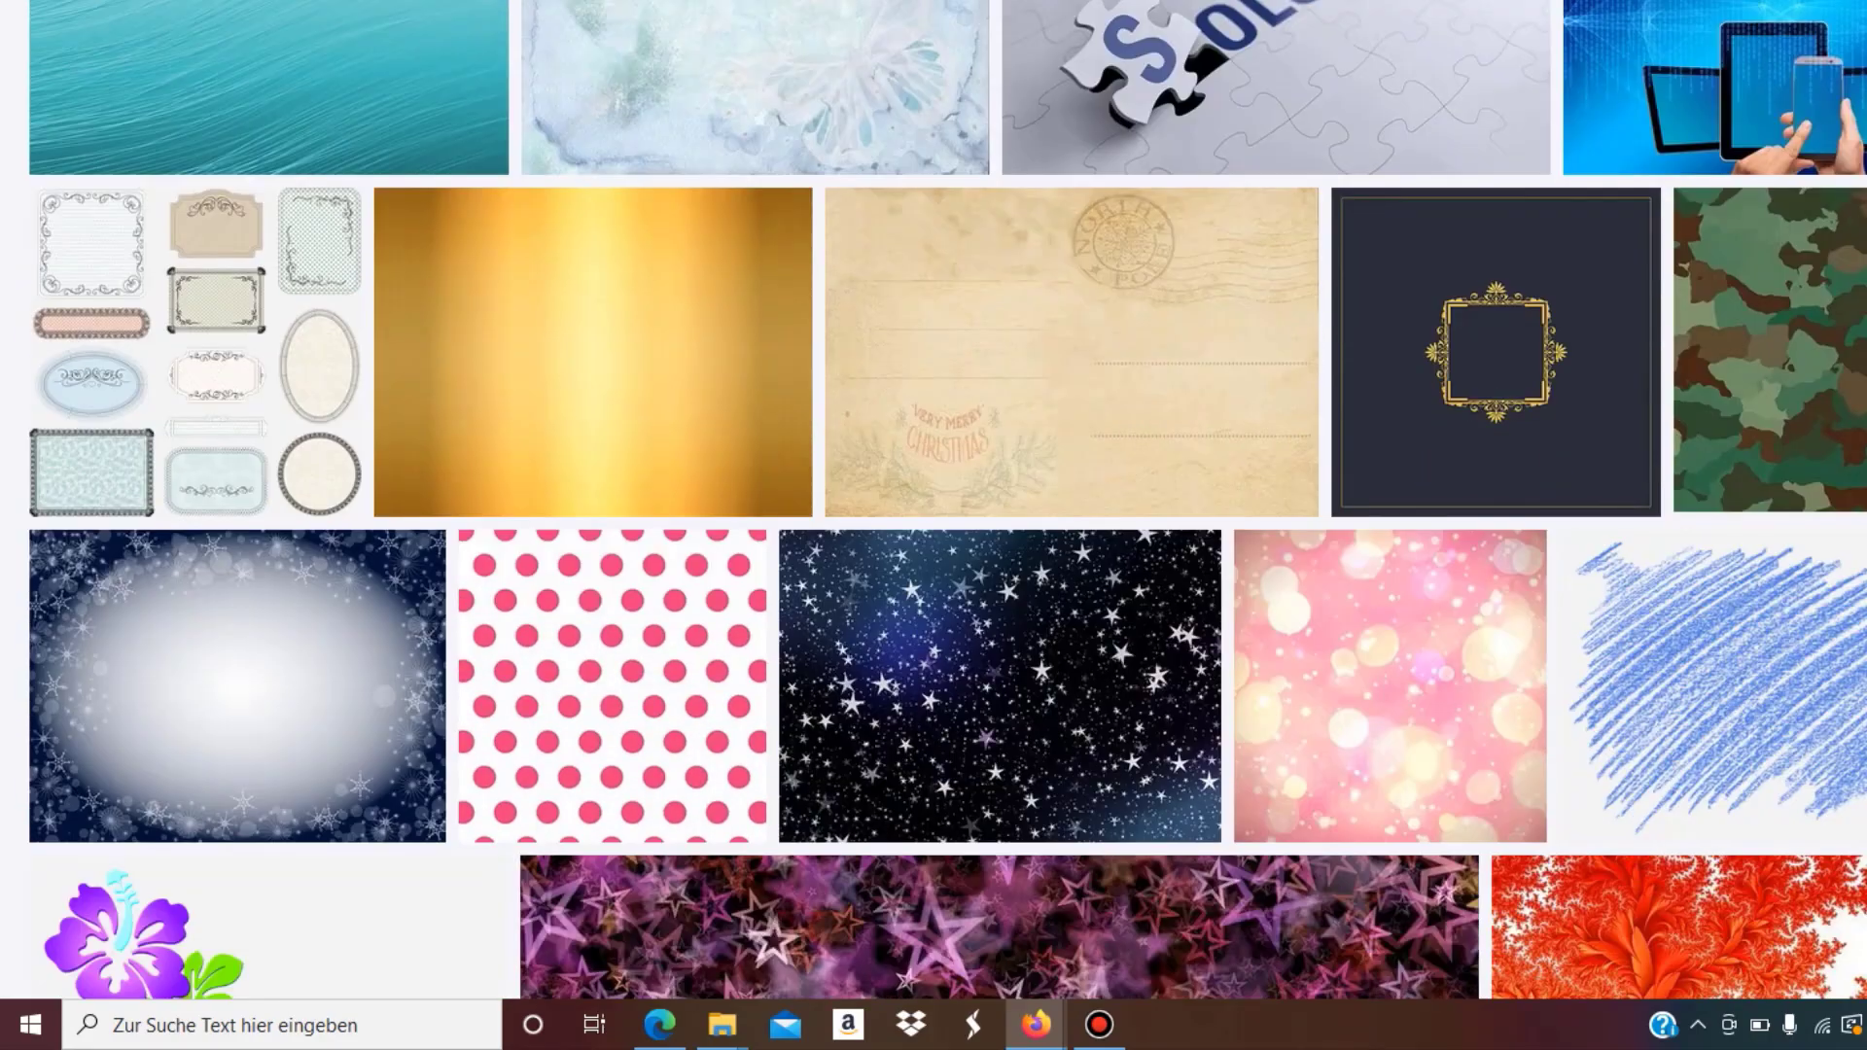
{"action": "scroll", "scroll_direction": "down", "scroll_amount": 3}
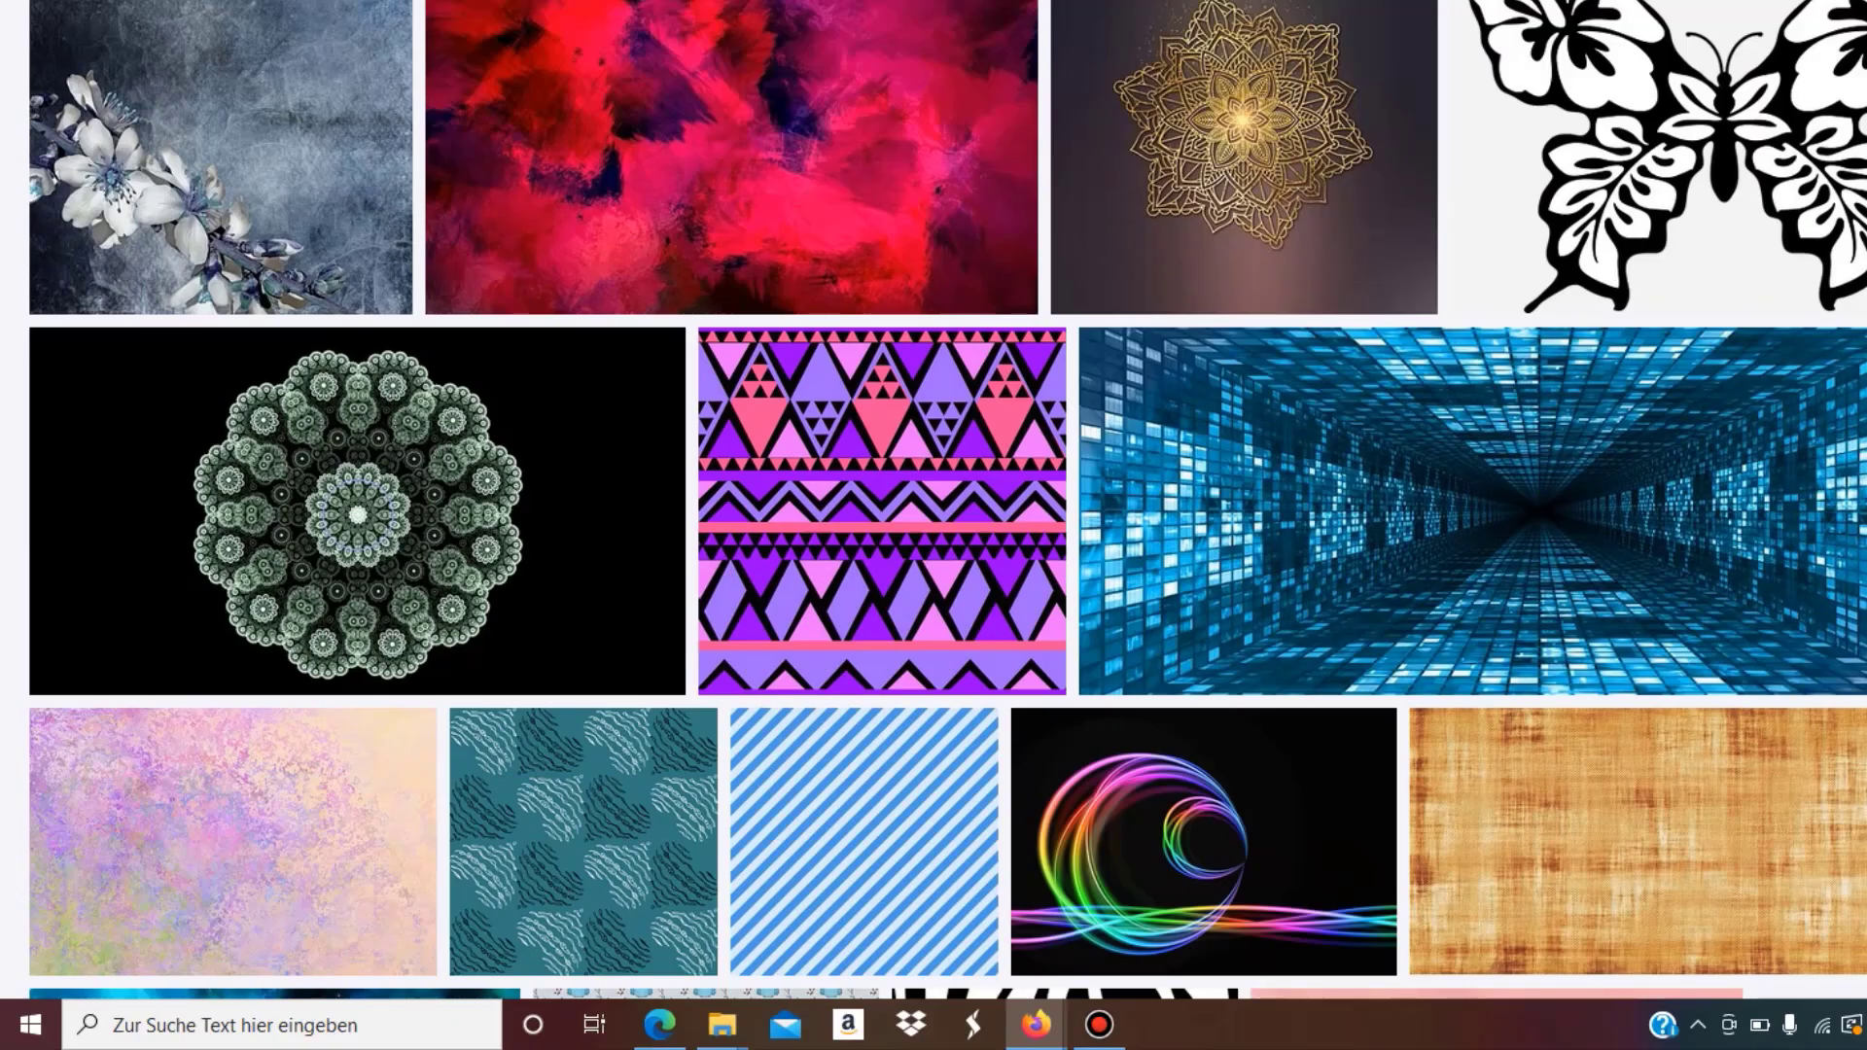
{"action": "scroll", "scroll_direction": "down", "scroll_amount": 3}
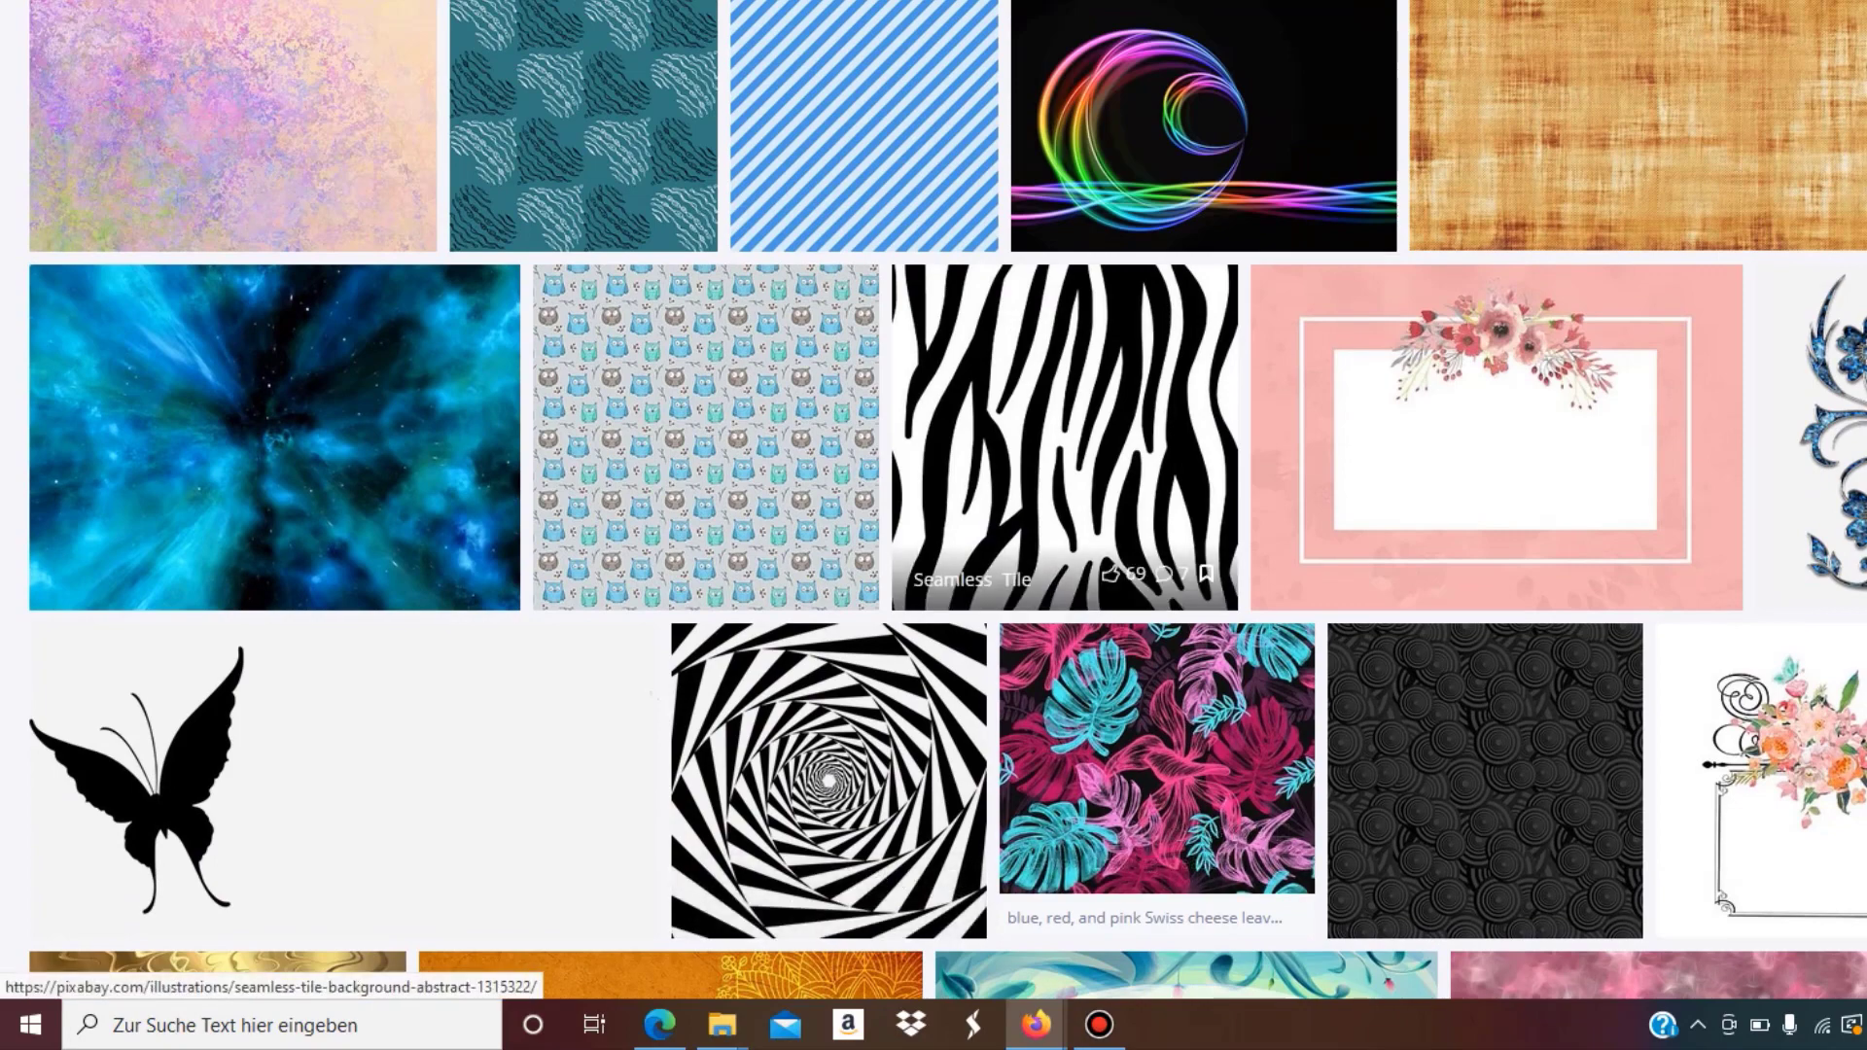
{"action": "left_click", "coordinate": [826, 781]}
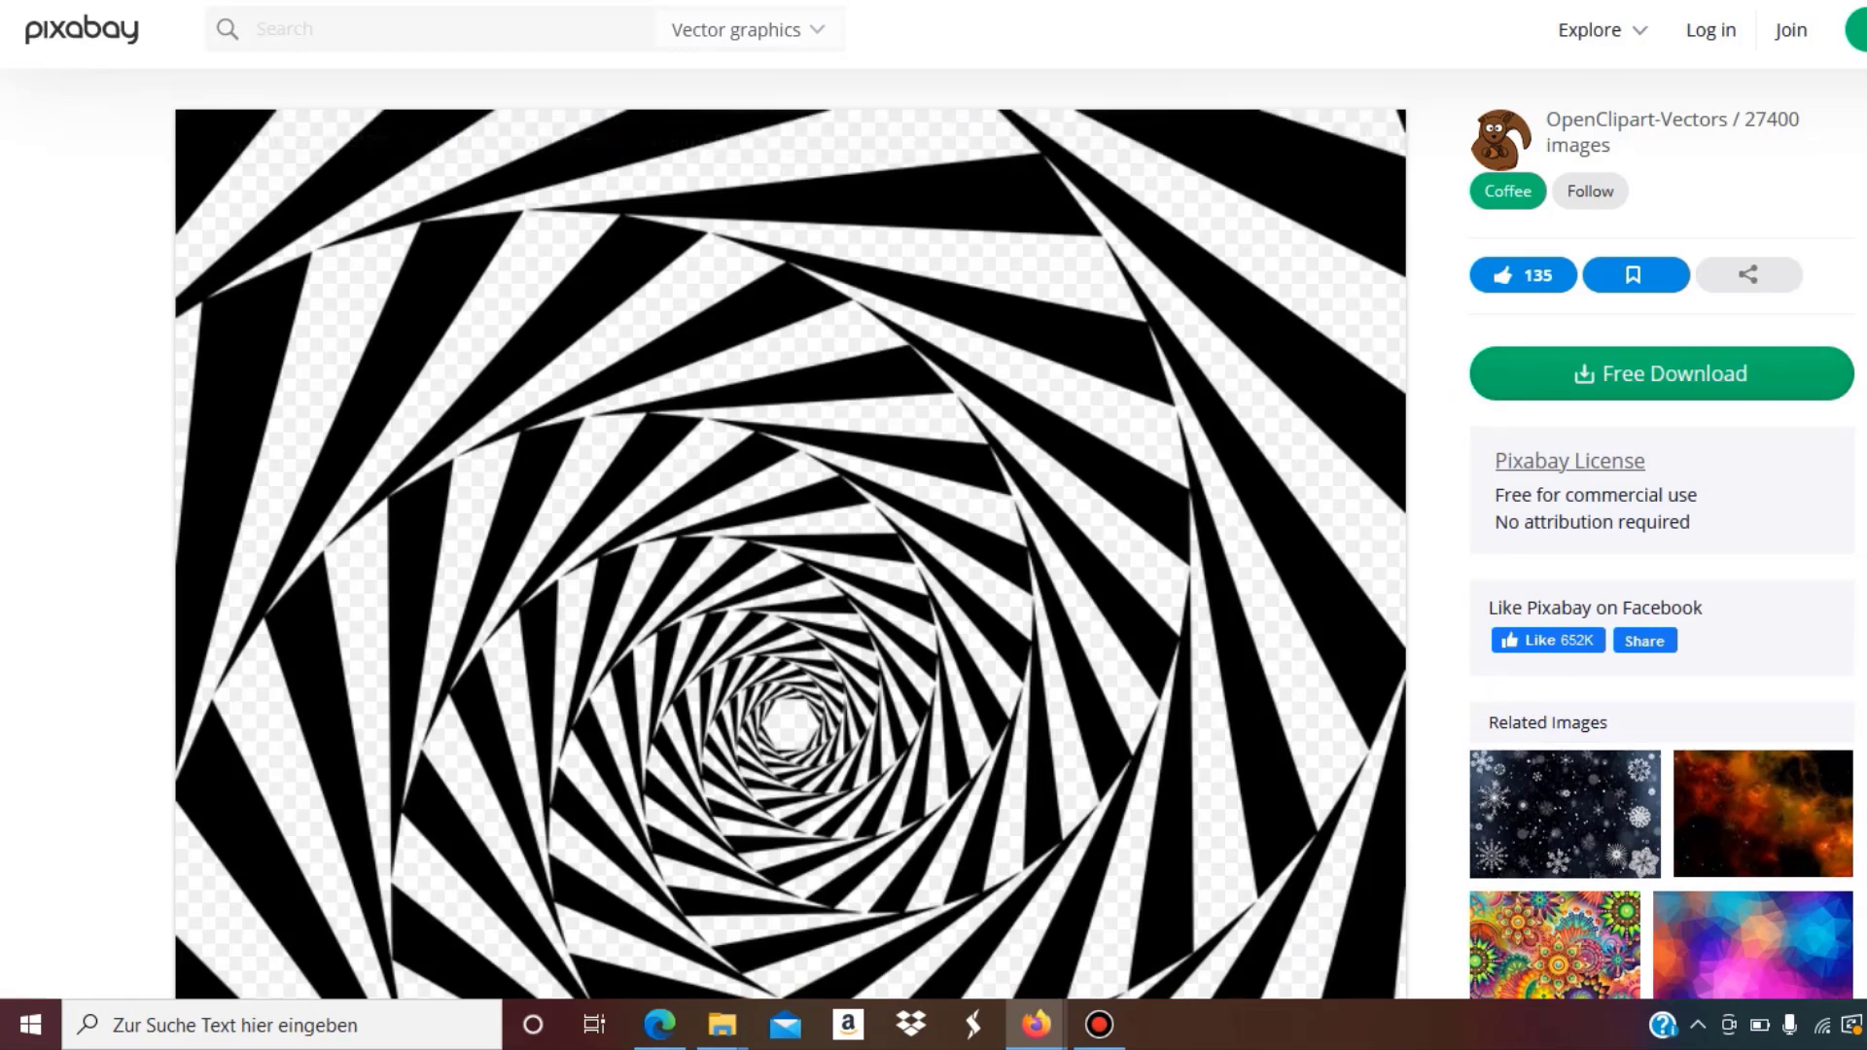
Try downloading the 1920×1920 spiral, dismiss the Join prompt, and reopen the size choices.
{"action": "left_click", "coordinate": [1659, 373]}
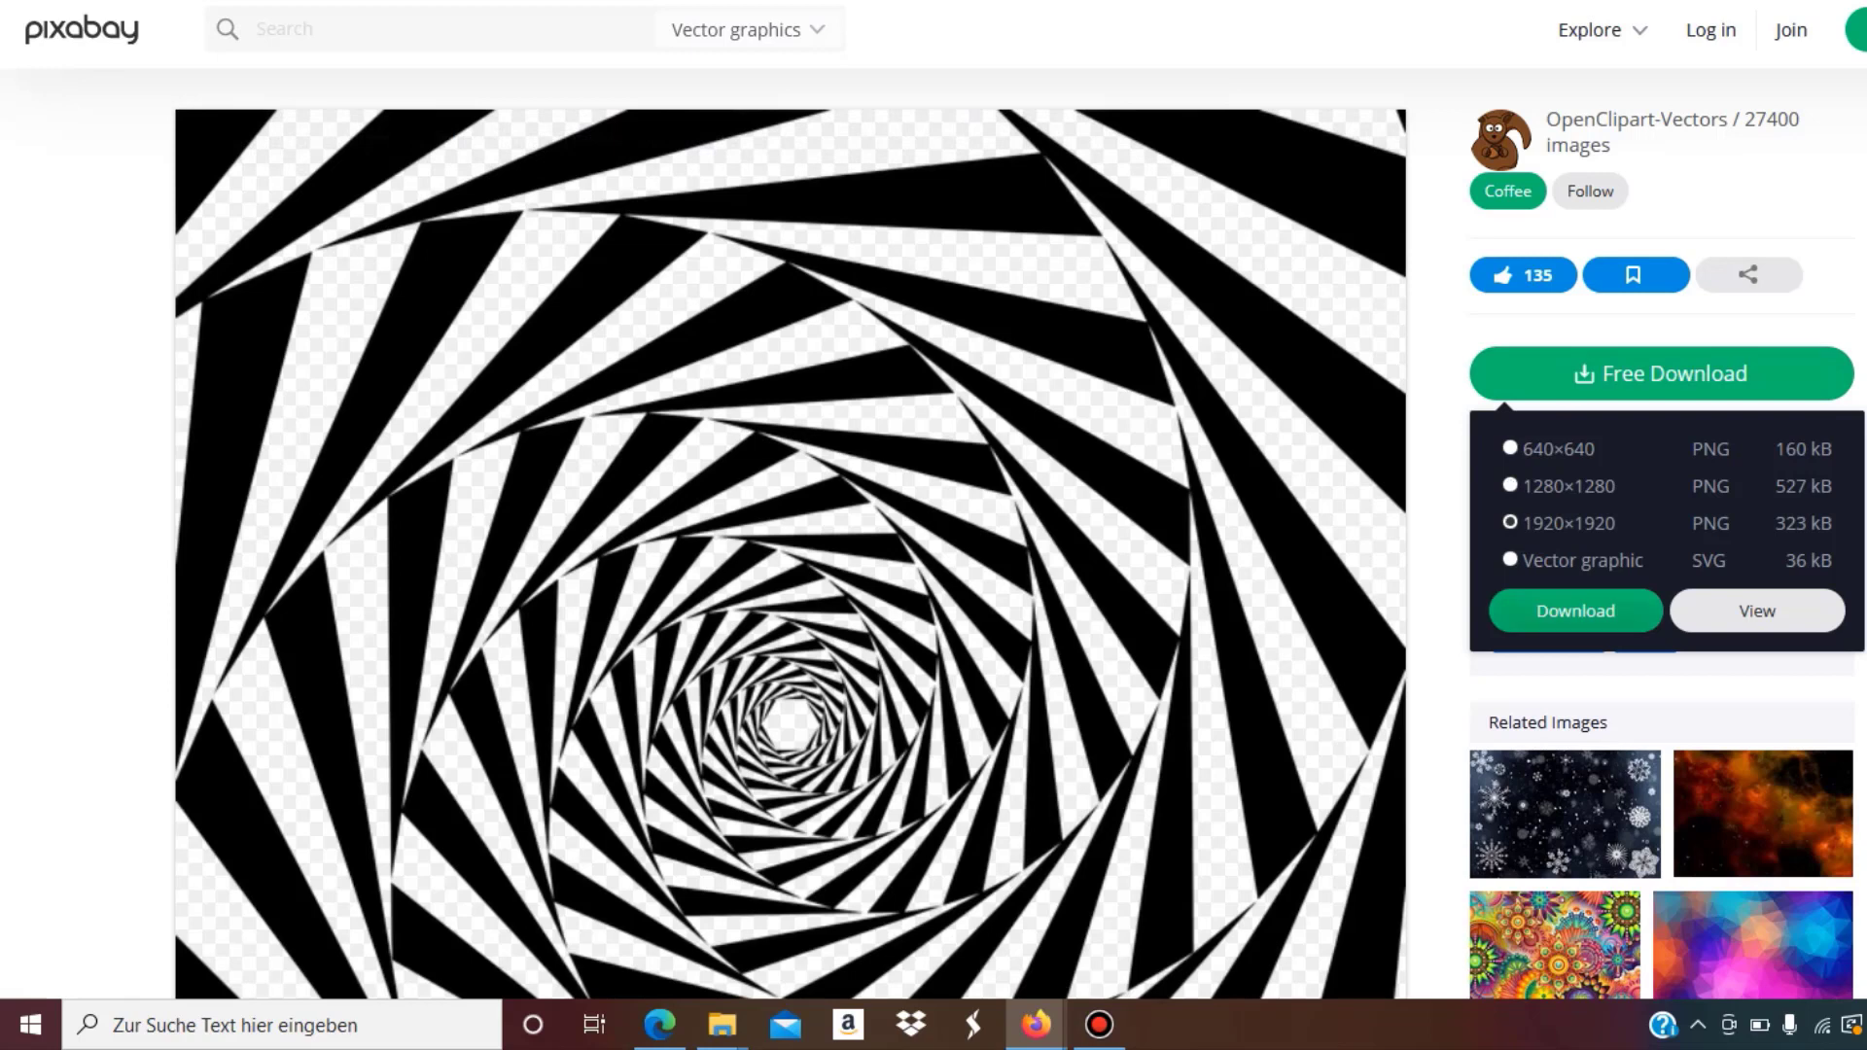
{"action": "left_click", "coordinate": [1574, 610]}
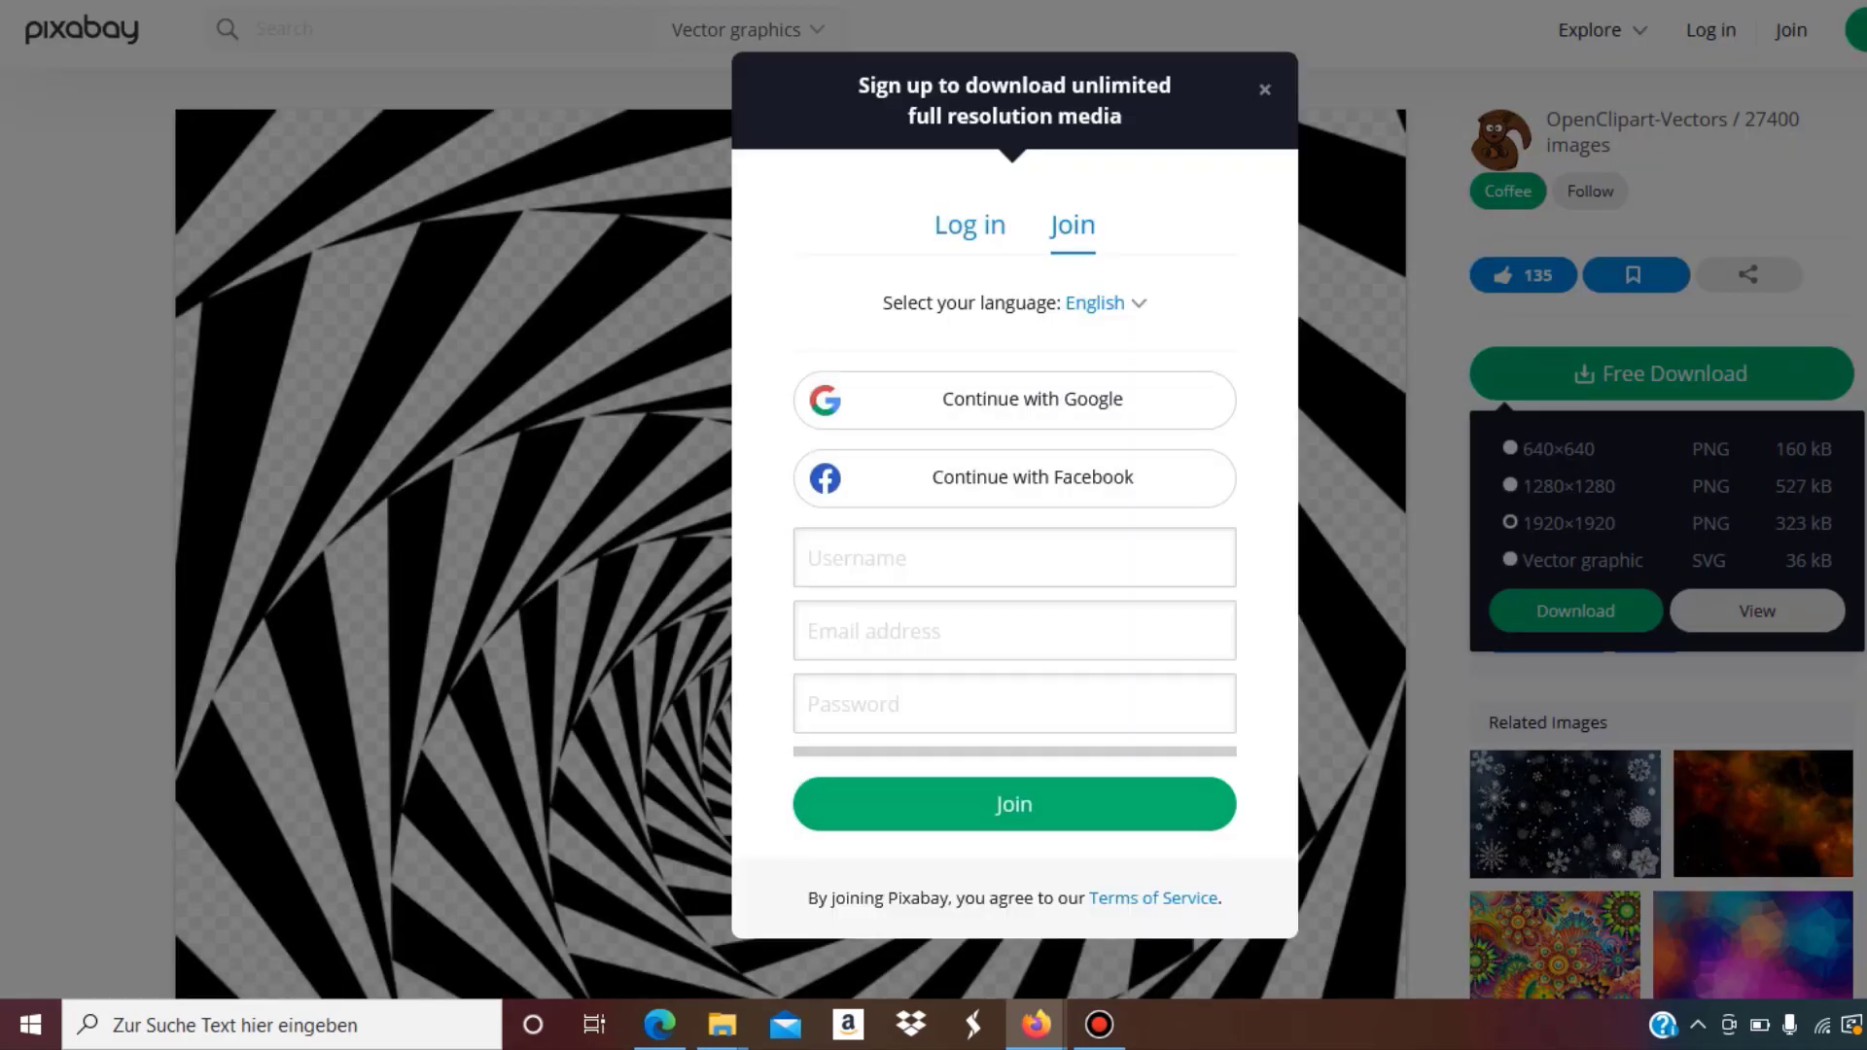
{"action": "left_click", "coordinate": [1263, 89]}
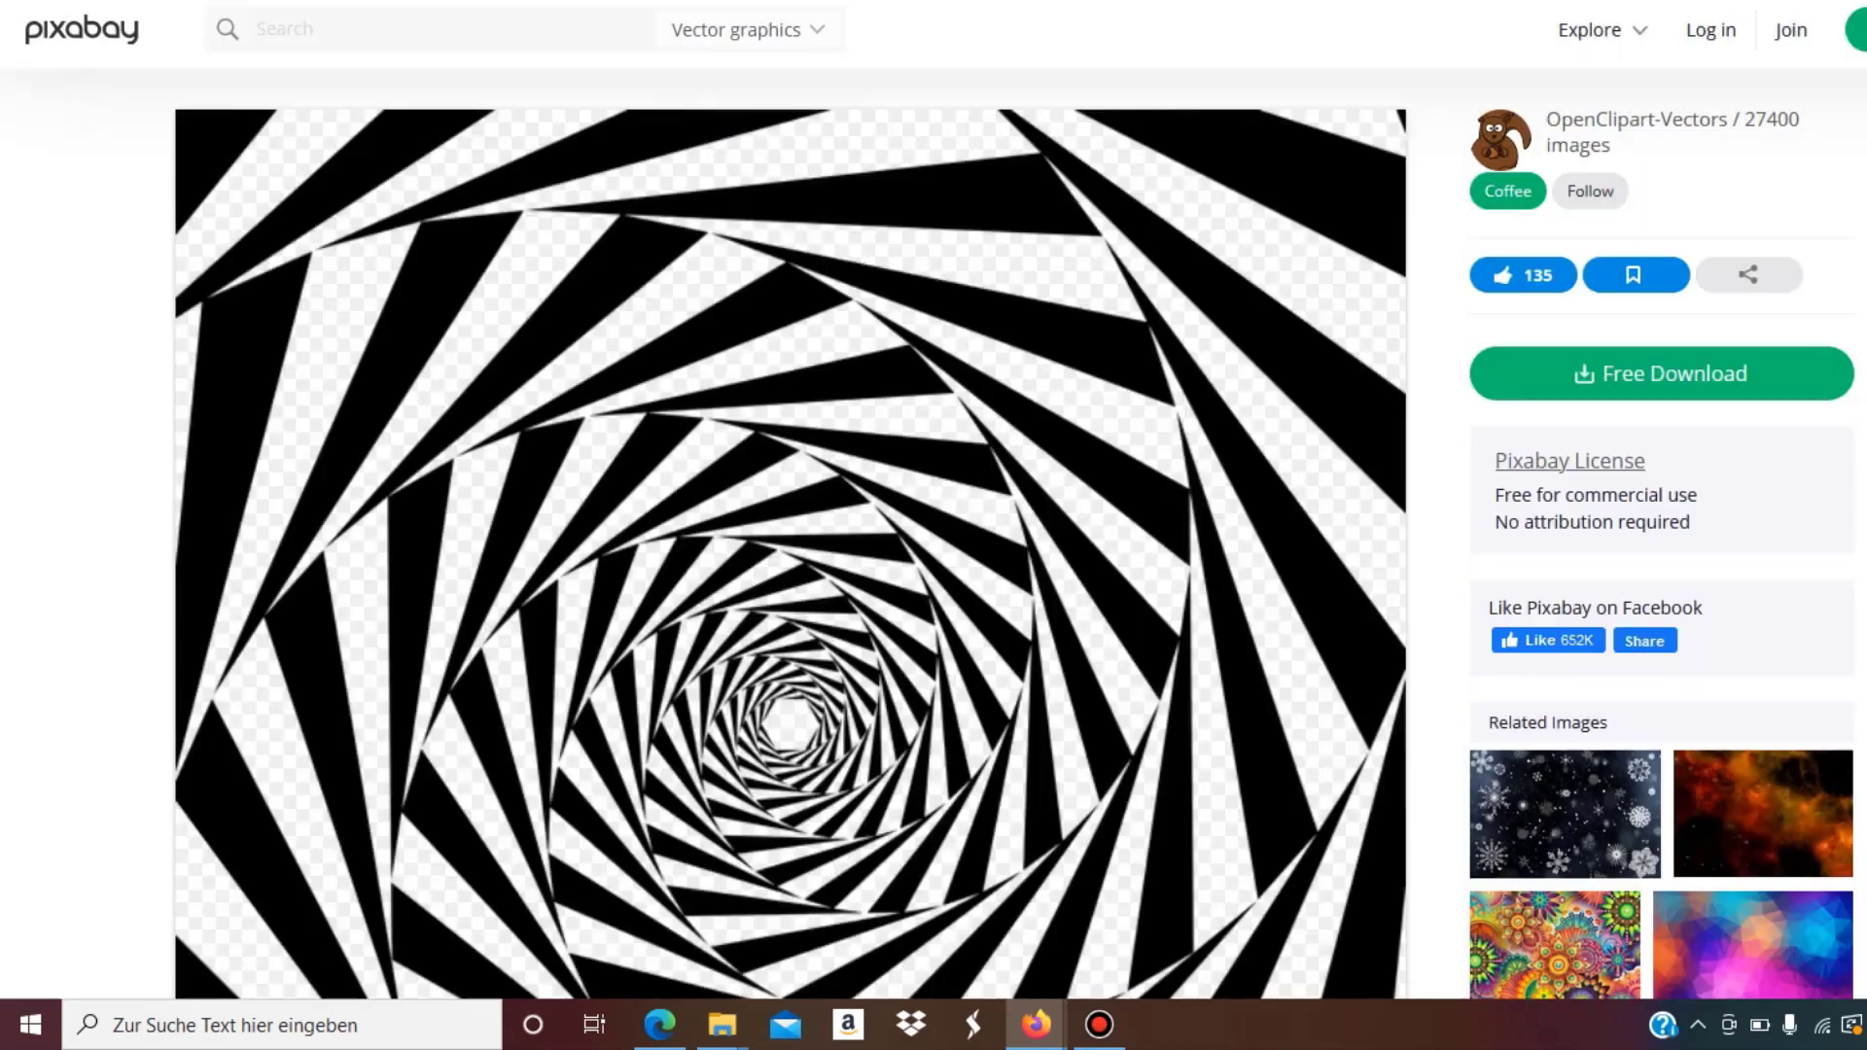
{"action": "left_click", "coordinate": [1659, 372]}
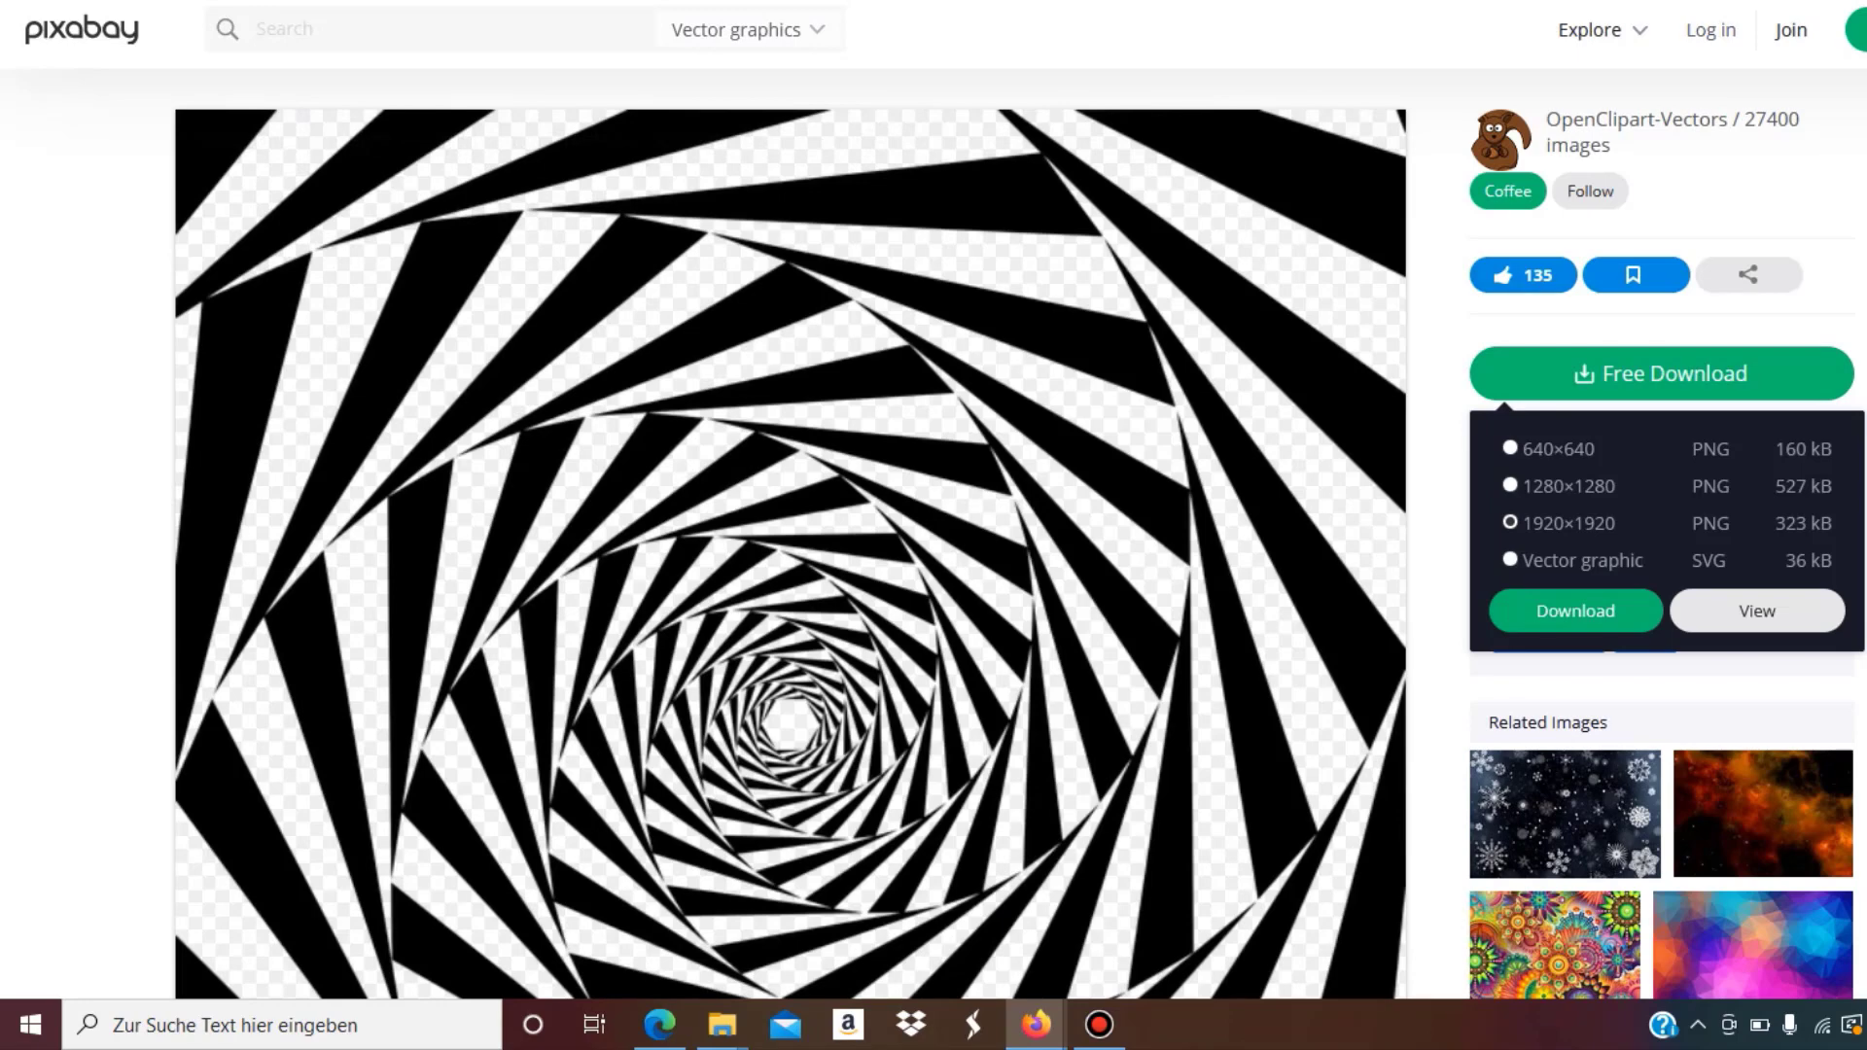
{"action": "scroll", "scroll_direction": "down", "scroll_amount": 3}
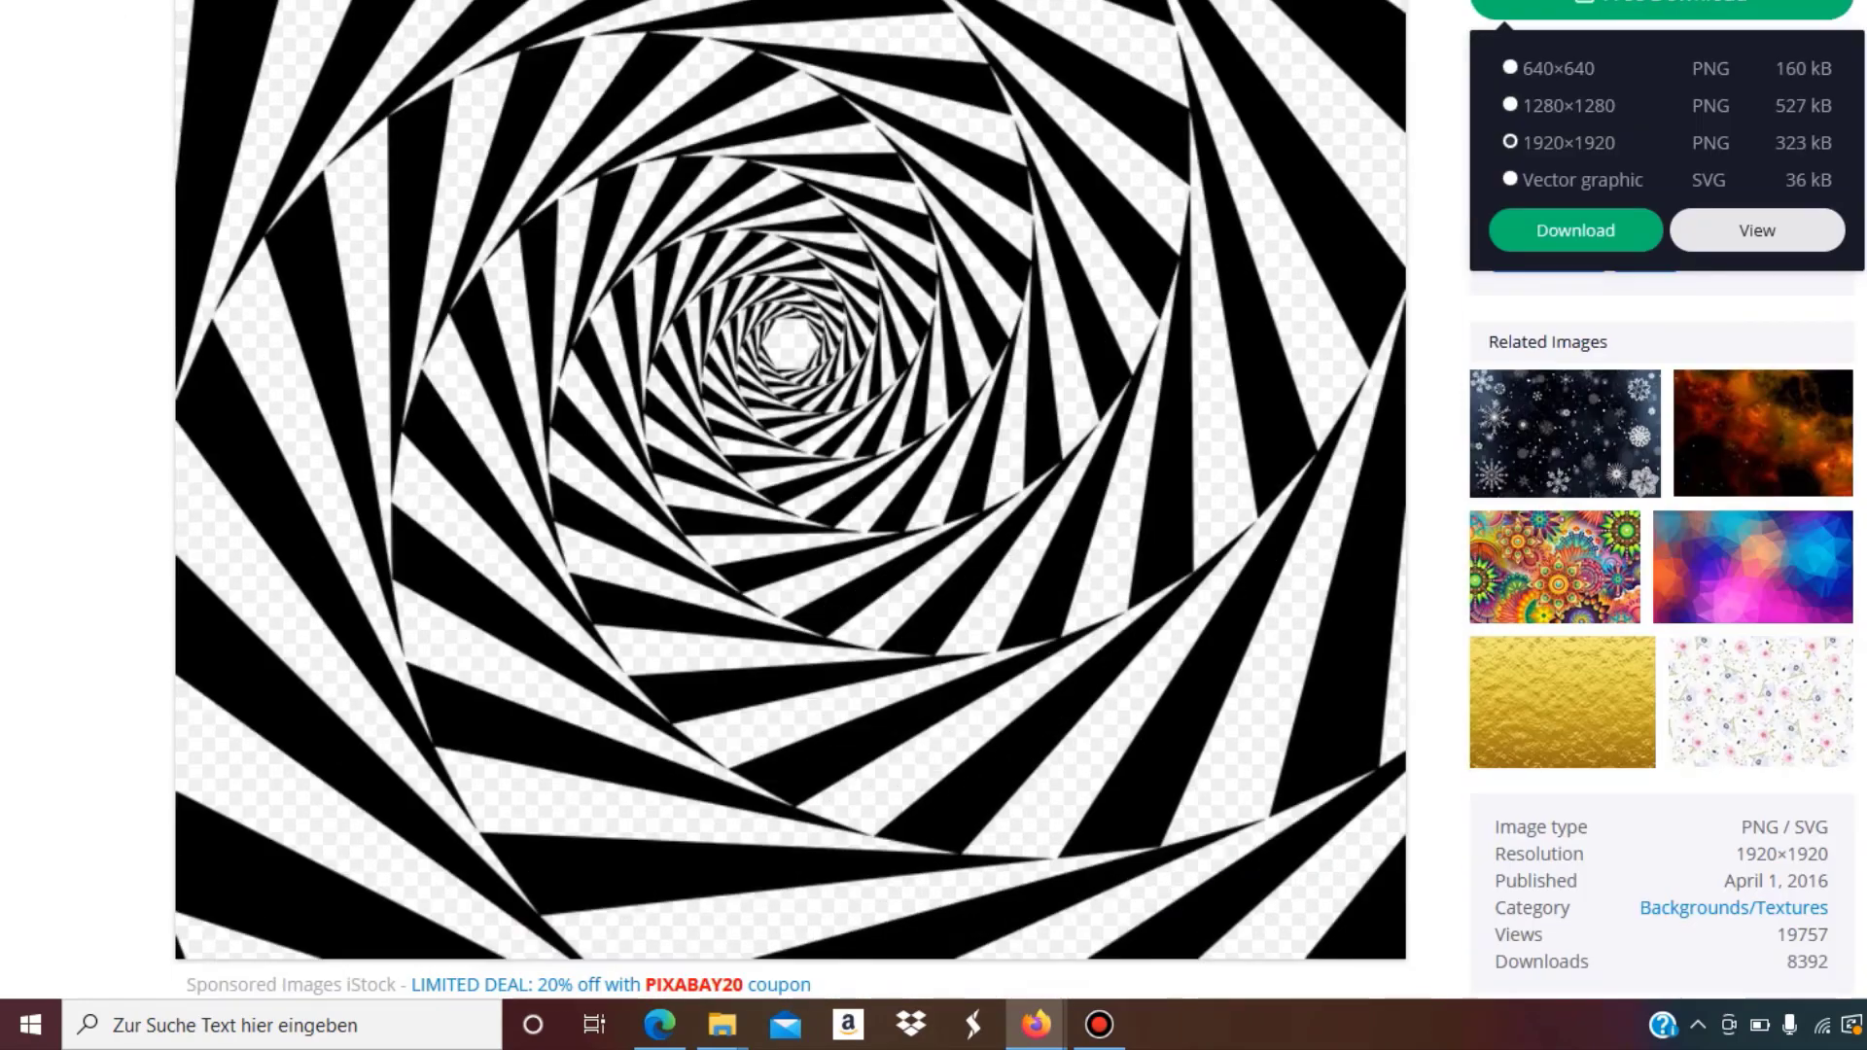
{"action": "scroll", "scroll_direction": "down", "scroll_amount": 3}
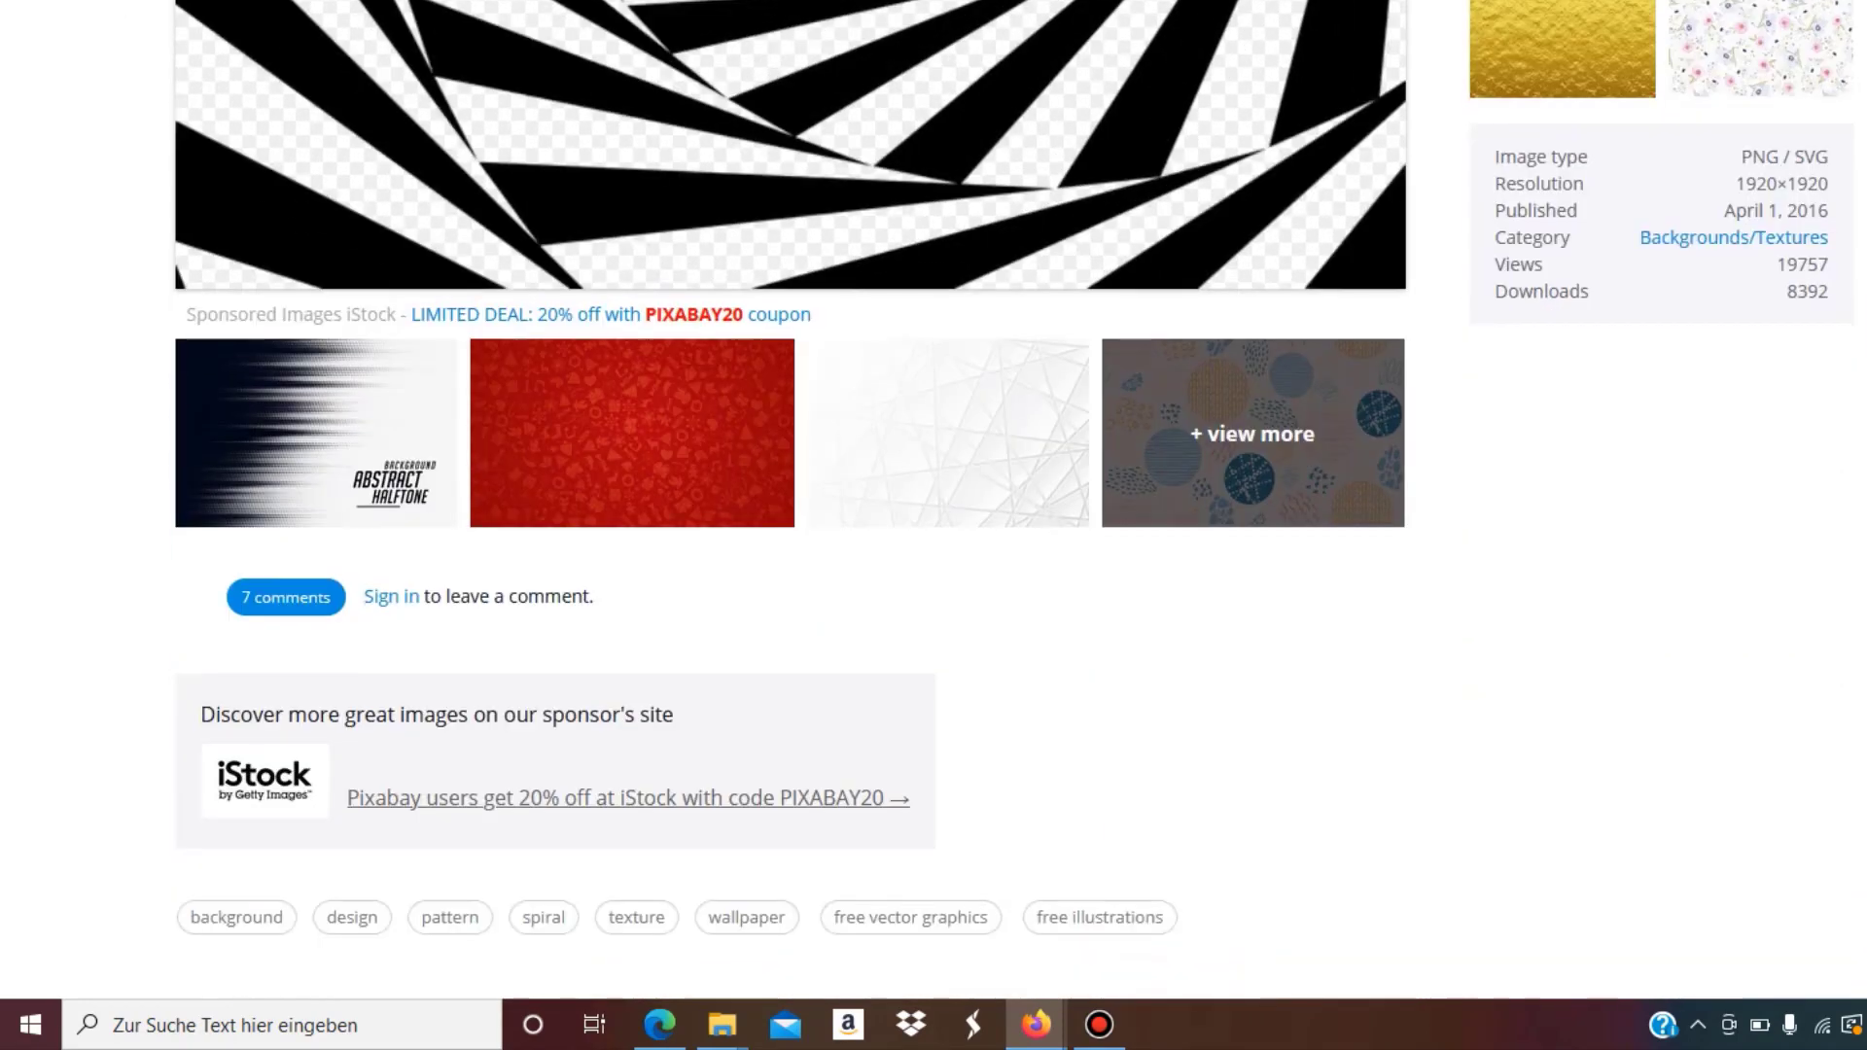